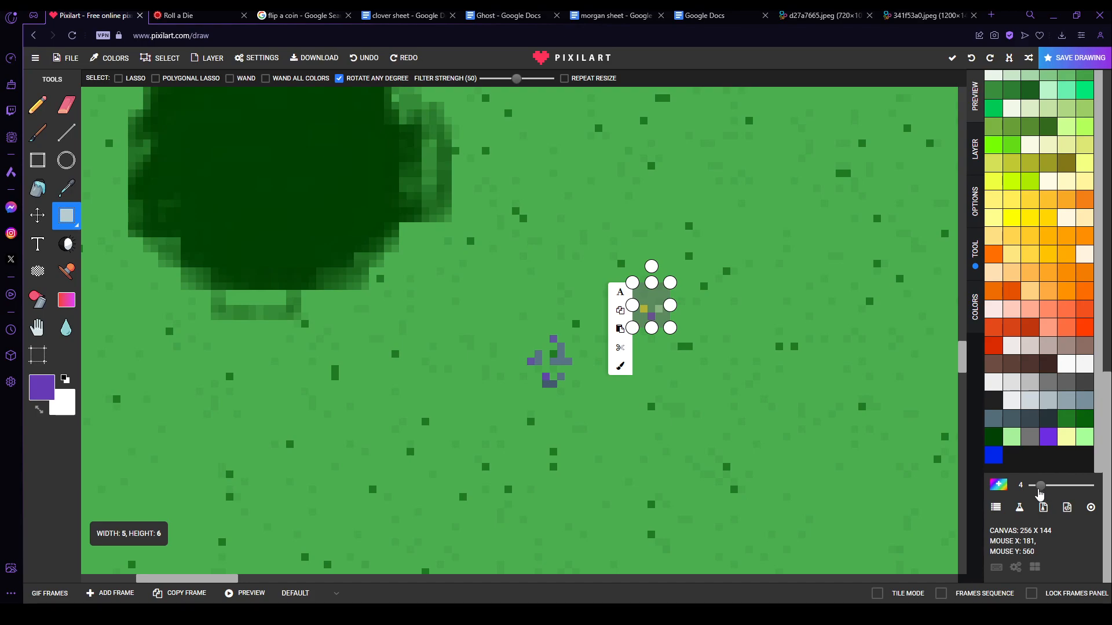
Step: Show the creature artwork image in its own browser tab
{"action": "left_click", "coordinate": [930, 15]}
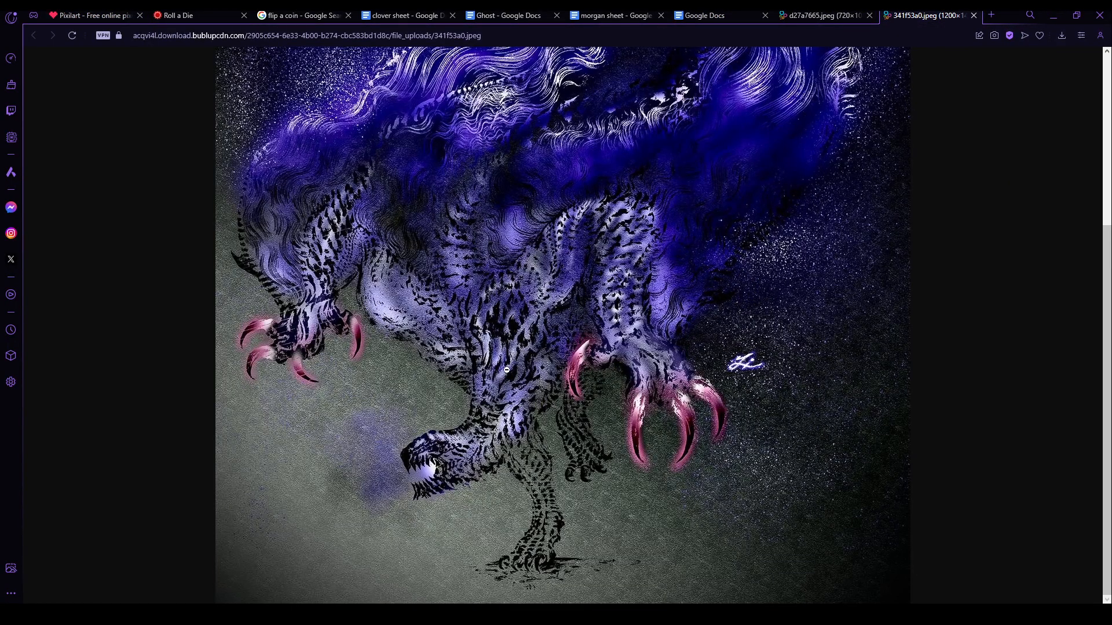
{"action": "mouse_move", "coordinate": [621, 402]}
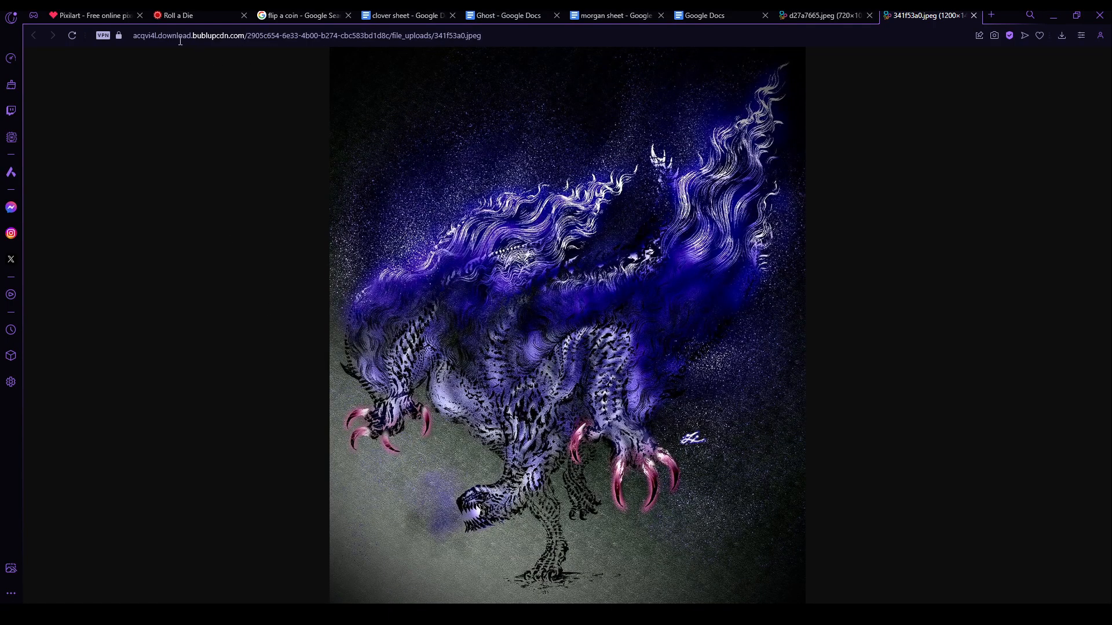
Step: Return to the Pixilart map where the purple square token sits by the canopy
{"action": "left_click", "coordinate": [93, 15]}
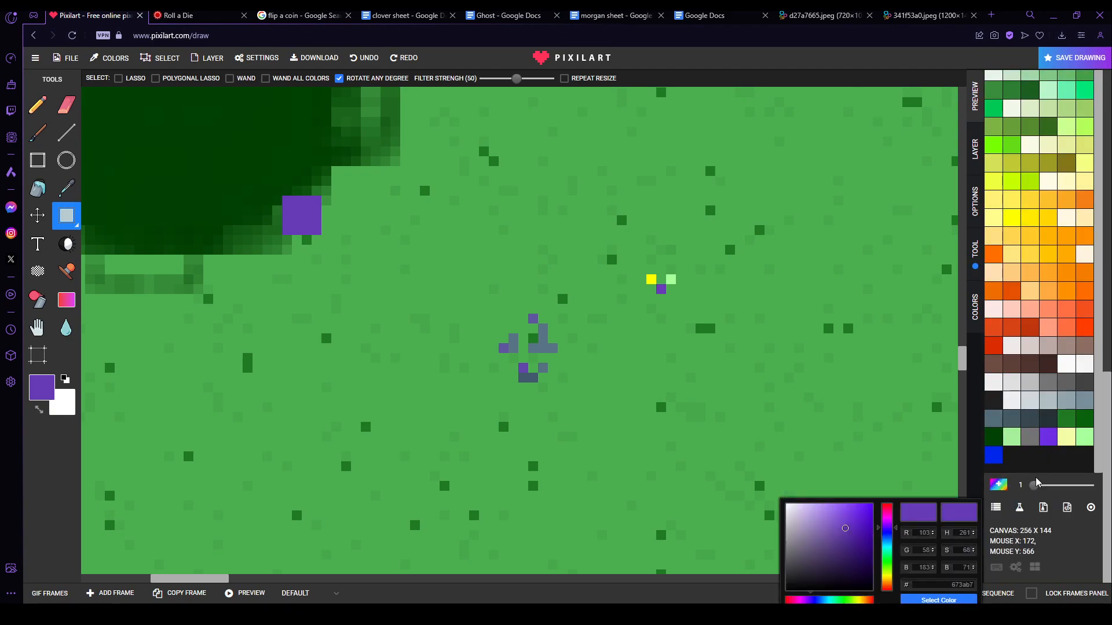
Step: Show the Layer panel with the default palette beside the map
{"action": "left_click", "coordinate": [974, 156]}
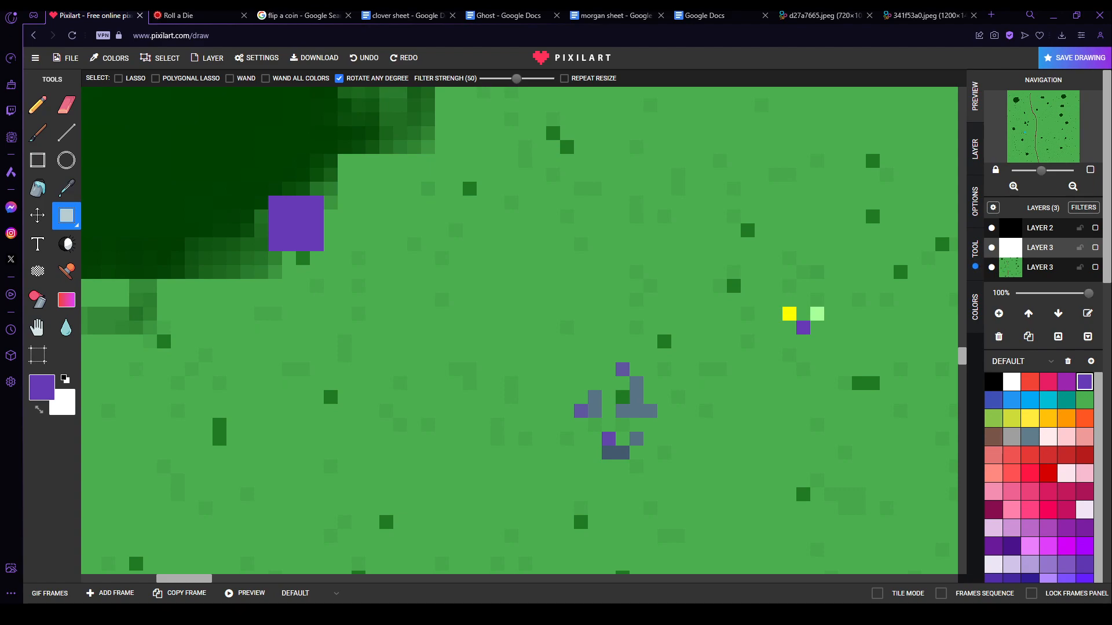
Step: Check Ghost's character sheet stats in Google Docs, then go back to the map
{"action": "left_click", "coordinate": [504, 15]}
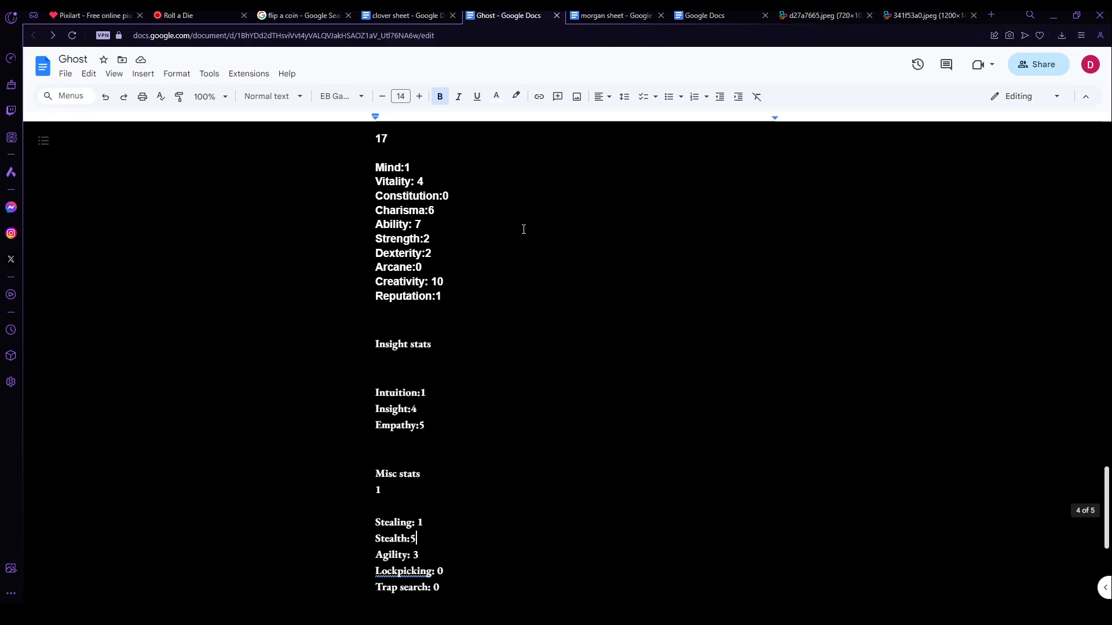
{"action": "left_click", "coordinate": [93, 15]}
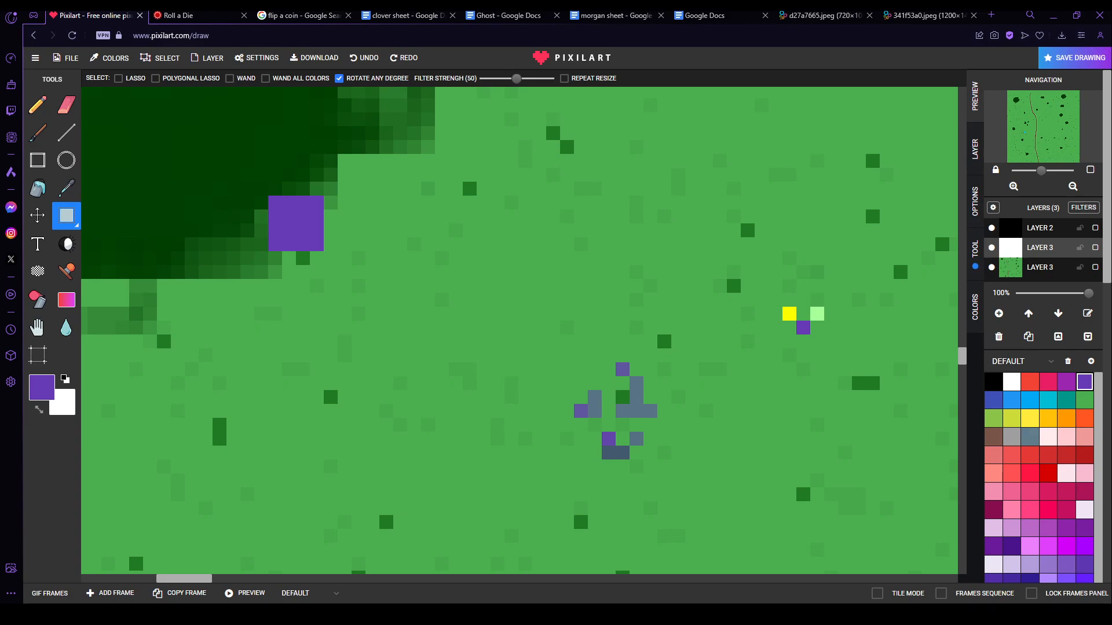
Step: Resume work on the grassy map with its tree, tokens and brown patches
{"action": "left_click", "coordinate": [768, 279]}
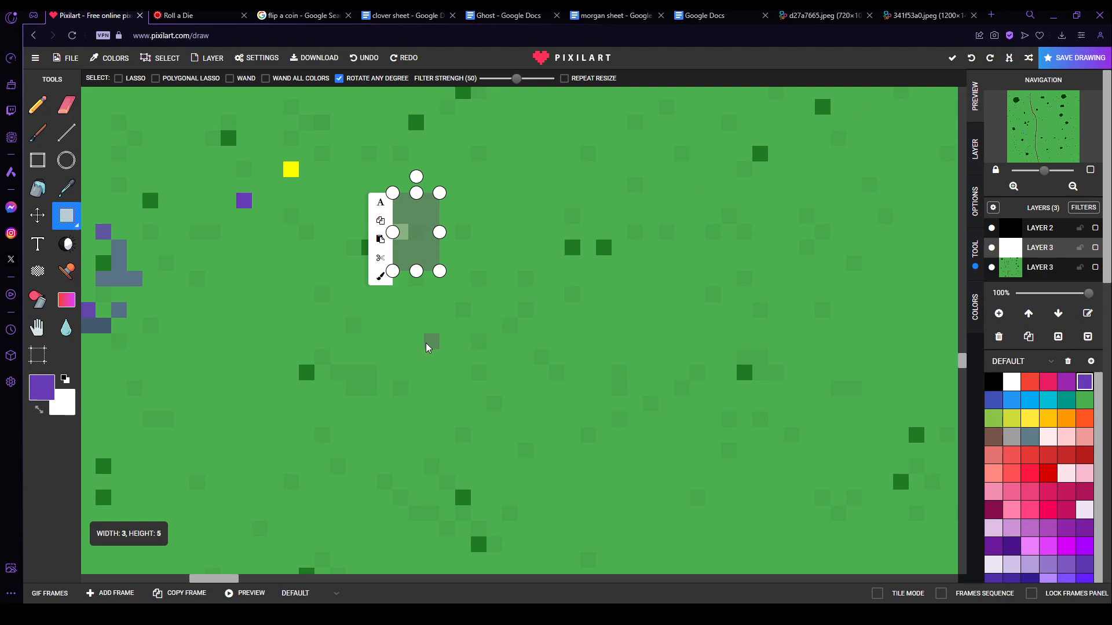
{"action": "mouse_move", "coordinate": [437, 348]}
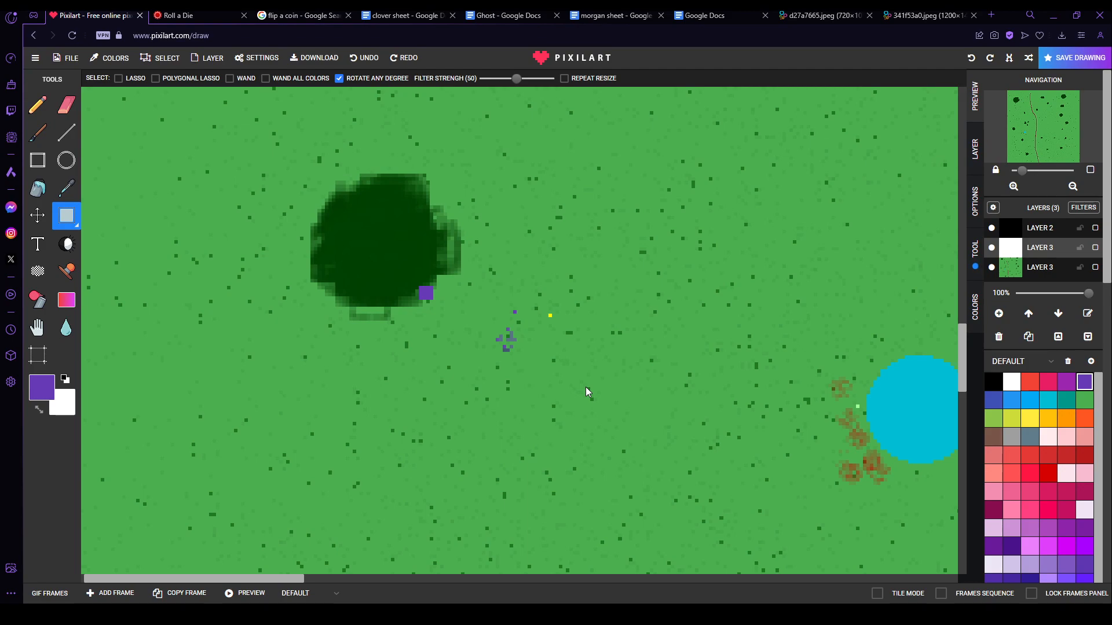
{"action": "mouse_move", "coordinate": [407, 271]}
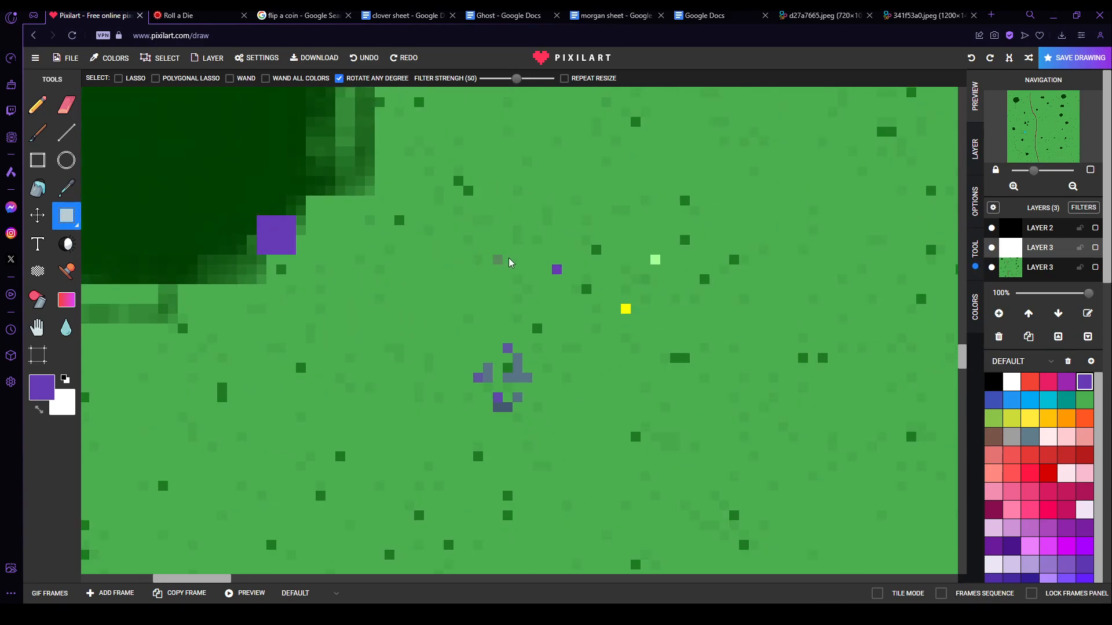
Step: Move the purple square token off the tree edge into open grass below-right
{"action": "left_click", "coordinate": [498, 259]}
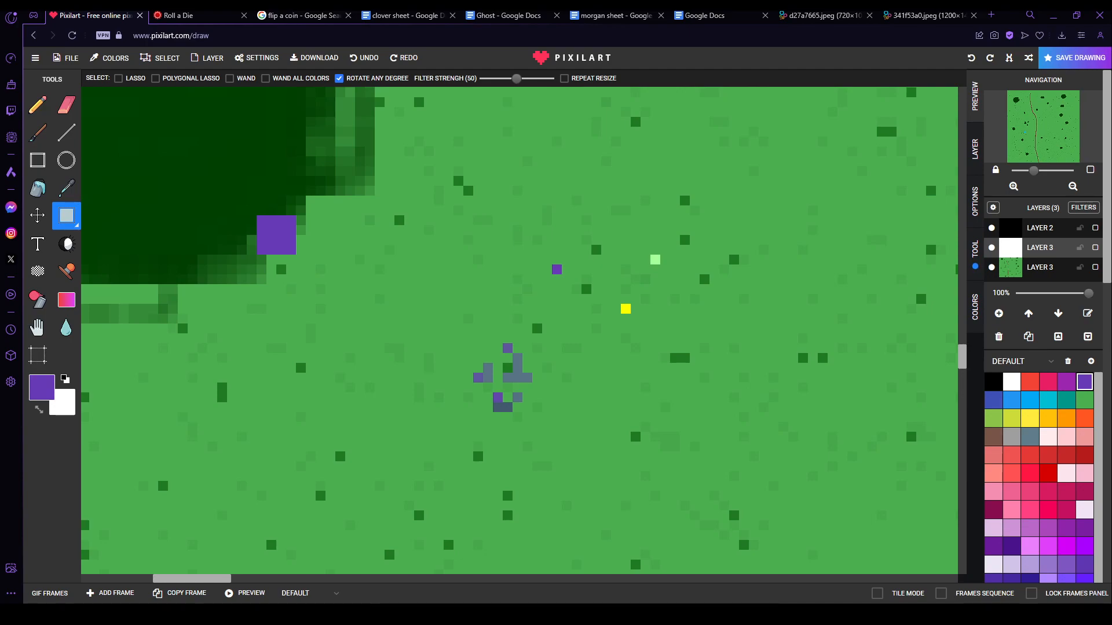
{"action": "mouse_move", "coordinate": [504, 232]}
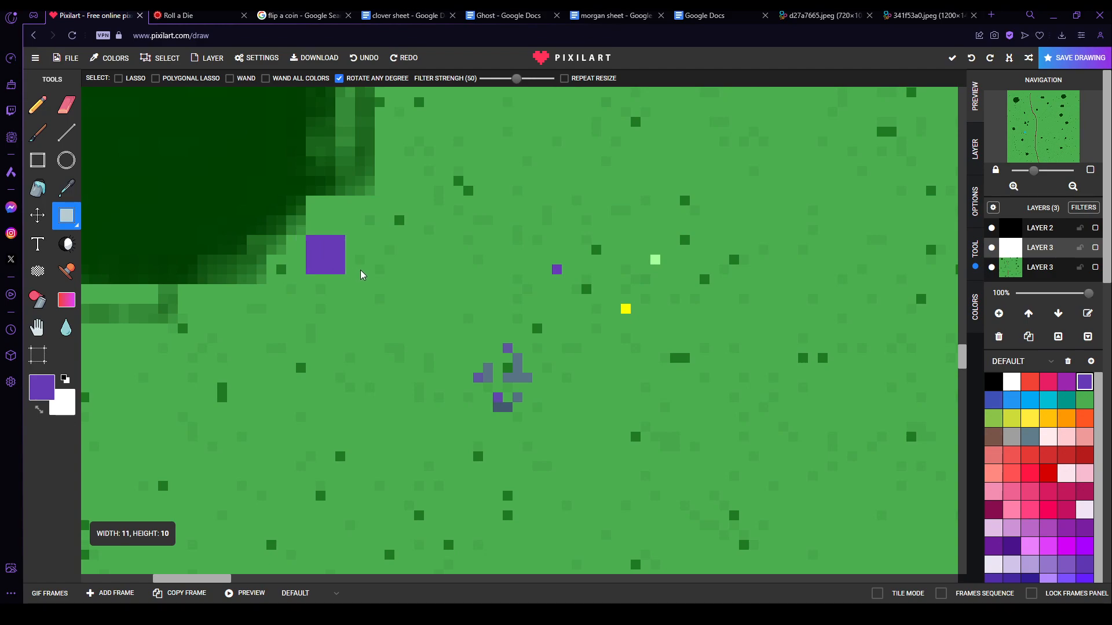
{"action": "left_click_drag", "start_coordinate": [325, 253], "coordinate": [374, 344]}
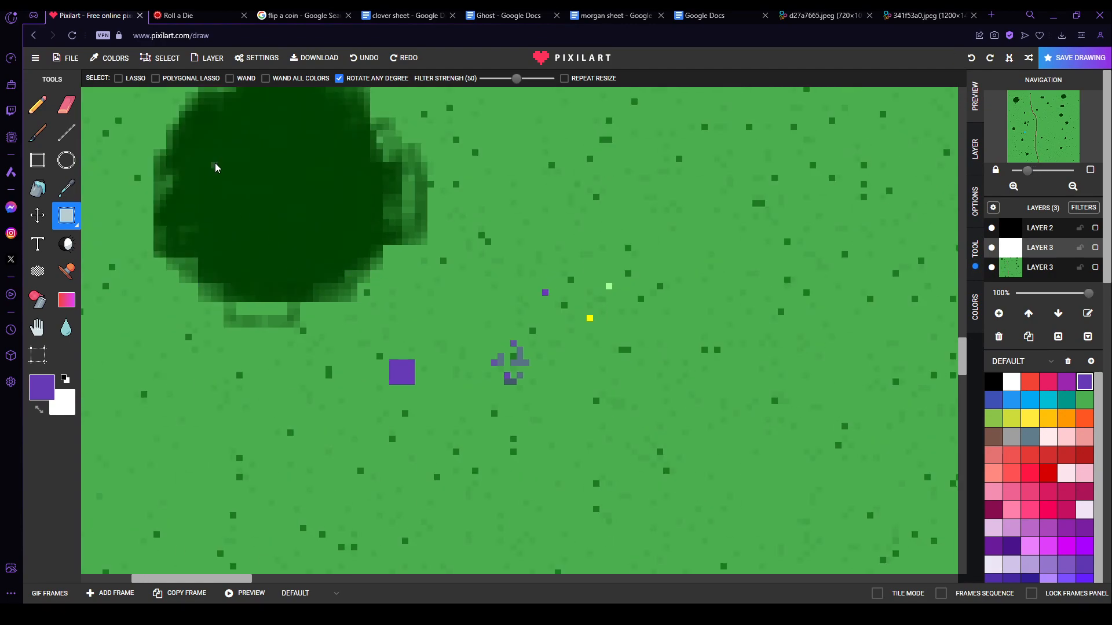
{"action": "mouse_move", "coordinate": [1066, 418]}
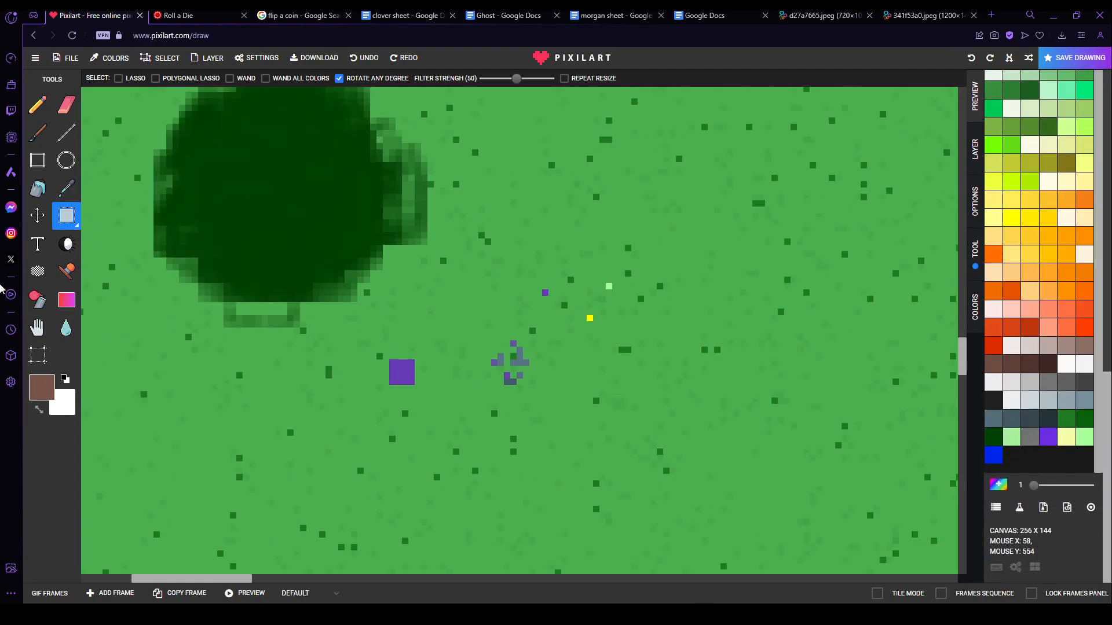
Step: Spray brown blood spots onto the grass just right of the dark tree
{"action": "left_click", "coordinate": [36, 299]}
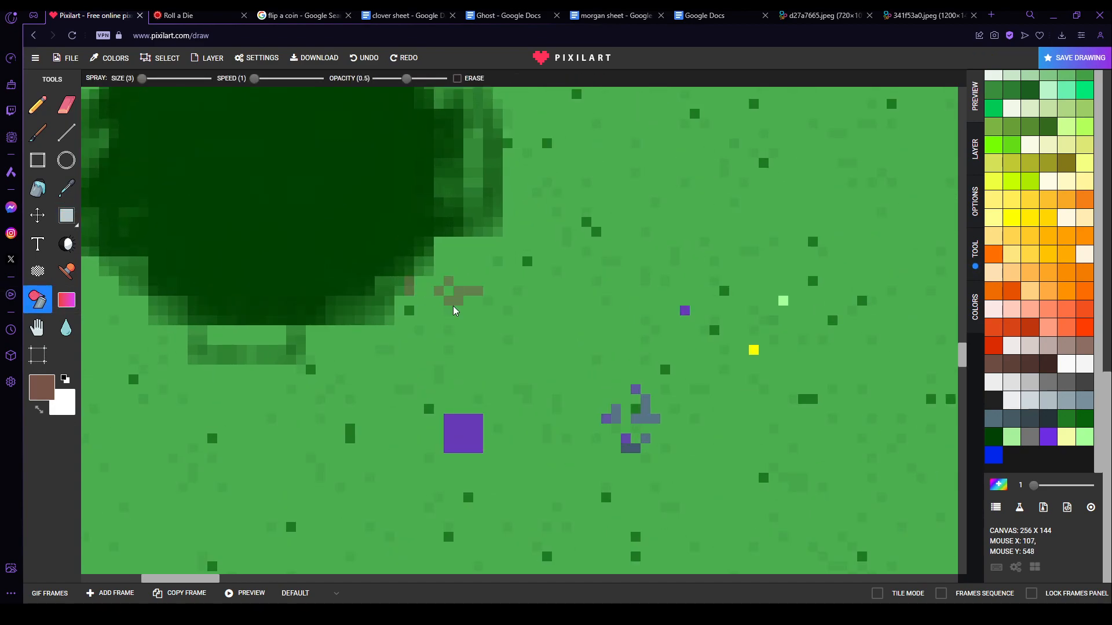
{"action": "left_click", "coordinate": [364, 58]}
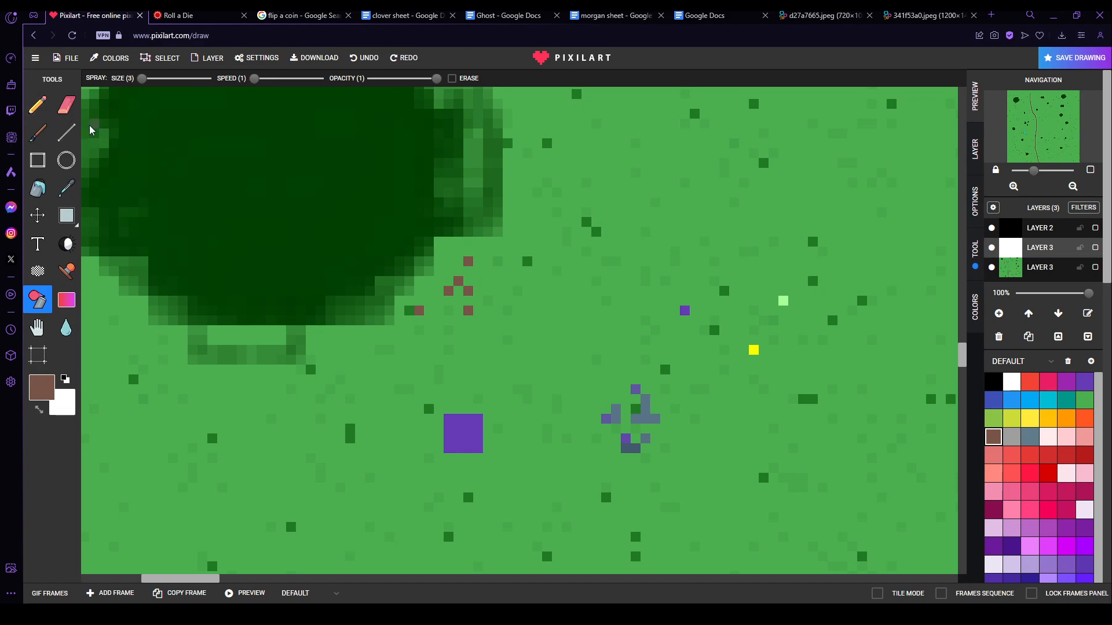
{"action": "left_click", "coordinate": [362, 58]}
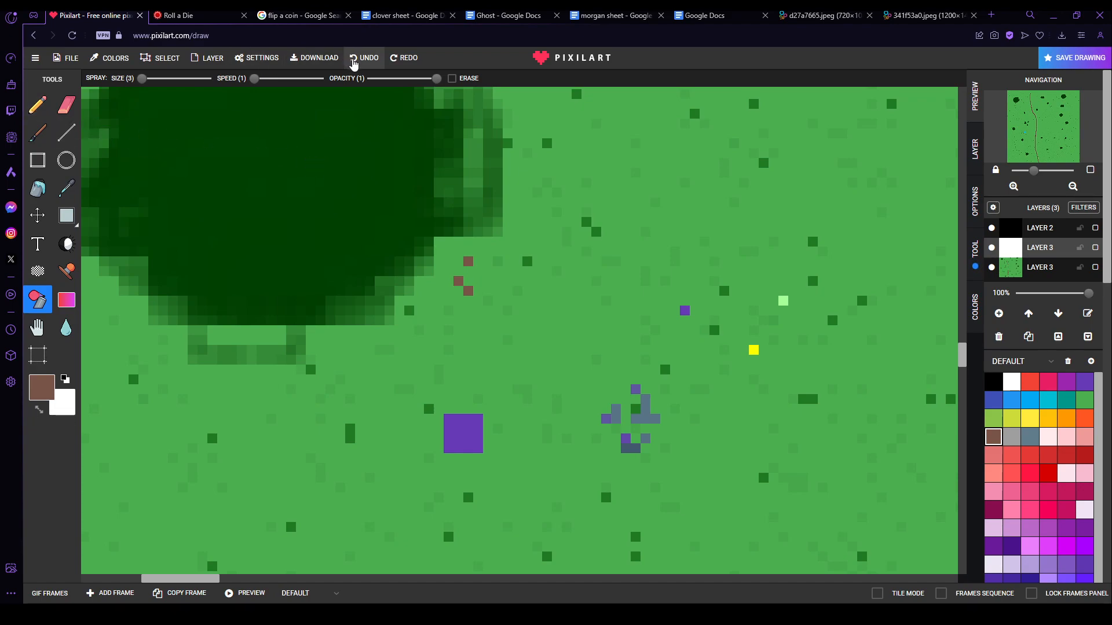
{"action": "left_click", "coordinate": [366, 58]}
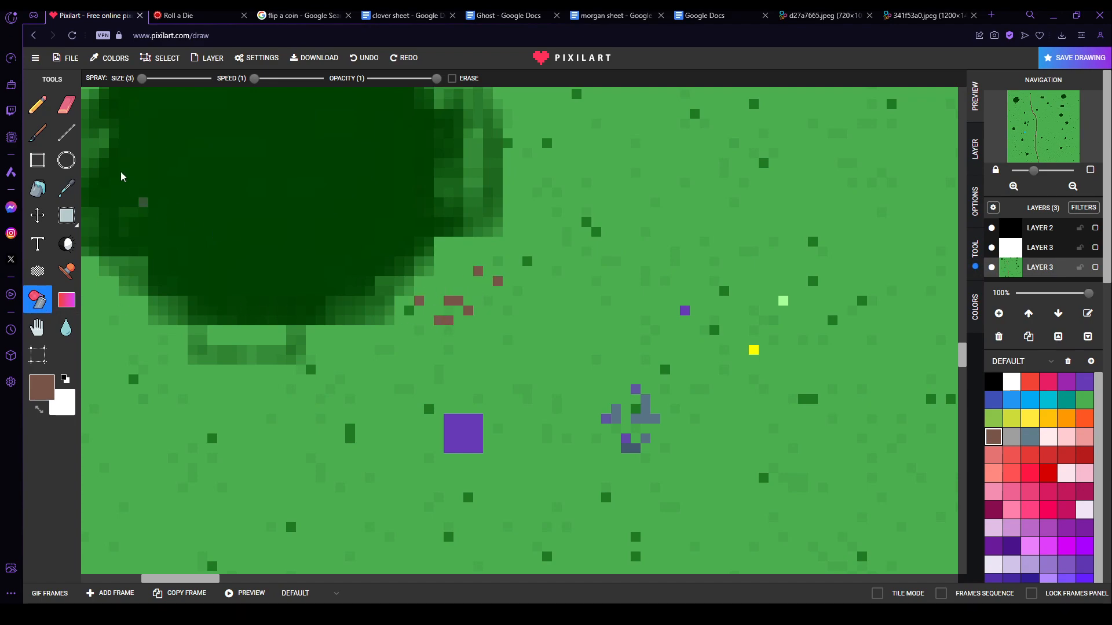
Step: Dot a single red pixel with the Pencil among the brown spatter
{"action": "left_click", "coordinate": [37, 106]}
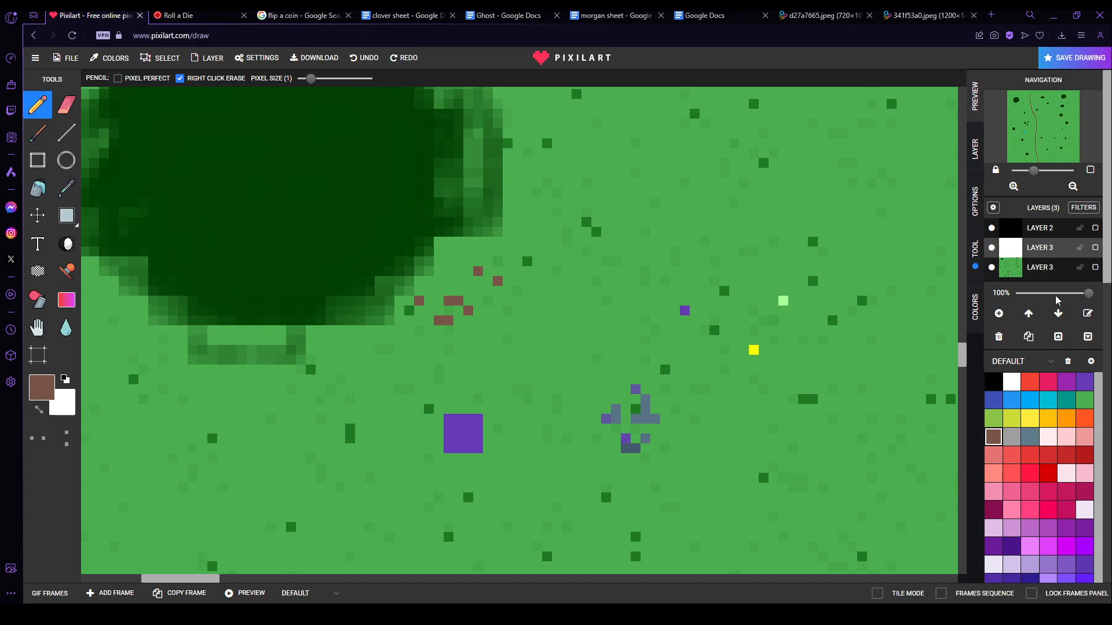
{"action": "left_click", "coordinate": [1048, 474]}
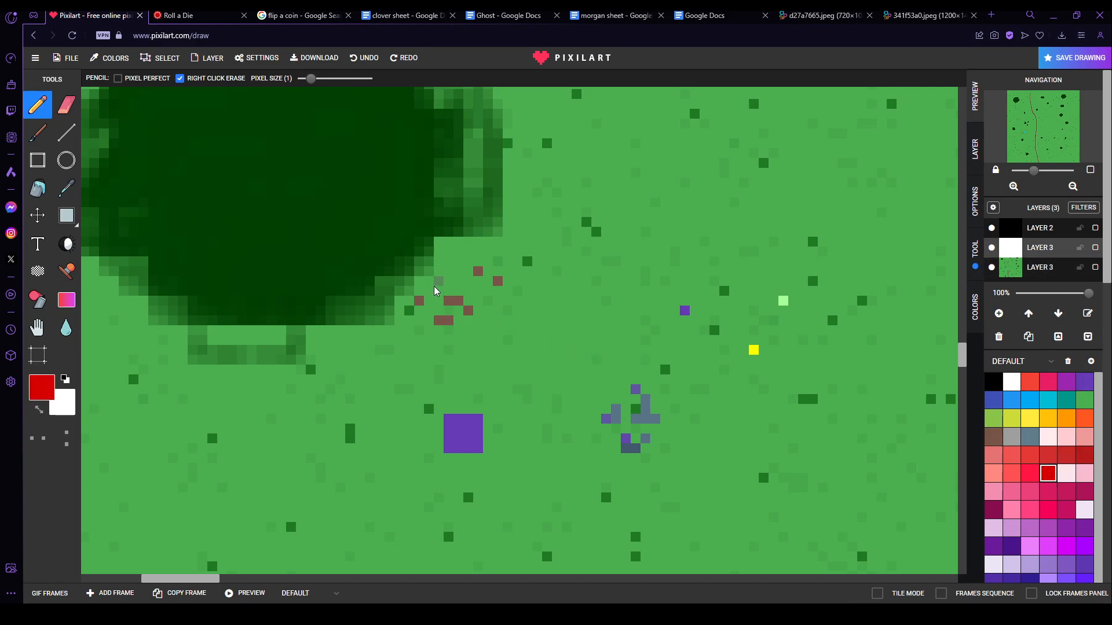
{"action": "left_click", "coordinate": [65, 217]}
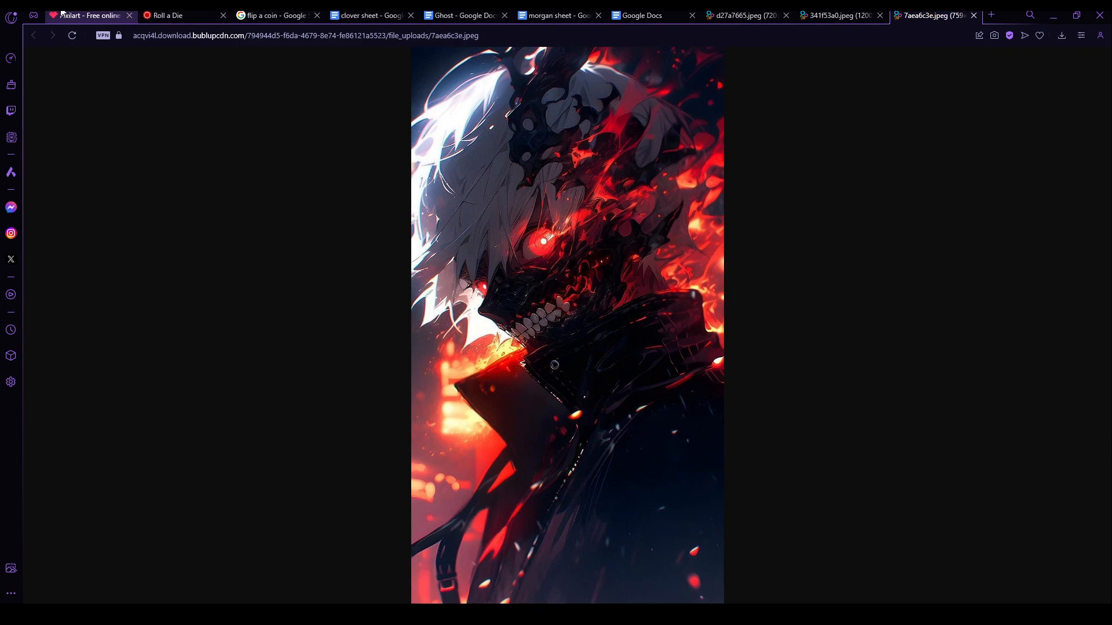
Step: Bring the Pixilart map drawing back in place of the artwork image
{"action": "left_click", "coordinate": [85, 15]}
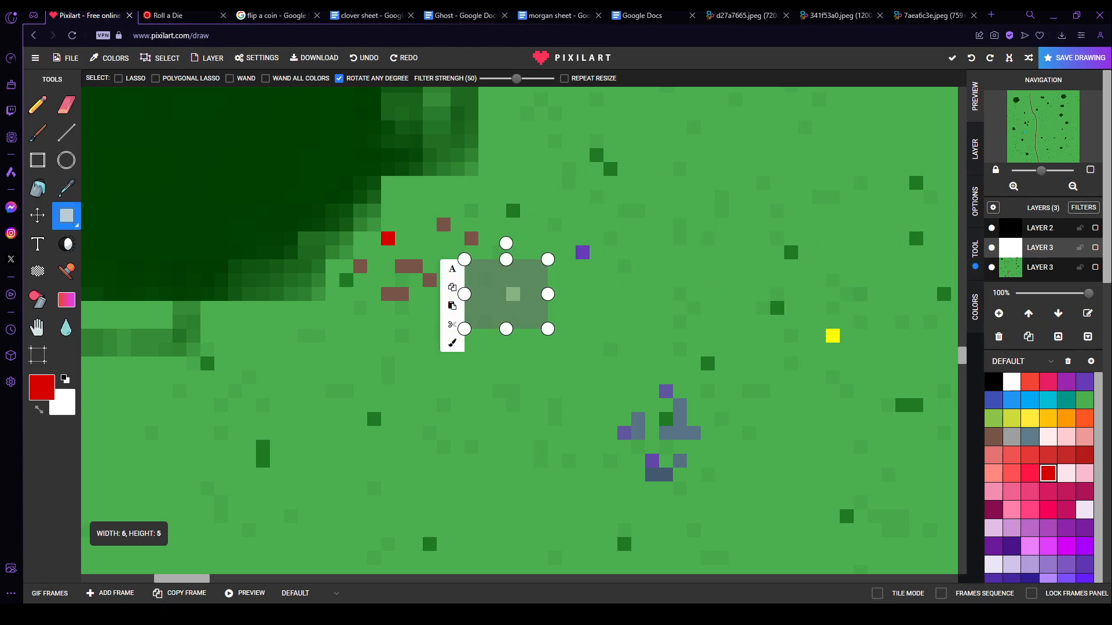
Step: Box-select the red token and nearby spatter, glancing at the artwork tab
{"action": "left_click_drag", "start_coordinate": [506, 294], "coordinate": [867, 378]}
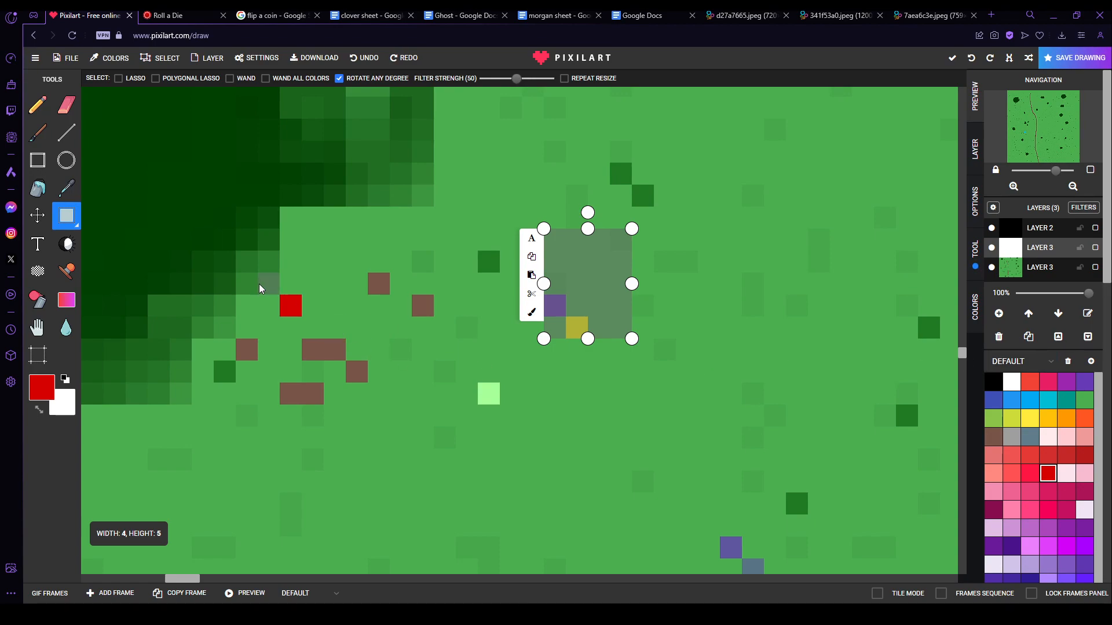
{"action": "left_click", "coordinate": [929, 15]}
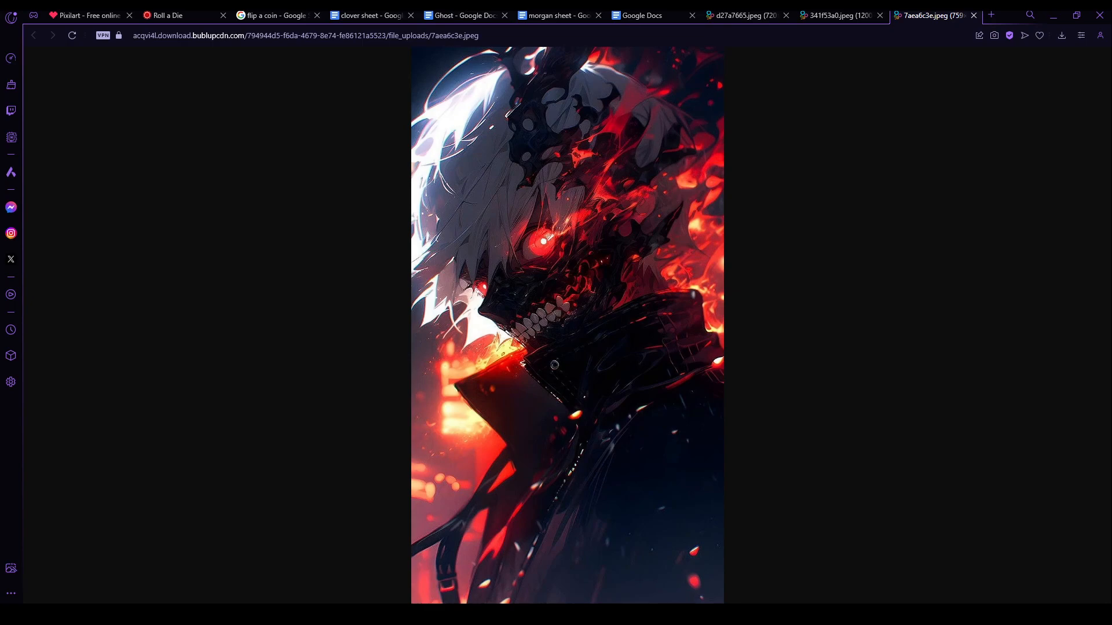
{"action": "left_click", "coordinate": [85, 15]}
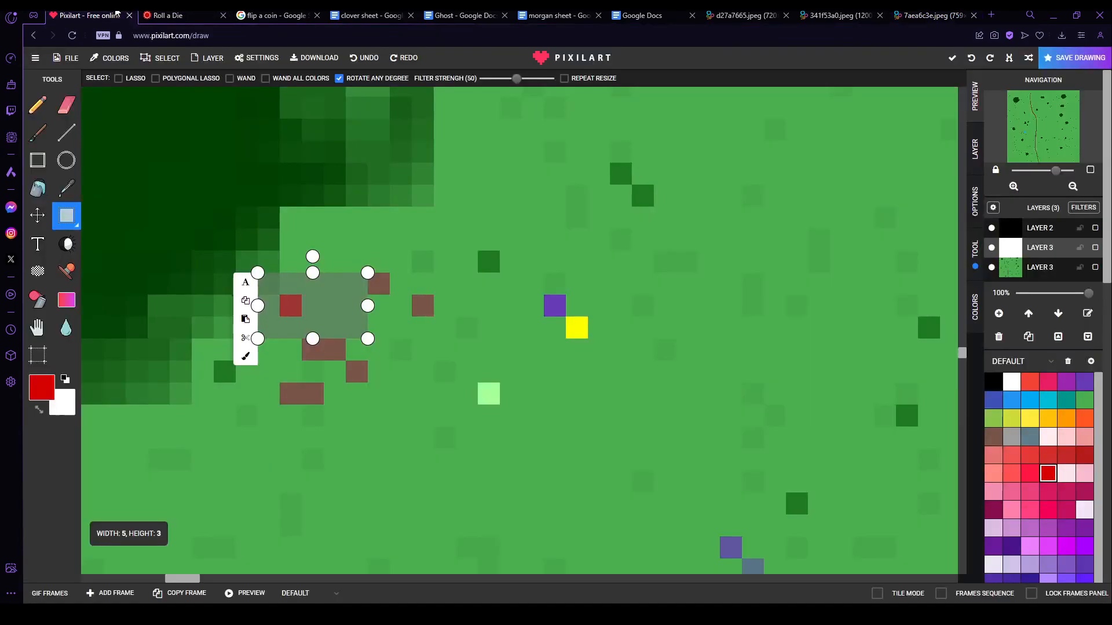
Step: Shift the selected red token patch one square right and place it
{"action": "left_click_drag", "start_coordinate": [340, 311], "coordinate": [312, 318]}
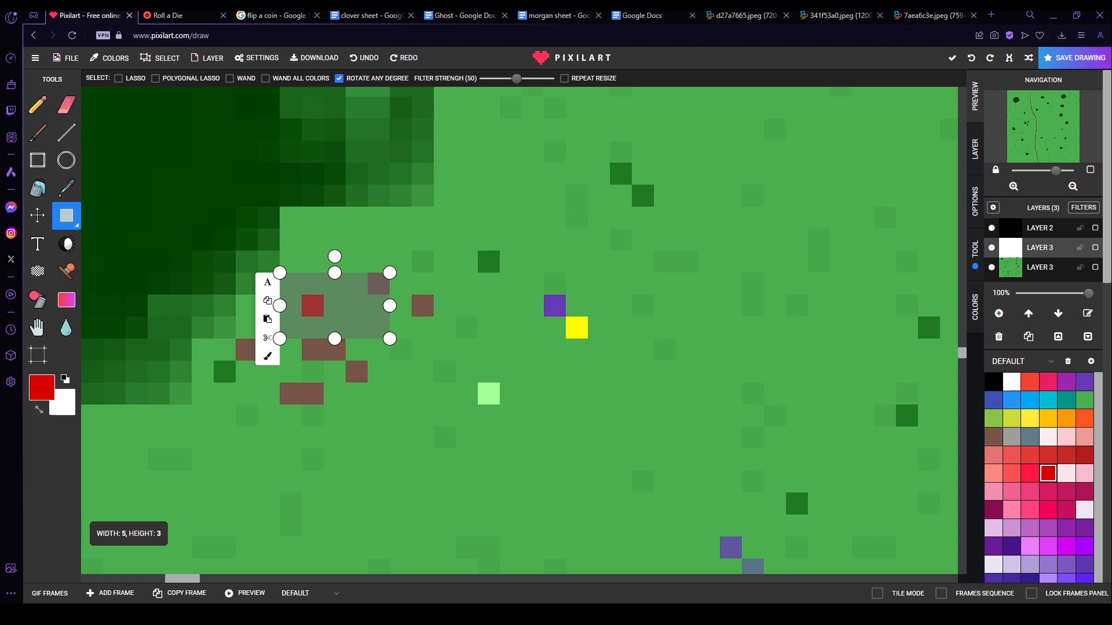
{"action": "left_click", "coordinate": [546, 315]}
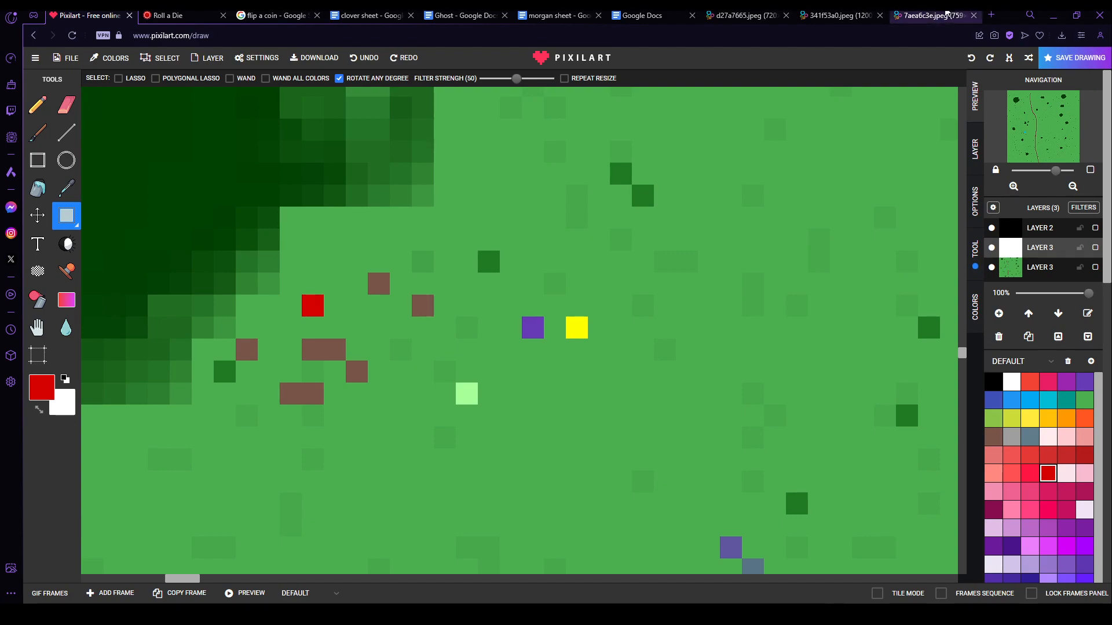
{"action": "left_click", "coordinate": [936, 15]}
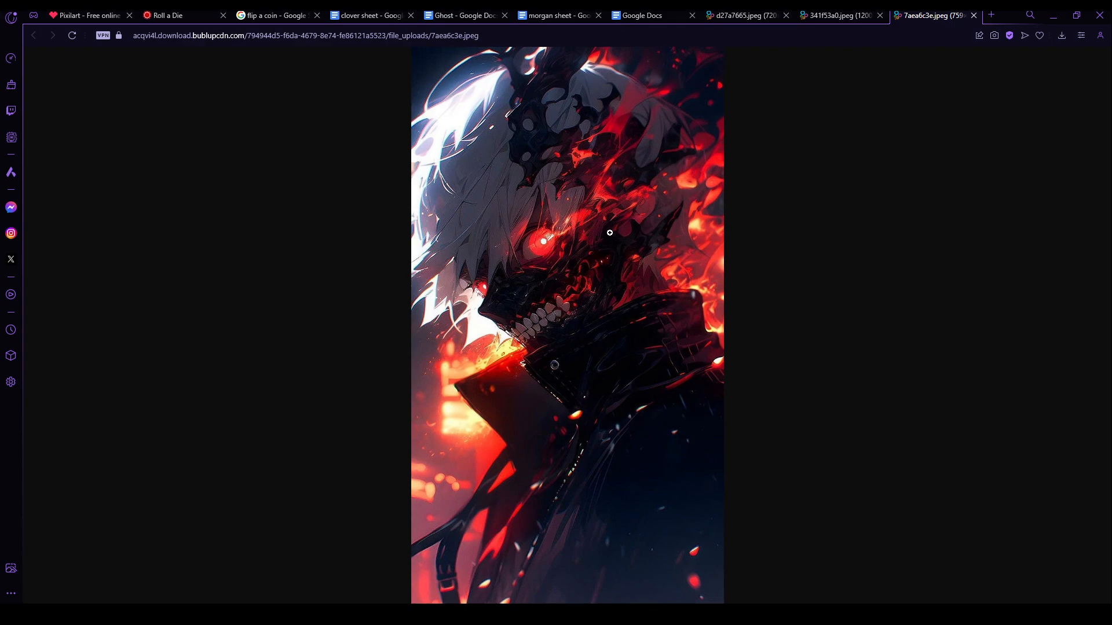
{"action": "mouse_move", "coordinate": [635, 252]}
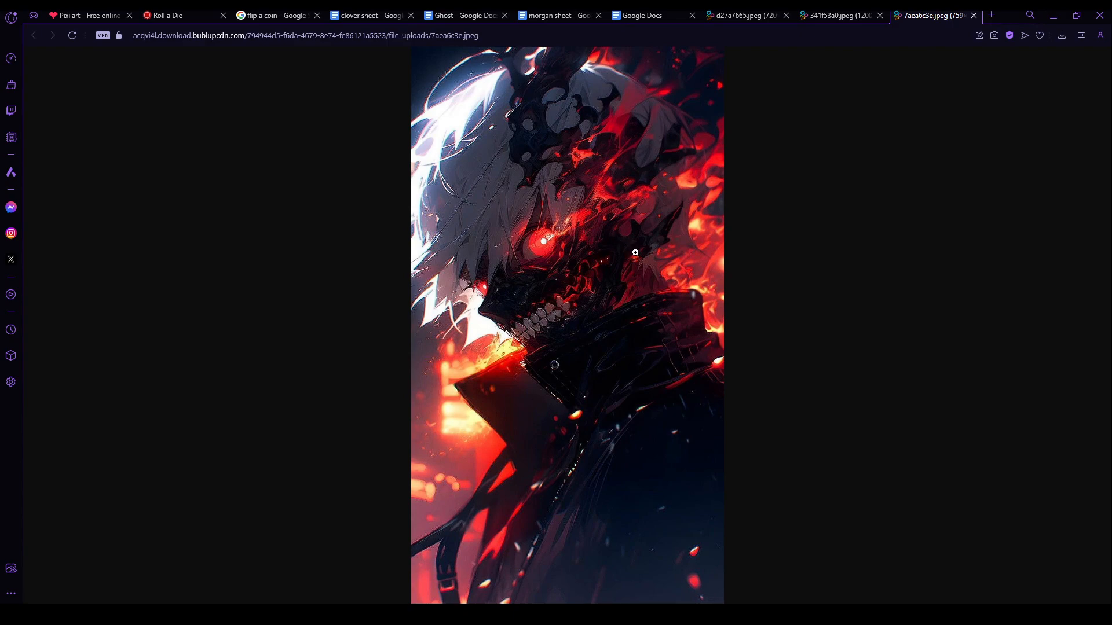
{"action": "mouse_move", "coordinate": [639, 267]}
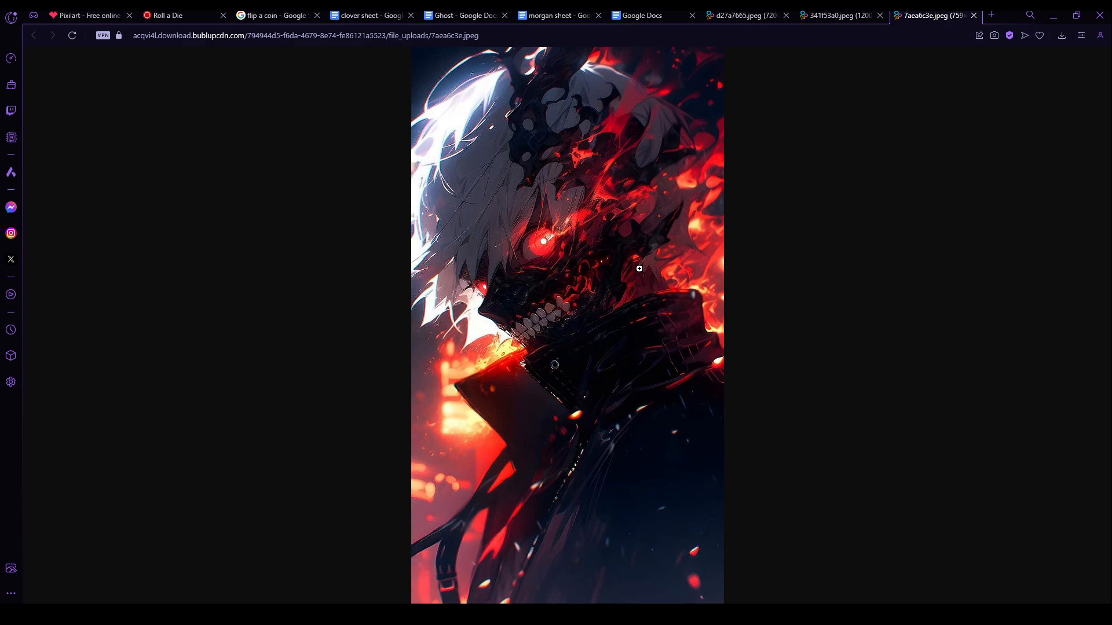
{"action": "mouse_move", "coordinate": [689, 471]}
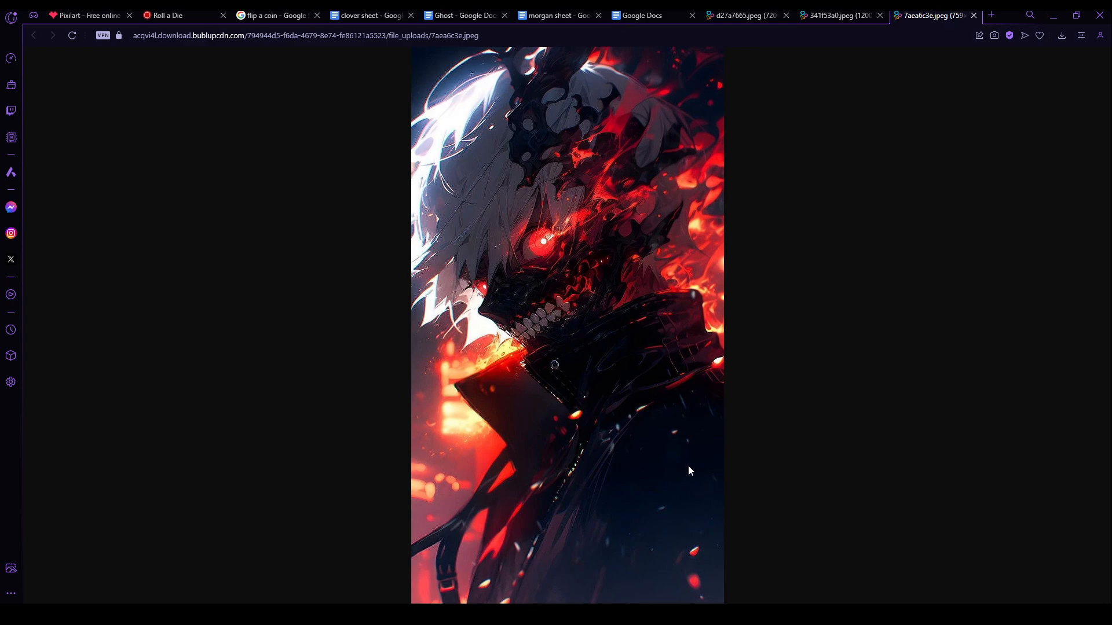
{"action": "left_click", "coordinate": [85, 15]}
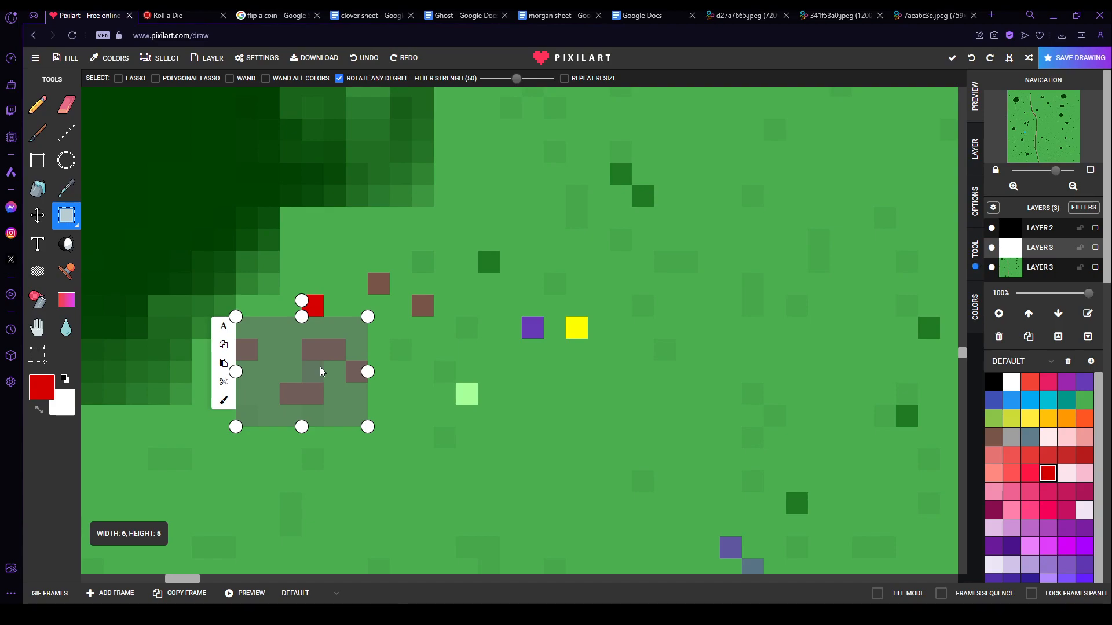
Step: Close one extra image tab and show the flaming masked-figure artwork
{"action": "left_click", "coordinate": [637, 15]}
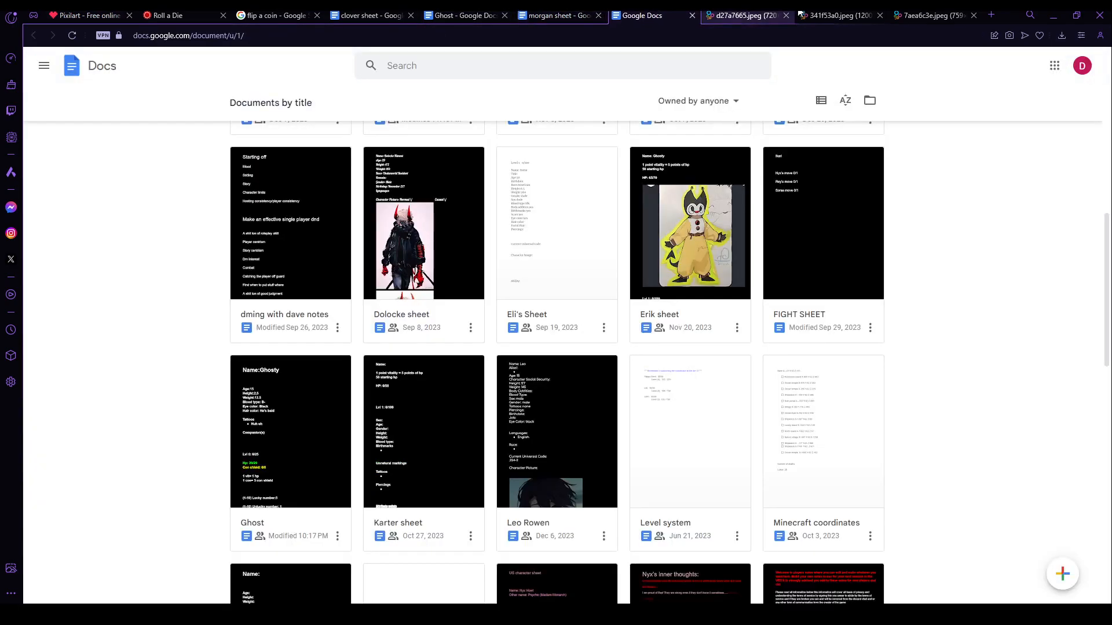
{"action": "left_click", "coordinate": [837, 15]}
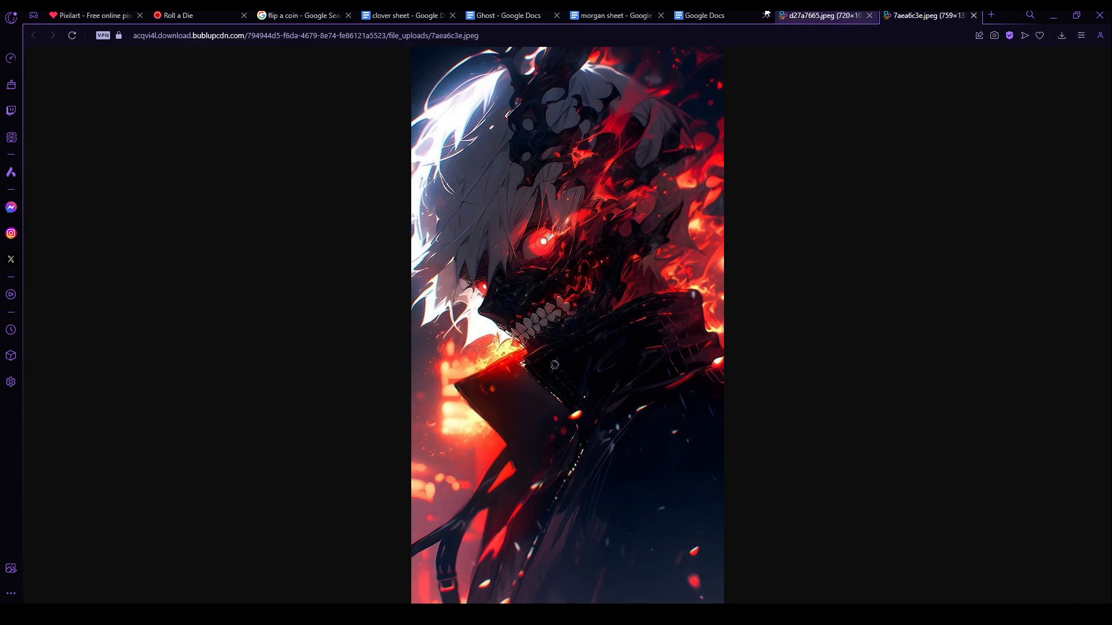
{"action": "left_click", "coordinate": [614, 15]}
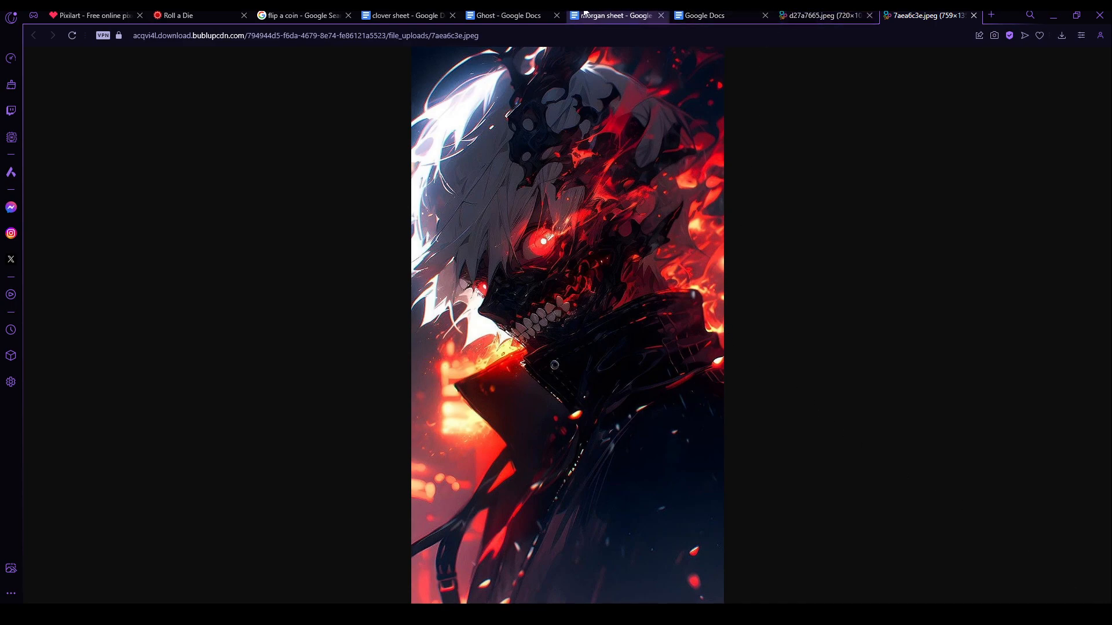
{"action": "left_click", "coordinate": [93, 15]}
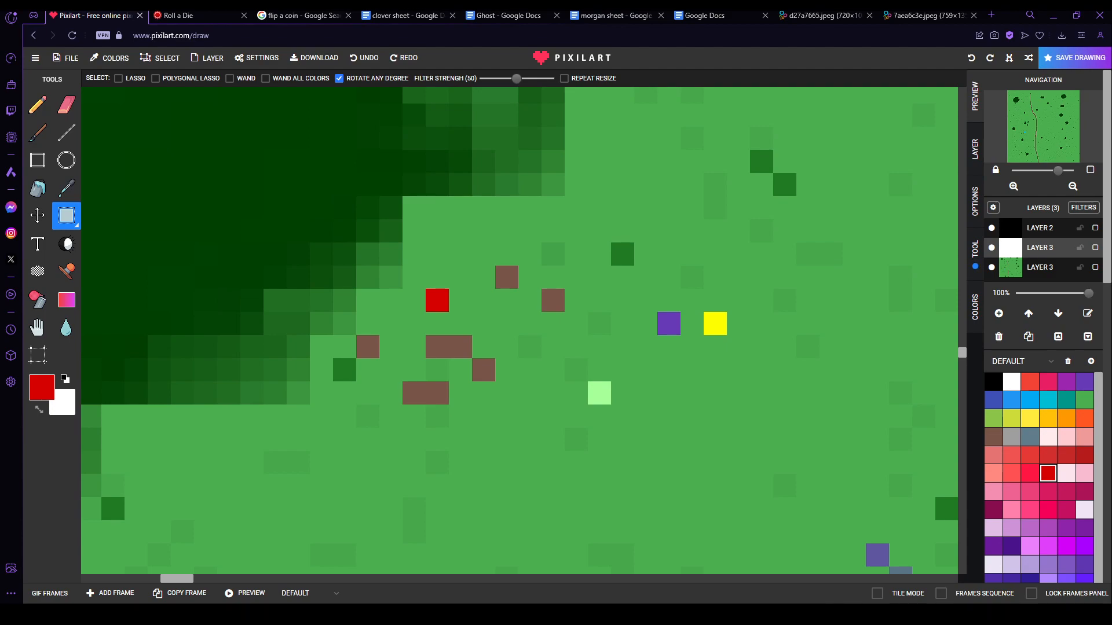
Step: View the flaming masked character reference image, then return to the pixel map
{"action": "left_click", "coordinate": [925, 15]}
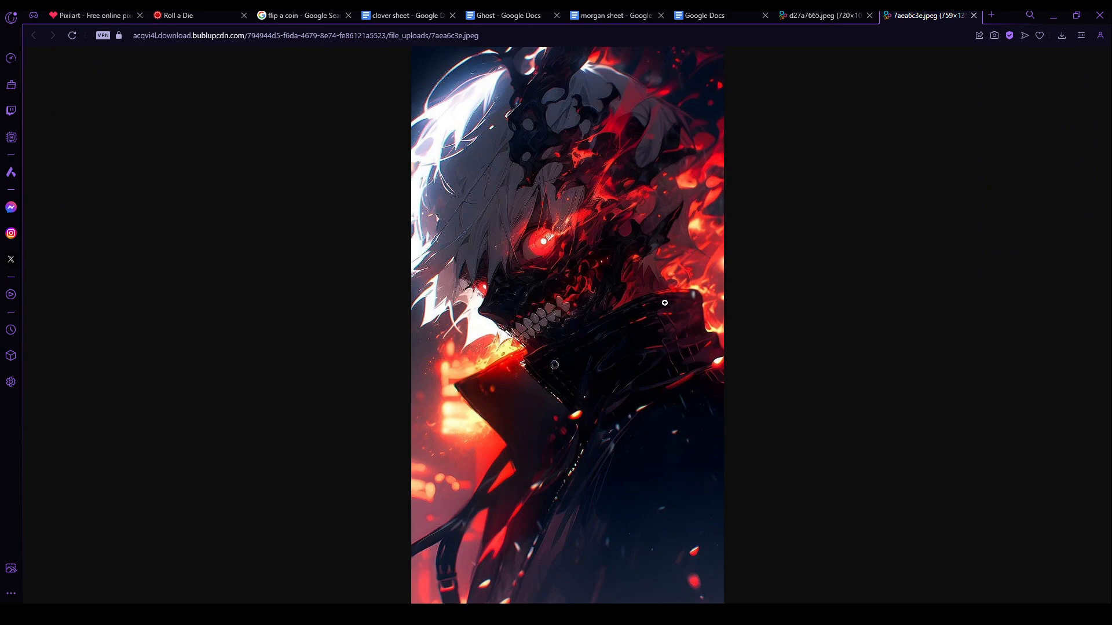
{"action": "mouse_move", "coordinate": [671, 301]}
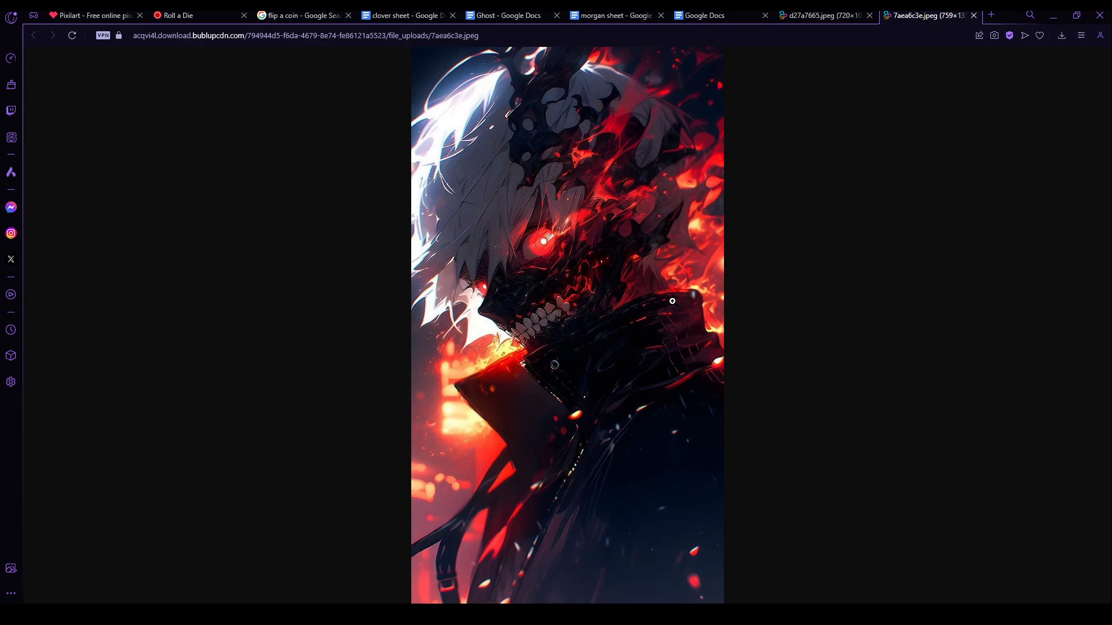
{"action": "mouse_move", "coordinate": [679, 288]}
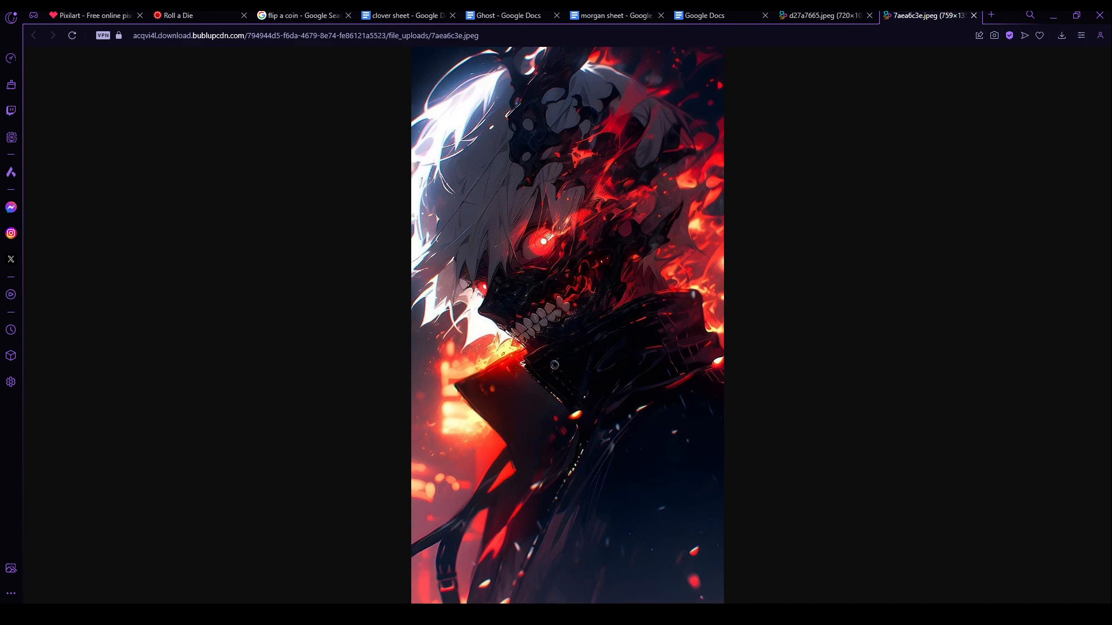
{"action": "left_click", "coordinate": [93, 16]}
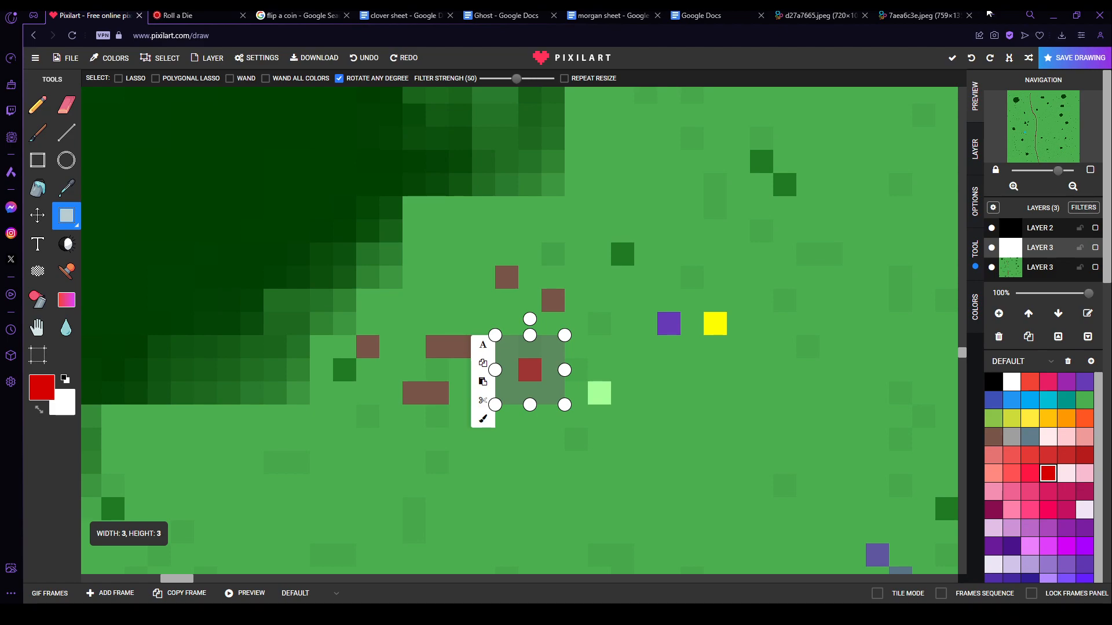
Step: View the dark eye card-back reference image in its browser tab
{"action": "left_click", "coordinate": [932, 15]}
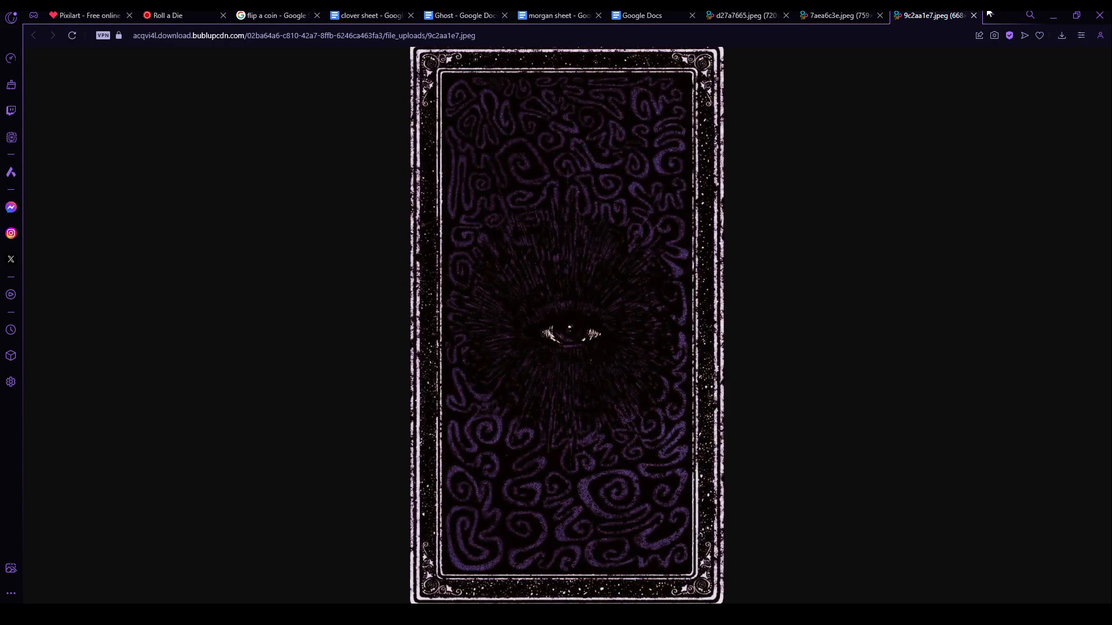
Step: Return to the grassy pixel map drawing in Pixilart
{"action": "left_click", "coordinate": [85, 15]}
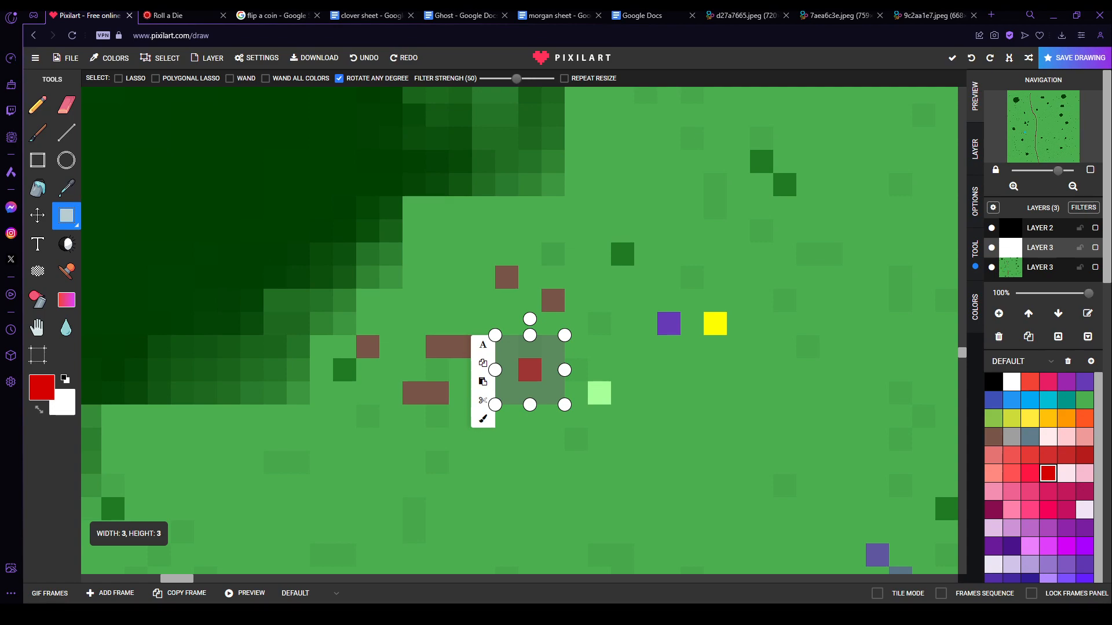
{"action": "mouse_move", "coordinate": [4, 13]}
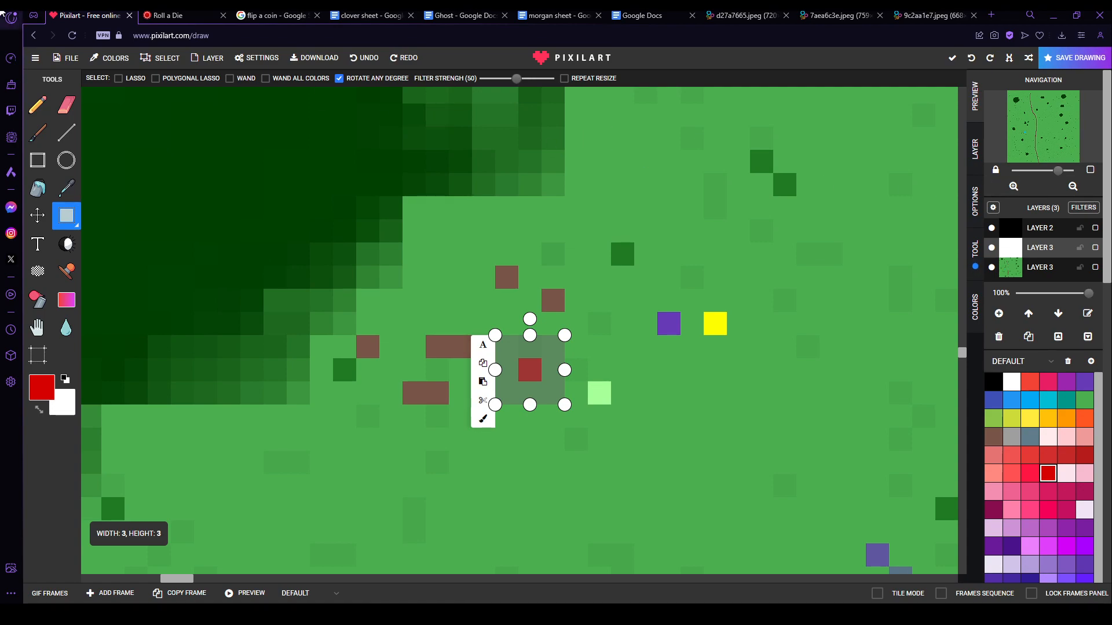
Step: Check off Ghost's Getting started quest 'Use a power or natural ability or perk'
{"action": "left_click", "coordinate": [368, 15]}
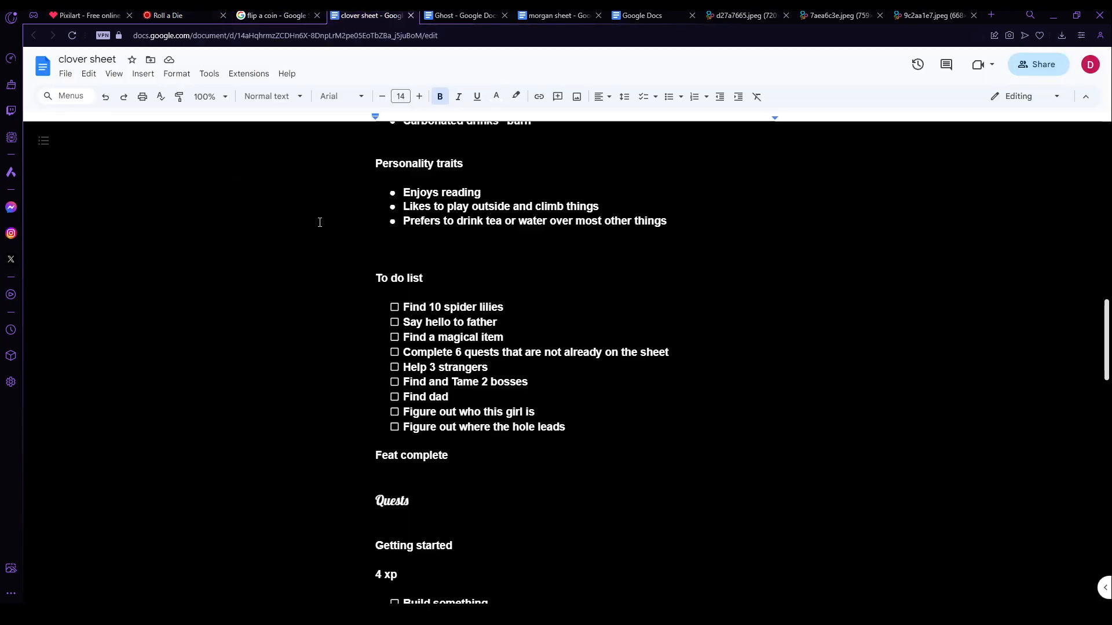
{"action": "scroll", "scroll_direction": "down", "scroll_amount": 3}
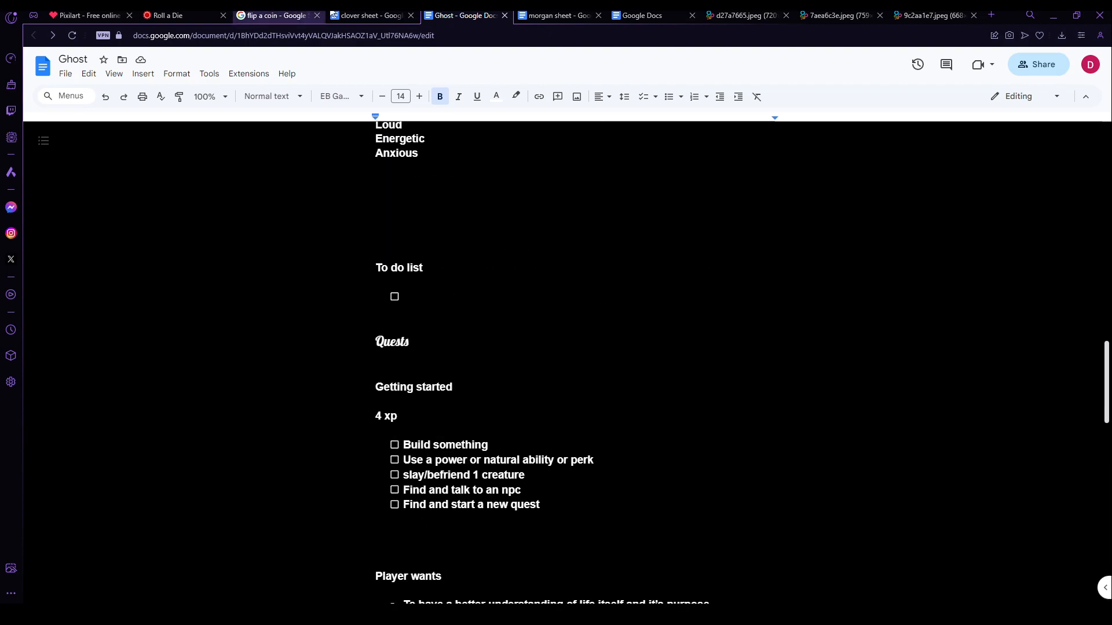
{"action": "left_click", "coordinate": [368, 15]}
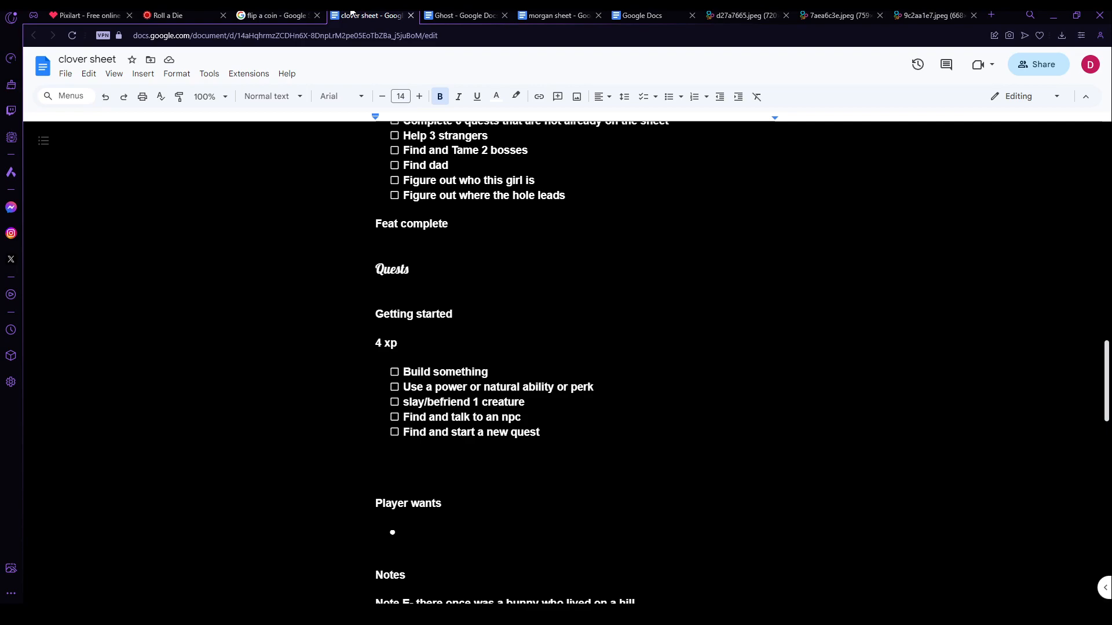
{"action": "left_click", "coordinate": [465, 15]}
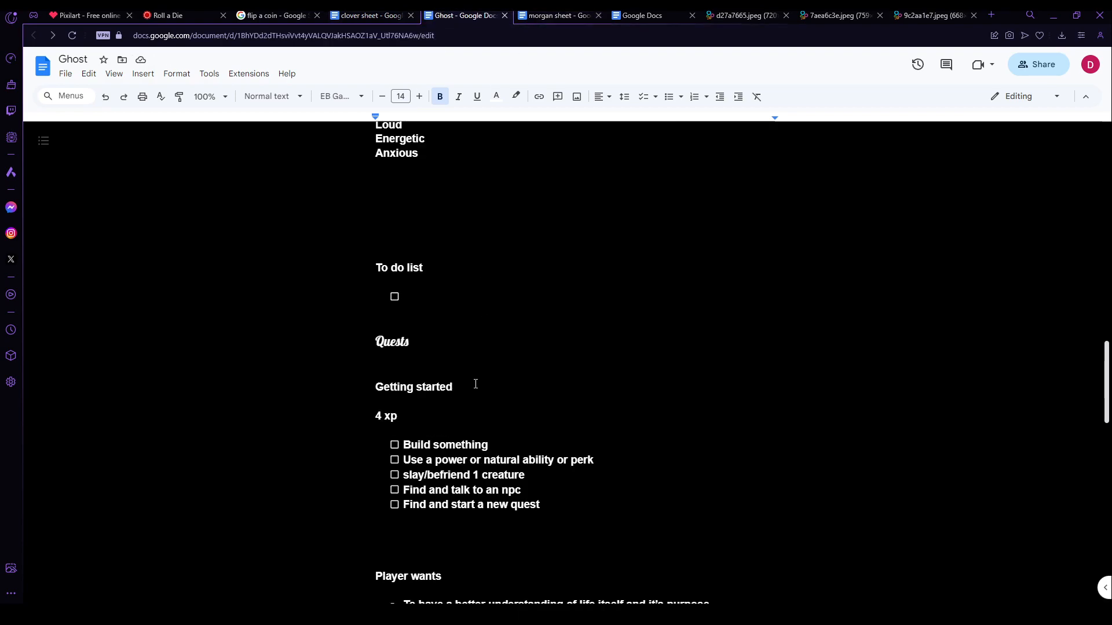
{"action": "left_click", "coordinate": [393, 460]}
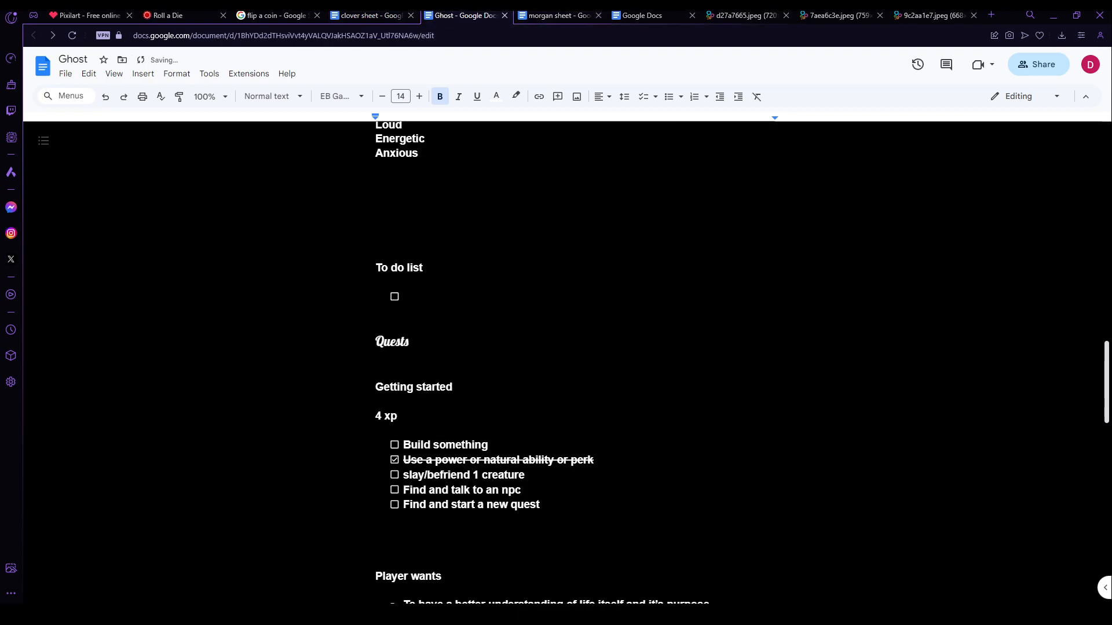
{"action": "left_click", "coordinate": [84, 15]}
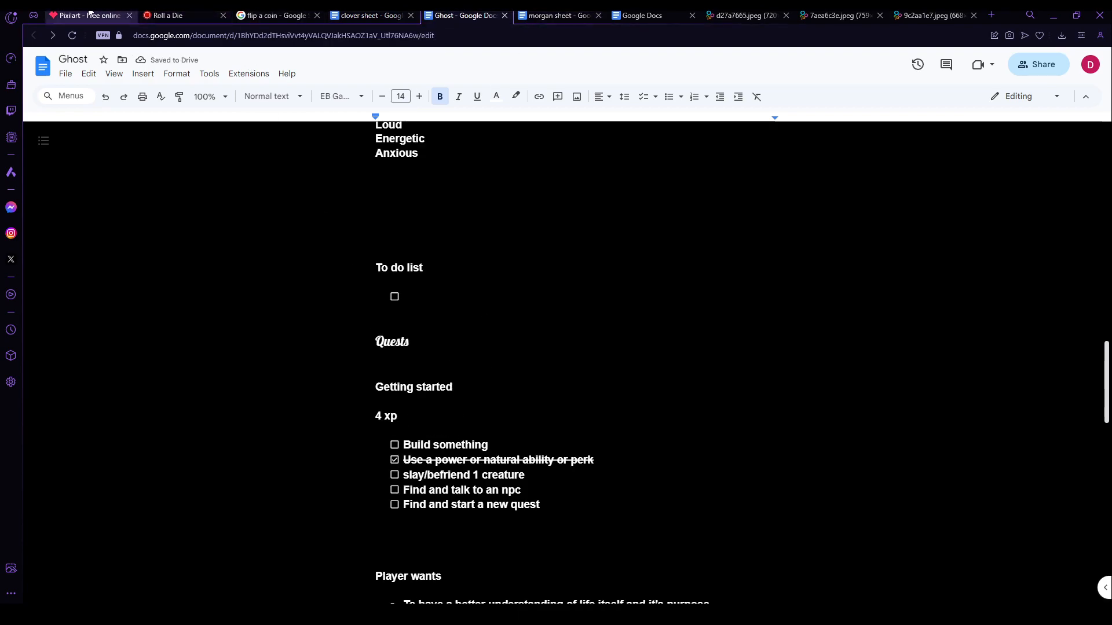
Step: Switch back to the pixel map drawing in Pixilart
{"action": "left_click", "coordinate": [84, 15]}
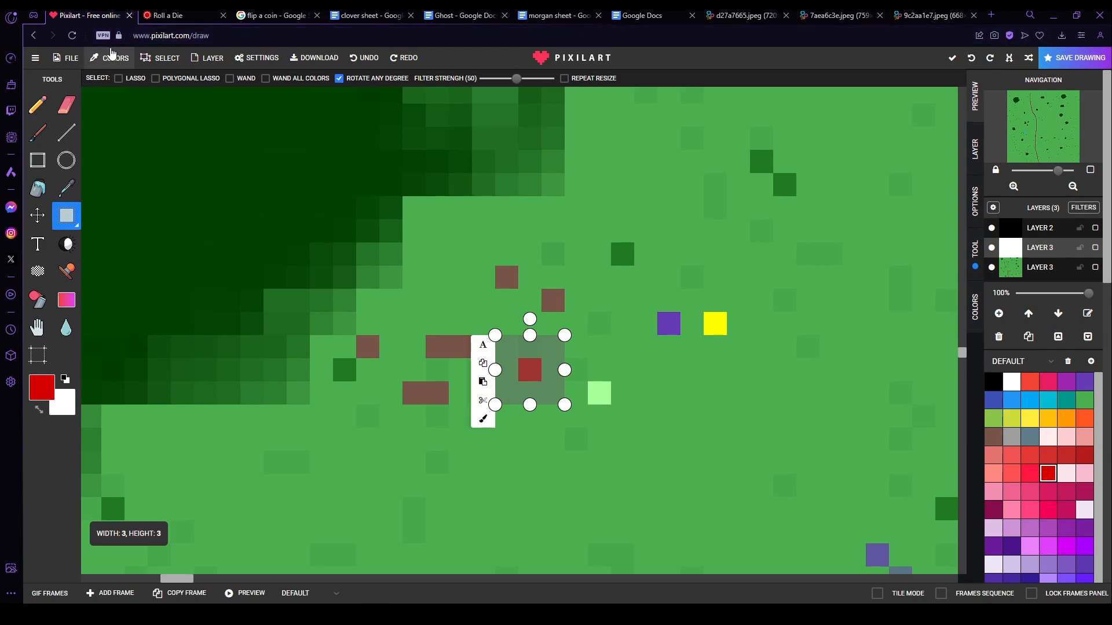
{"action": "mouse_move", "coordinate": [128, 63]}
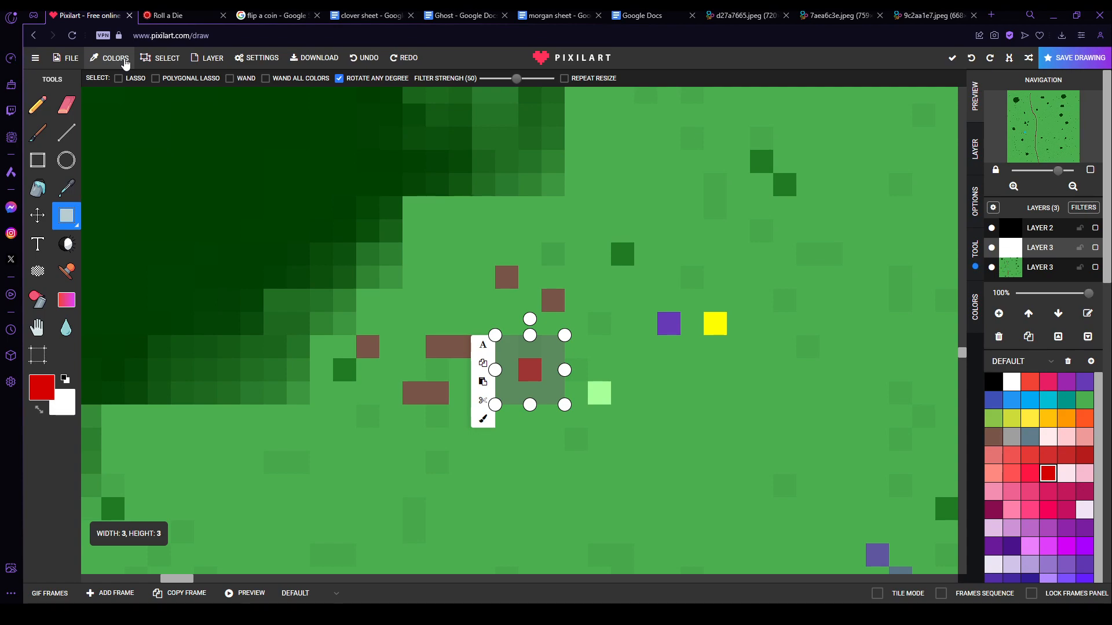
{"action": "mouse_move", "coordinate": [368, 250]}
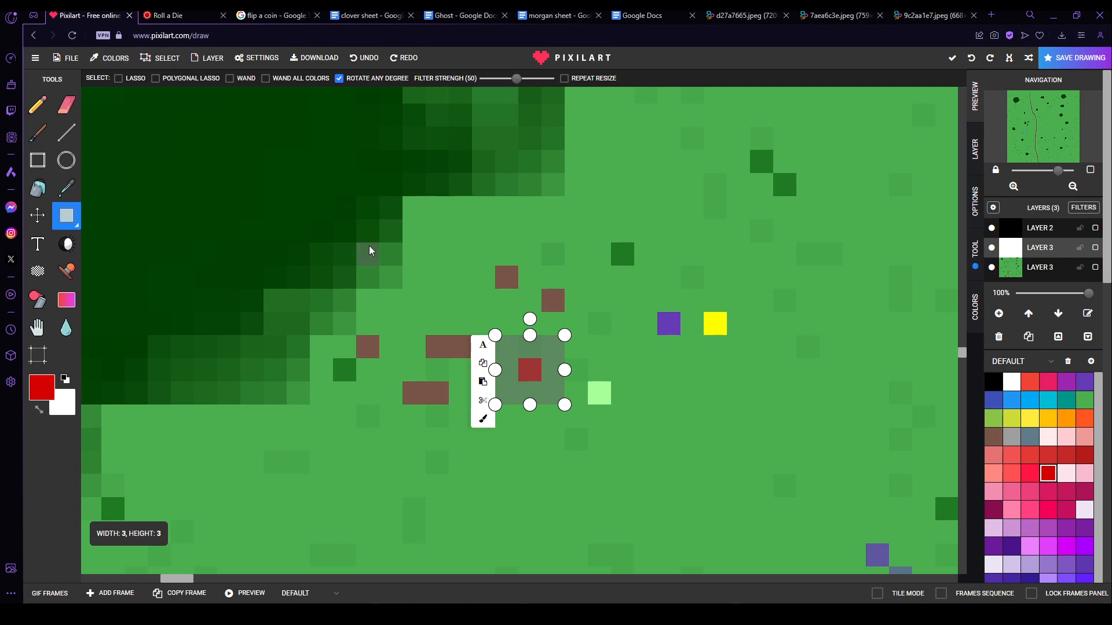
{"action": "mouse_move", "coordinate": [521, 164]}
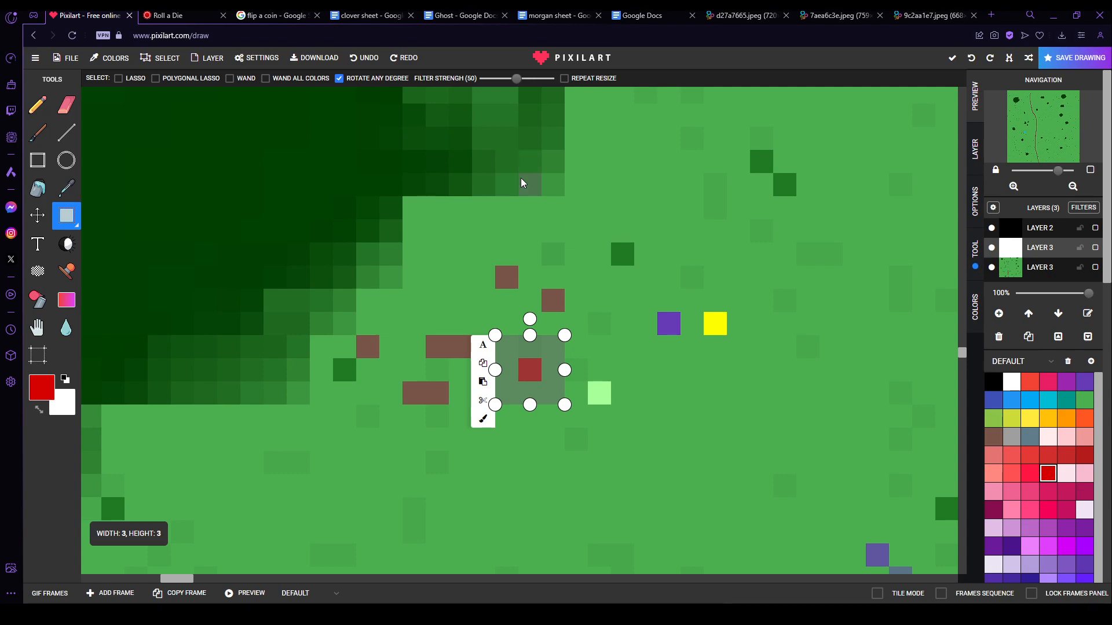
{"action": "mouse_move", "coordinate": [523, 200]}
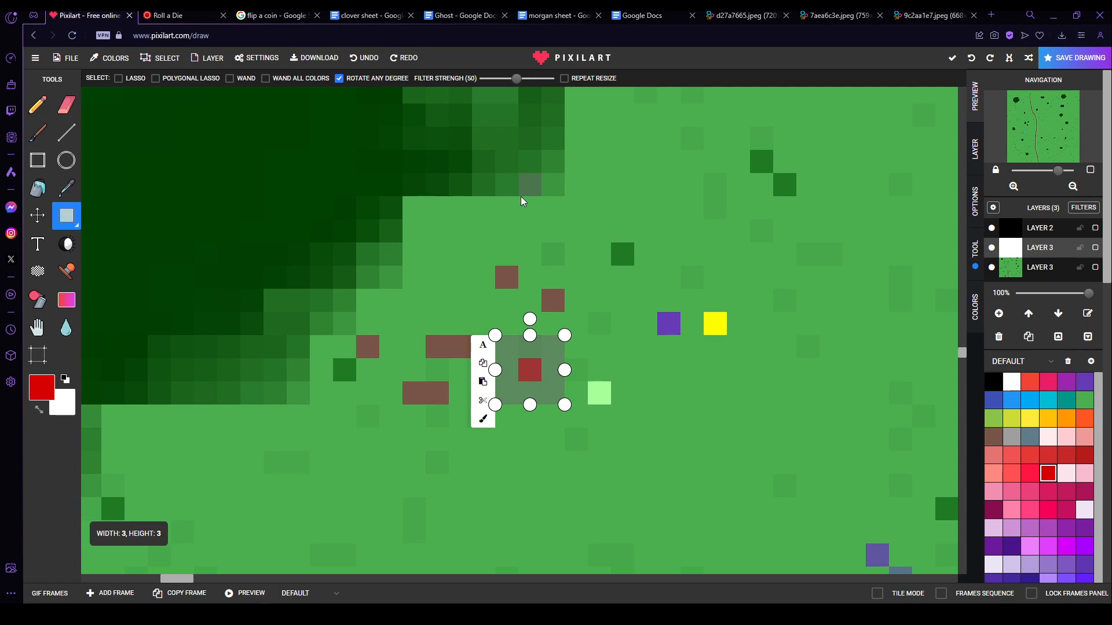
{"action": "mouse_move", "coordinate": [524, 204]}
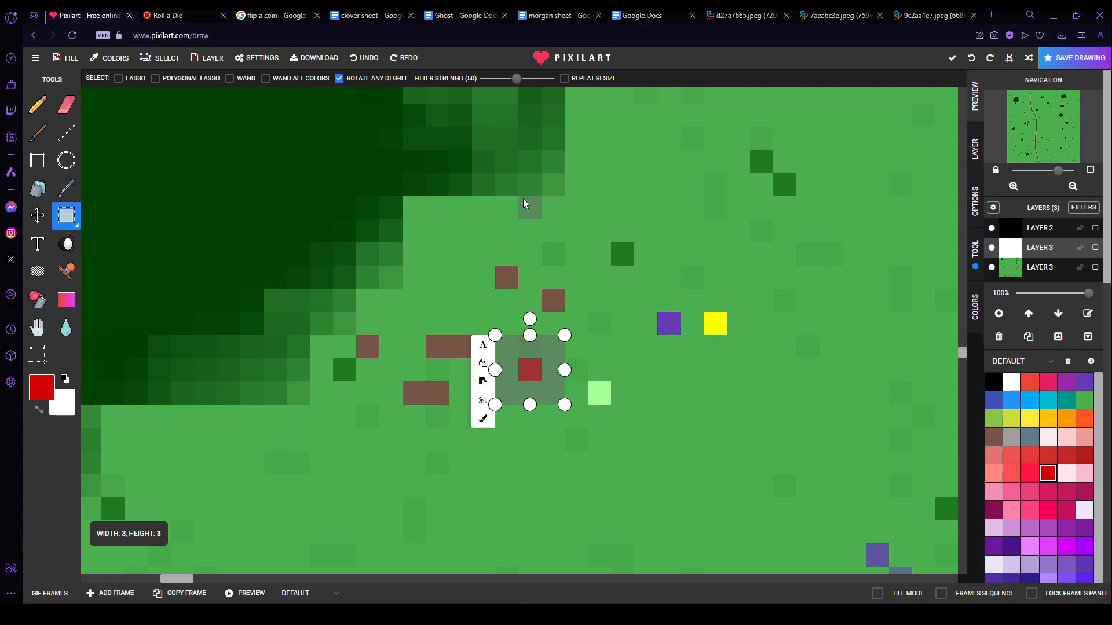
{"action": "mouse_move", "coordinate": [765, 244]}
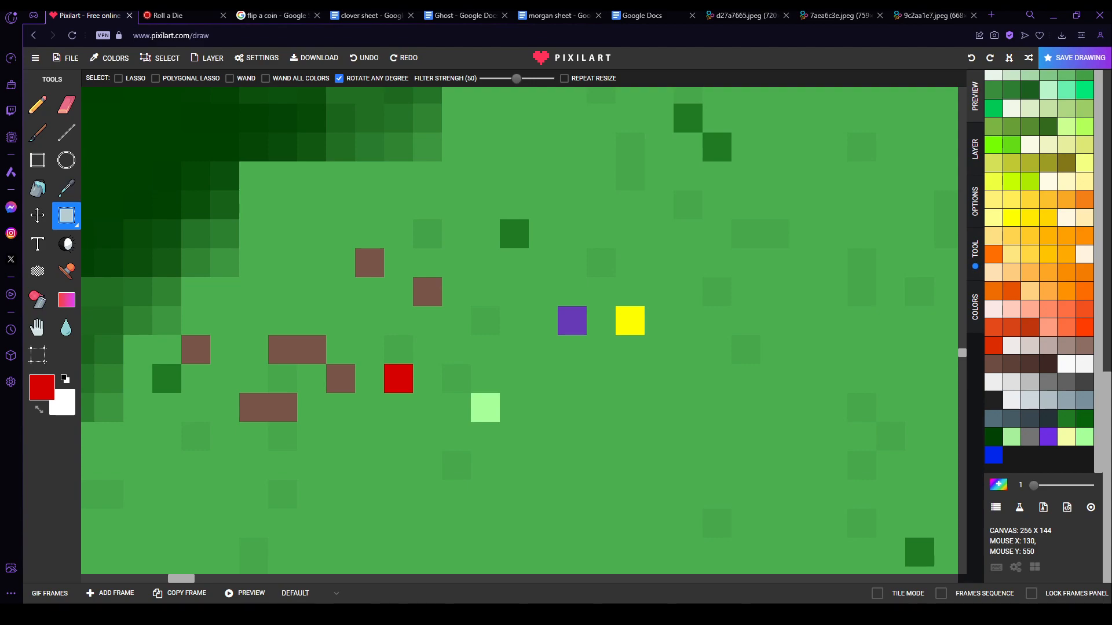
{"action": "left_click_drag", "start_coordinate": [241, 277], "coordinate": [384, 397]}
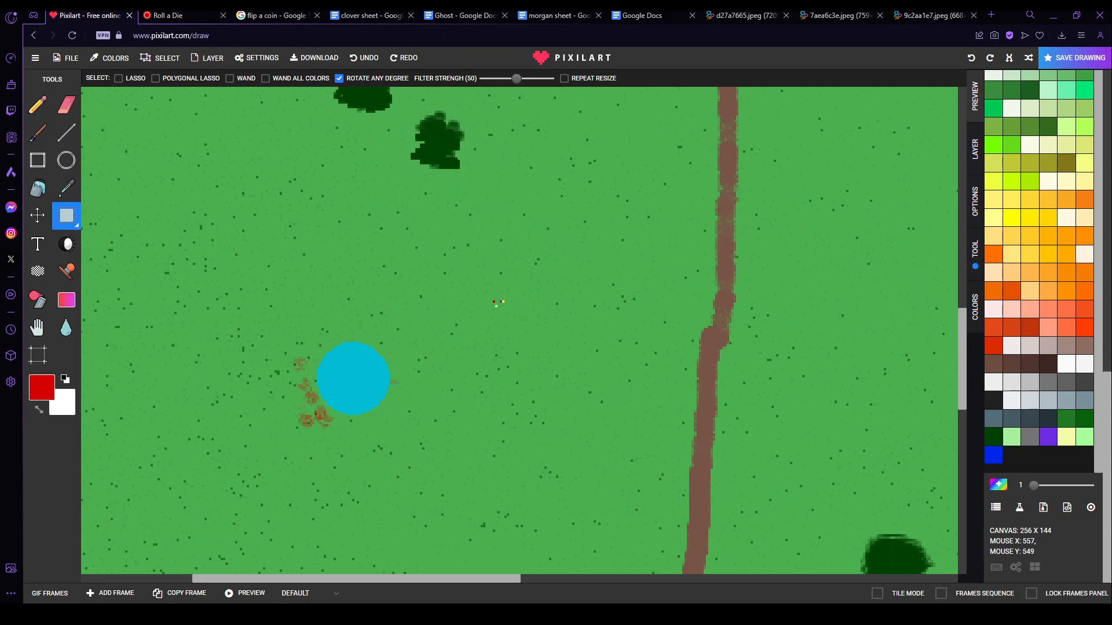
{"action": "mouse_move", "coordinate": [513, 318]}
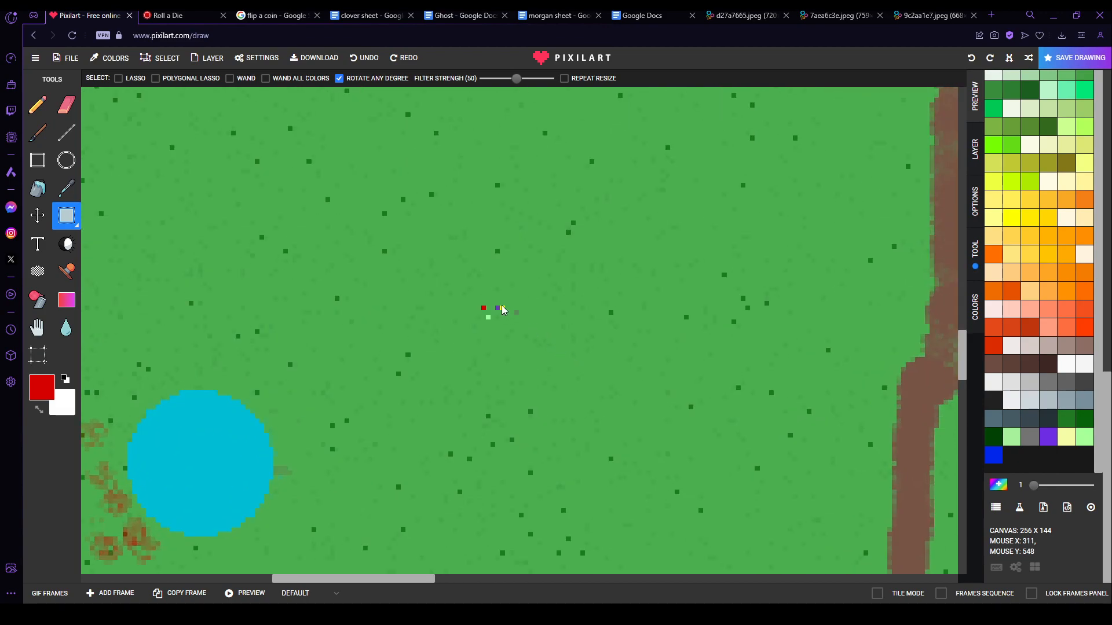
Step: Move the tokens so the red one sits directly above the yellow one
{"action": "right_click", "coordinate": [497, 308]}
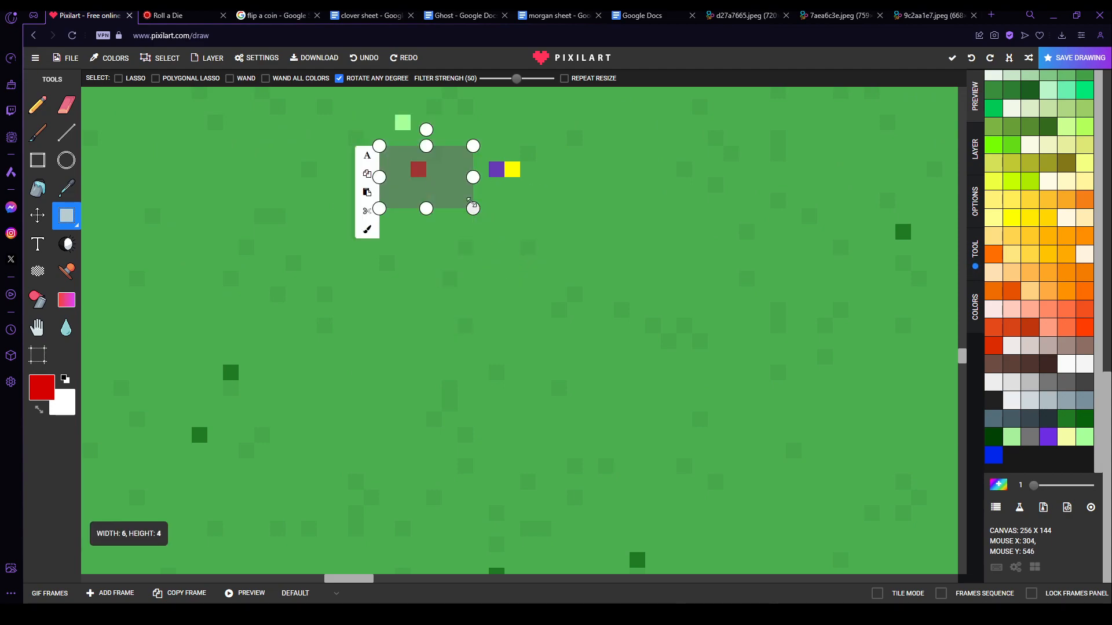
{"action": "left_click", "coordinate": [578, 287]}
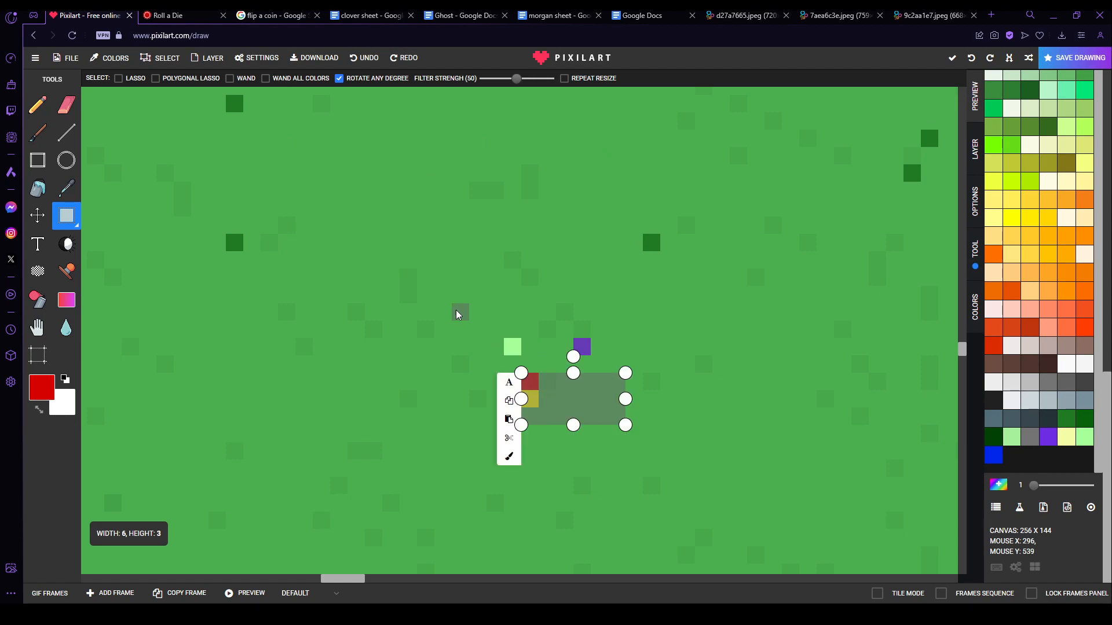
{"action": "left_click", "coordinate": [632, 364]}
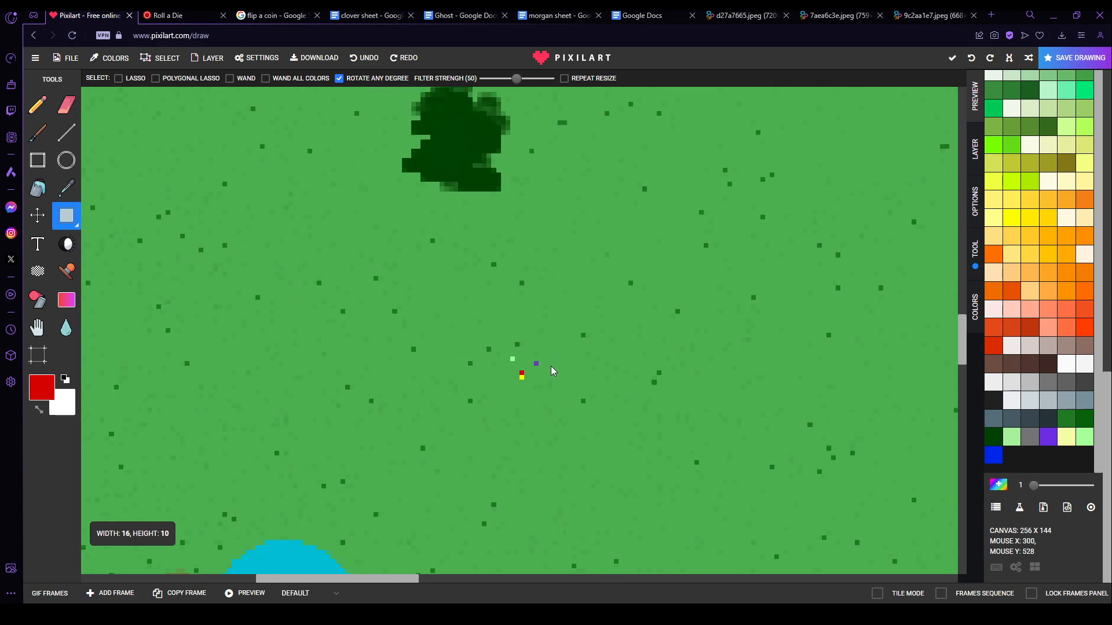
Step: Shift the coloured token cluster up and left, nearer the dark tree
{"action": "left_click_drag", "start_coordinate": [528, 368], "coordinate": [515, 327]}
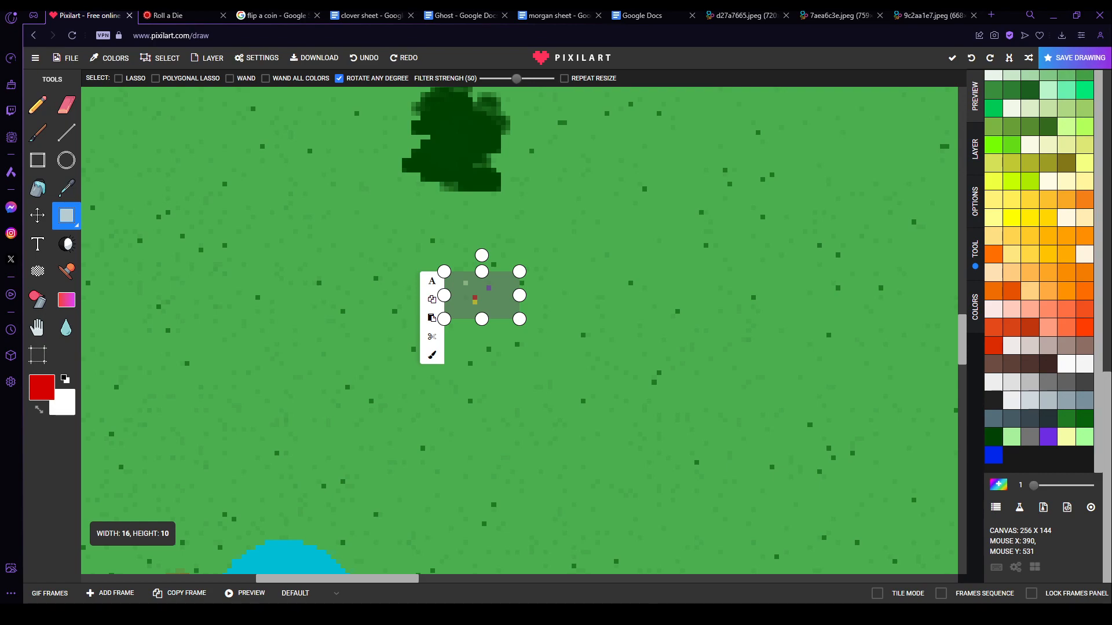
{"action": "mouse_move", "coordinate": [568, 362]}
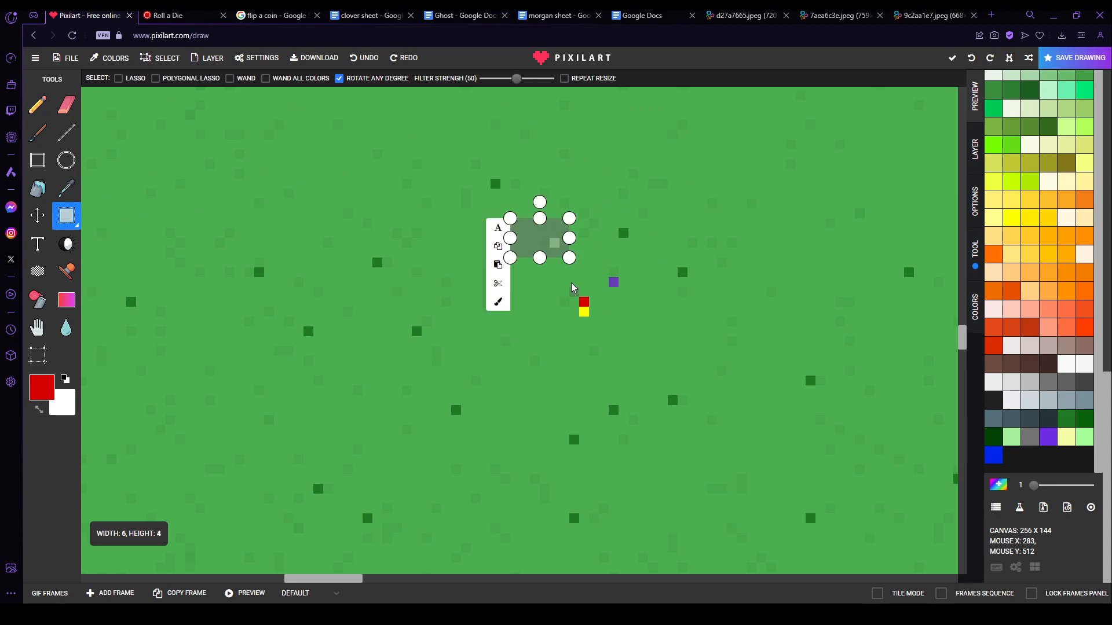
Step: Move the light-green token up the map, apart from the red, yellow and purple tokens
{"action": "left_click_drag", "start_coordinate": [555, 242], "coordinate": [588, 287]}
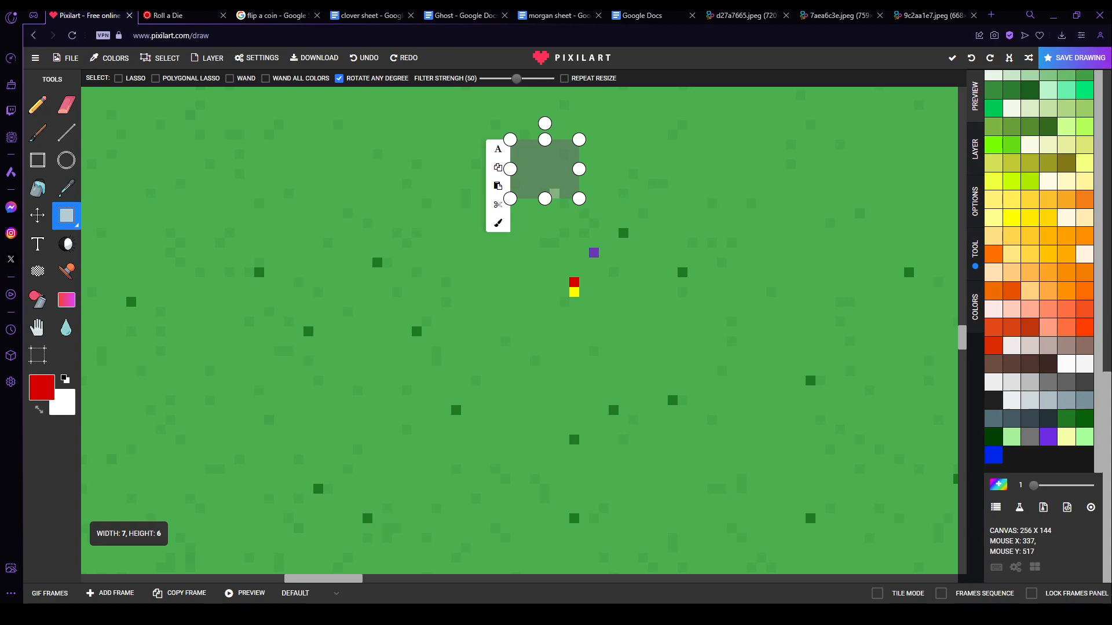
{"action": "left_click", "coordinate": [679, 15]}
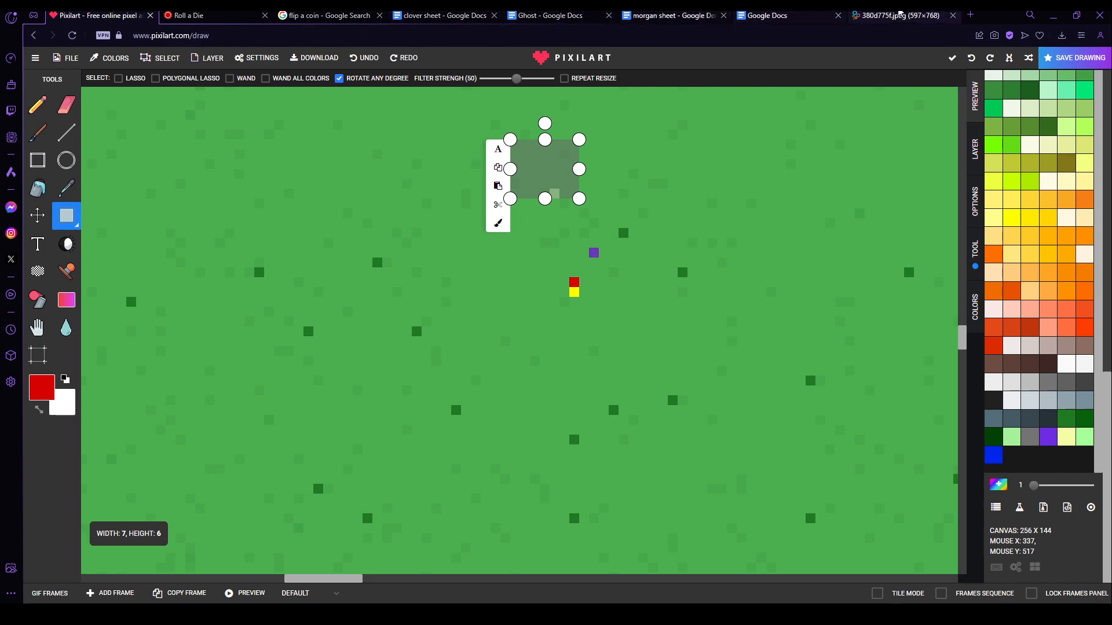
Step: Glance at the owl artwork and Ghost's Attribute Stats, then bring up the dice roller
{"action": "left_click", "coordinate": [899, 15]}
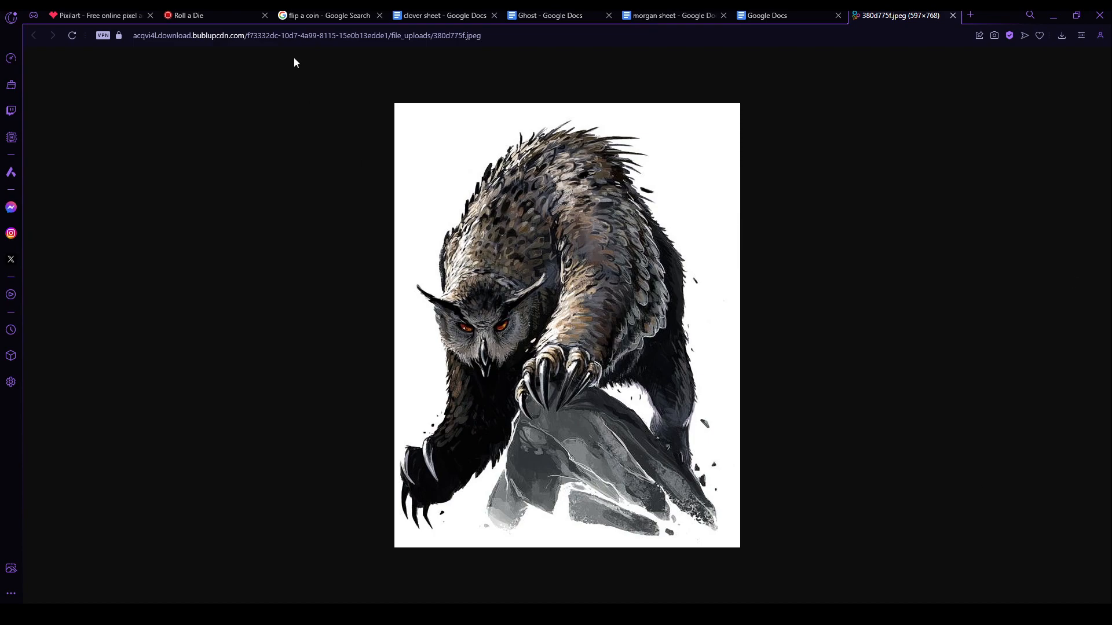
{"action": "left_click", "coordinate": [441, 15]}
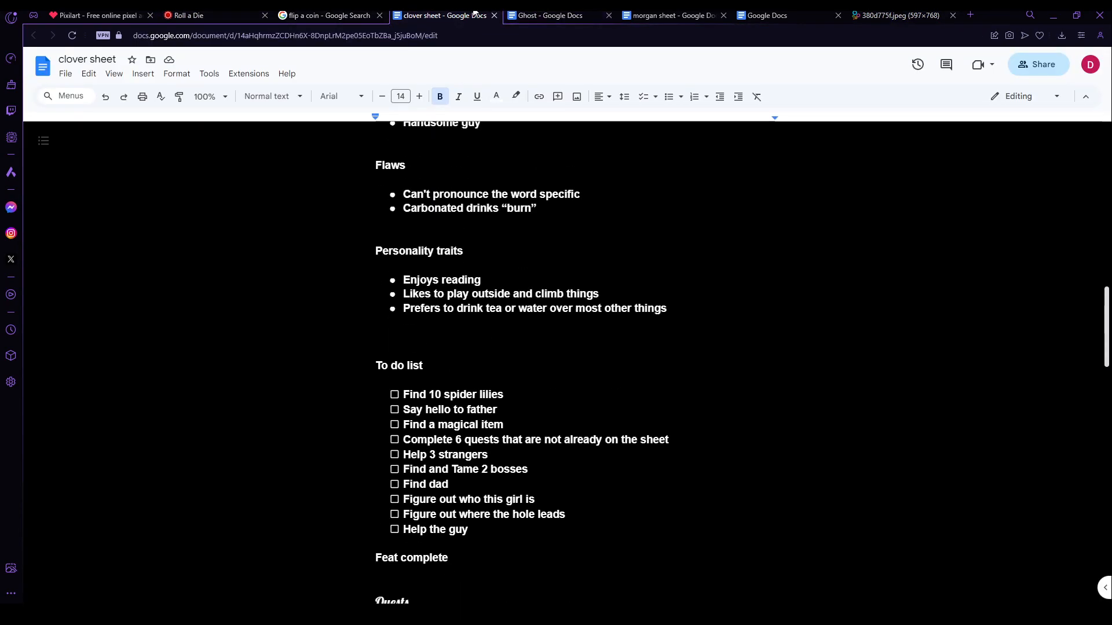
{"action": "left_click", "coordinate": [546, 15]}
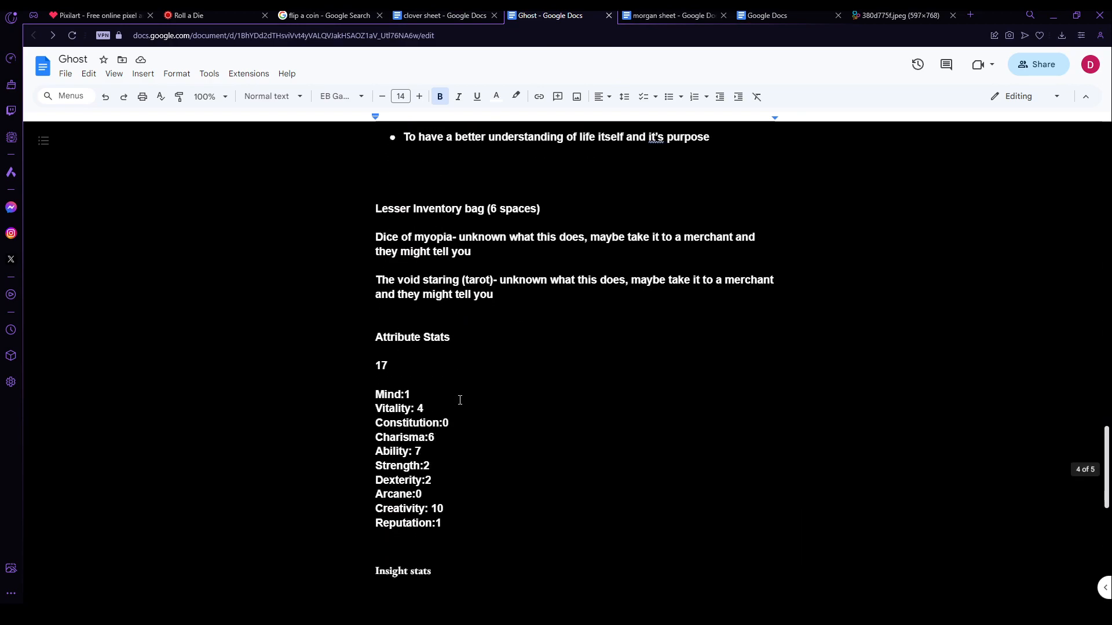
{"action": "scroll", "scroll_direction": "down", "scroll_amount": 3}
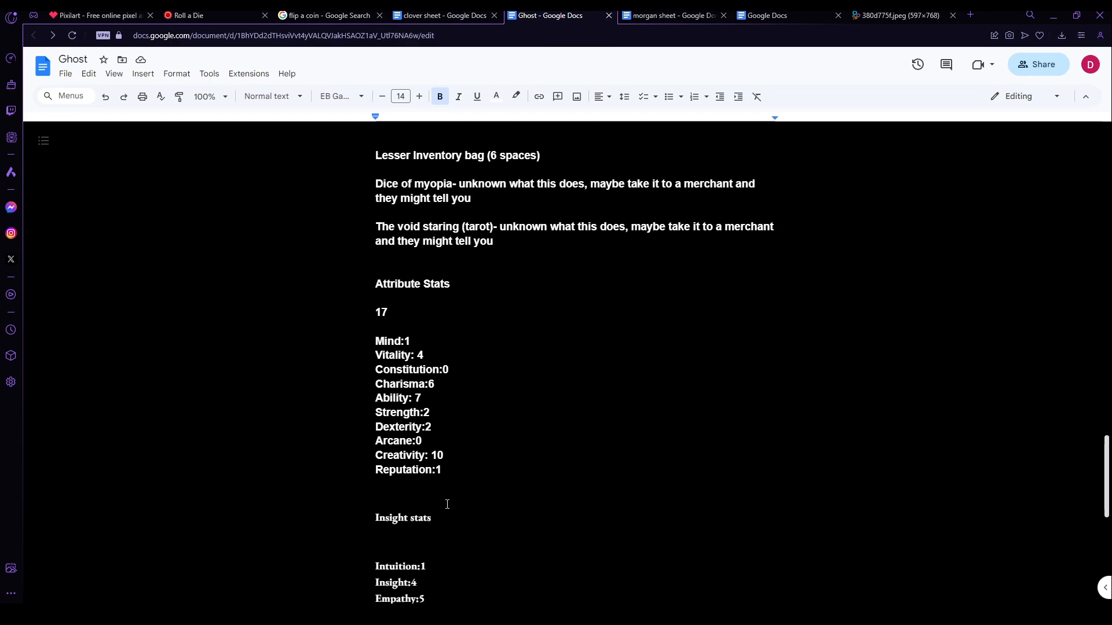
{"action": "left_click", "coordinate": [214, 15]}
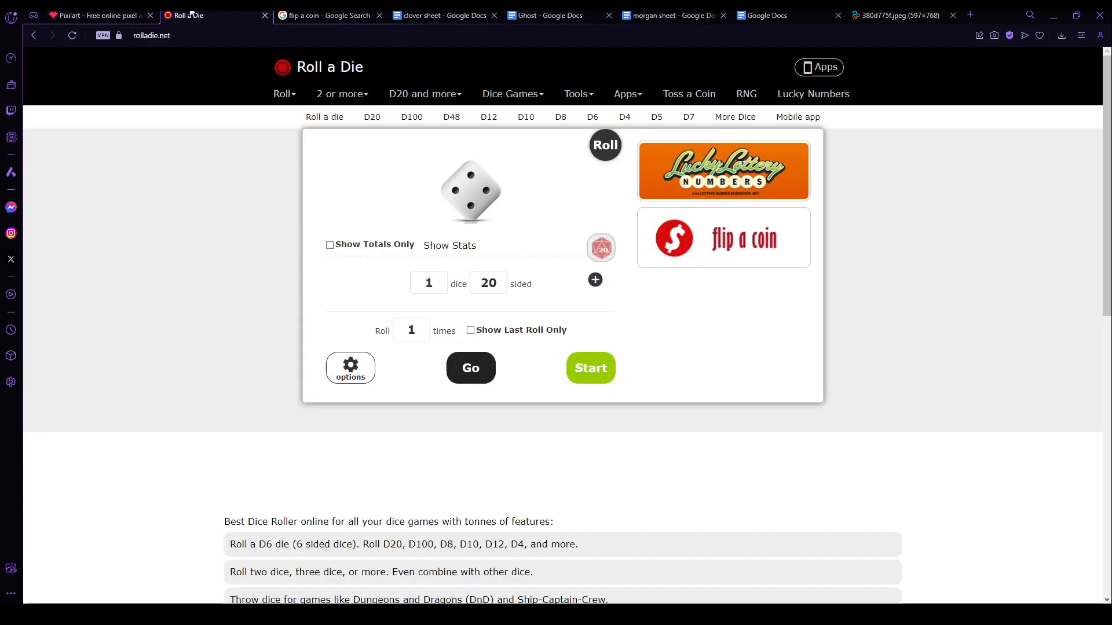
Step: Roll one d20 plus an added 2-sided die (14 + 2 = 16), then return to the map
{"action": "left_click", "coordinate": [594, 279]}
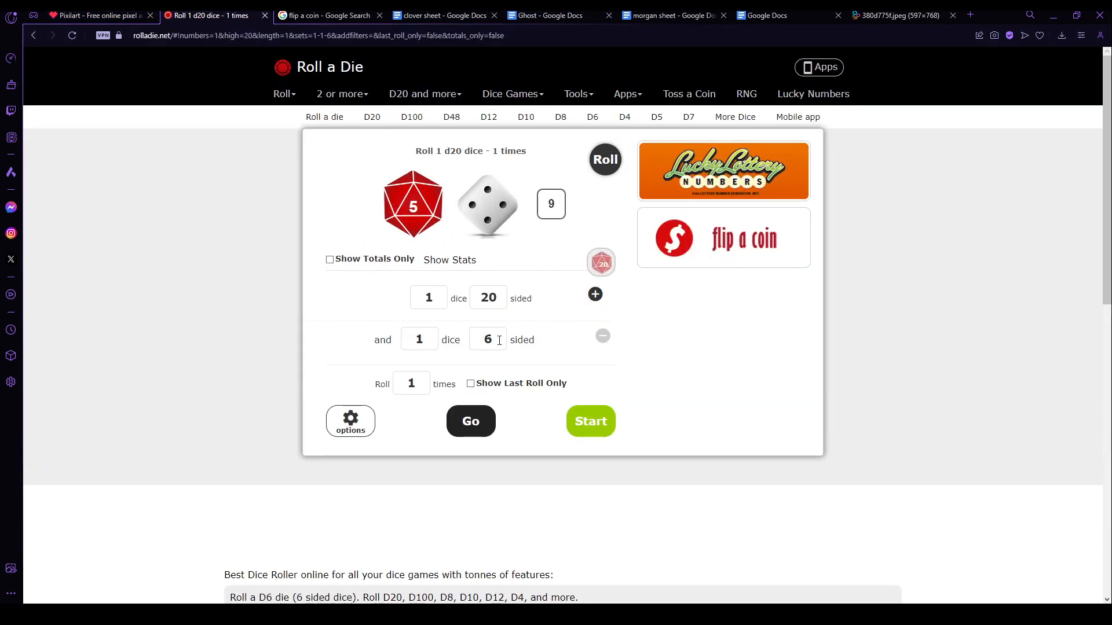
{"action": "type", "text": "2"}
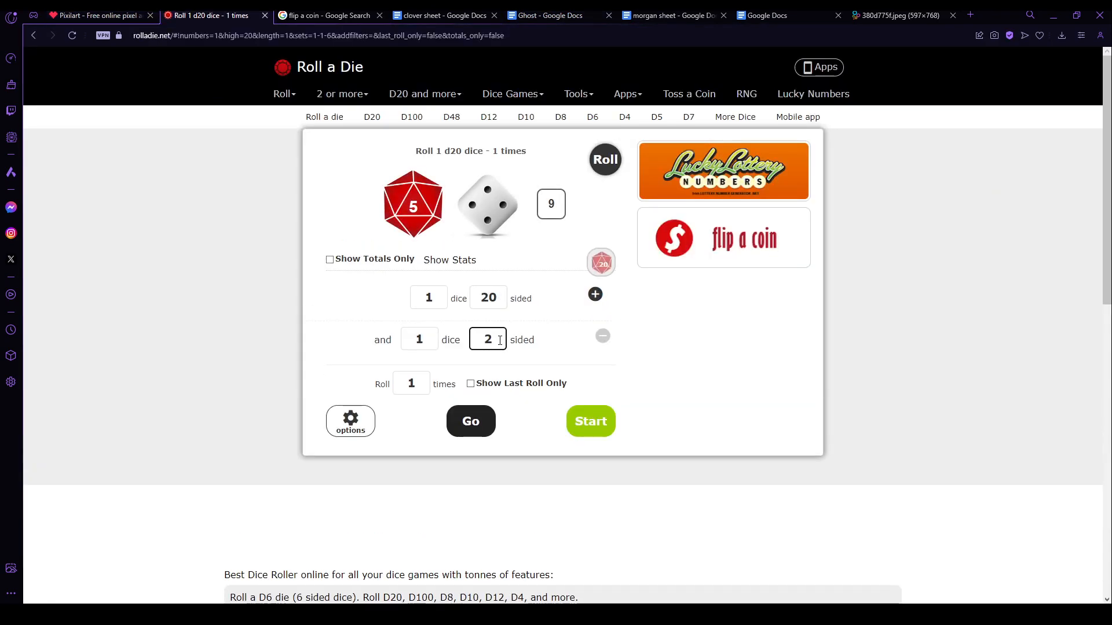
{"action": "left_click", "coordinate": [470, 422]}
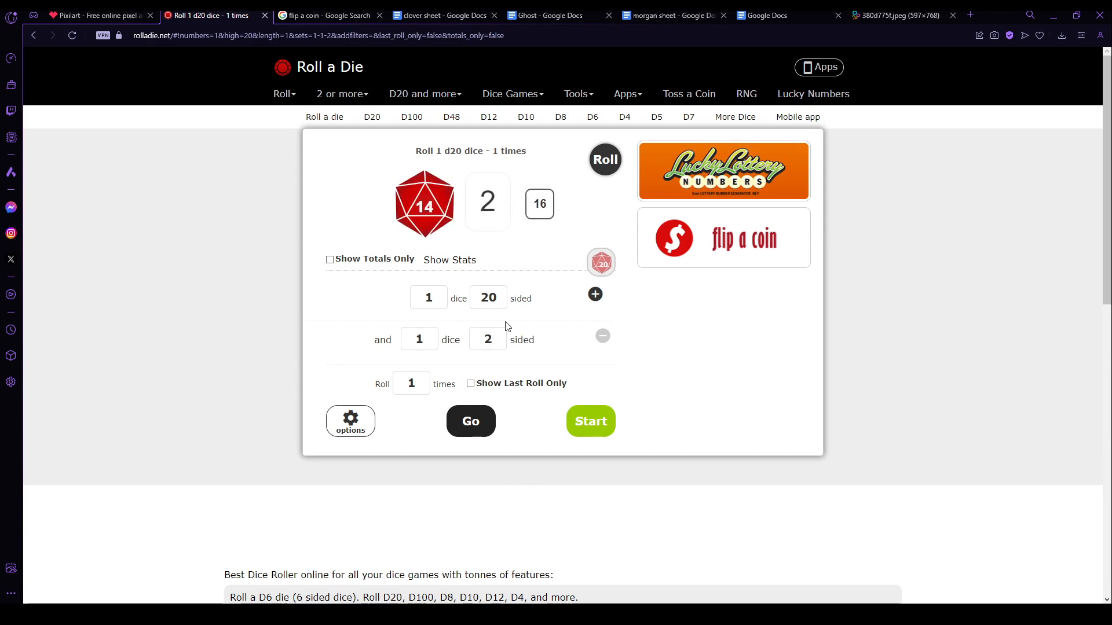
{"action": "left_click", "coordinate": [99, 15]}
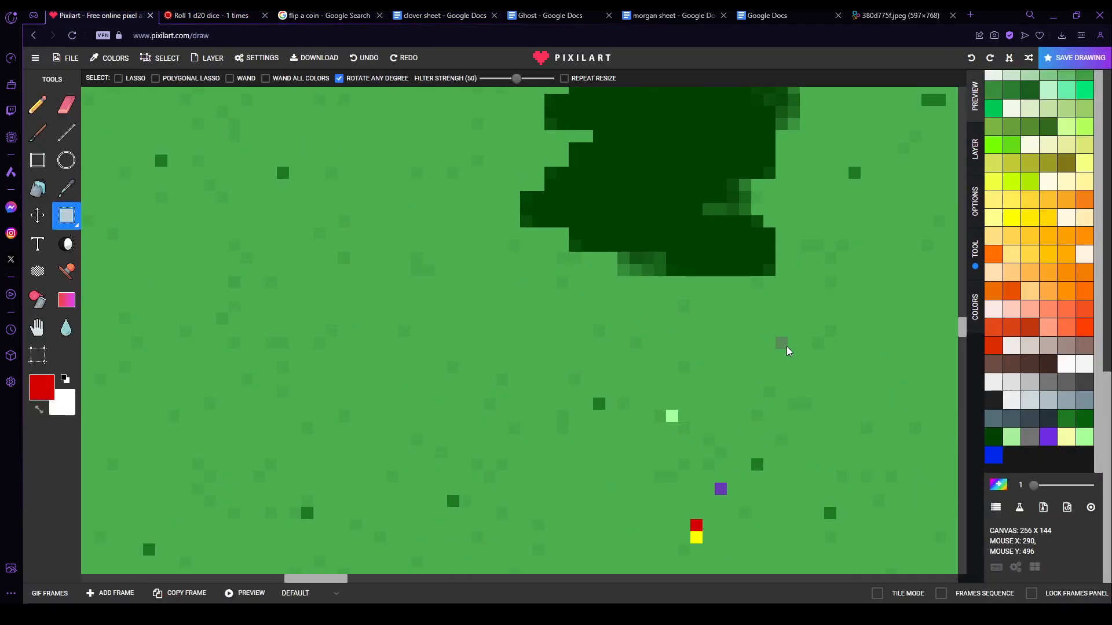
{"action": "mouse_move", "coordinate": [769, 418]}
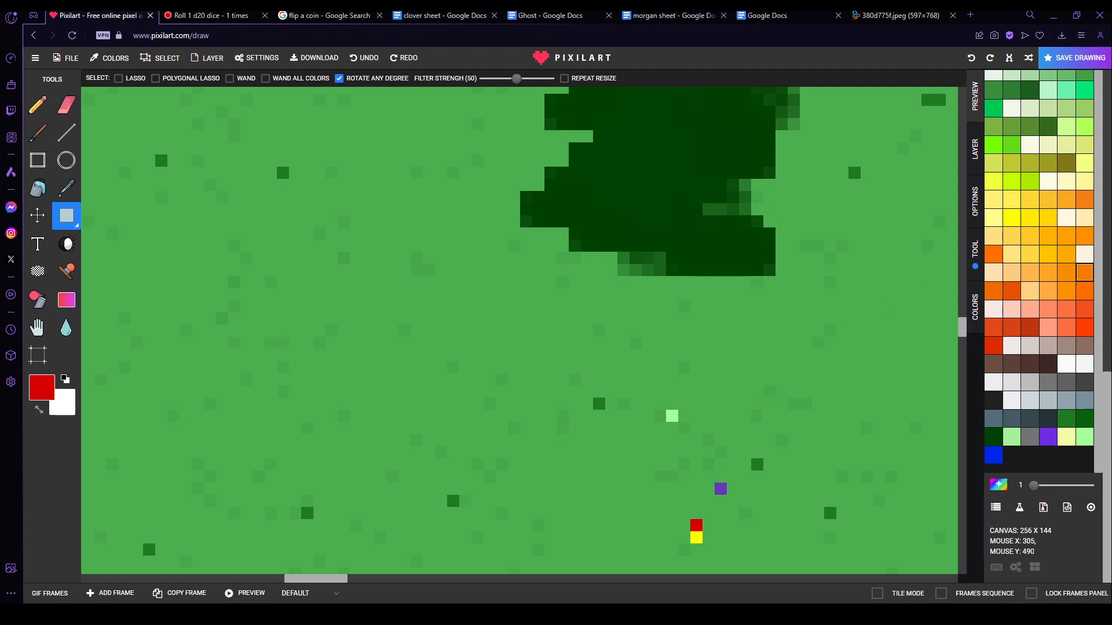
{"action": "left_click", "coordinate": [445, 15]}
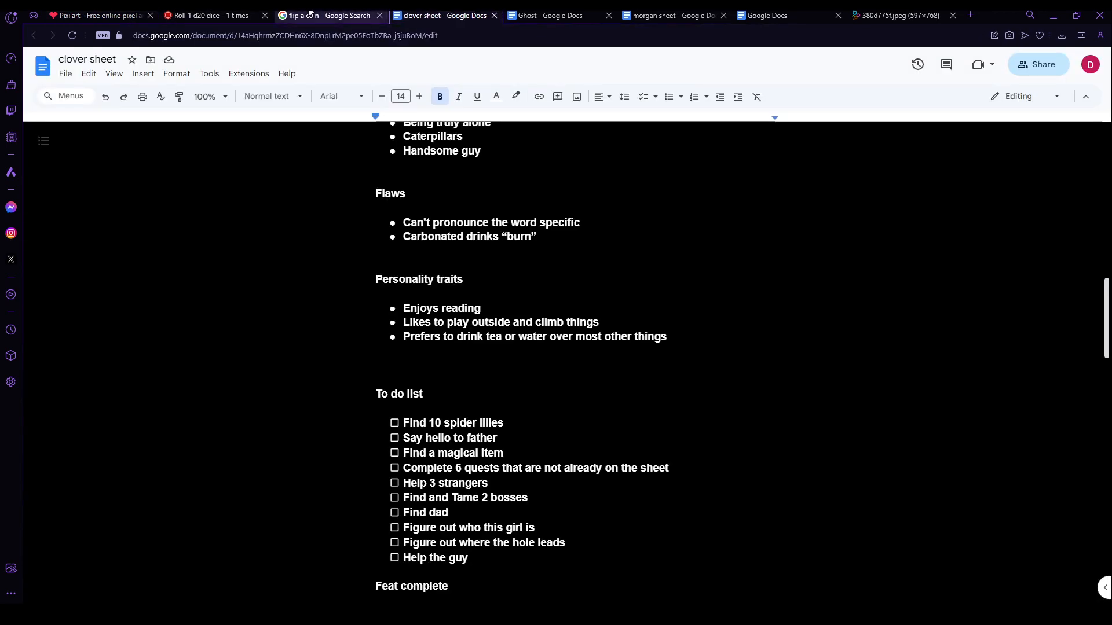
Step: Check the Ghost character sheet's stats and skills, then return to the Pixilart map
{"action": "left_click", "coordinate": [553, 15]}
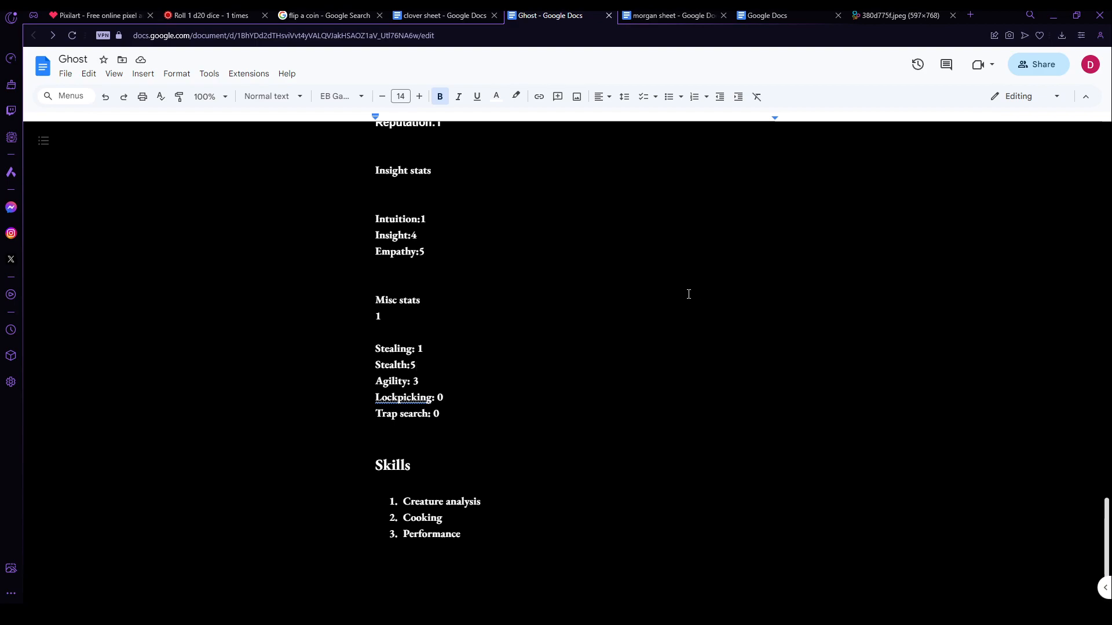
{"action": "mouse_move", "coordinate": [678, 293]}
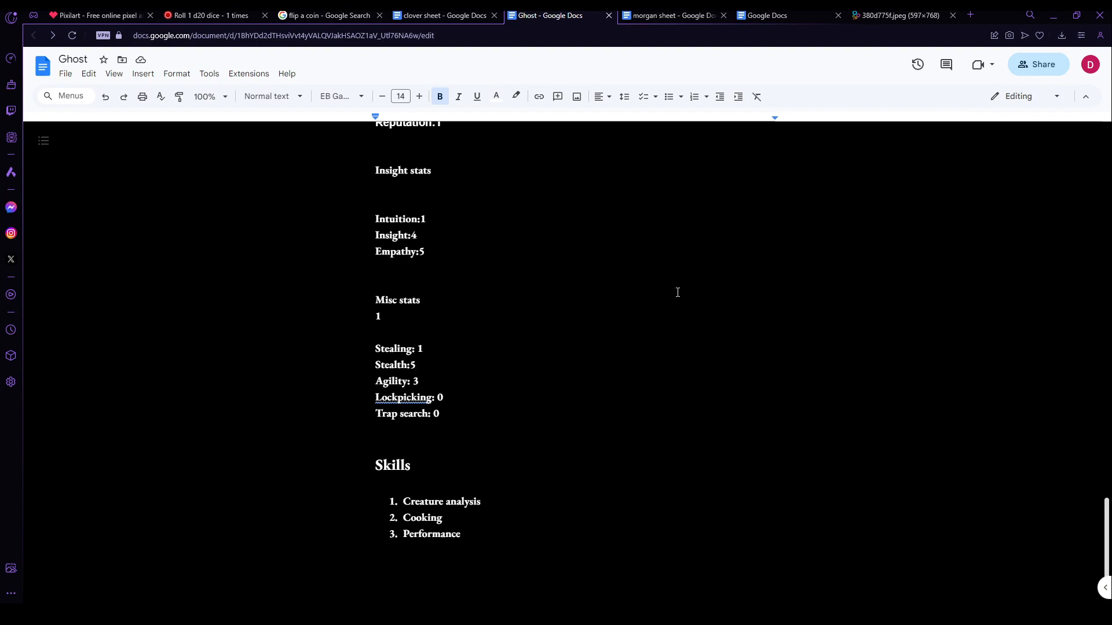
{"action": "mouse_move", "coordinate": [683, 312]}
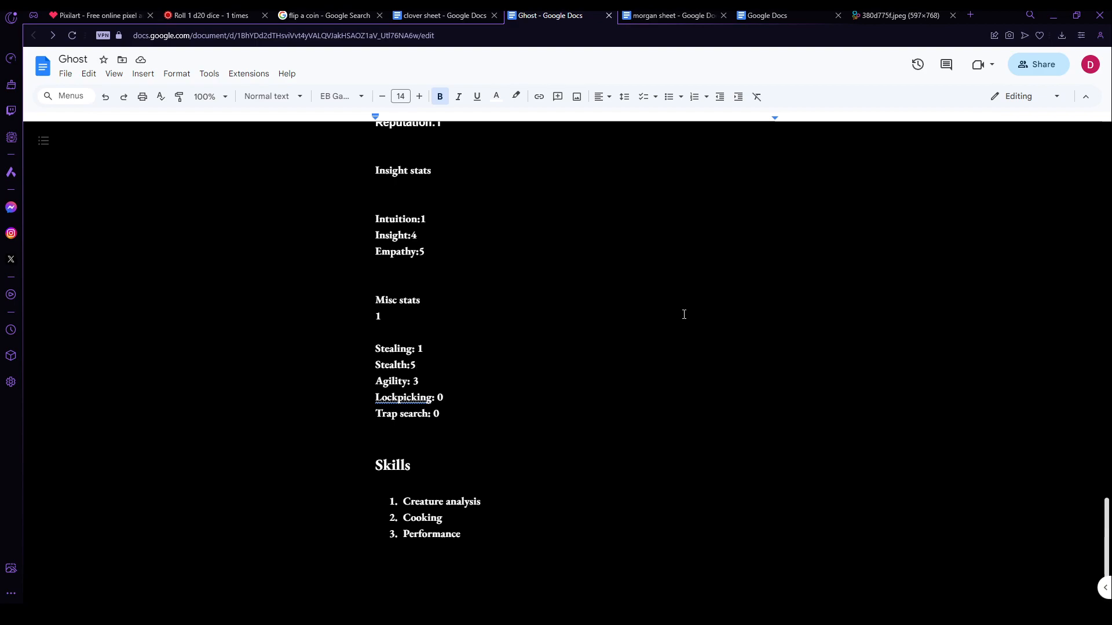
{"action": "left_click", "coordinate": [100, 15]}
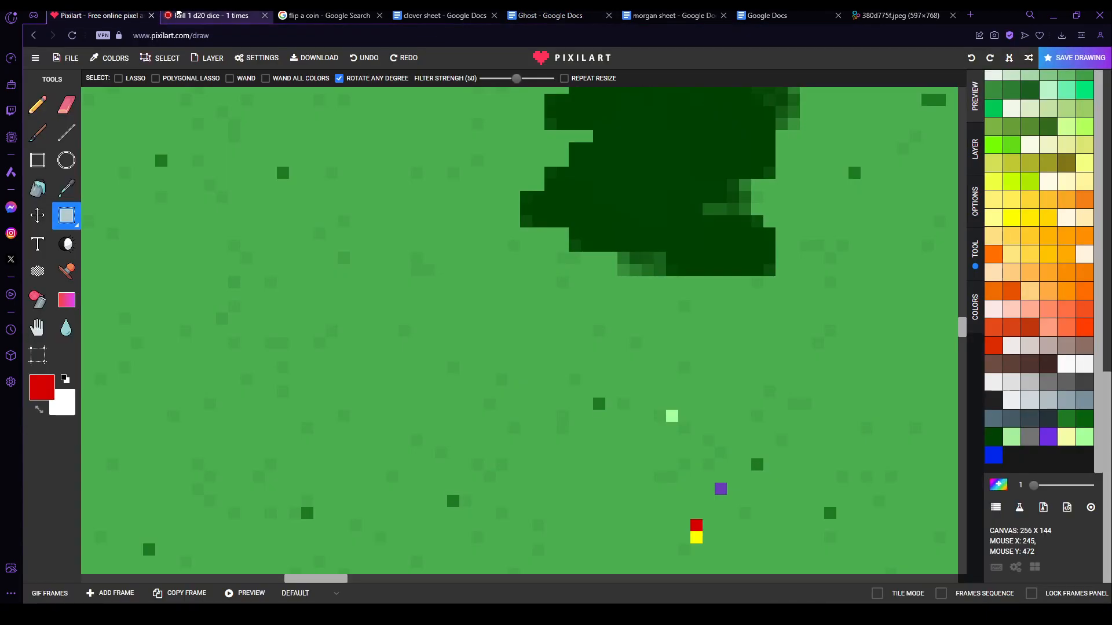
Step: Roll a d20 plus a 3-sided die (5 and 3, total 8), then check the coin flip and Morgan's sheet
{"action": "left_click", "coordinate": [213, 15]}
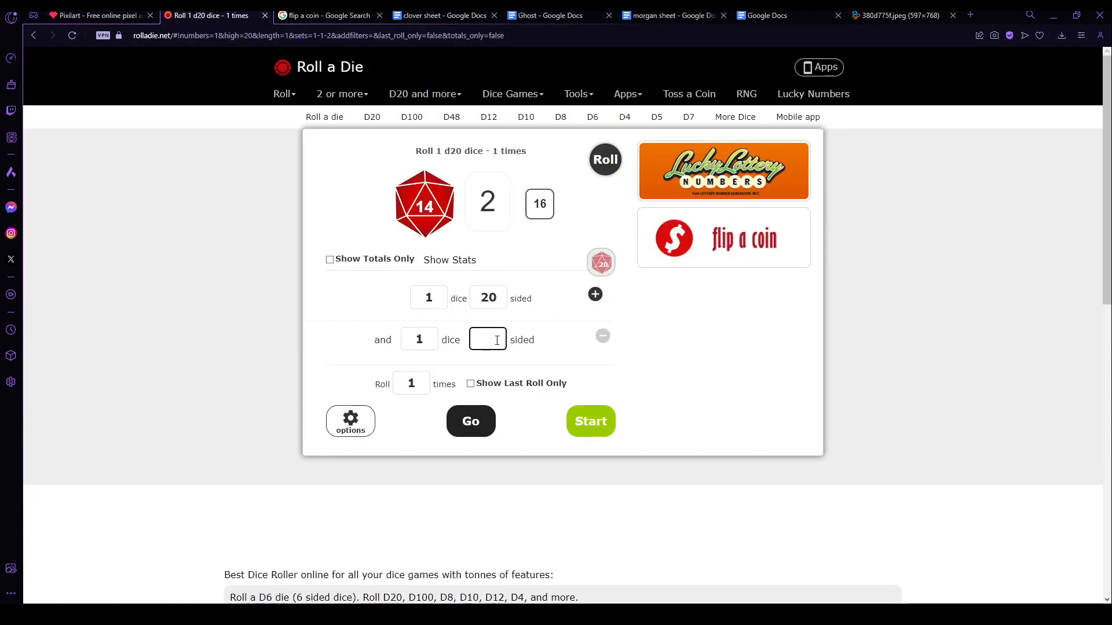
{"action": "type", "text": "3"}
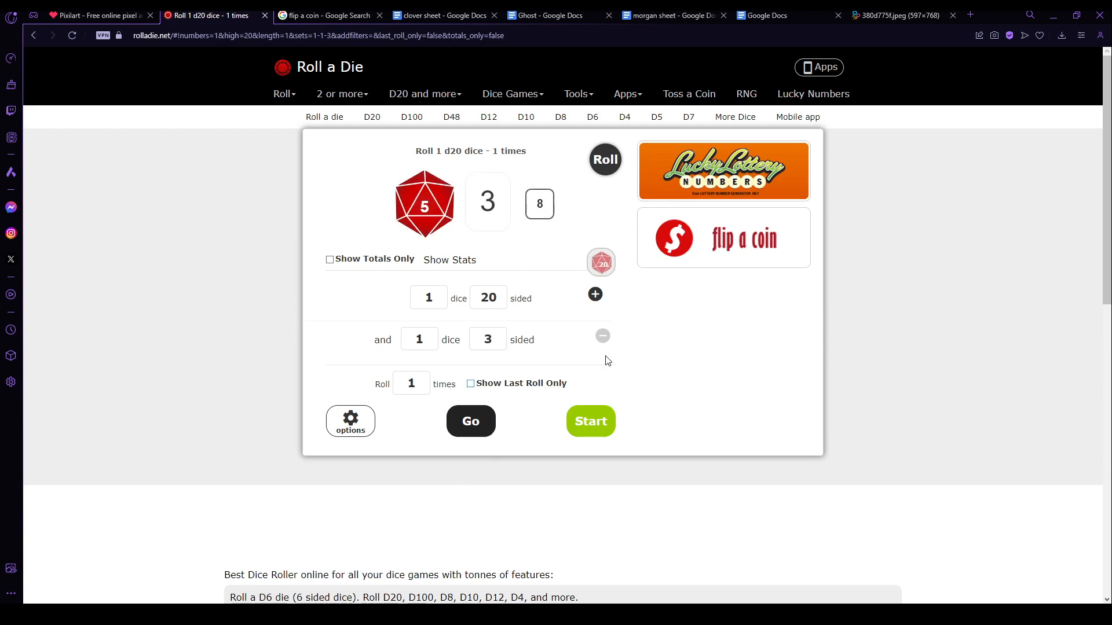
{"action": "mouse_move", "coordinate": [743, 290]}
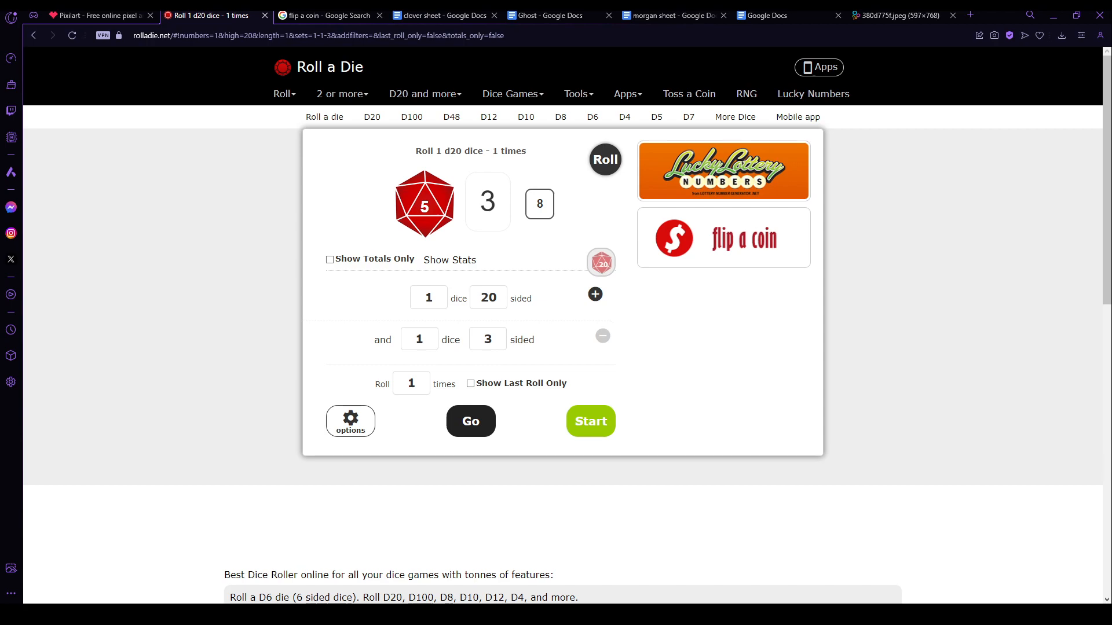
{"action": "left_click", "coordinate": [328, 15]}
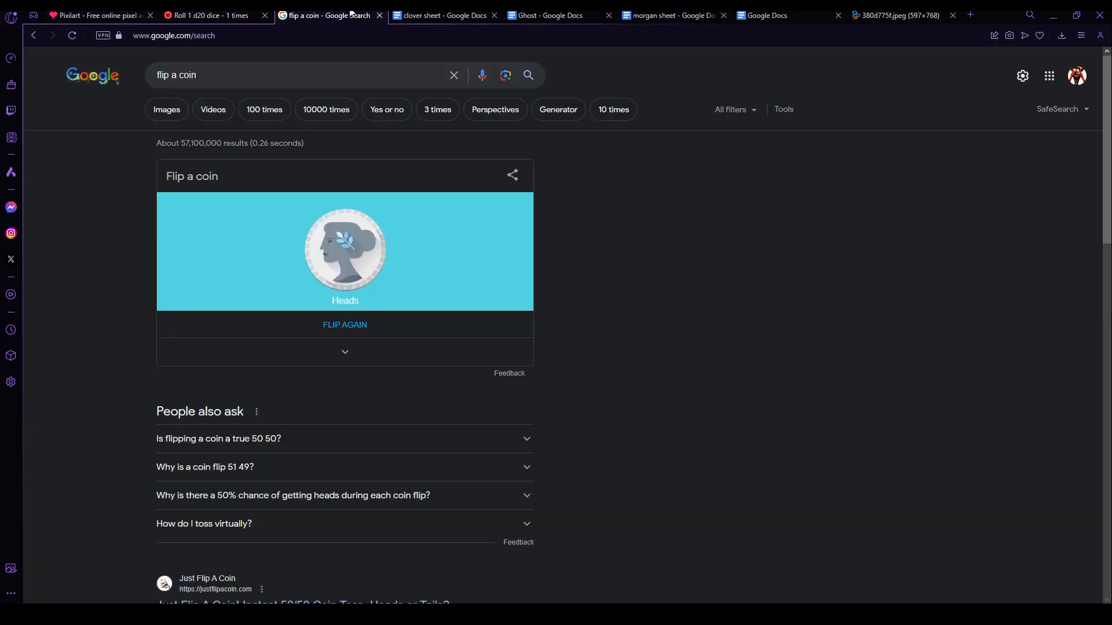
{"action": "left_click", "coordinate": [671, 15]}
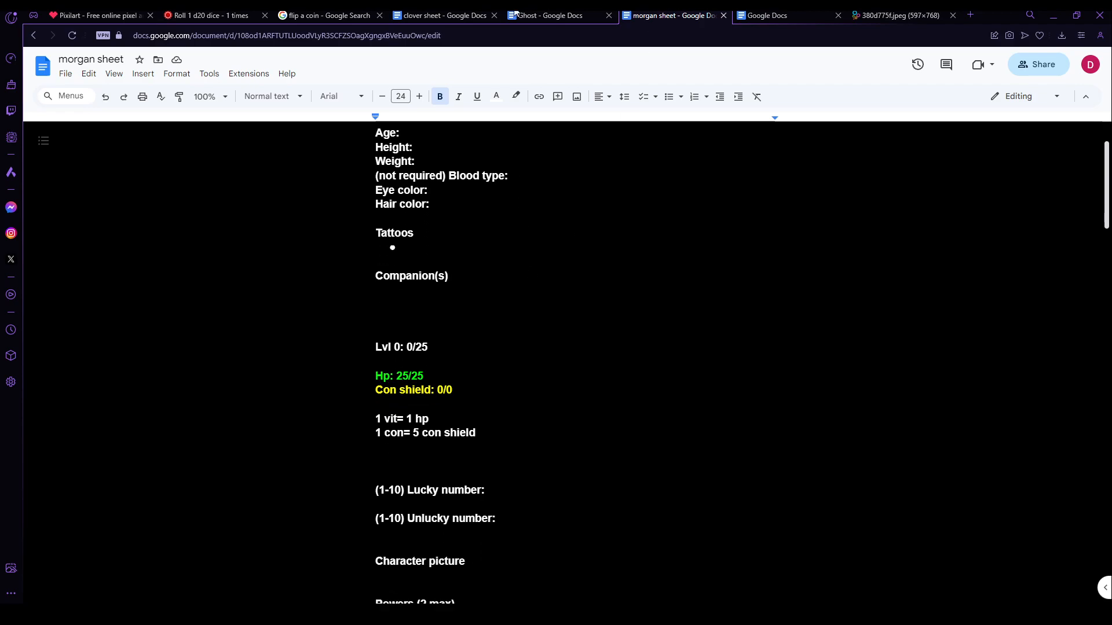
Step: Check the clover character sheet's stats and skills, then return to the dice roller
{"action": "left_click", "coordinate": [444, 15]}
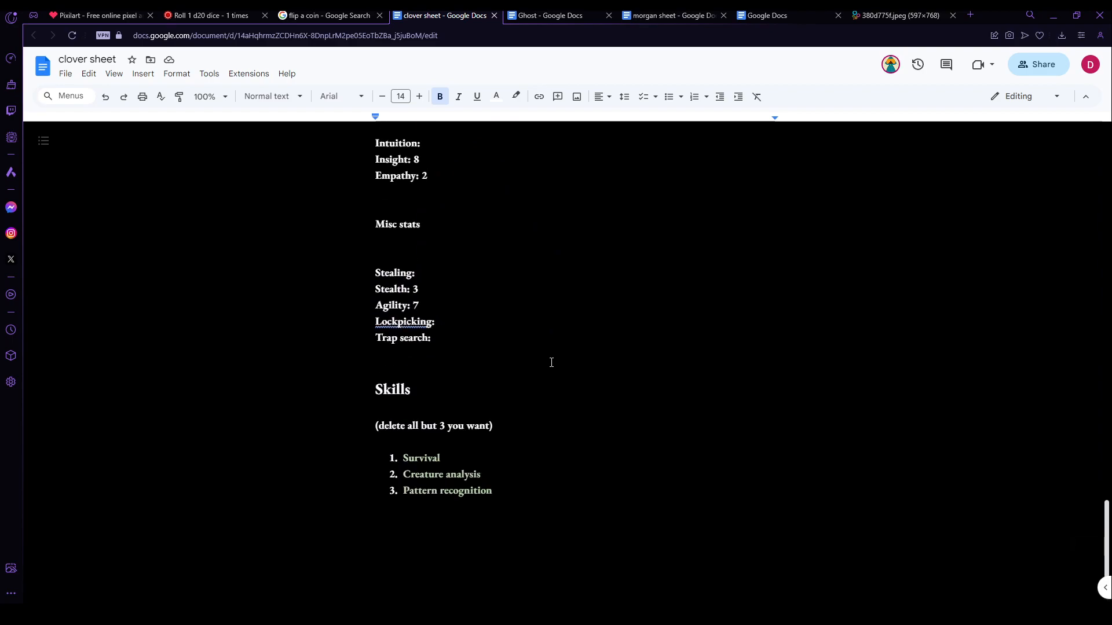
{"action": "left_click", "coordinate": [206, 15]}
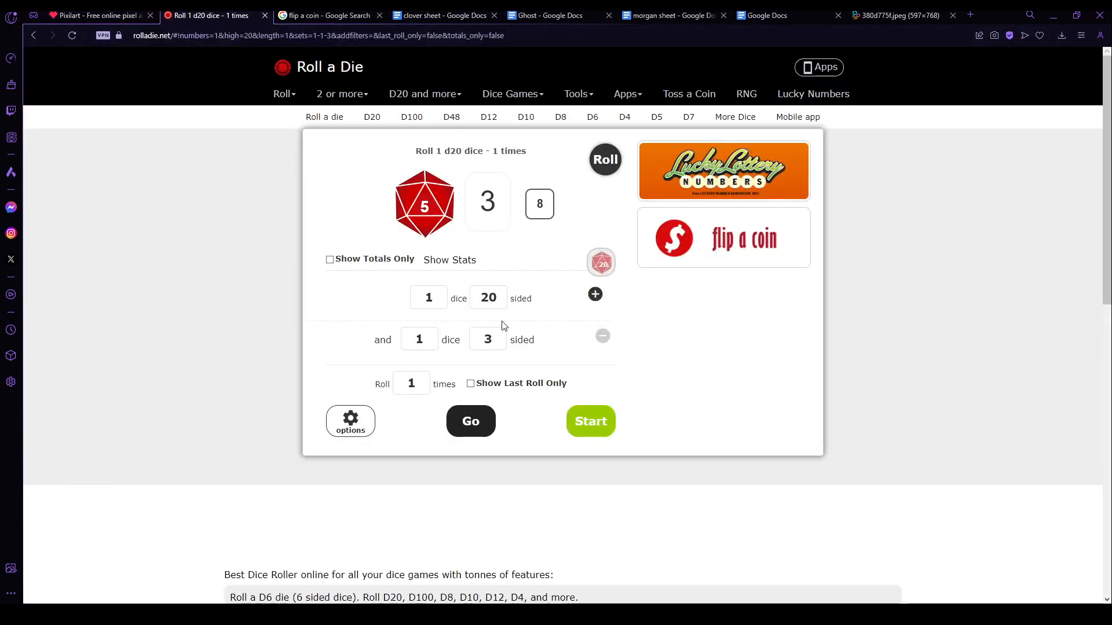
Step: Roll a d20 plus a 7-sided die (8 and 4, total 12), then return to the Pixilart map
{"action": "type", "text": "\\7"}
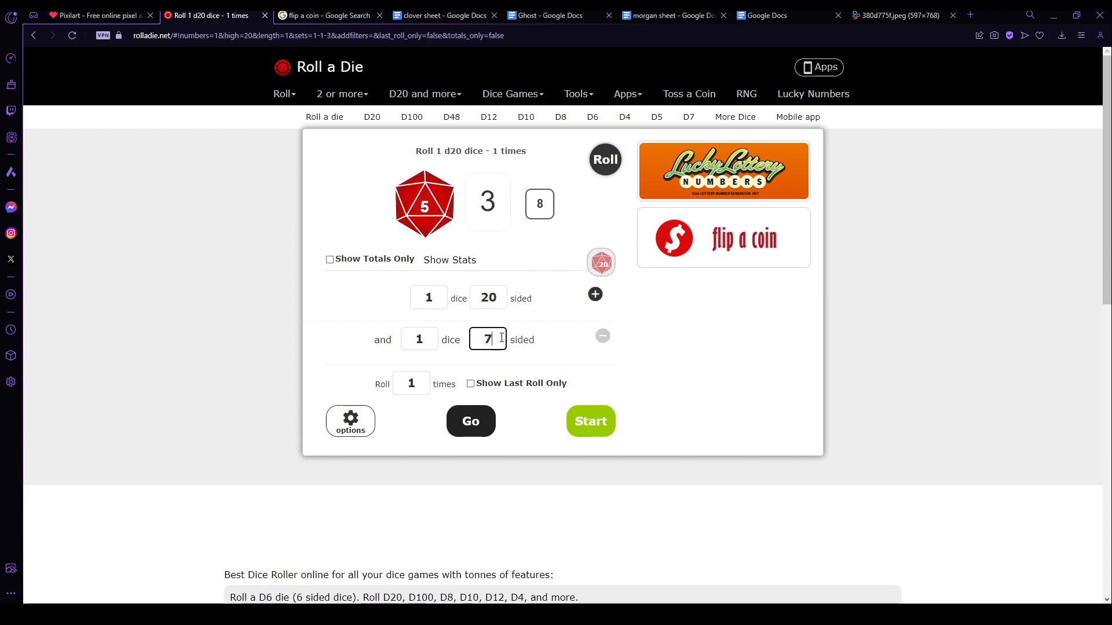
{"action": "left_click", "coordinate": [470, 421]}
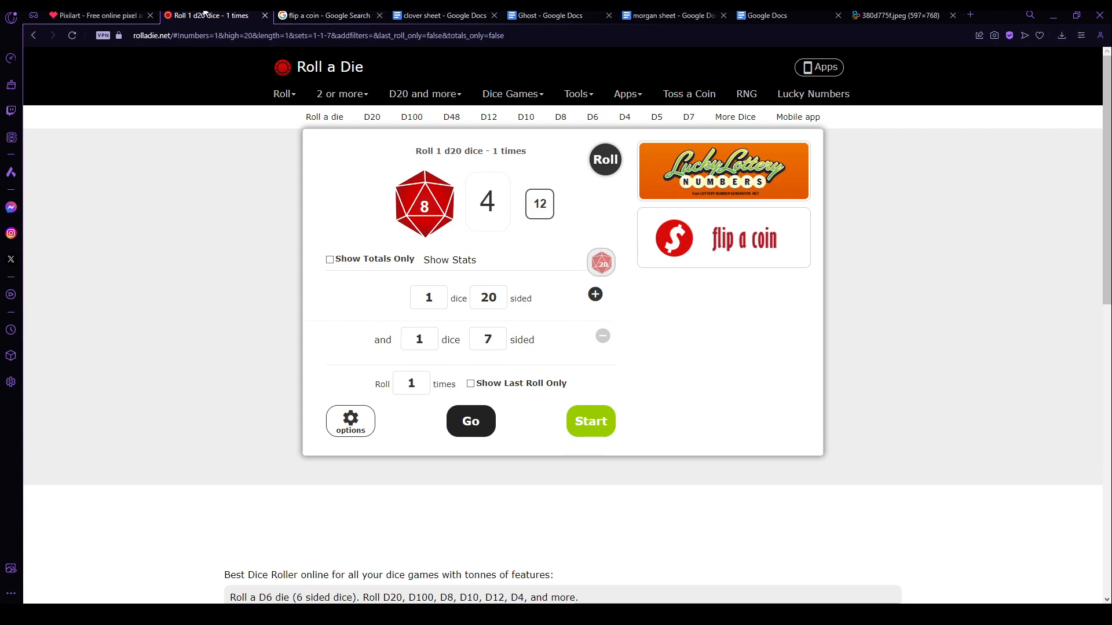
{"action": "left_click", "coordinate": [99, 15]}
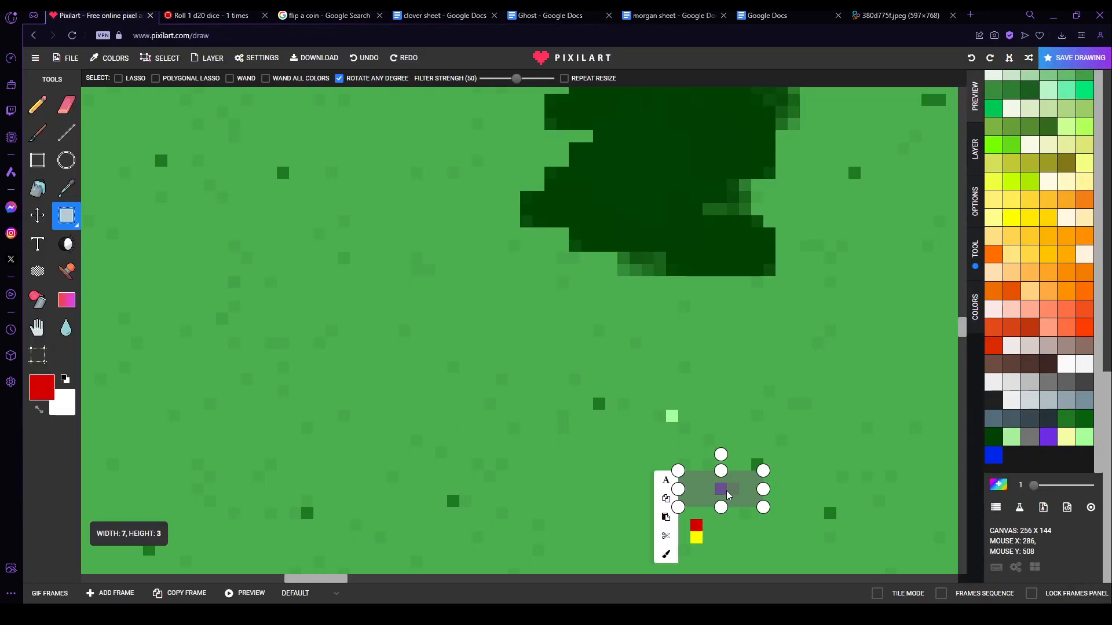
Step: Move the light-green and purple tokens side by side to the left of the map's centre
{"action": "left_click_drag", "start_coordinate": [720, 489], "coordinate": [685, 416]}
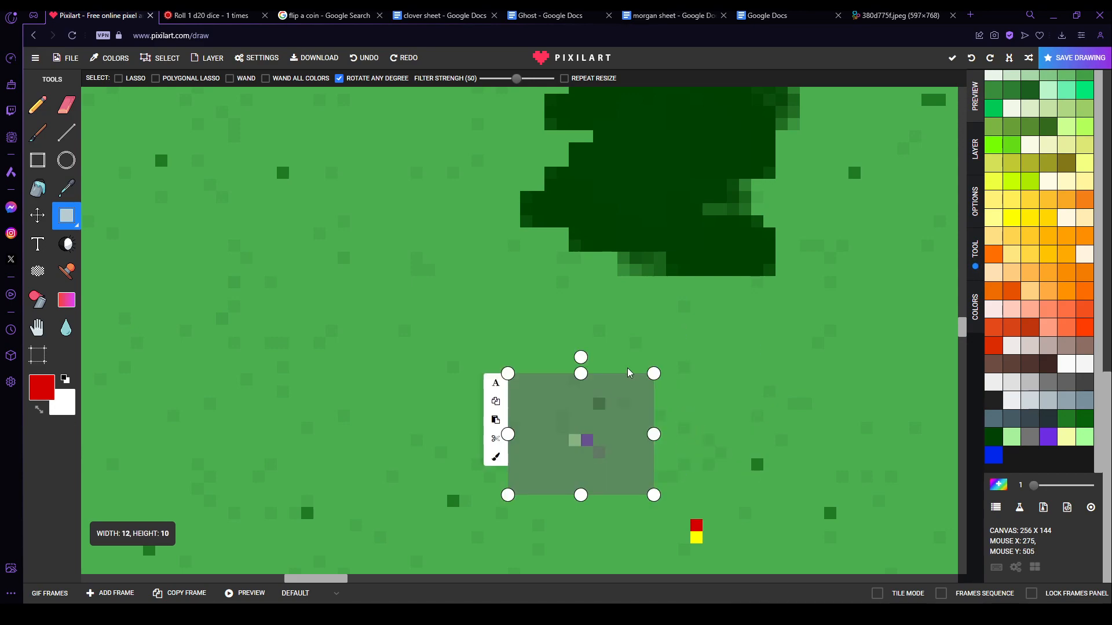
{"action": "left_click_drag", "start_coordinate": [674, 284], "coordinate": [674, 548]}
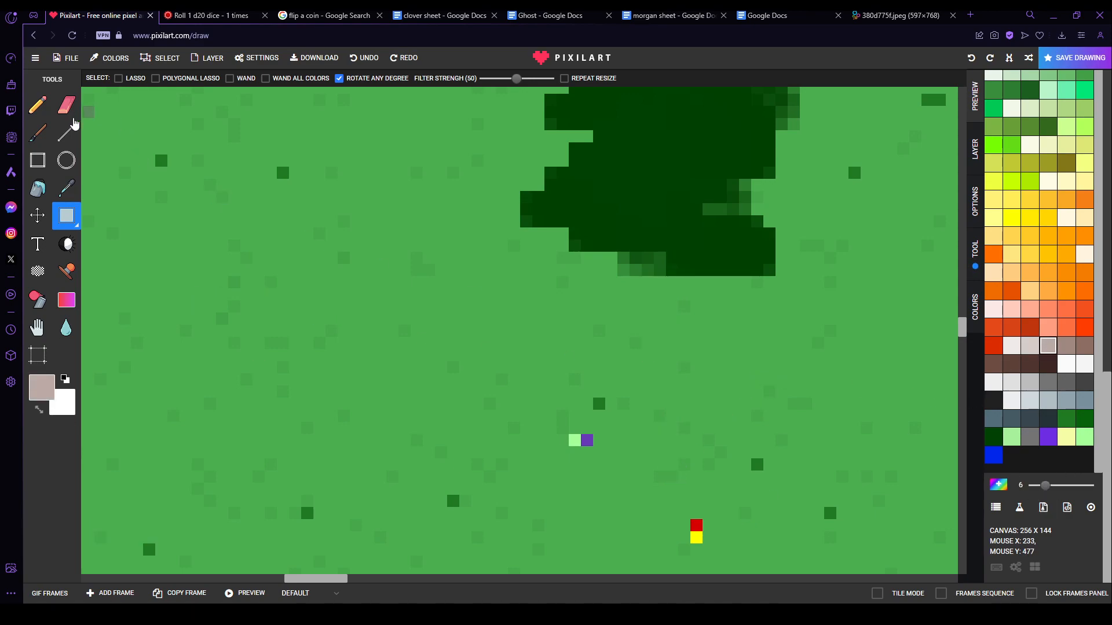
Step: With pencil size 2, draw a small beige square token up-right of the light-green and purple pair
{"action": "left_click", "coordinate": [37, 105]}
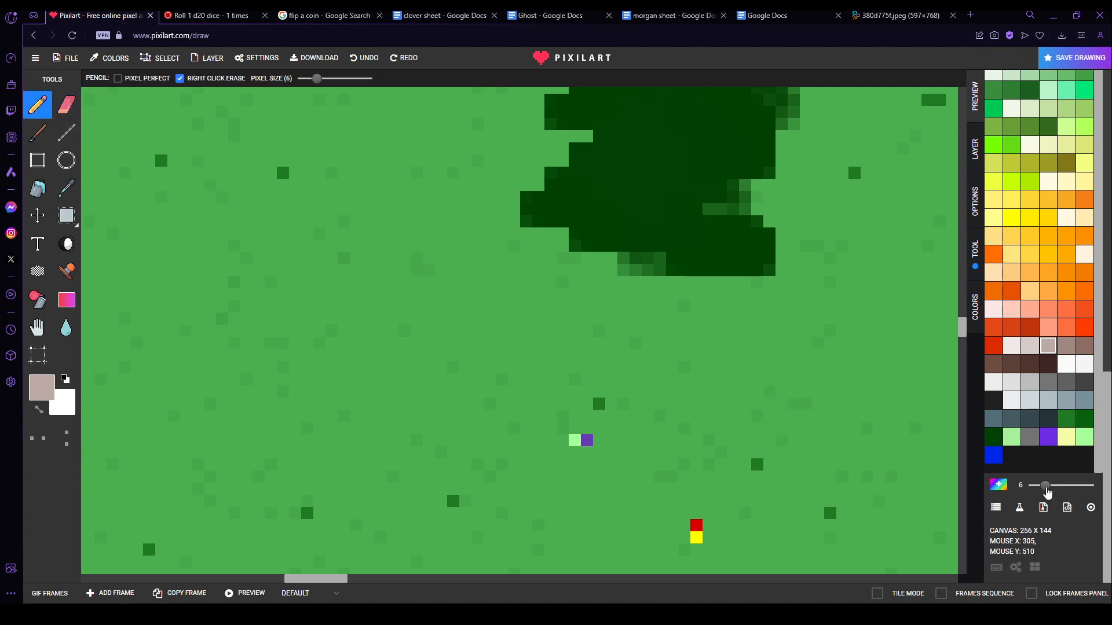
{"action": "left_click_drag", "start_coordinate": [1046, 485], "coordinate": [1035, 485]}
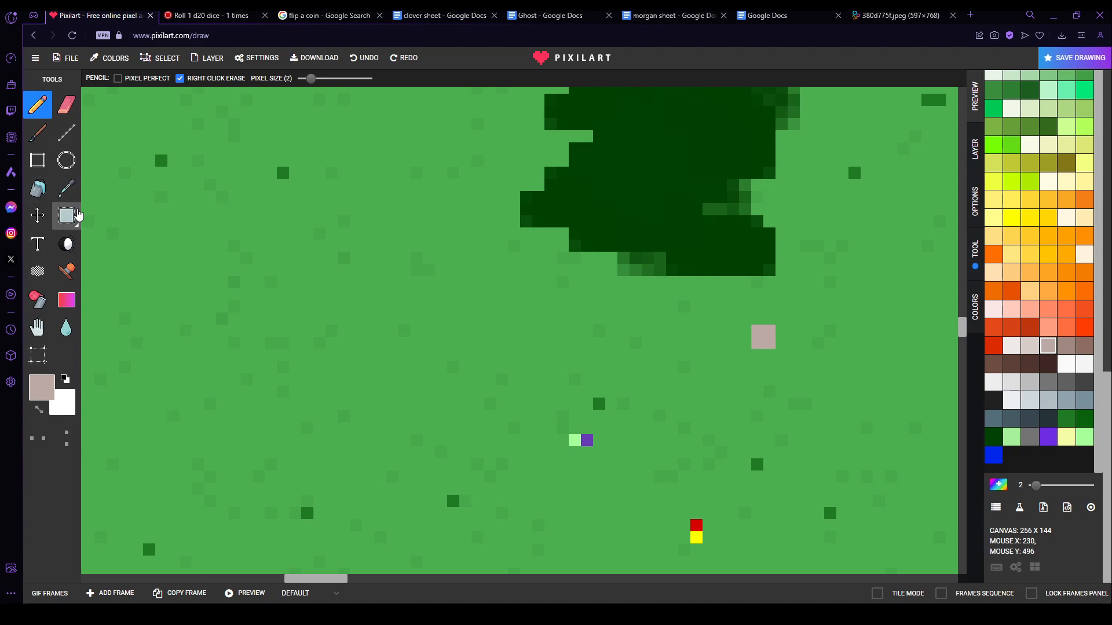
{"action": "left_click", "coordinate": [65, 217]}
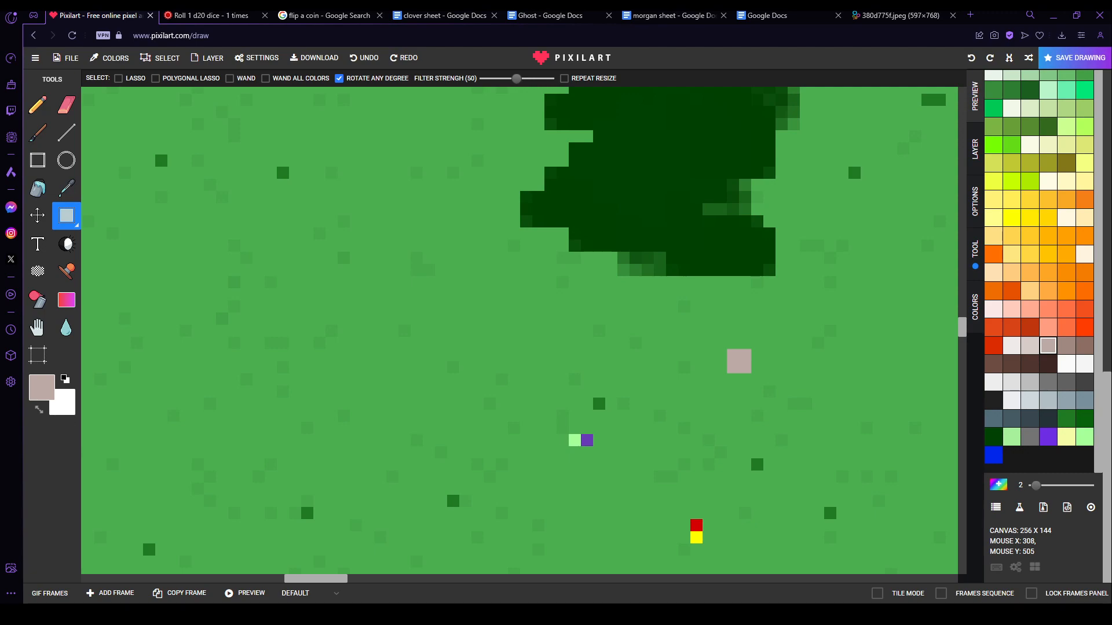
{"action": "mouse_move", "coordinate": [976, 428]}
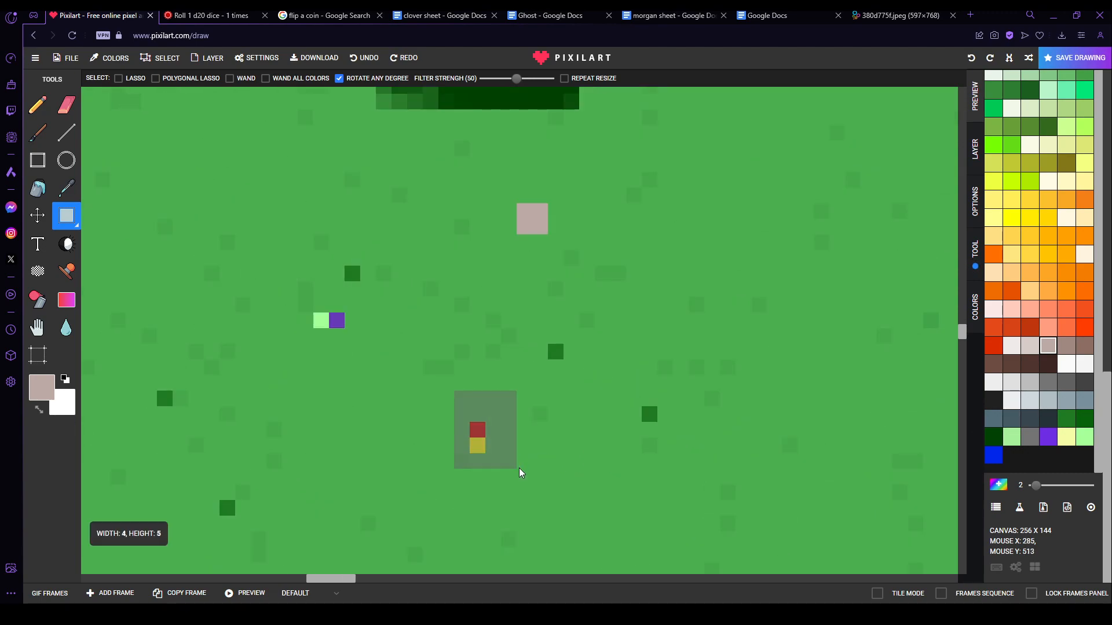
Step: Move the red-and-yellow and purple tokens to new spots, then switch to the dice roller
{"action": "left_click_drag", "start_coordinate": [485, 429], "coordinate": [289, 390]}
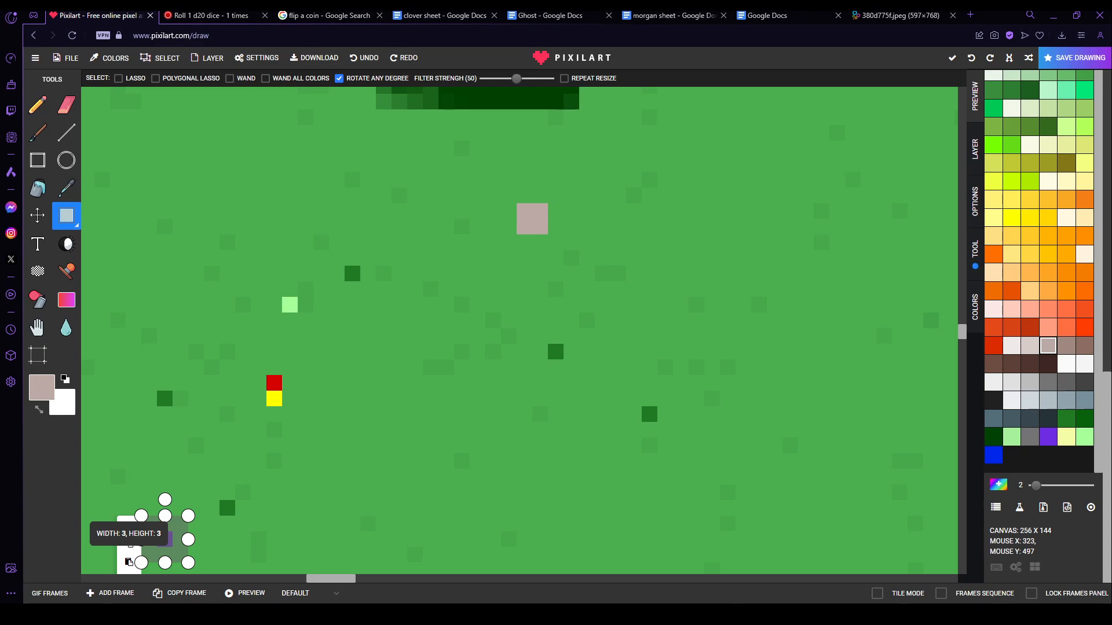
{"action": "left_click_drag", "start_coordinate": [131, 546], "coordinate": [337, 404]}
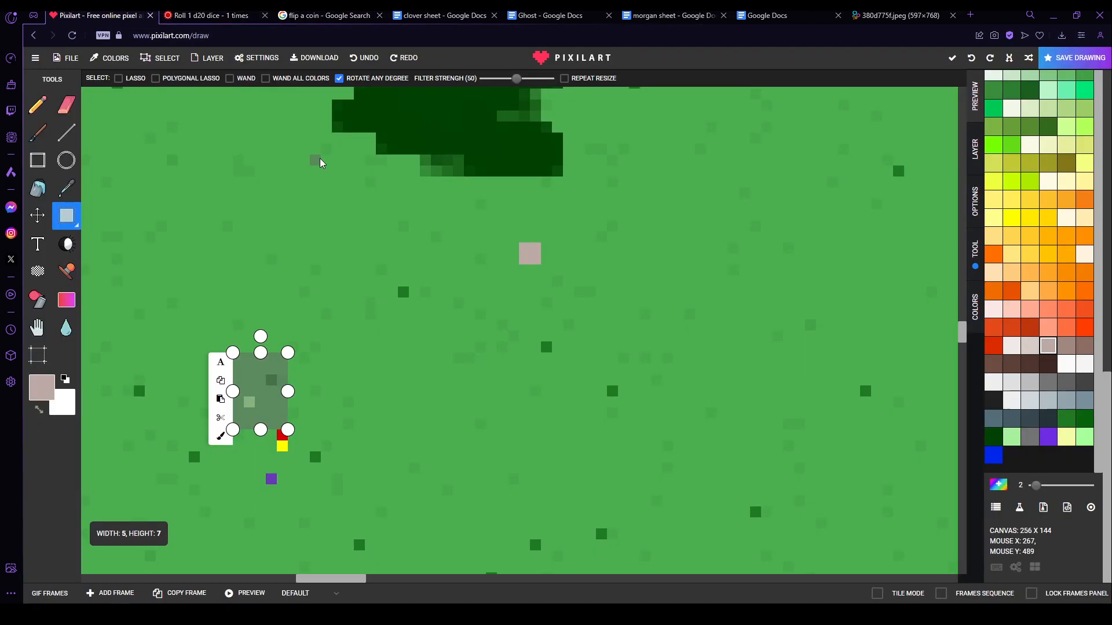
{"action": "left_click", "coordinate": [206, 15]}
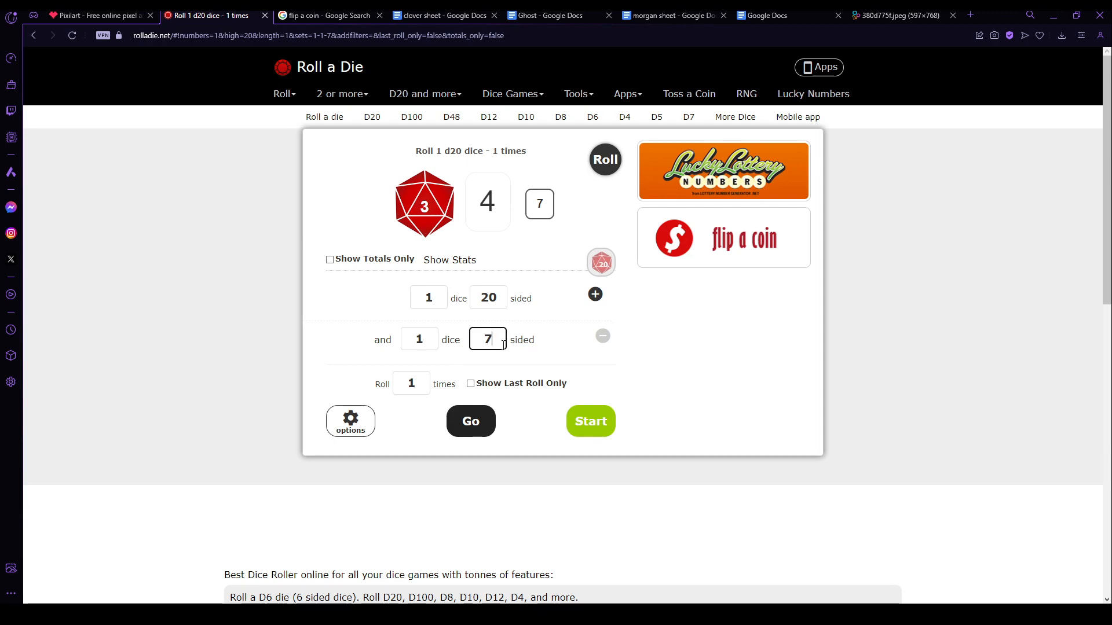
Step: Set the second die to 3 sides and roll it with the d20, then return to the Pixilart map
{"action": "key", "text": "Backspace"}
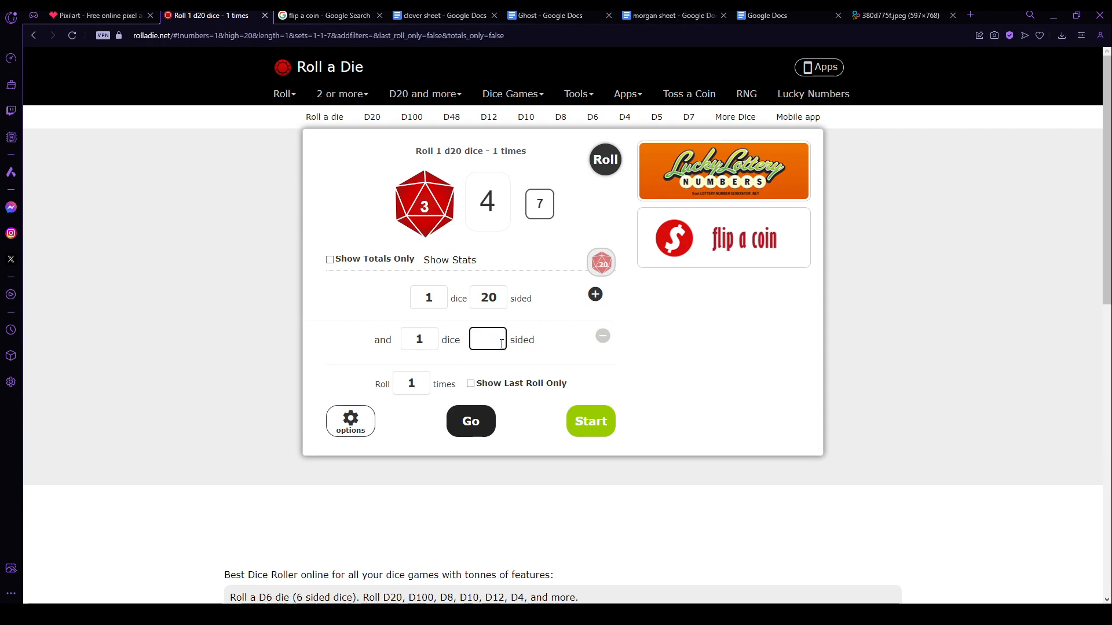
{"action": "type", "text": "2"}
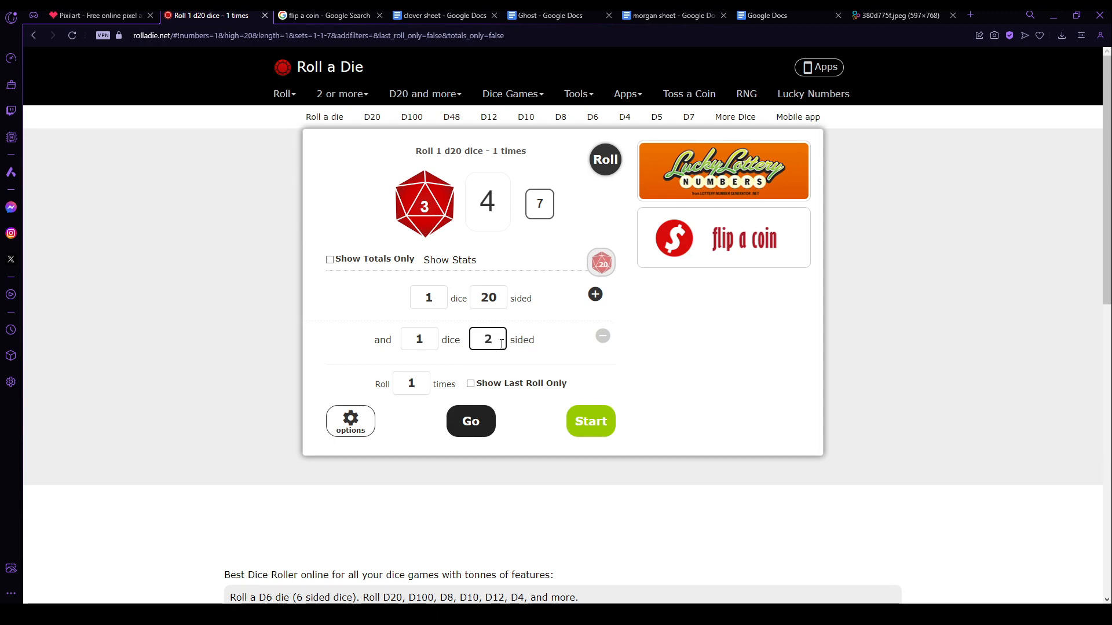
{"action": "left_click", "coordinate": [488, 339]}
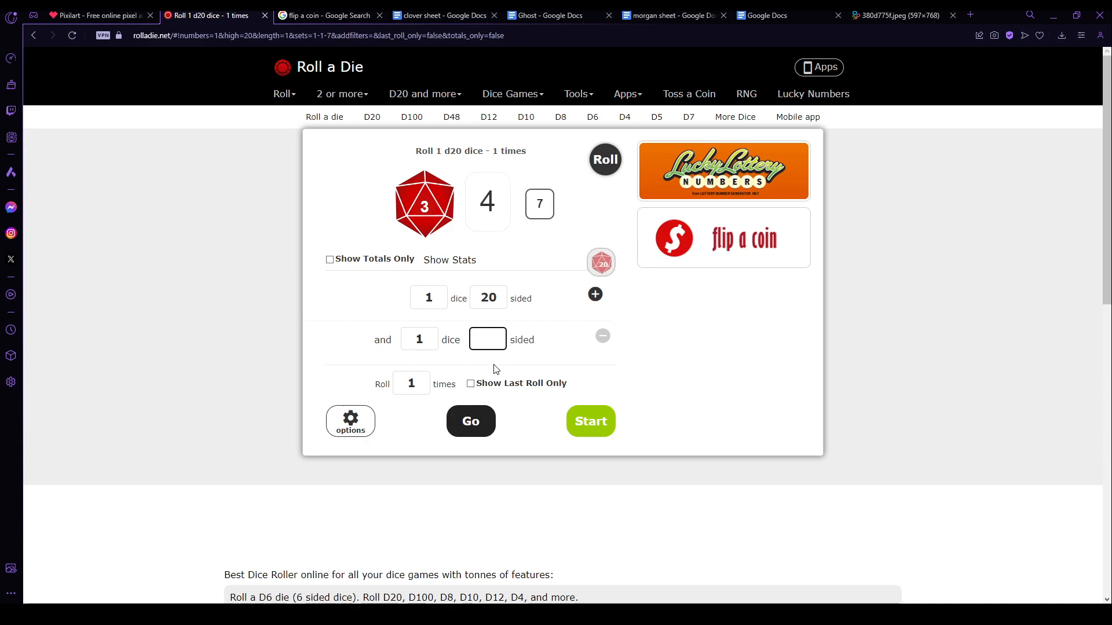
{"action": "left_click", "coordinate": [487, 339]}
{"action": "type", "text": "3"}
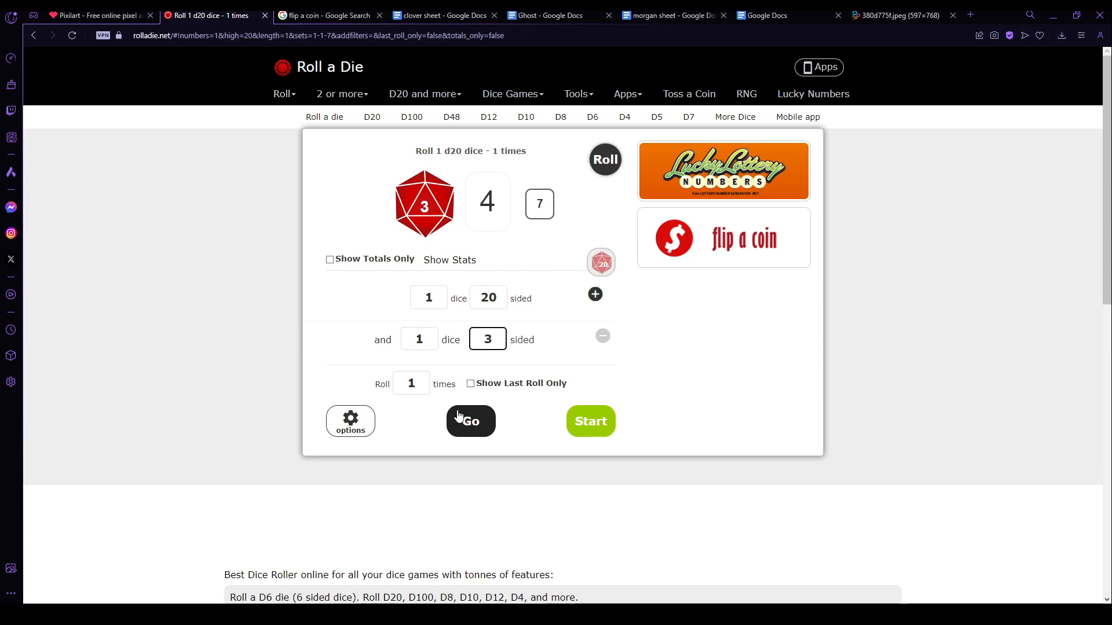
{"action": "left_click", "coordinate": [99, 15]}
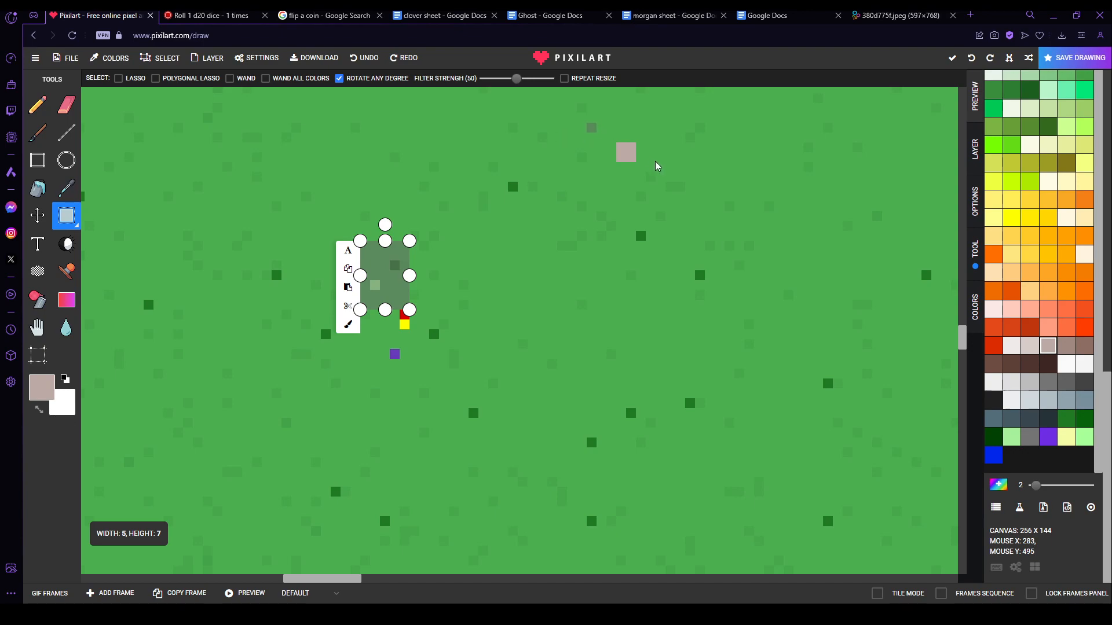
Step: Move the green and red-and-yellow tokens beside the purple token, then check the dice roll and coin-flip search
{"action": "left_click_drag", "start_coordinate": [409, 311], "coordinate": [518, 339]}
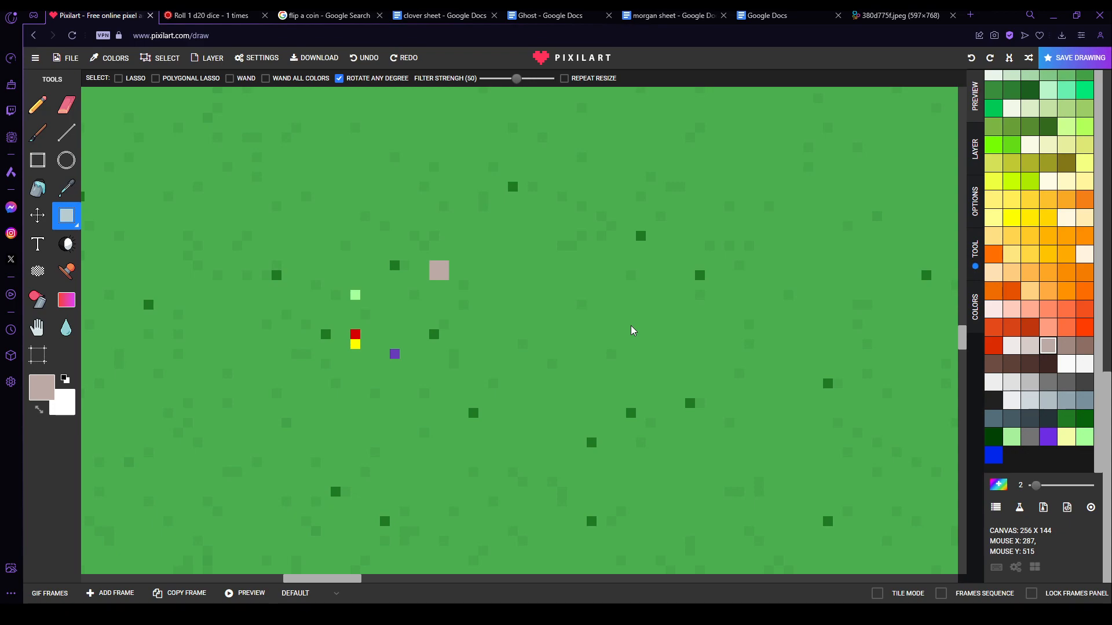
{"action": "mouse_move", "coordinate": [633, 330]}
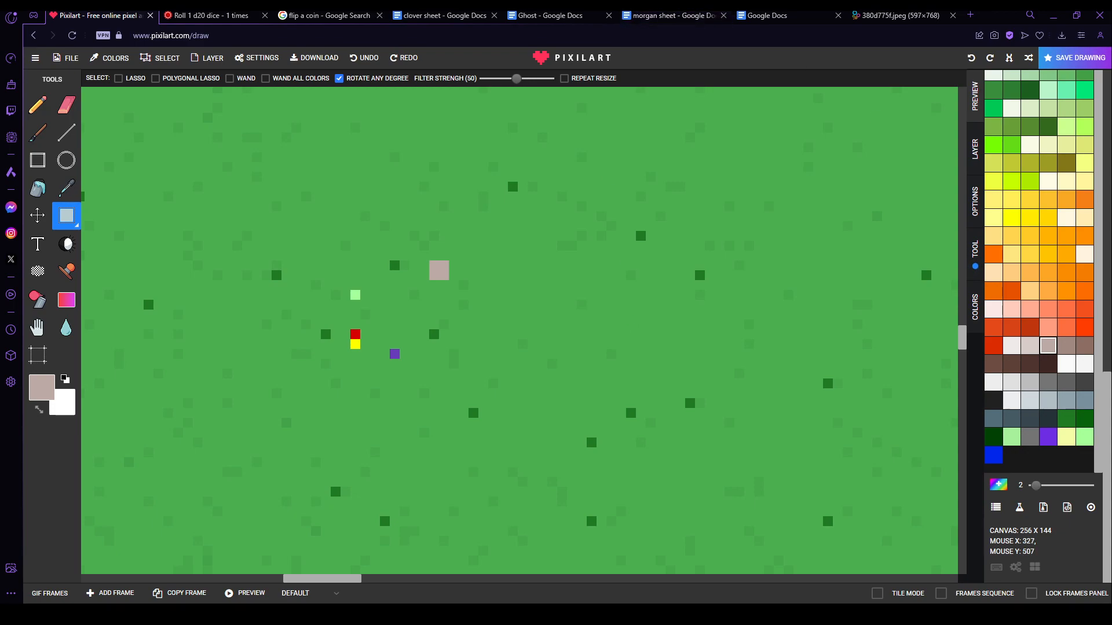
{"action": "left_click", "coordinate": [207, 15]}
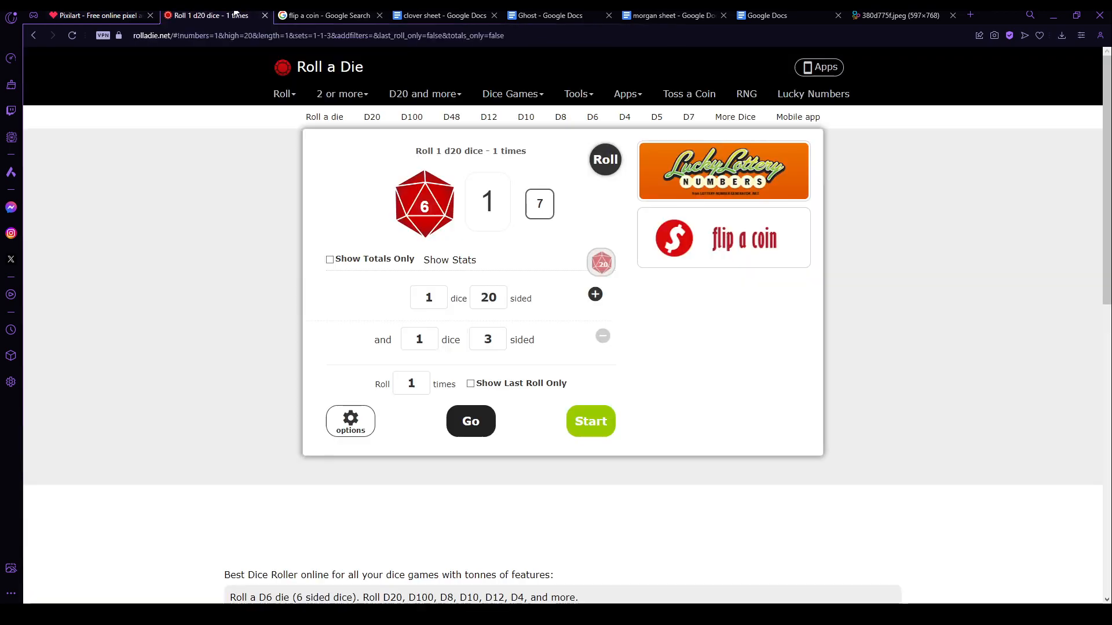
{"action": "left_click", "coordinate": [329, 15]}
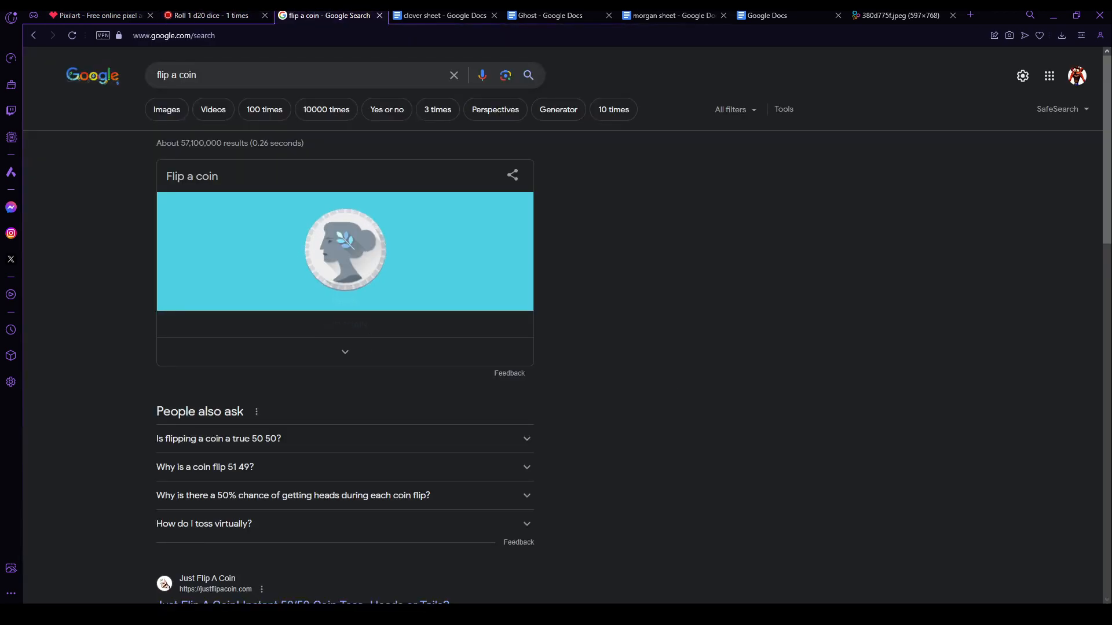
Step: Flip the Google virtual coin, landing on Heads, then leave the search tab
{"action": "left_click", "coordinate": [345, 252]}
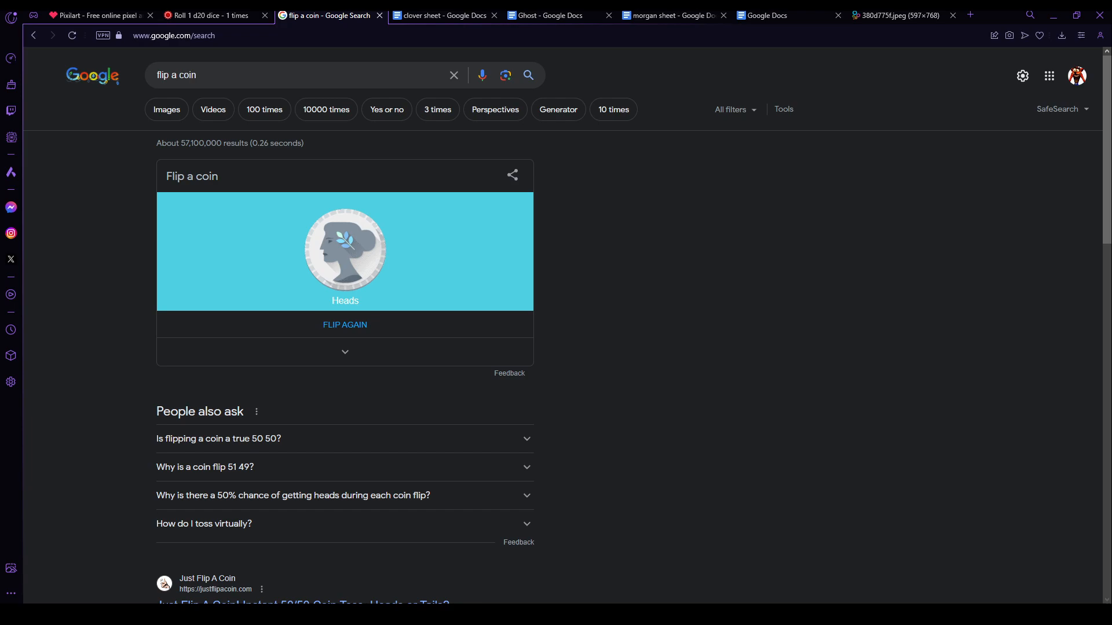
{"action": "left_click", "coordinate": [100, 15]}
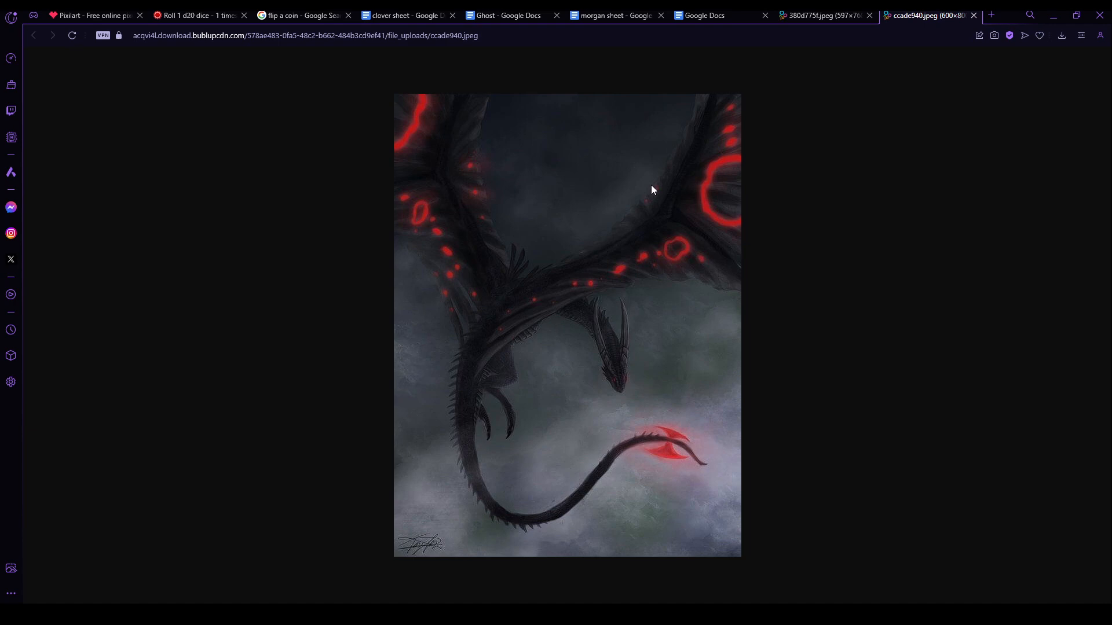
{"action": "mouse_move", "coordinate": [832, 176]}
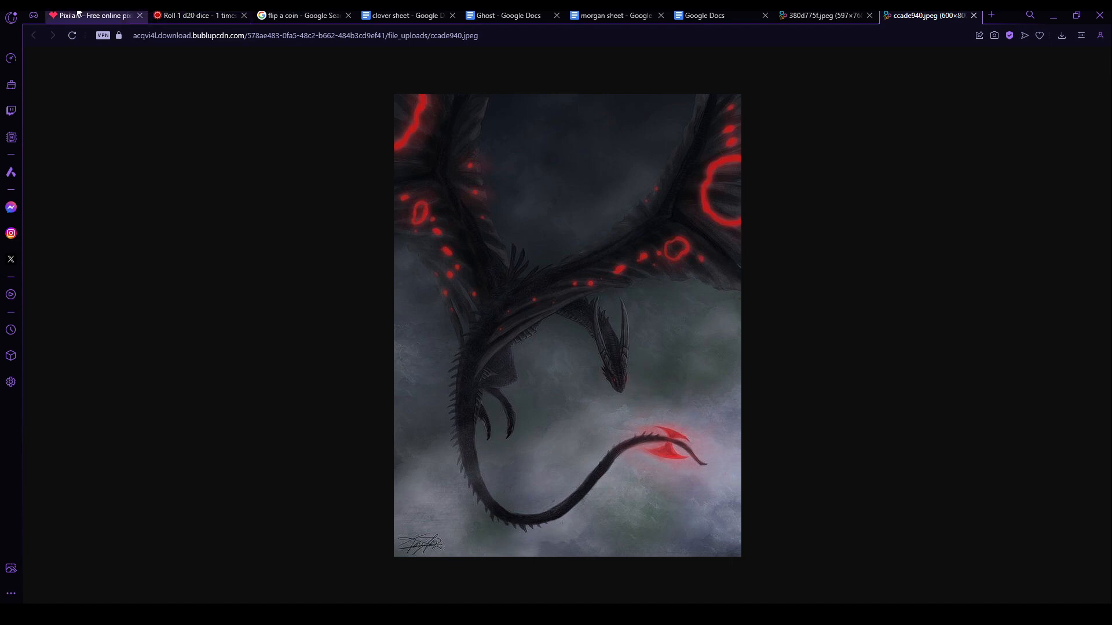
Step: Return to the Ghost character sheet after viewing the dragon artwork tab
{"action": "left_click", "coordinate": [93, 15]}
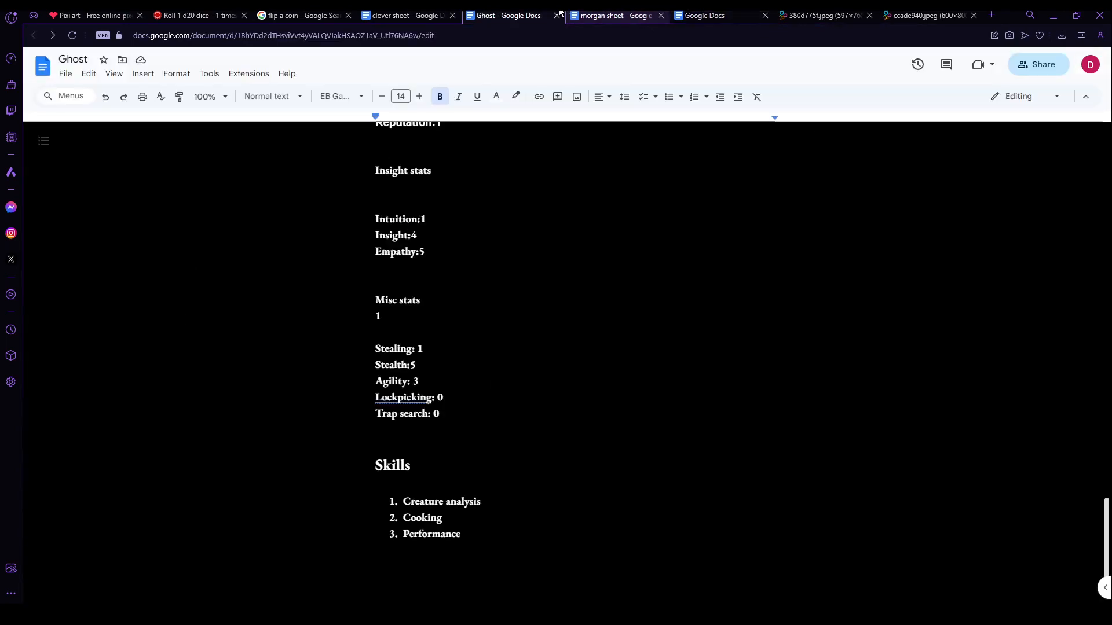
Step: Check clover's stat lines in its sheet, then bring up the Roll a Die page
{"action": "left_click", "coordinate": [404, 15]}
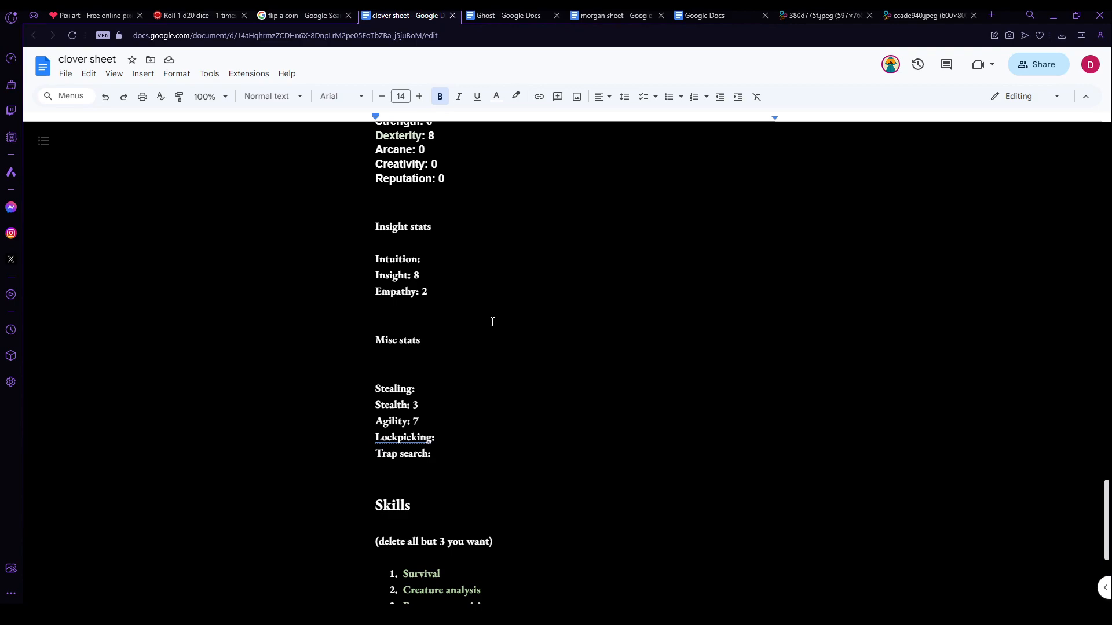
{"action": "scroll", "scroll_direction": "down", "scroll_amount": 3}
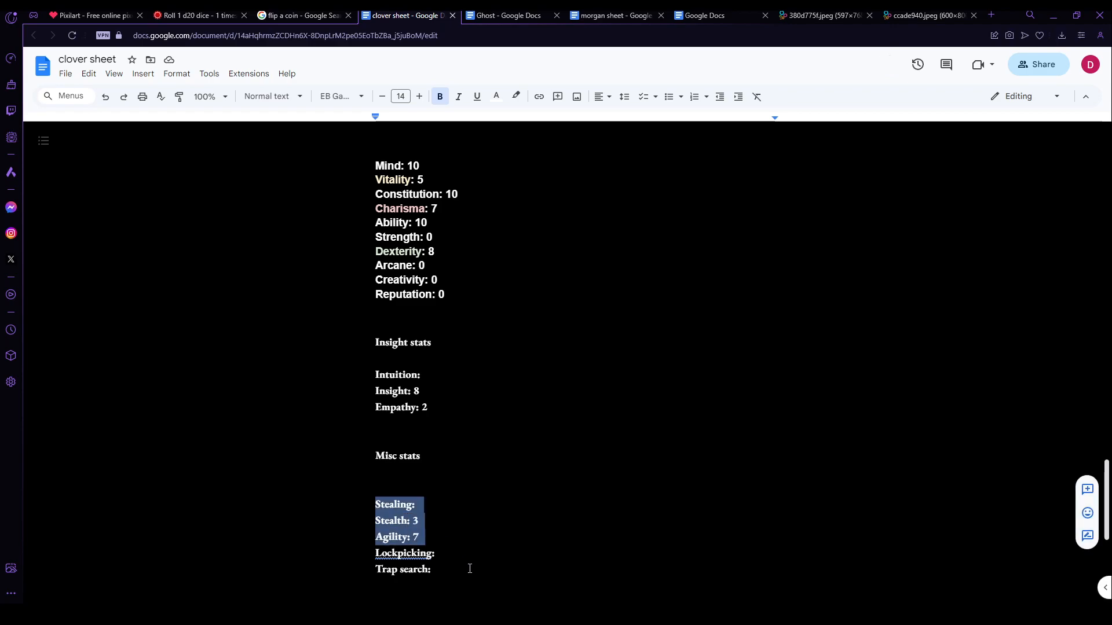
{"action": "left_click", "coordinate": [466, 566]}
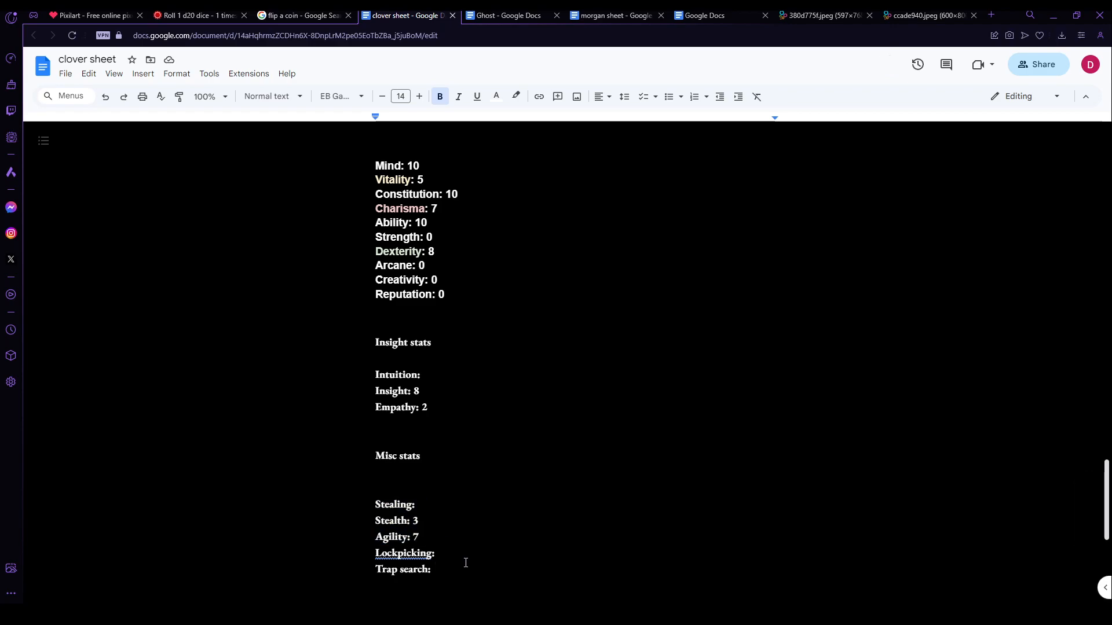
{"action": "mouse_move", "coordinate": [319, 171]}
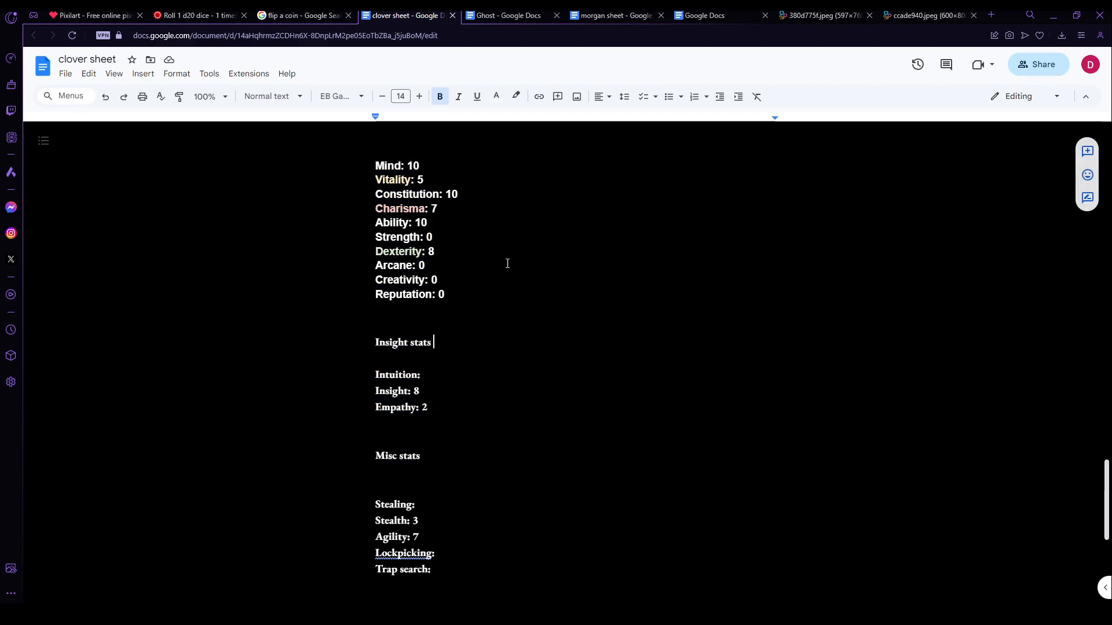
{"action": "left_click", "coordinate": [198, 15]}
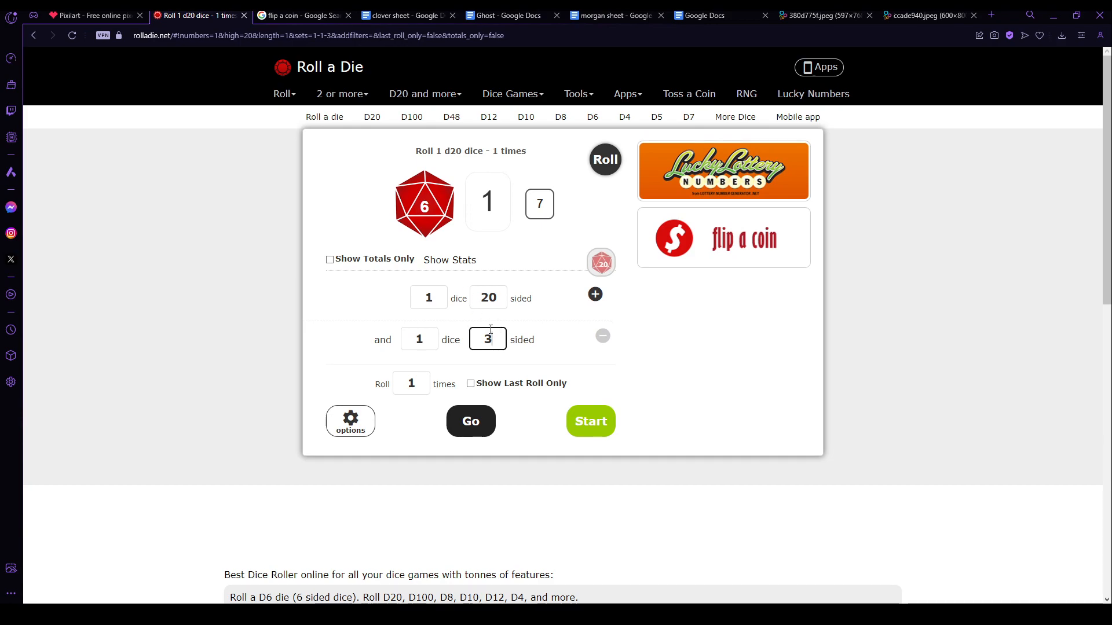
Step: Roll the d20 with a 7-sided die (17 and 4, total 21) and return to the pixel map
{"action": "type", "text": "7"}
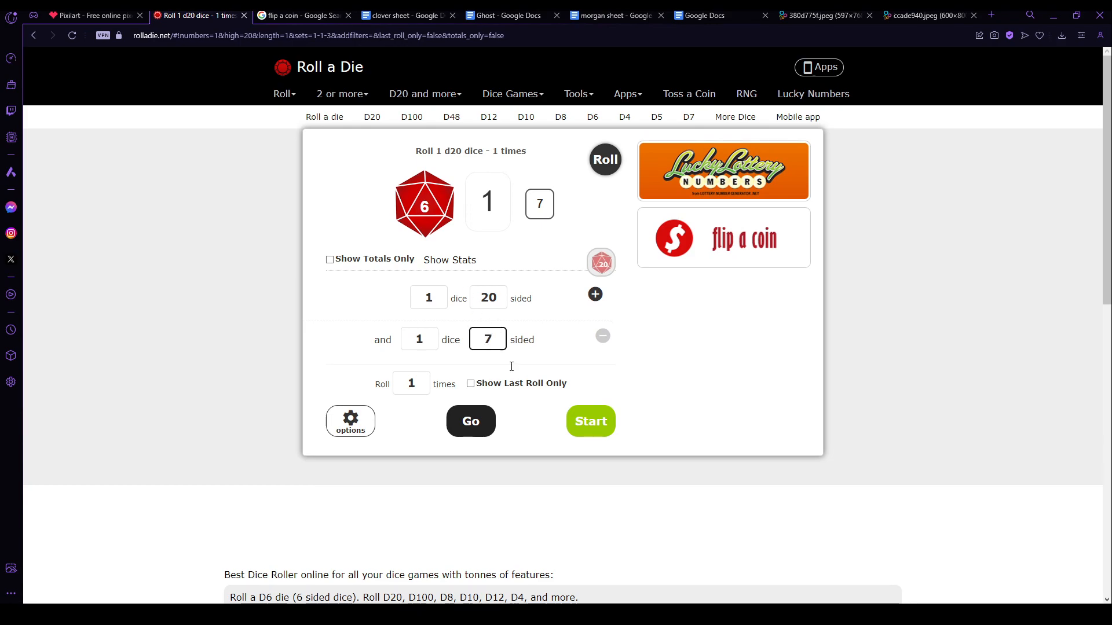
{"action": "left_click", "coordinate": [605, 158]}
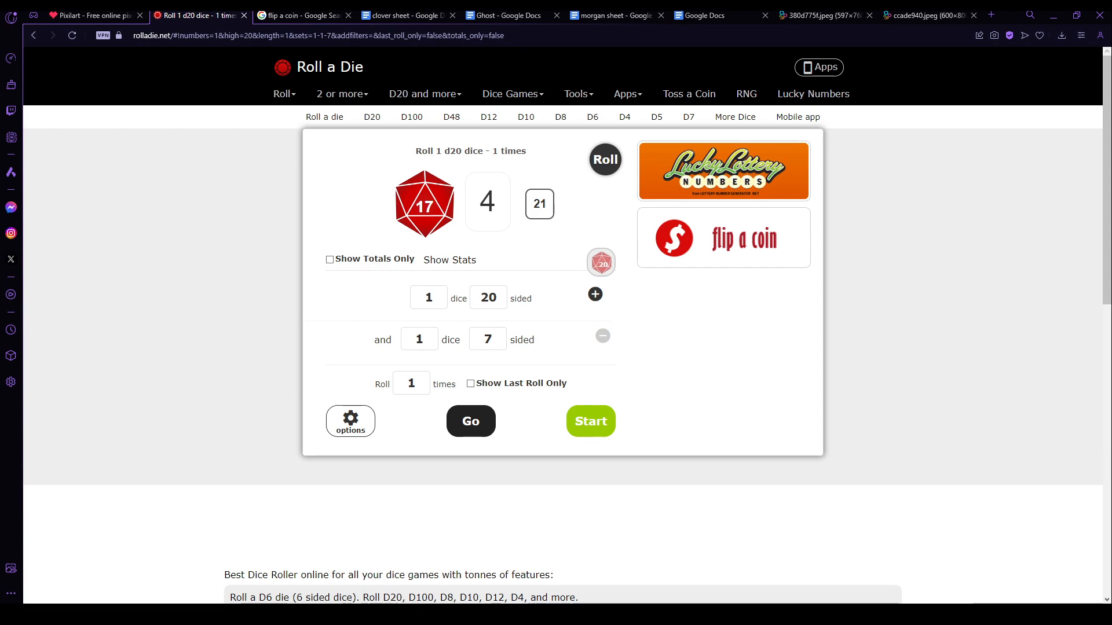
{"action": "mouse_move", "coordinate": [306, 133]}
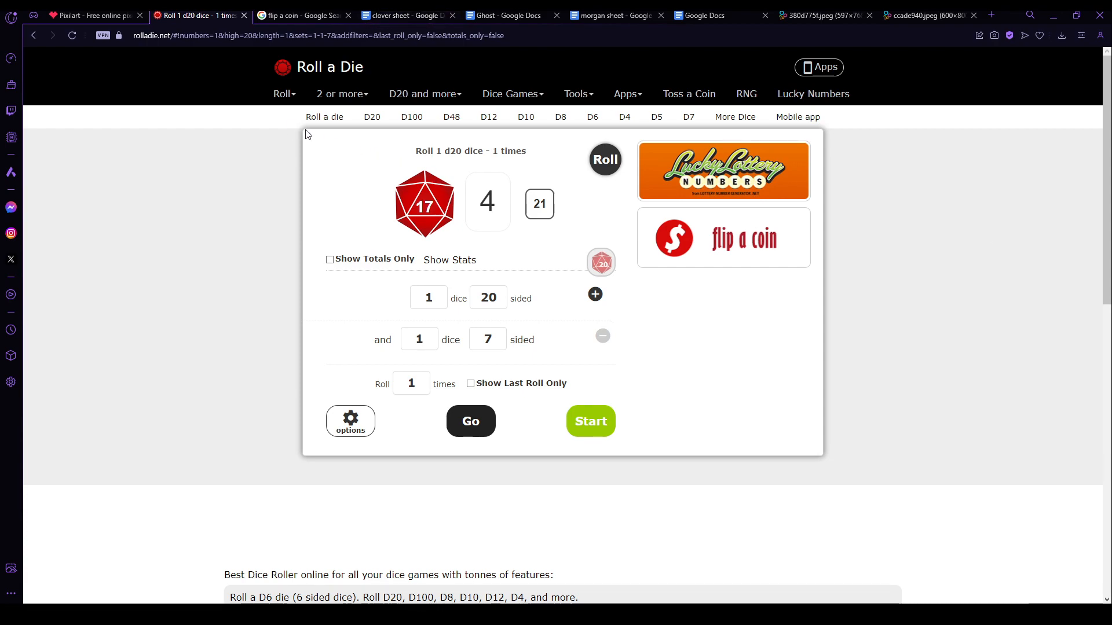
{"action": "left_click", "coordinate": [92, 15]}
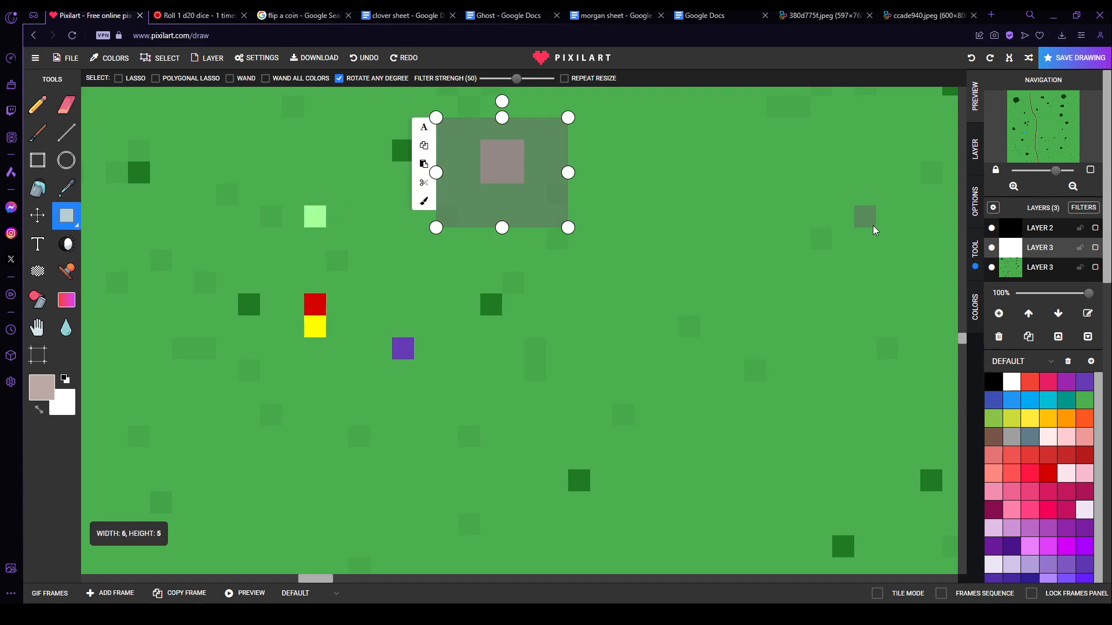
Step: Leave the Pixilart map via the coin flip search and show Ghost's character sheet
{"action": "left_click", "coordinate": [200, 15]}
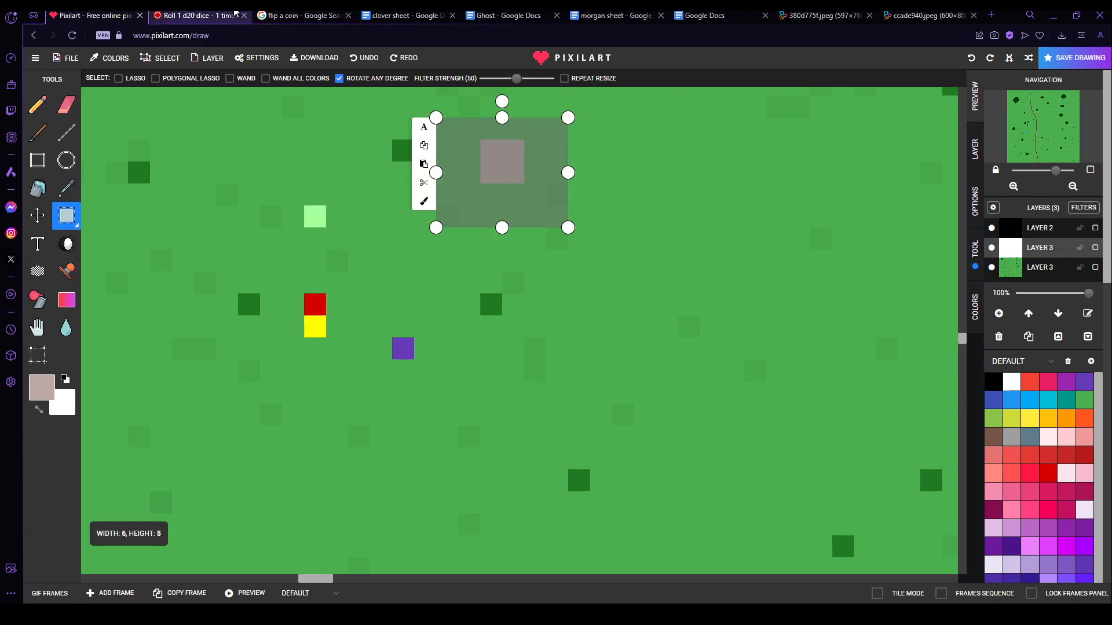
{"action": "left_click", "coordinate": [301, 15]}
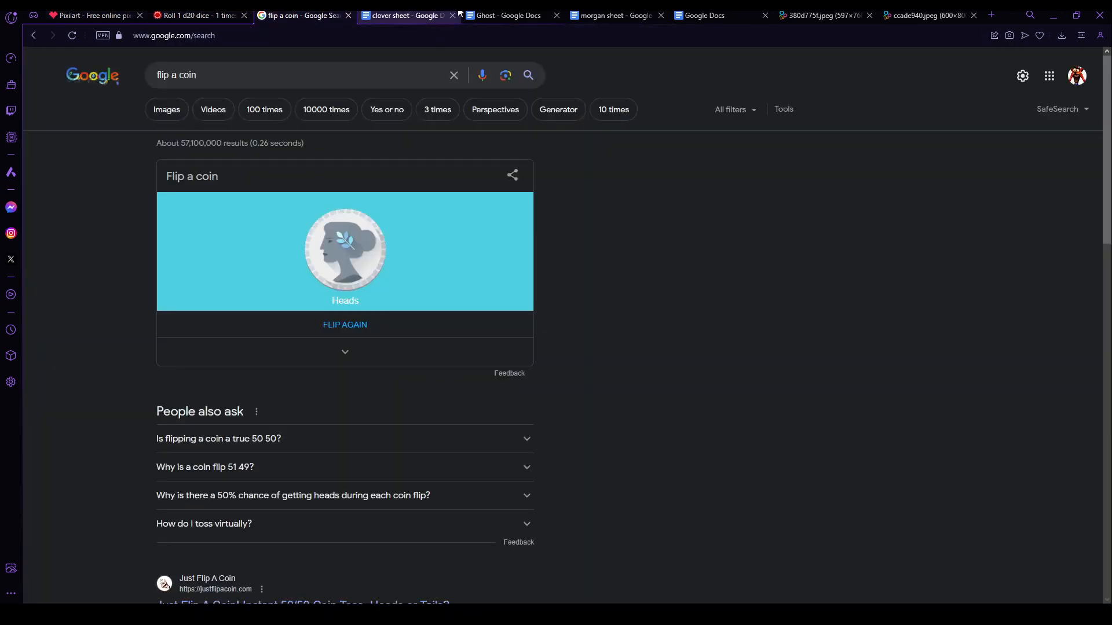
{"action": "left_click", "coordinate": [505, 15]}
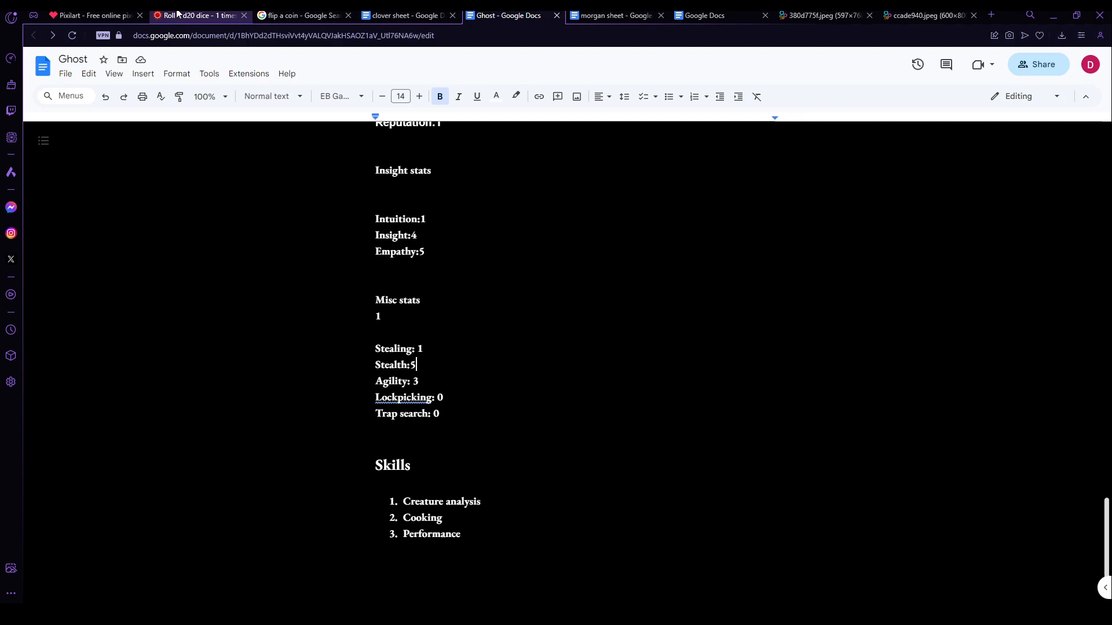
Step: Set Roll a Die's second die to 3 sides and return to the pixel map
{"action": "left_click", "coordinate": [198, 15]}
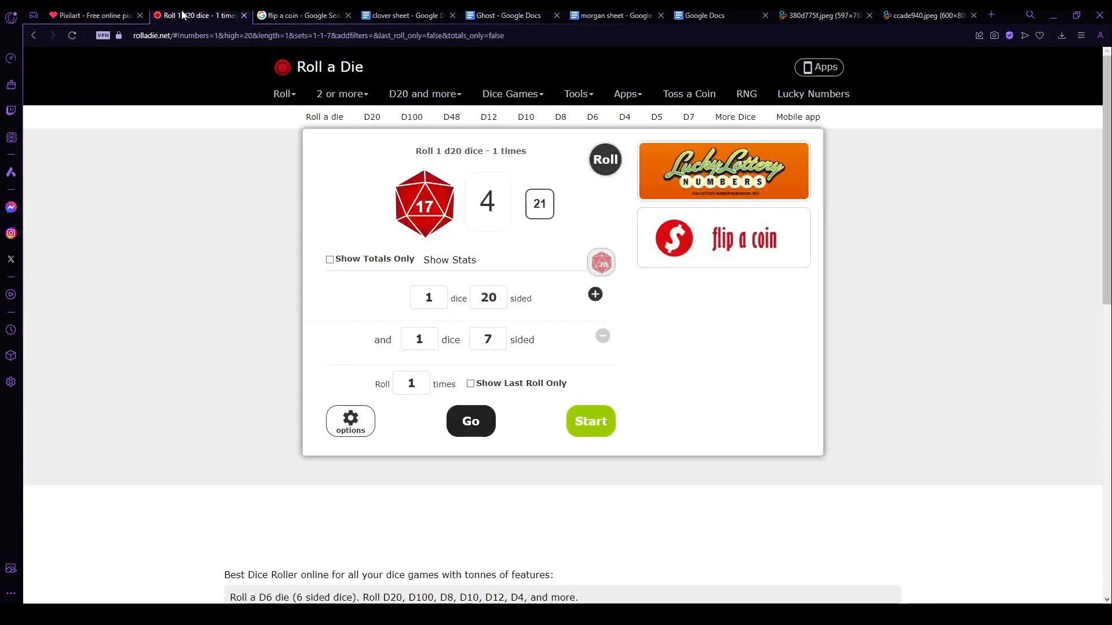
{"action": "left_click", "coordinate": [487, 339]}
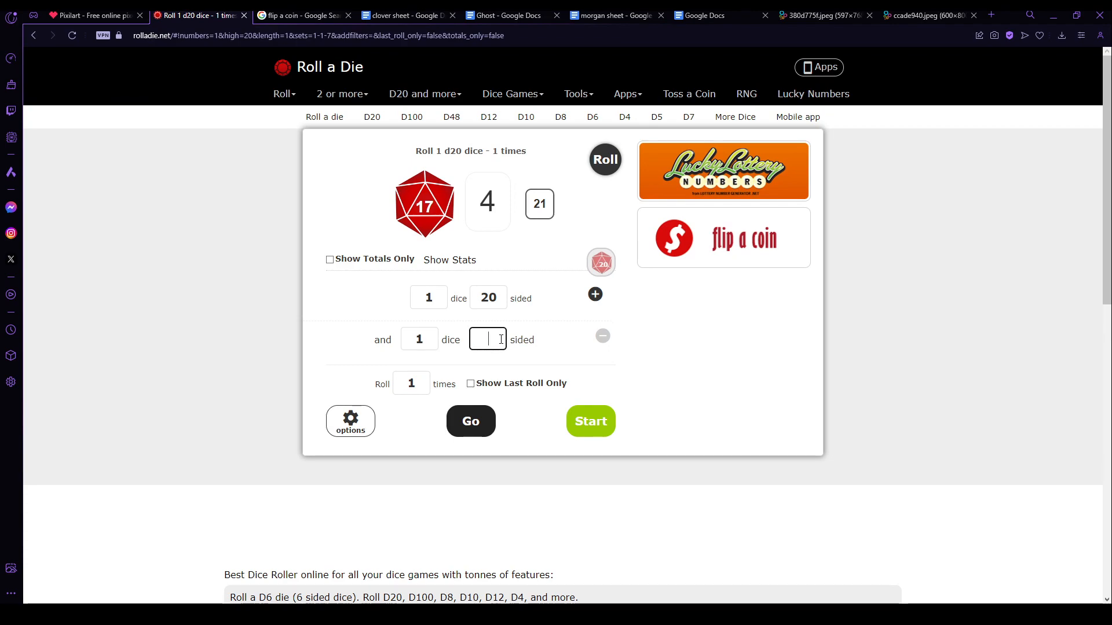
{"action": "type", "text": "3"}
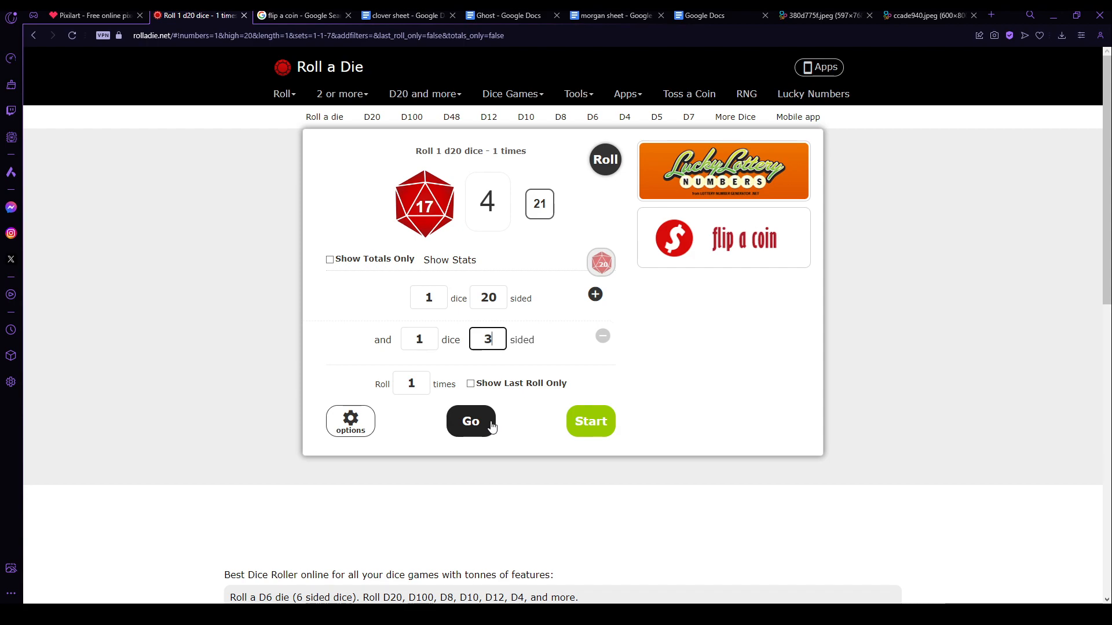
{"action": "left_click", "coordinate": [93, 15]}
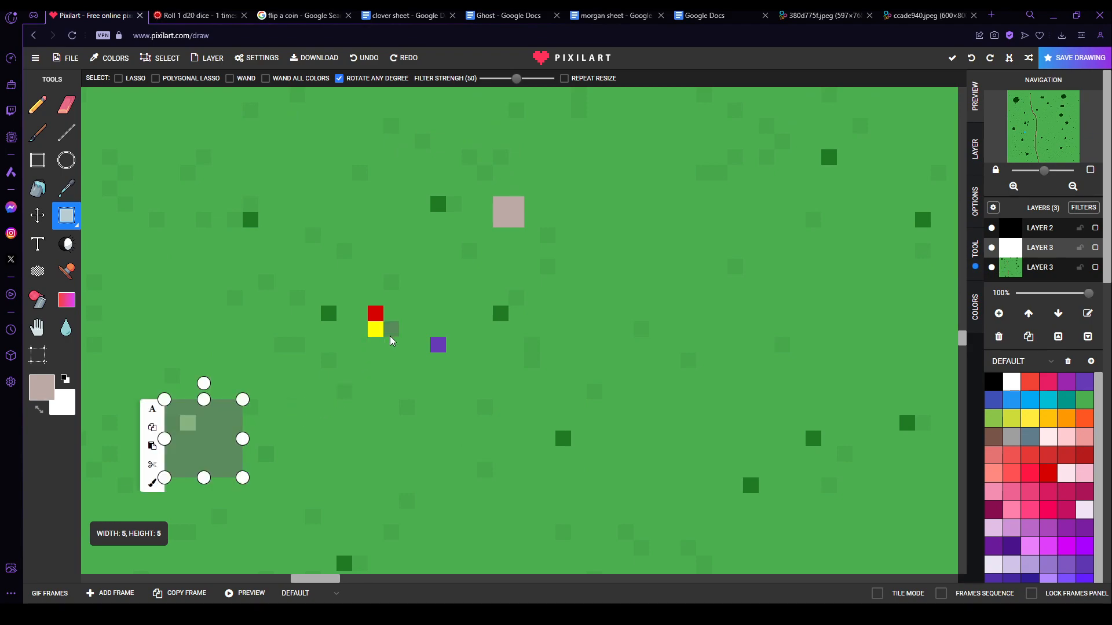
Step: Drop the pale green token down-left of the red and yellow tokens, then show the dice roller
{"action": "left_click", "coordinate": [392, 329]}
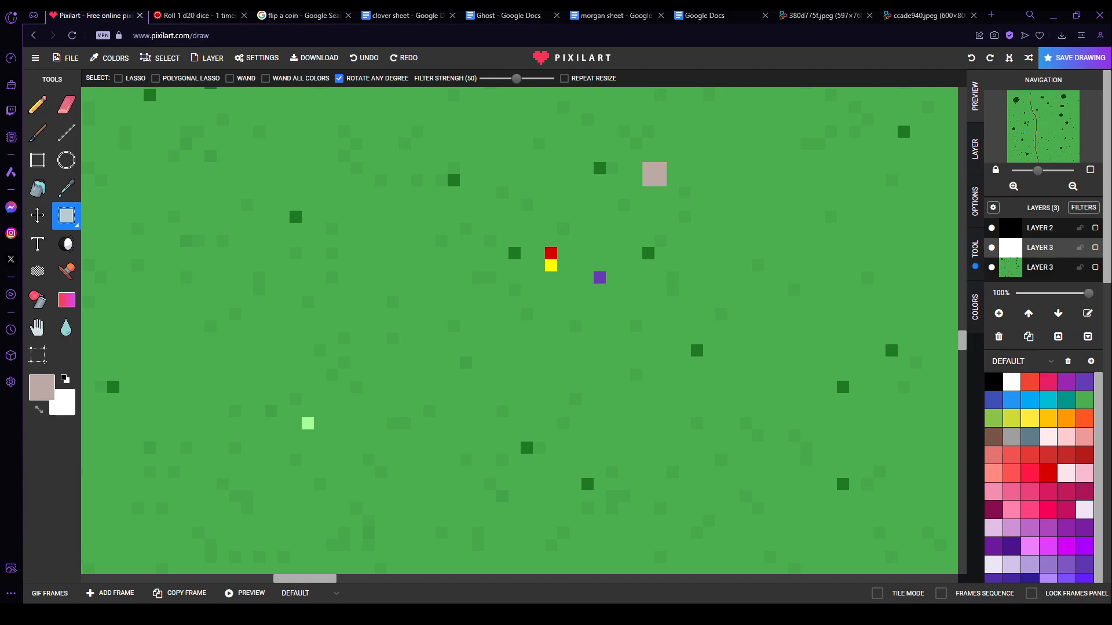
{"action": "left_click", "coordinate": [198, 15]}
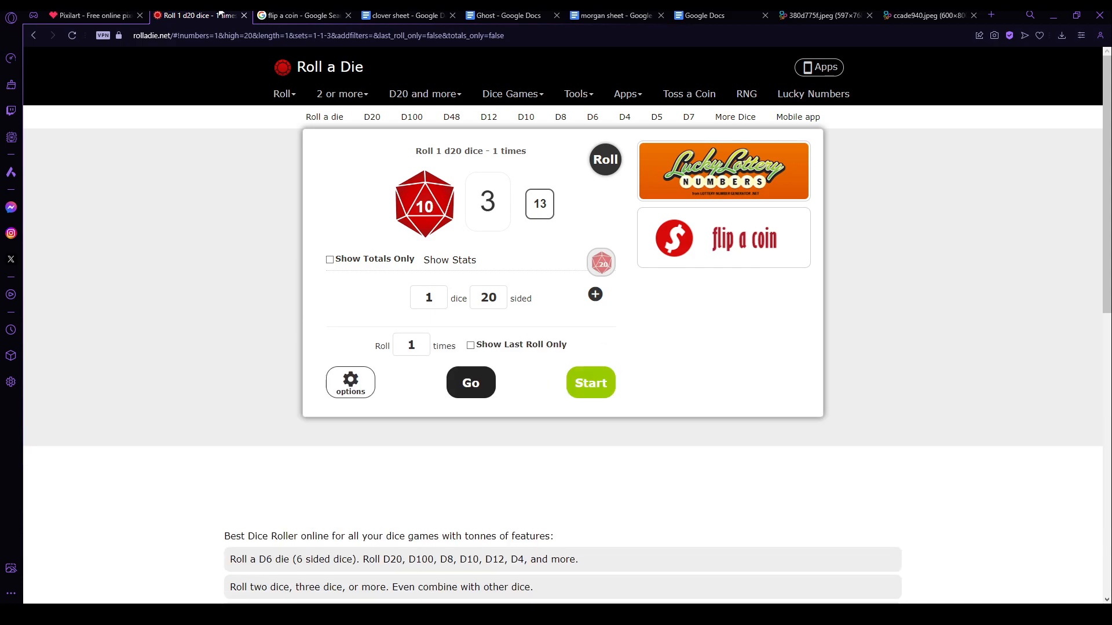
Step: After the 10 and 3 roll (total 13), bring the grassy pixel map back
{"action": "left_click", "coordinate": [91, 15]}
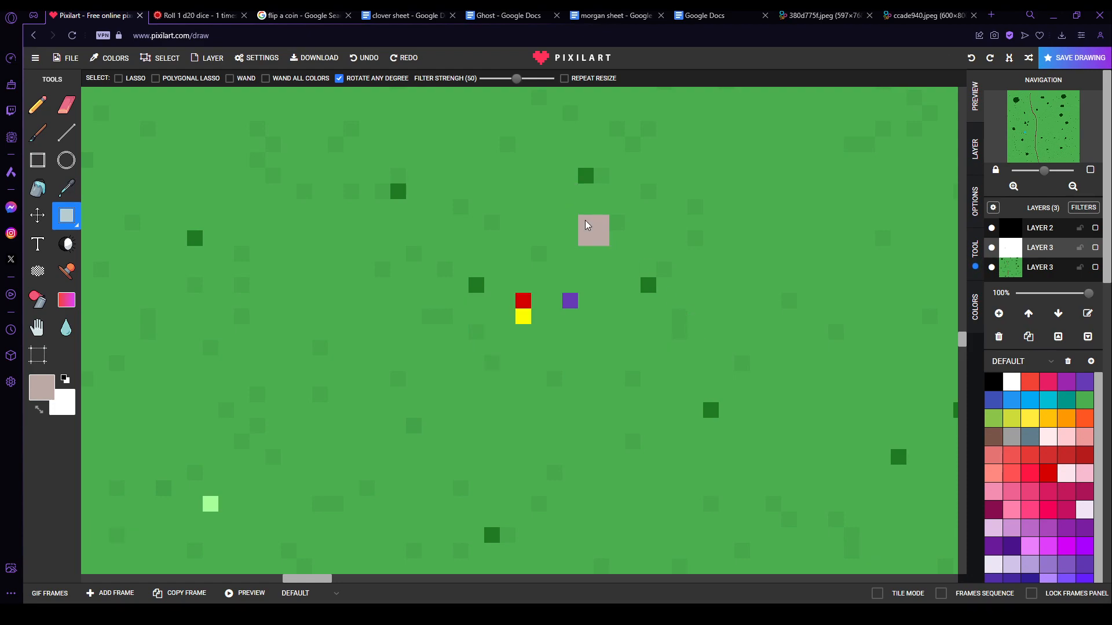
Step: Add a second 5-sided die beside the d20, then return to the pixel map
{"action": "left_click", "coordinate": [198, 15]}
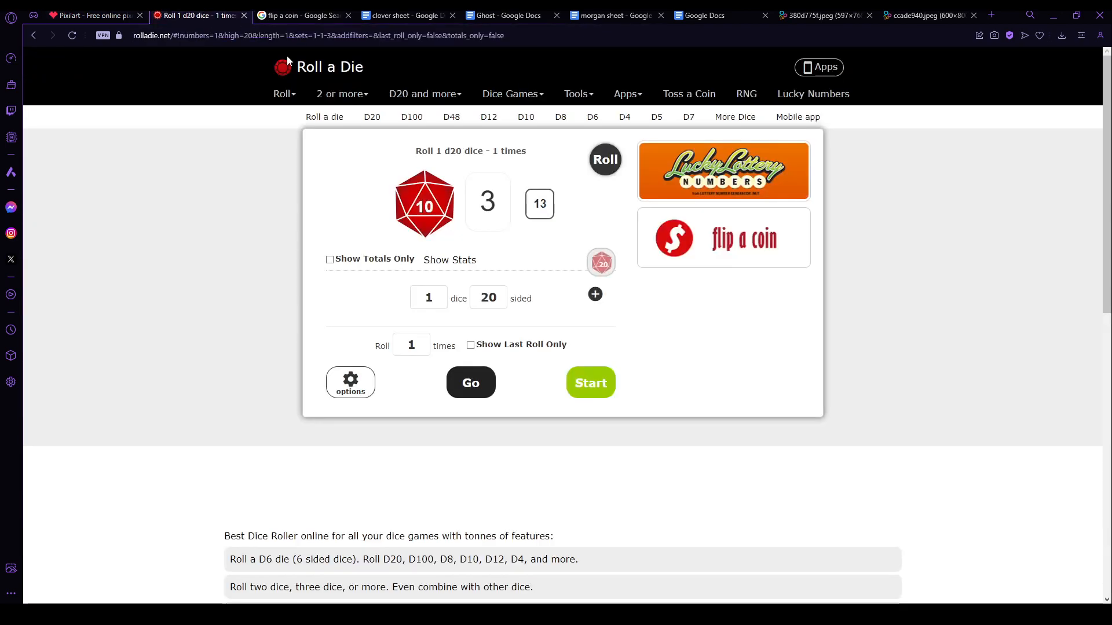
{"action": "left_click", "coordinate": [594, 294]}
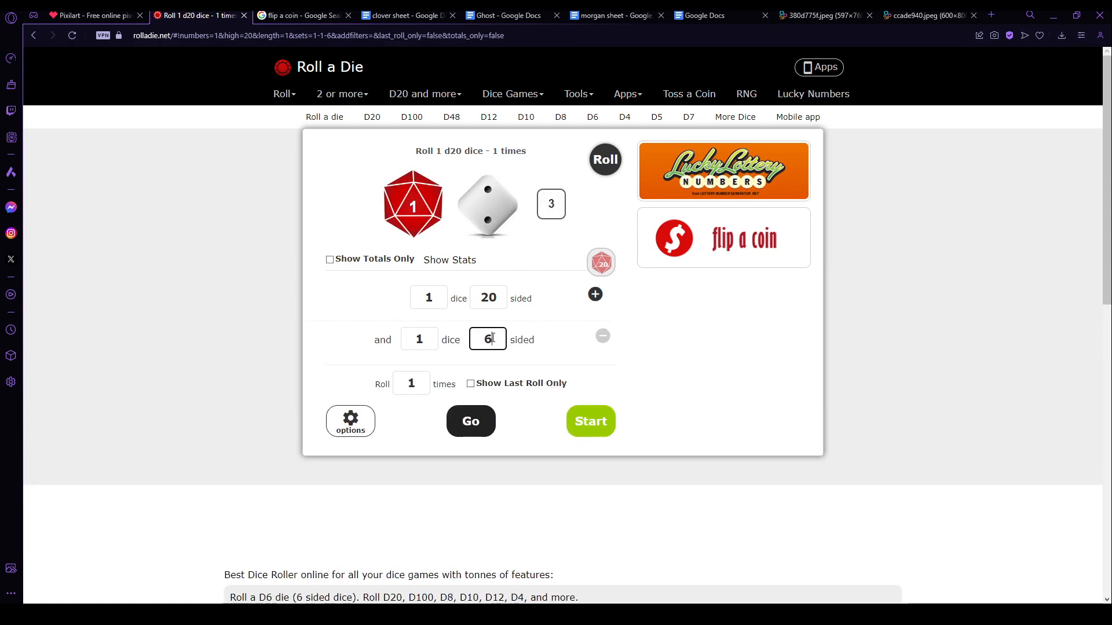
{"action": "type", "text": "5"}
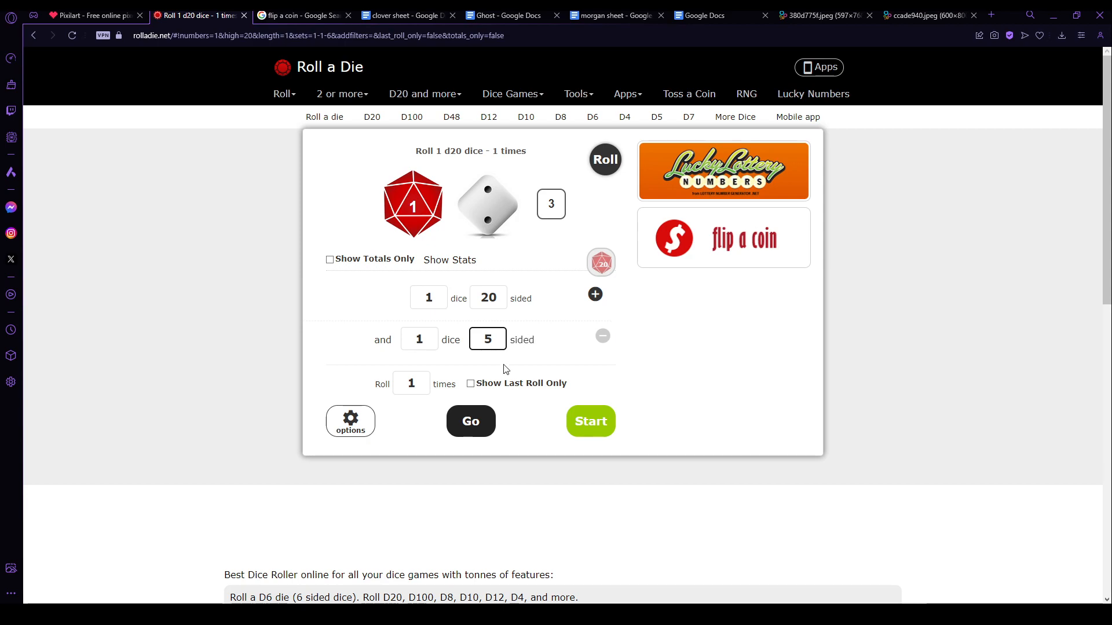
{"action": "left_click", "coordinate": [93, 15]}
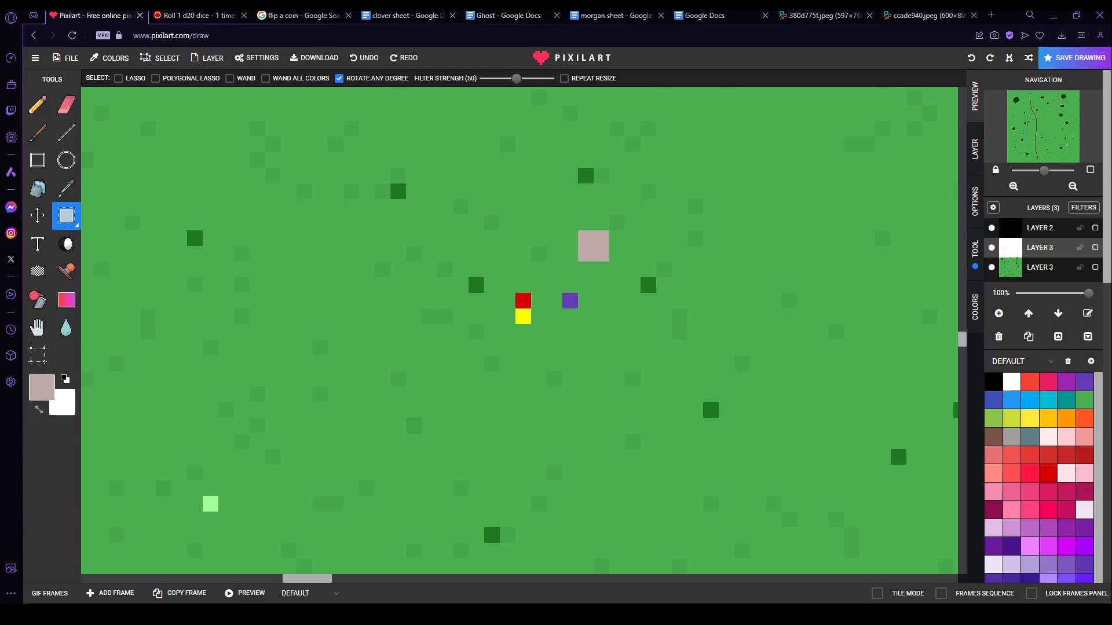
Step: Select a small square around the purple token, then show the dice roller
{"action": "left_click_drag", "start_coordinate": [561, 287], "coordinate": [606, 337]}
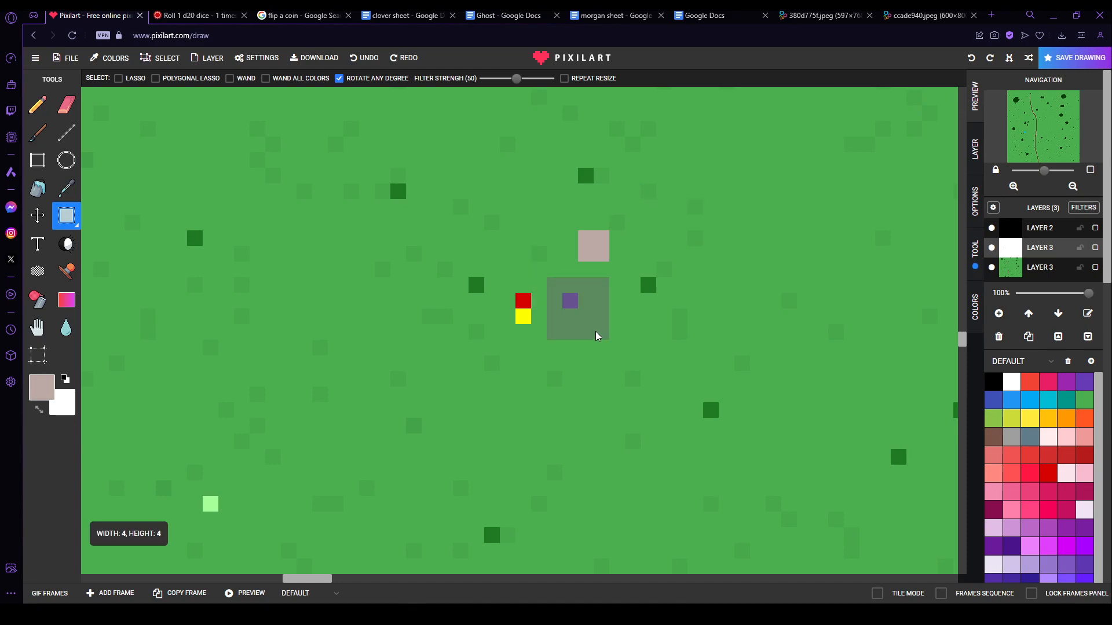
{"action": "left_click", "coordinate": [198, 15]}
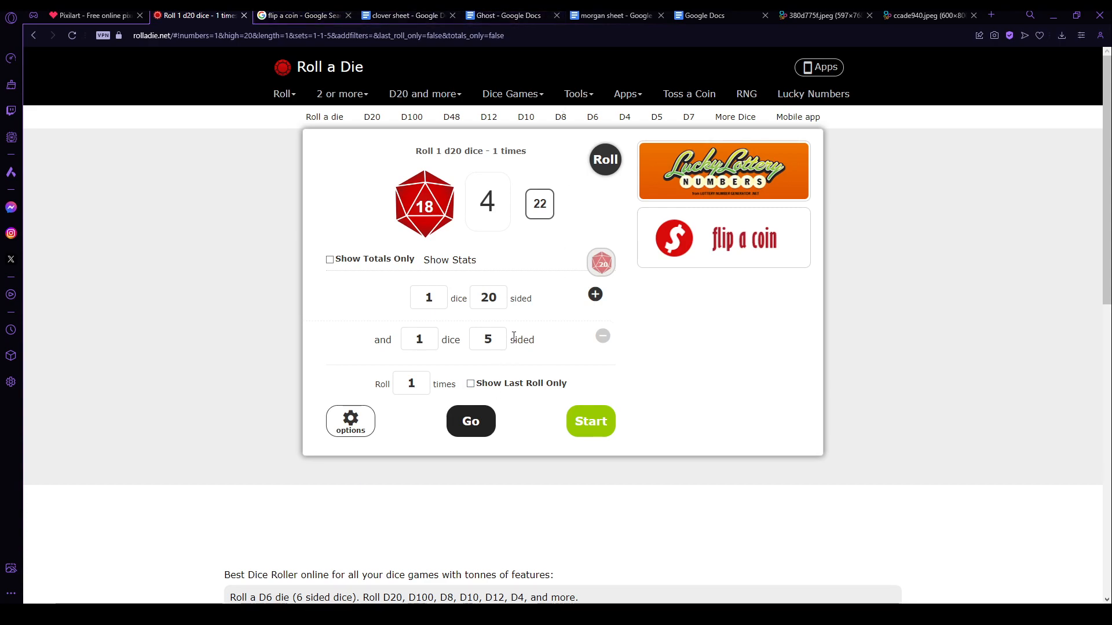
Step: Roll the d20 with a 7-sided die (14 and 6, total 20) and show the coin flip search
{"action": "type", "text": "u"}
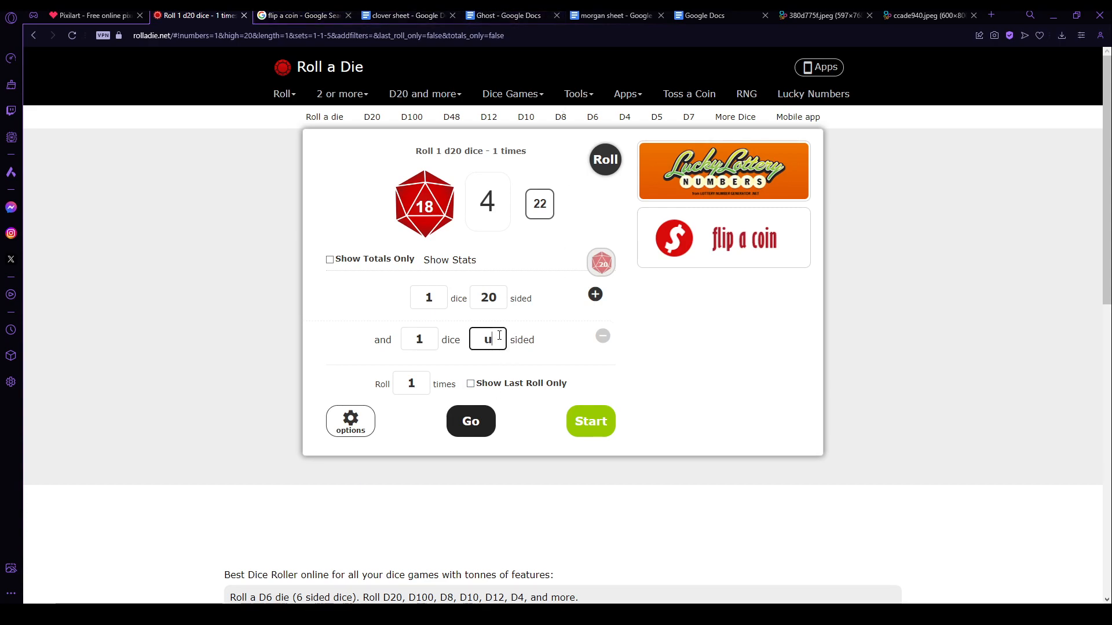
{"action": "type", "text": "7"}
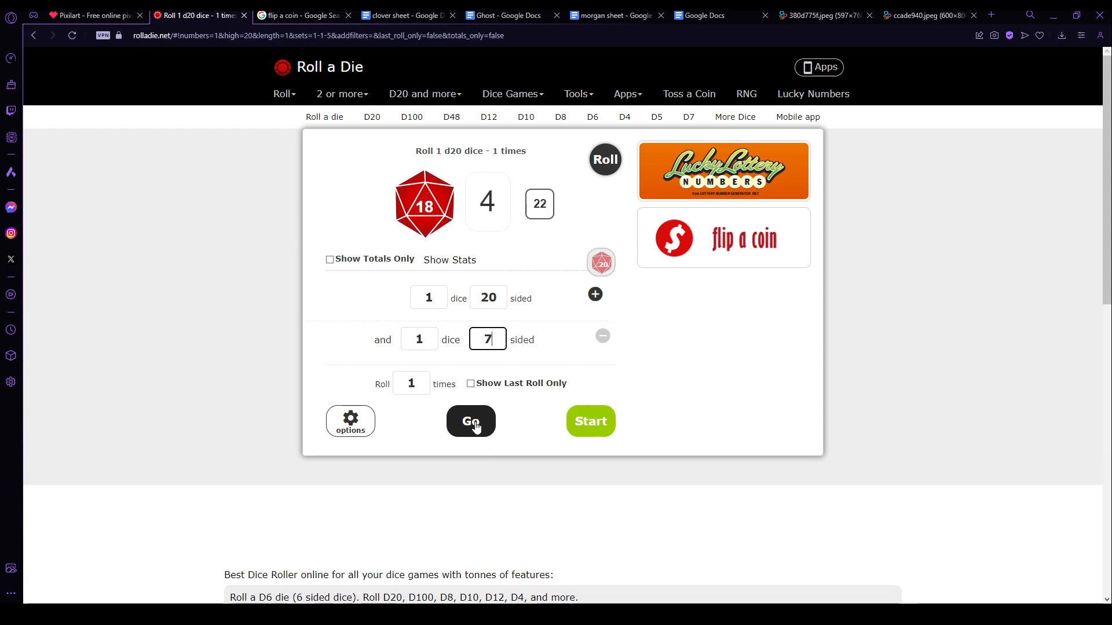
{"action": "left_click", "coordinate": [470, 422]}
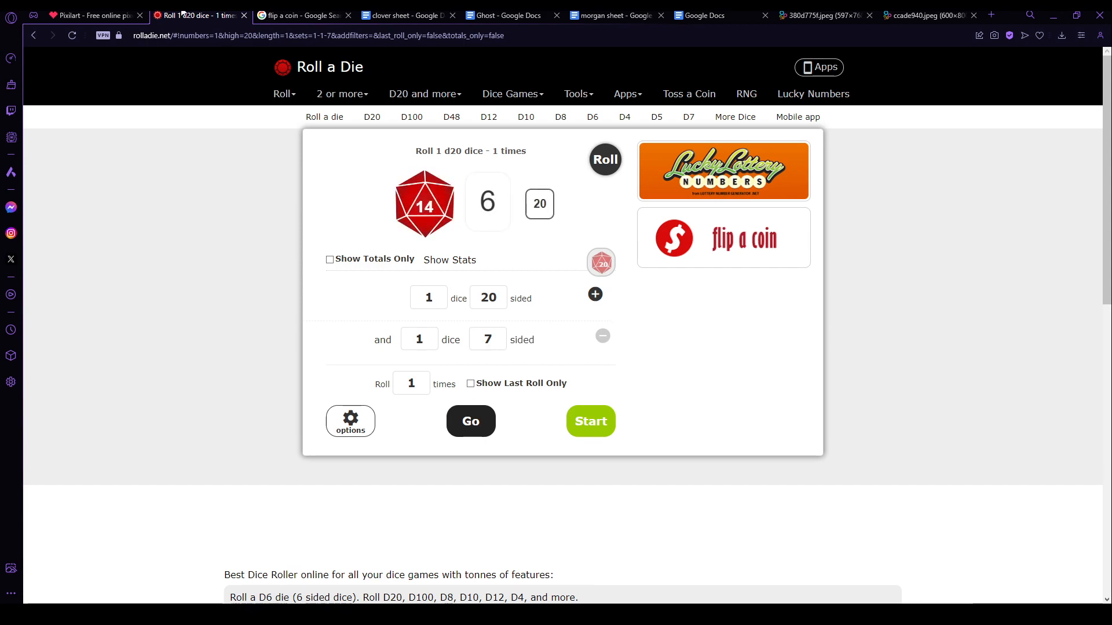
{"action": "left_click", "coordinate": [92, 15]}
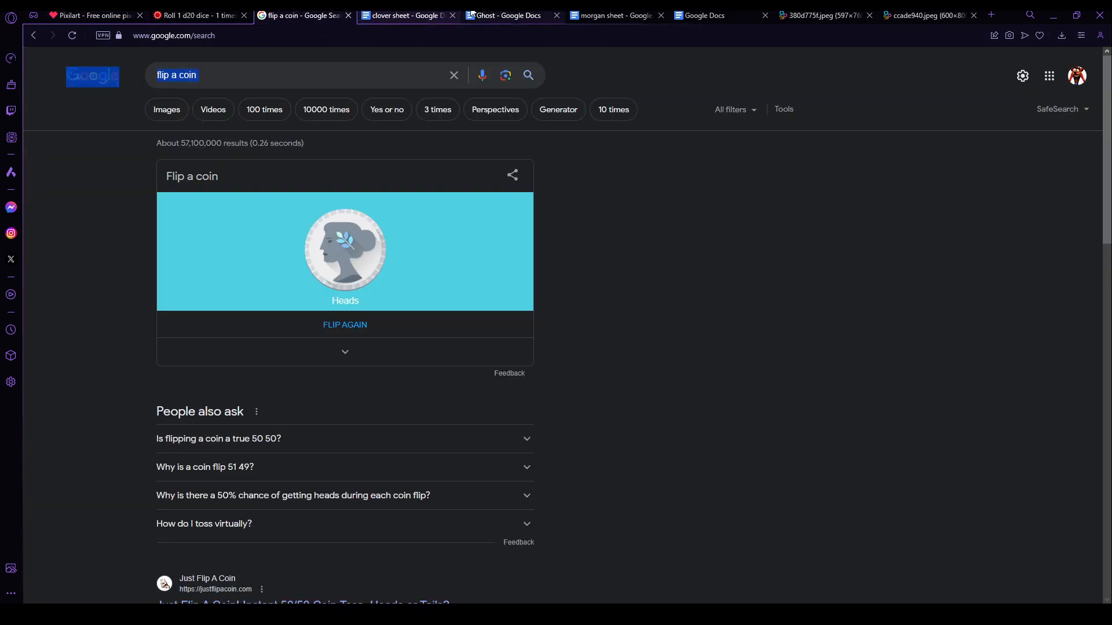
Step: Look over Clover's character sheet after a glance at Ghost's sheet
{"action": "left_click", "coordinate": [407, 15]}
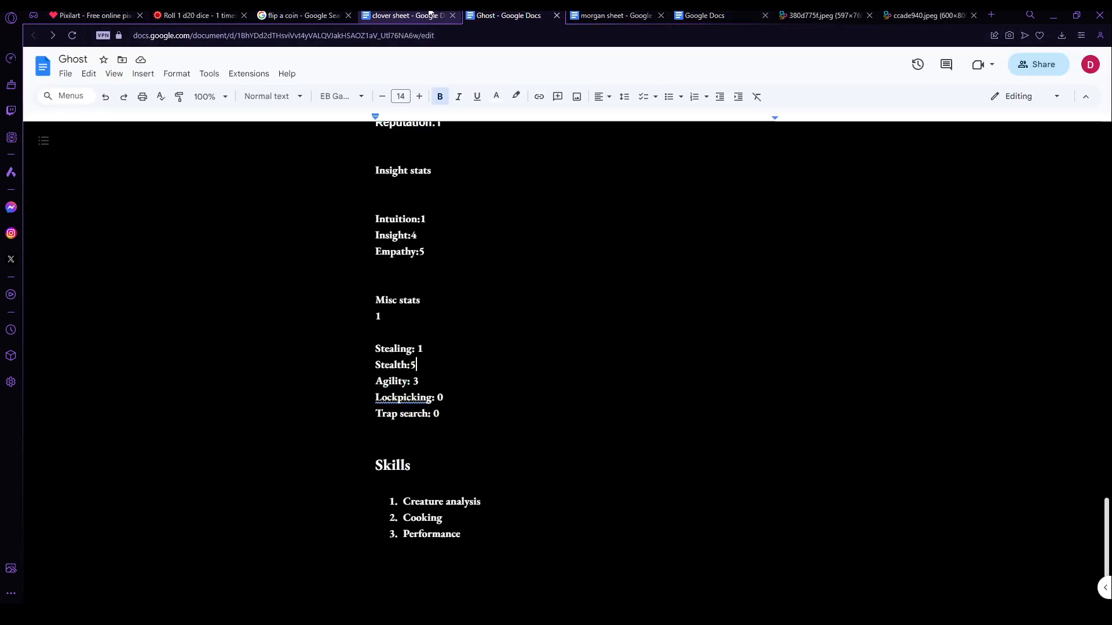
{"action": "left_click", "coordinate": [405, 15]}
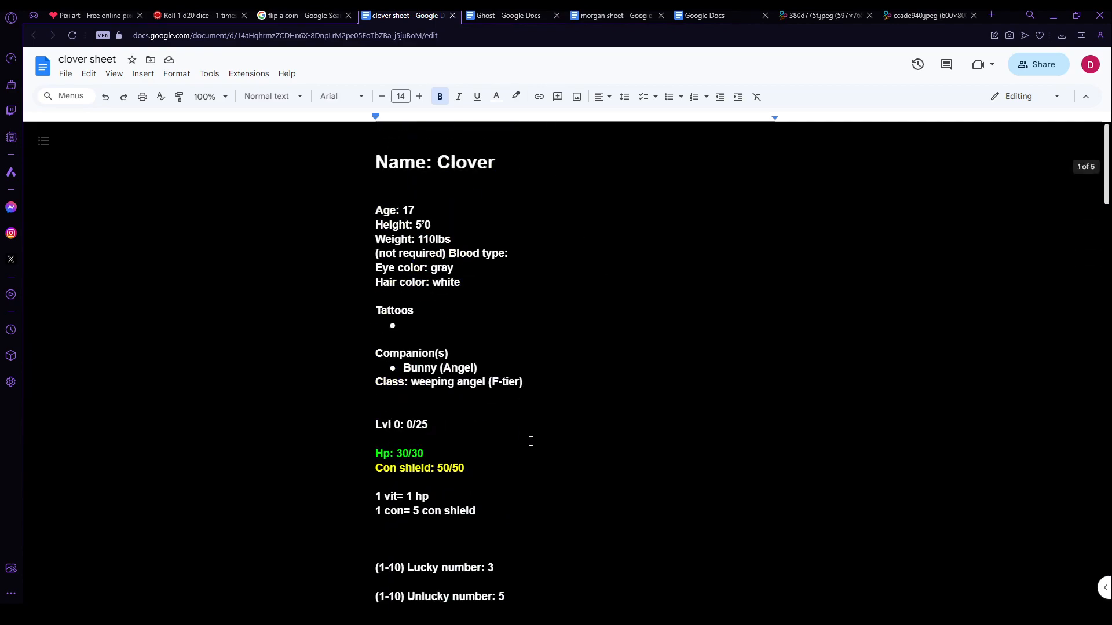
{"action": "scroll", "scroll_direction": "down", "scroll_amount": 3}
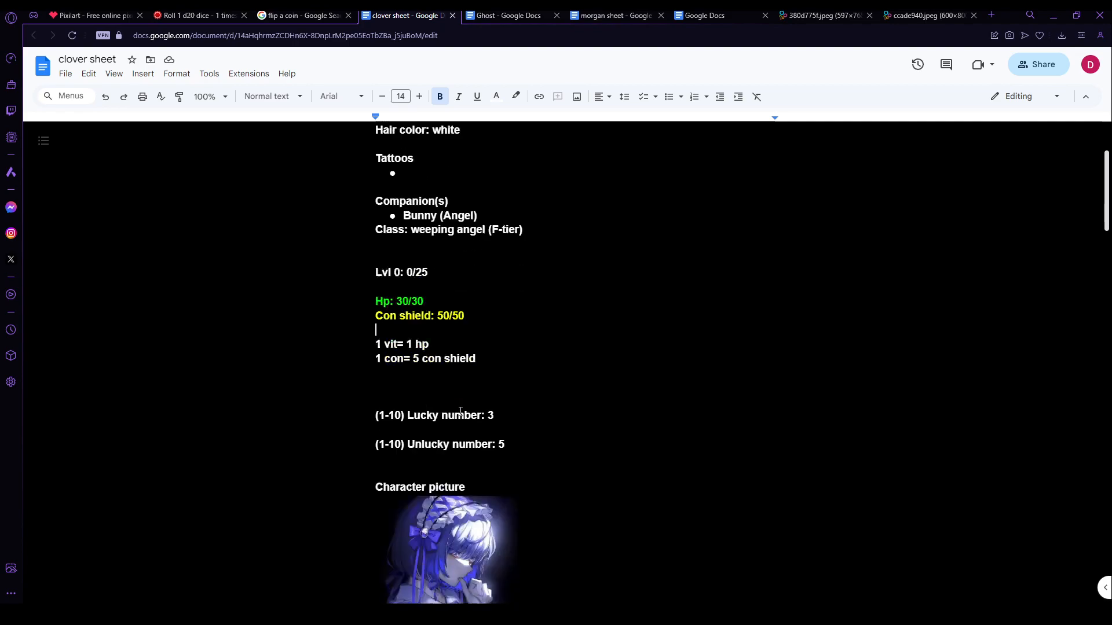
{"action": "scroll", "scroll_direction": "down", "scroll_amount": 3}
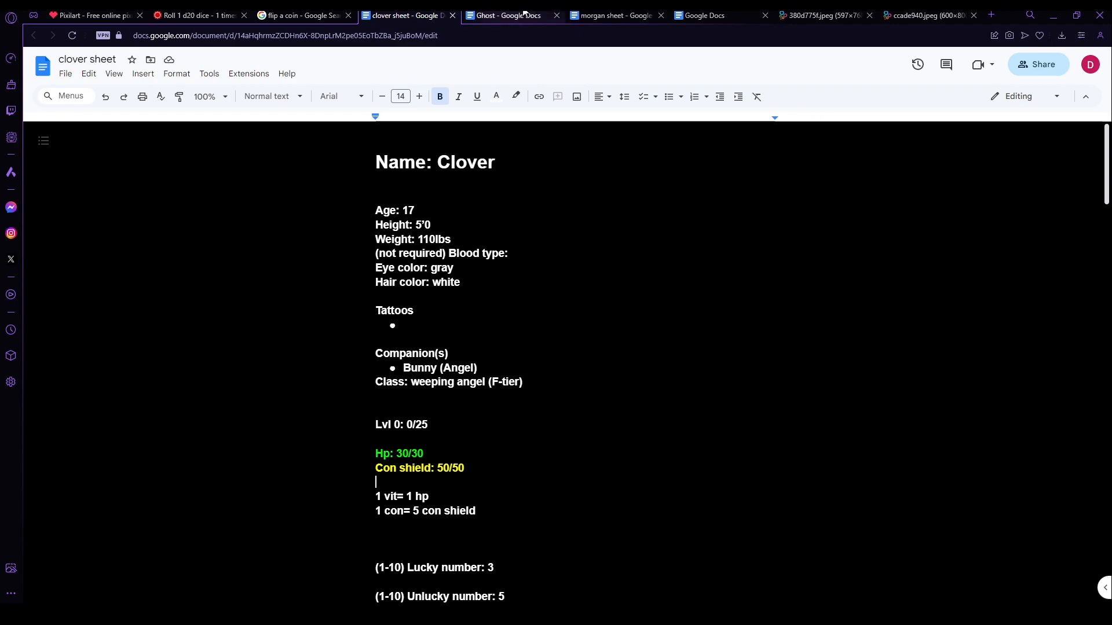
Step: Flip through the coin flip, dice roller and Ghost sheet, ending back on Clover's sheet
{"action": "left_click", "coordinate": [304, 15]}
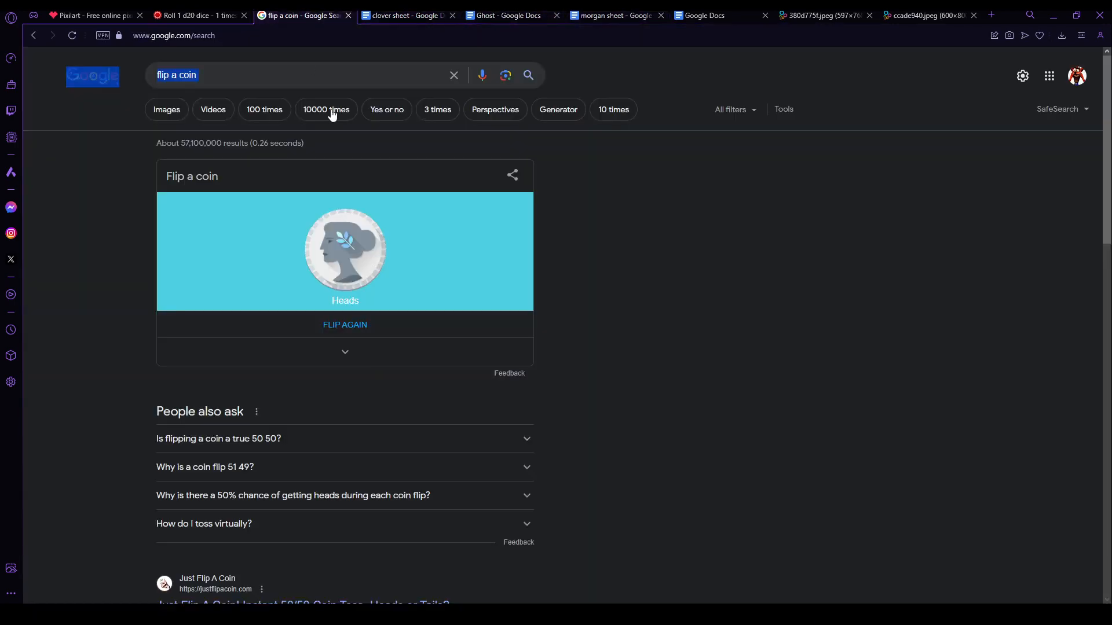
{"action": "left_click", "coordinate": [194, 15]}
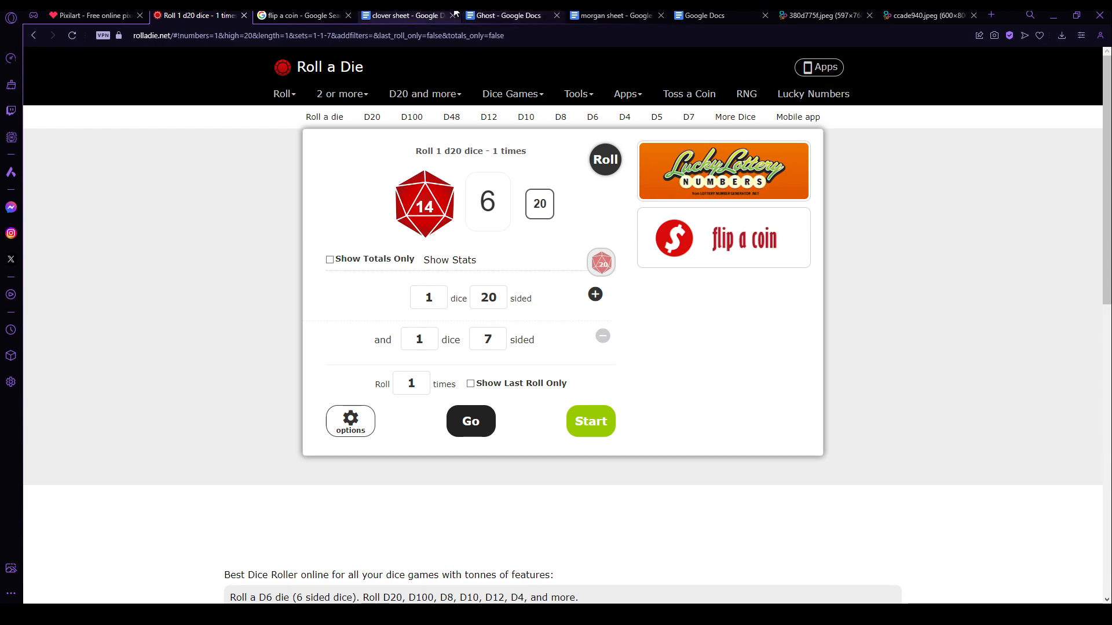
{"action": "left_click", "coordinate": [404, 15]}
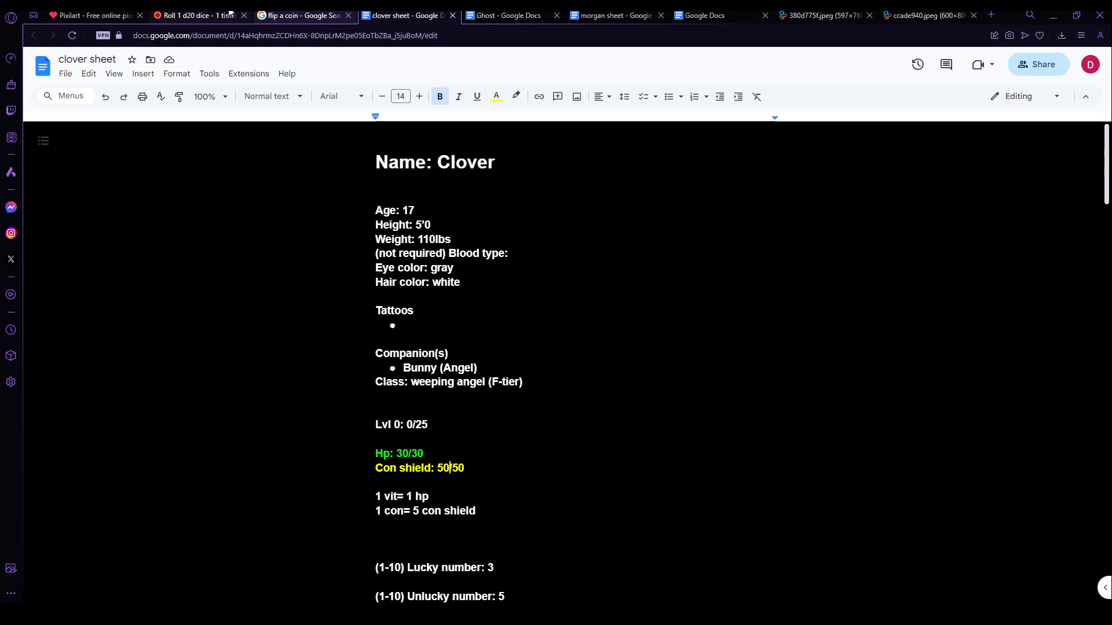
{"action": "left_click", "coordinate": [198, 15]}
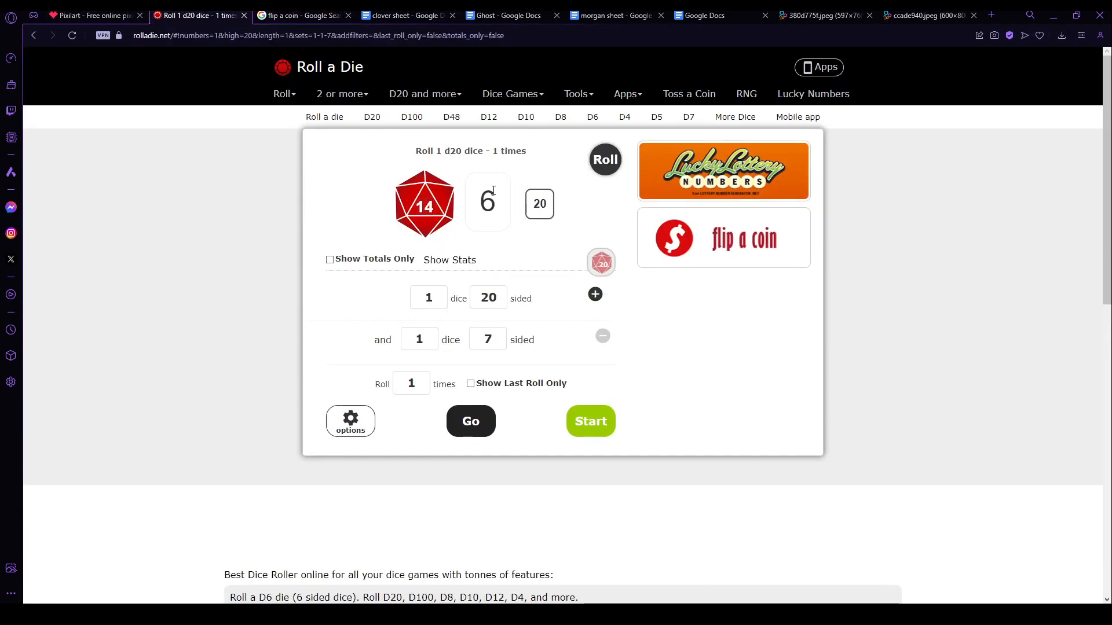
{"action": "left_click", "coordinate": [503, 15]}
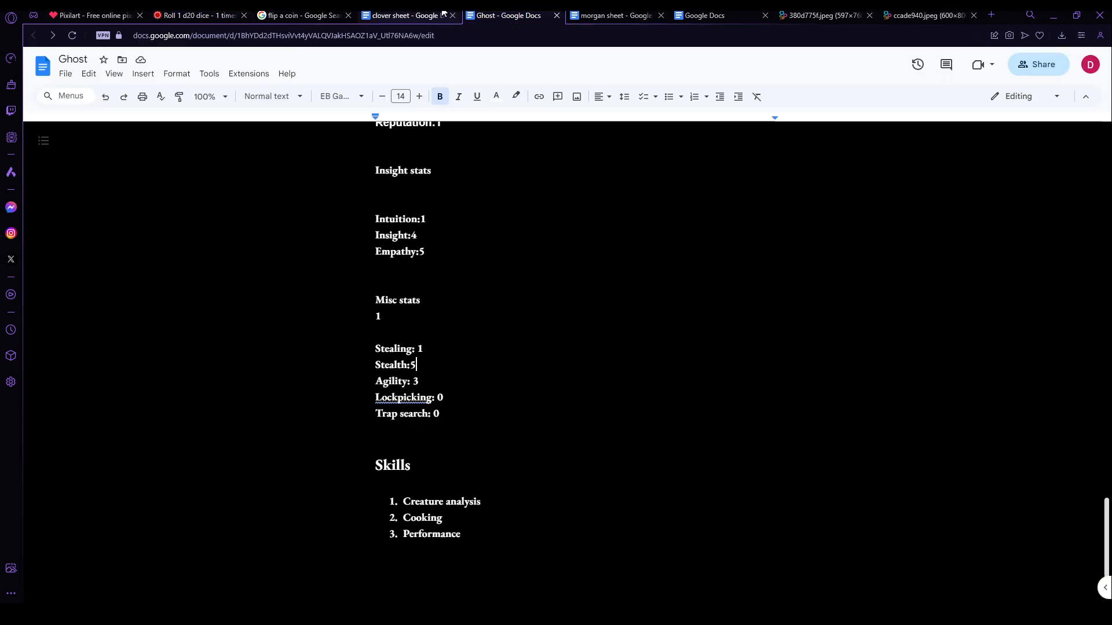
{"action": "left_click", "coordinate": [404, 15]}
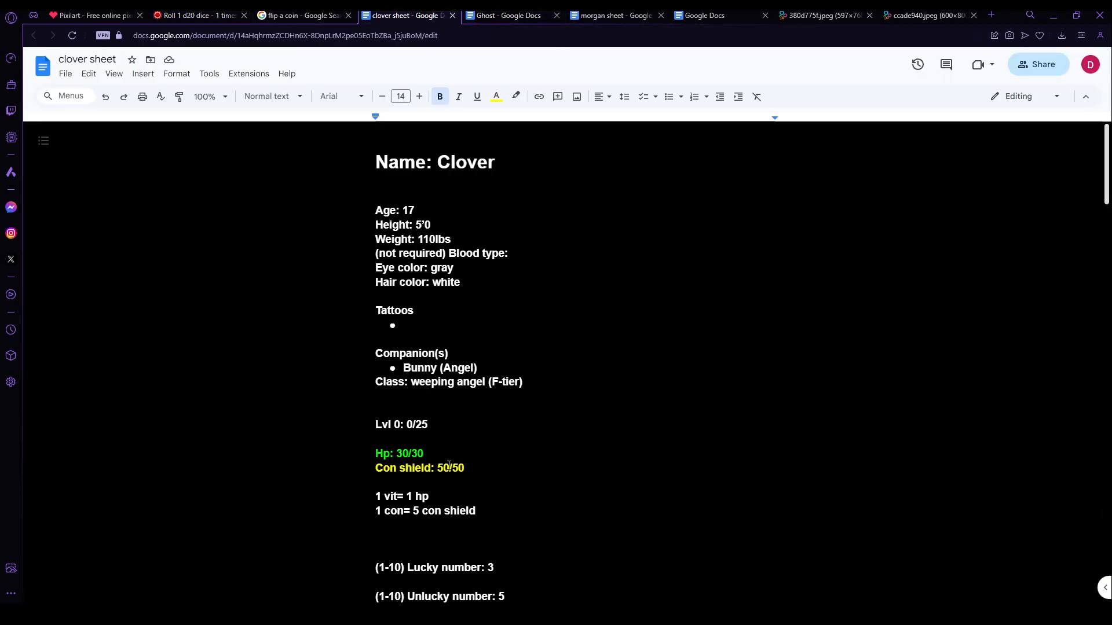
Step: Change Clover's Con shield from 50/50 to 48/50 and return to the Pixilart map
{"action": "key", "text": "Backspace"}
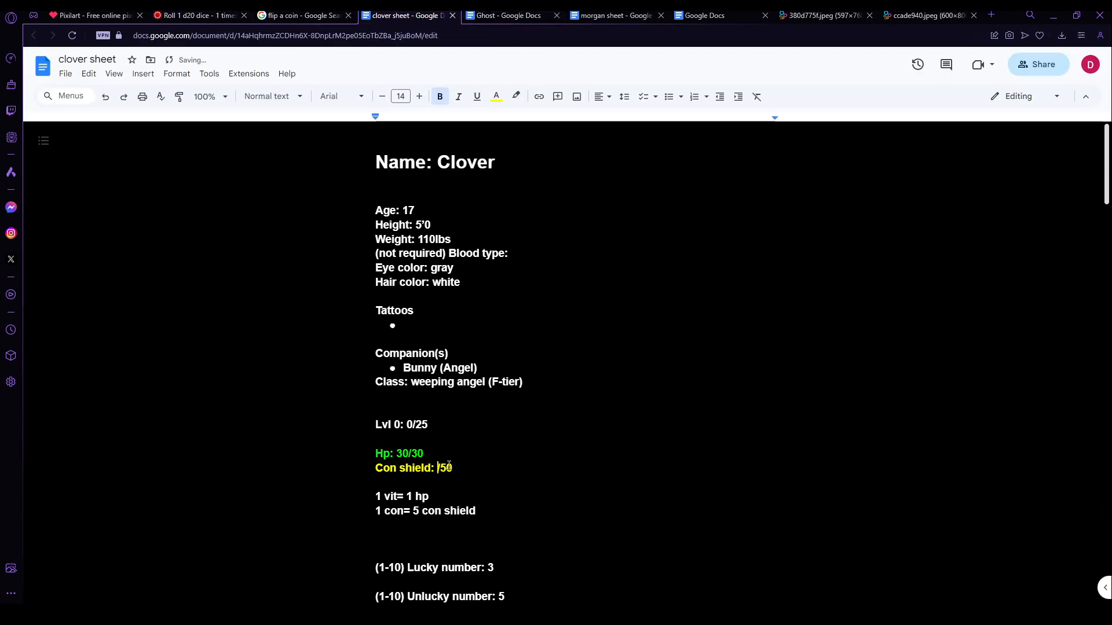
{"action": "type", "text": "48"}
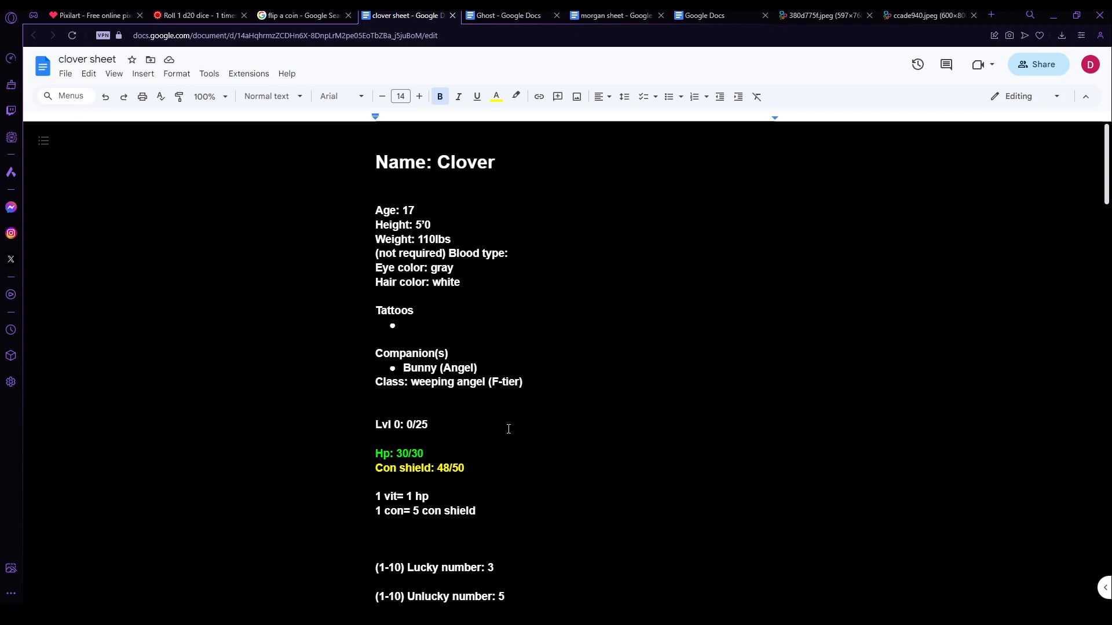
{"action": "double_click", "coordinate": [402, 453]}
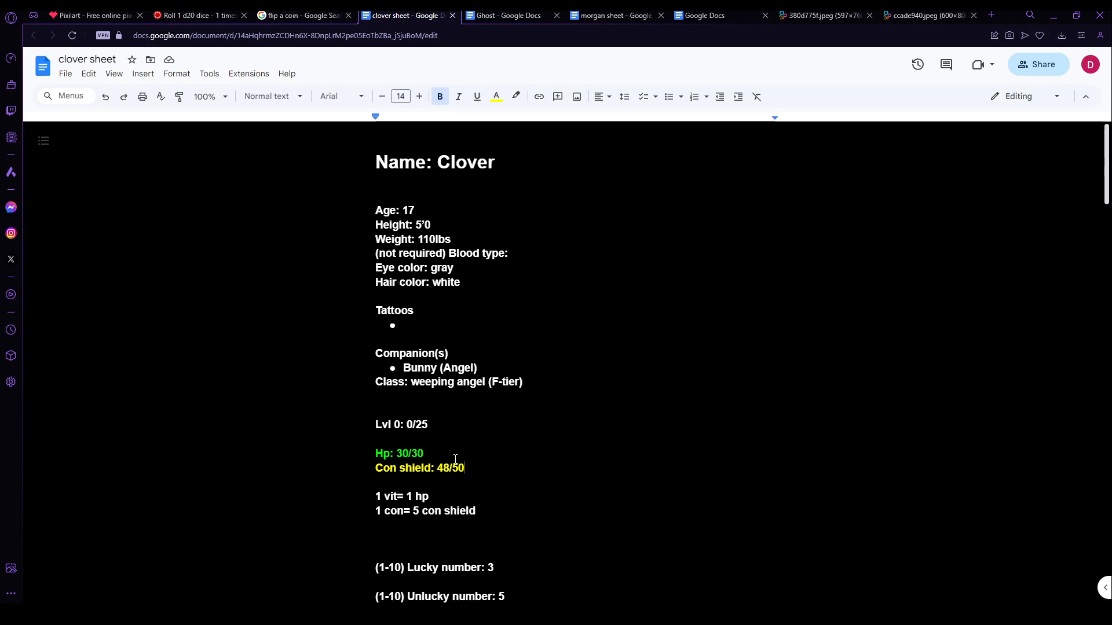
{"action": "mouse_move", "coordinate": [366, 135]}
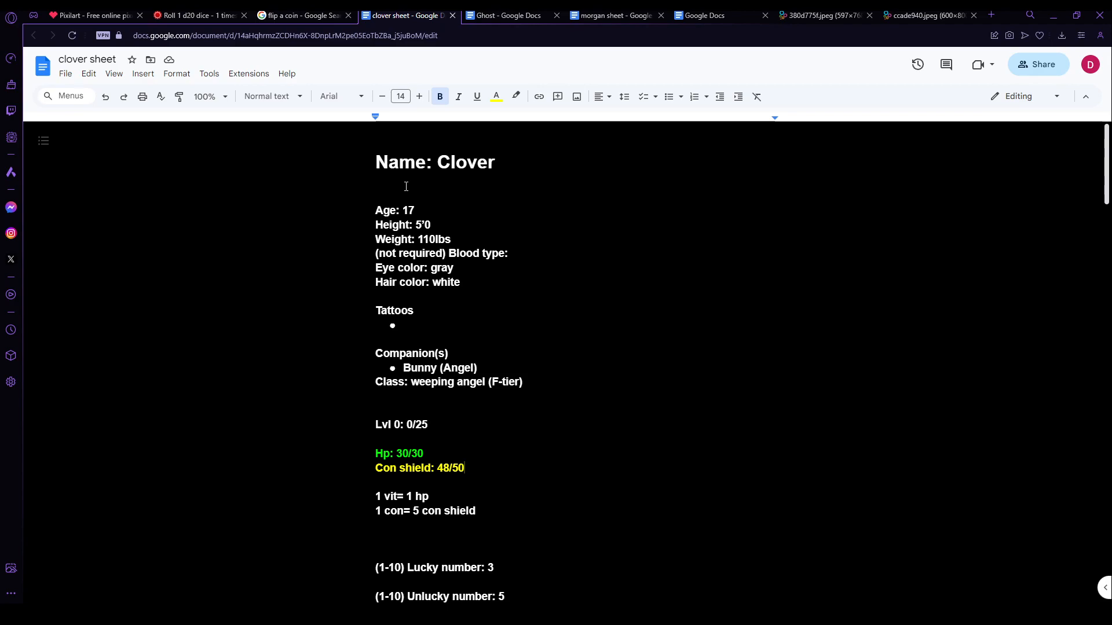
{"action": "left_click", "coordinate": [92, 15]}
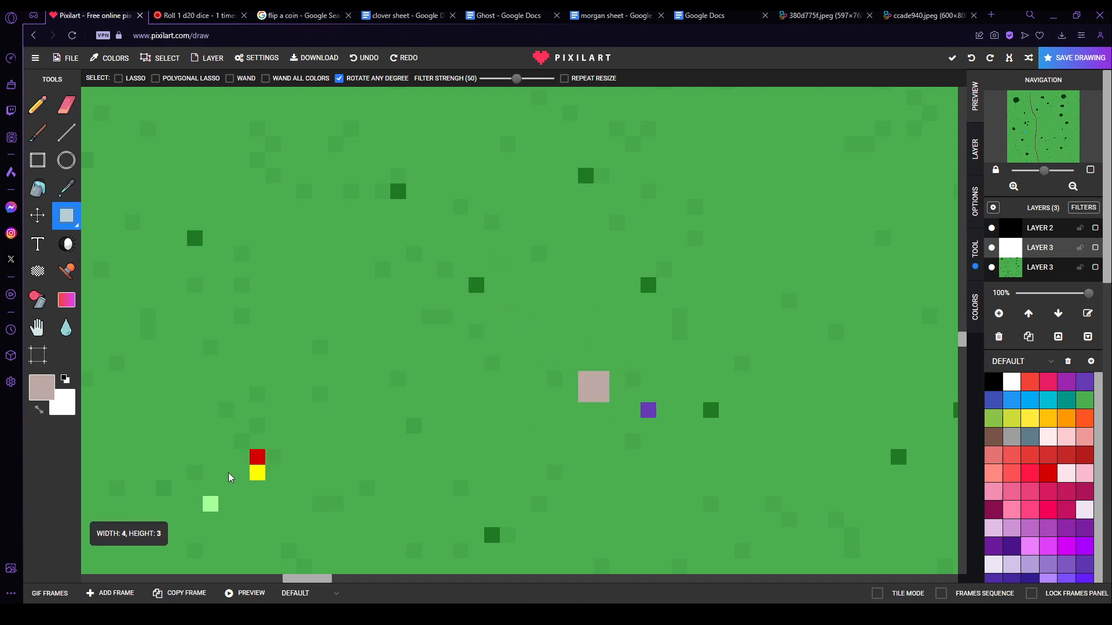
Step: Nudge the red-and-yellow token slightly left on the grass, then bring up the dice roller
{"action": "left_click_drag", "start_coordinate": [257, 464], "coordinate": [226, 464]}
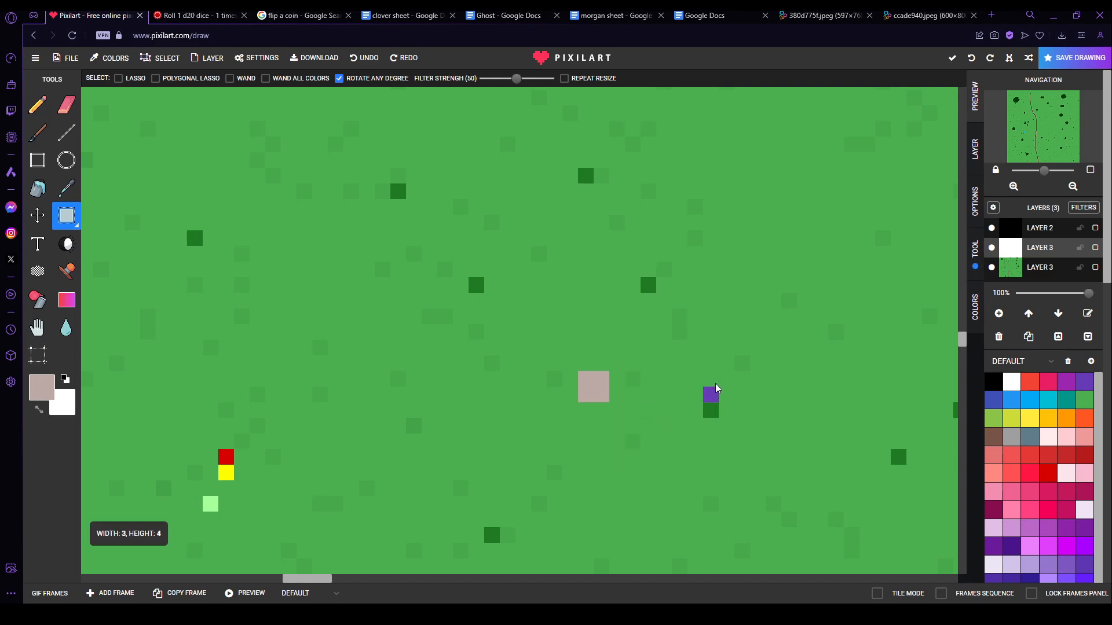
{"action": "left_click", "coordinate": [198, 15]}
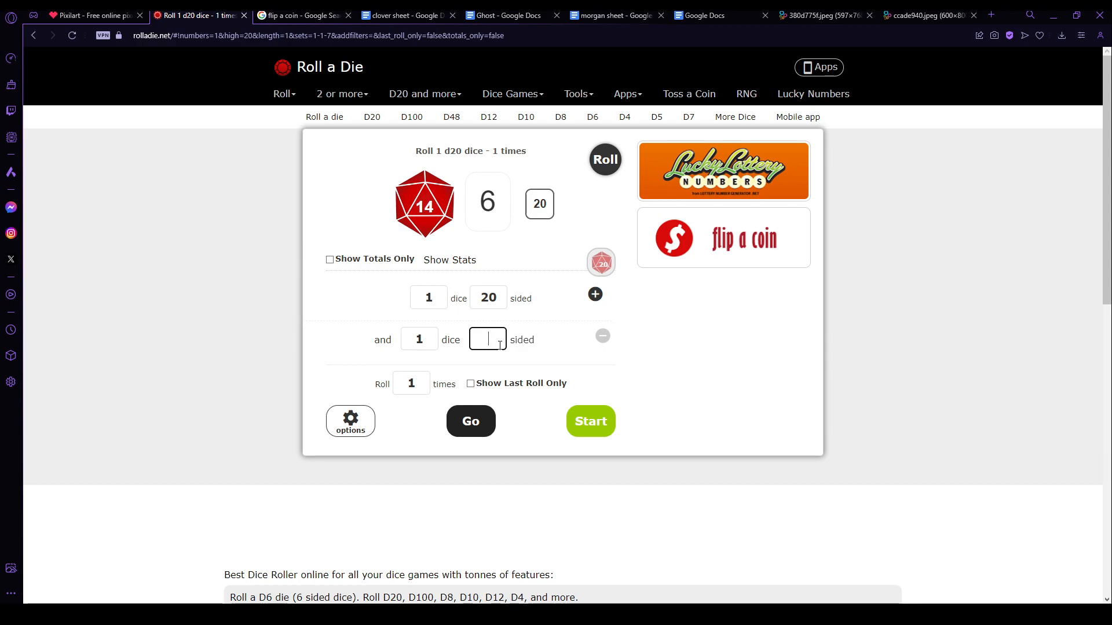
Step: Roll 1d20 + 1d5 for 10 and 5 totalling 15, then return to the pixel map
{"action": "type", "text": "5"}
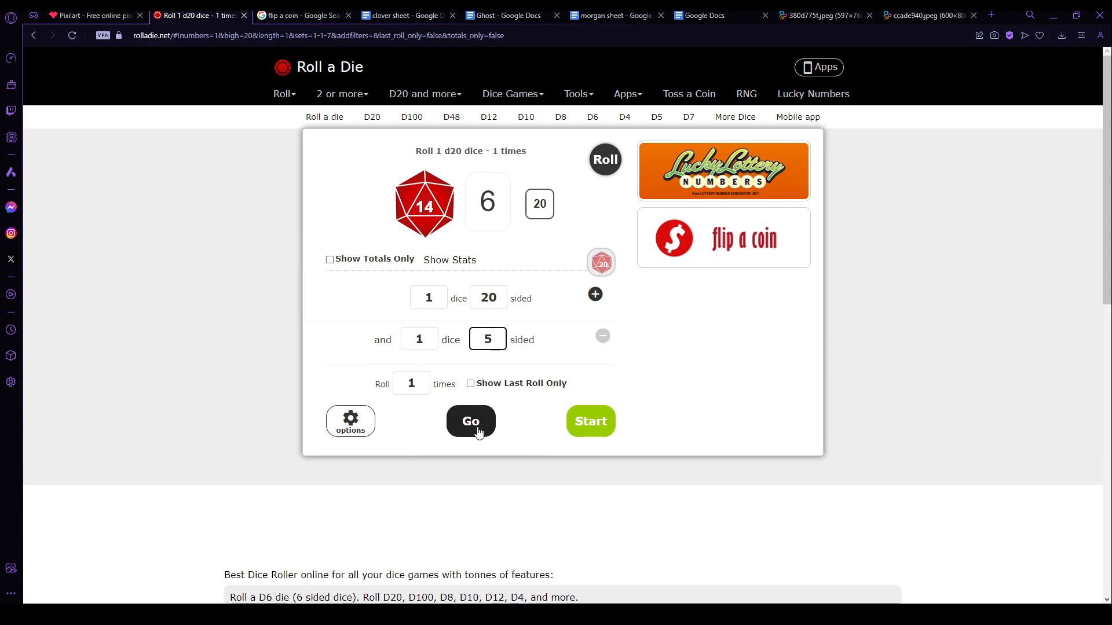
{"action": "left_click", "coordinate": [487, 340]}
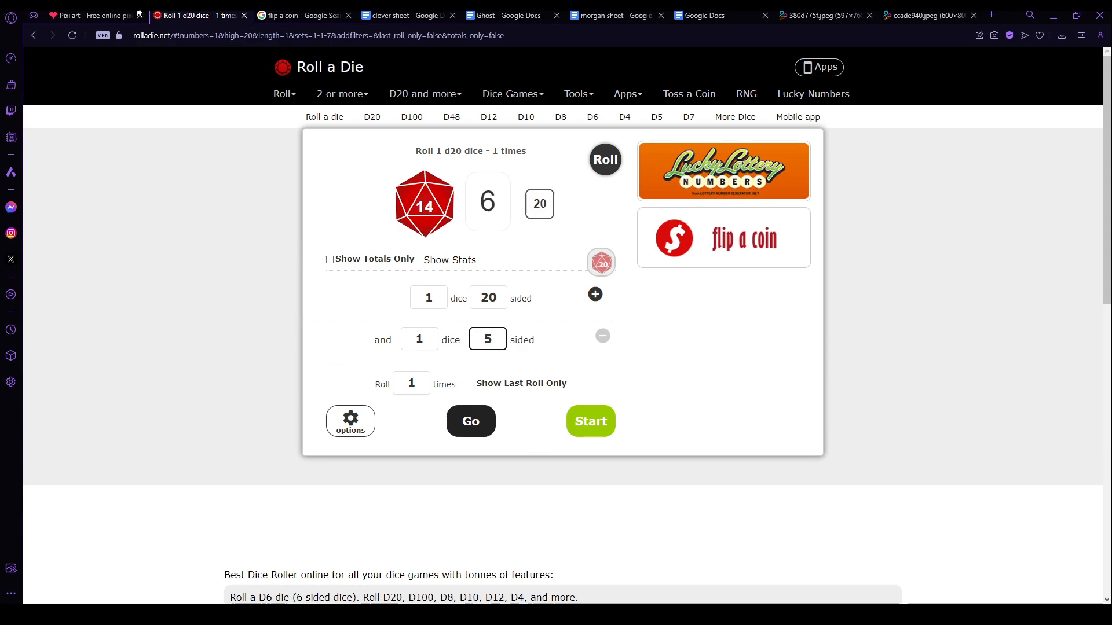
{"action": "left_click", "coordinate": [93, 15]}
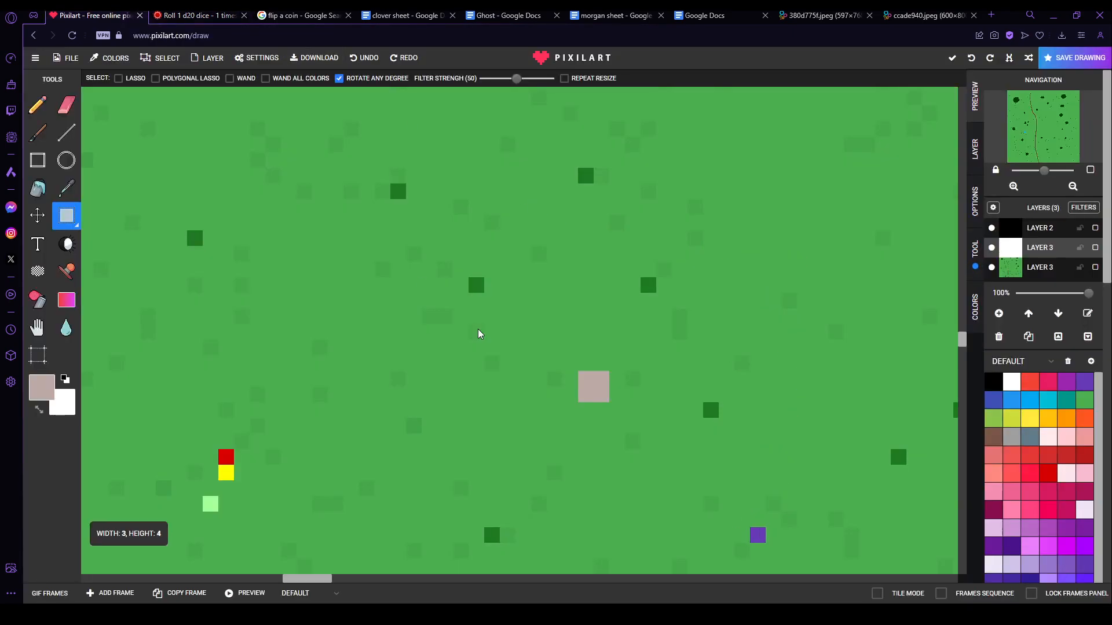
{"action": "left_click", "coordinate": [198, 15]}
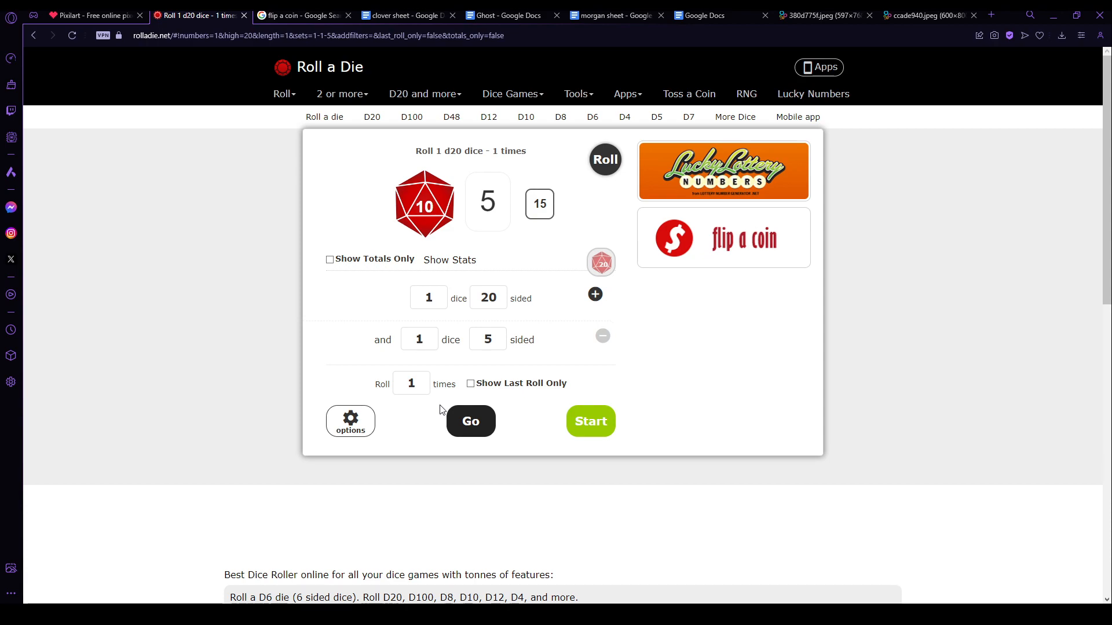
{"action": "mouse_move", "coordinate": [615, 308]}
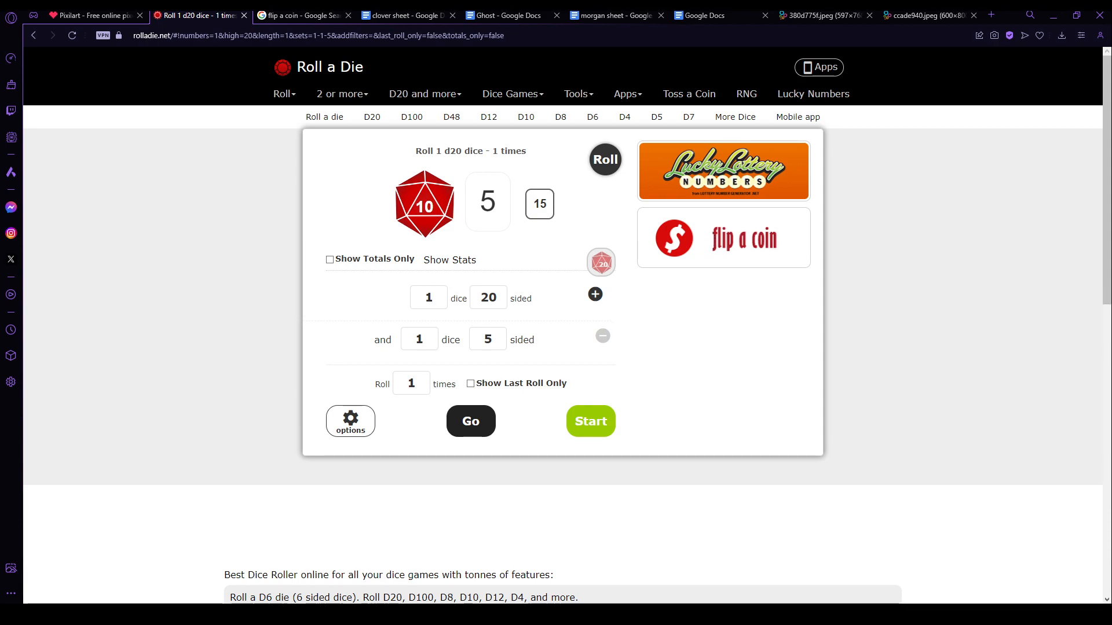
{"action": "mouse_move", "coordinate": [501, 326]}
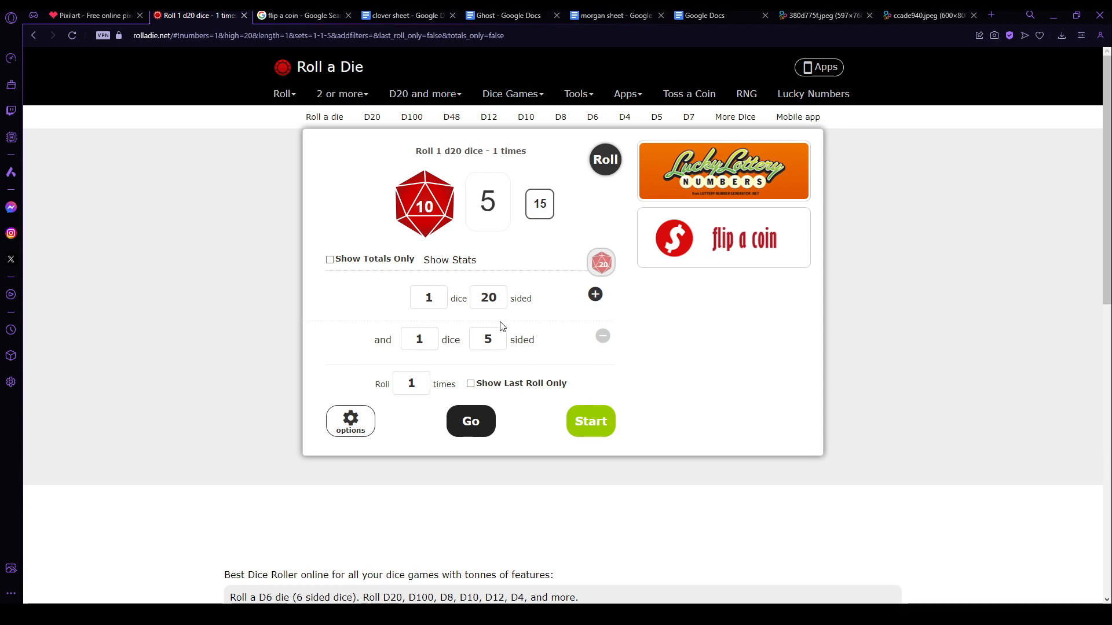
{"action": "left_click", "coordinate": [488, 339]}
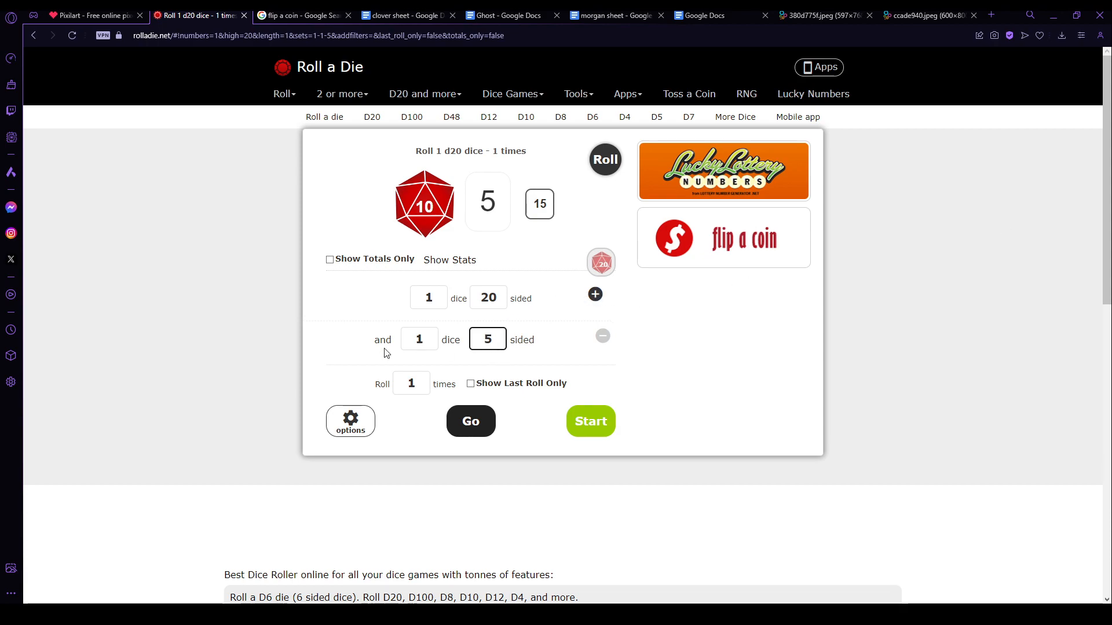
{"action": "left_click", "coordinate": [91, 15]}
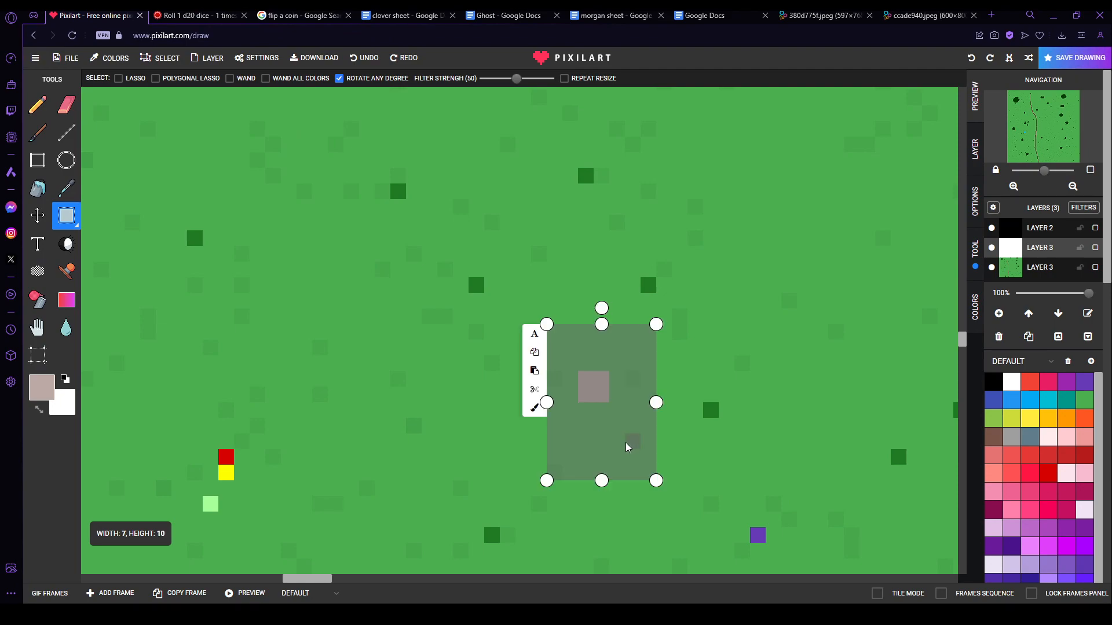
Step: Settle the pale pink token down-right on the map and bring up Morgan's character sheet
{"action": "left_click", "coordinate": [198, 16]}
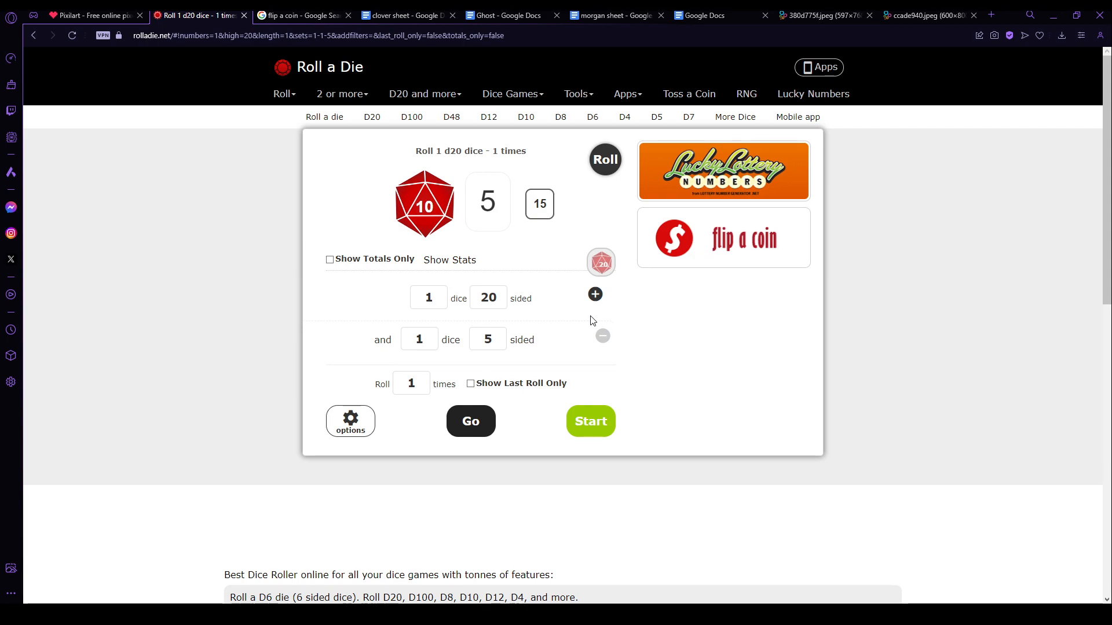
{"action": "mouse_move", "coordinate": [846, 64]}
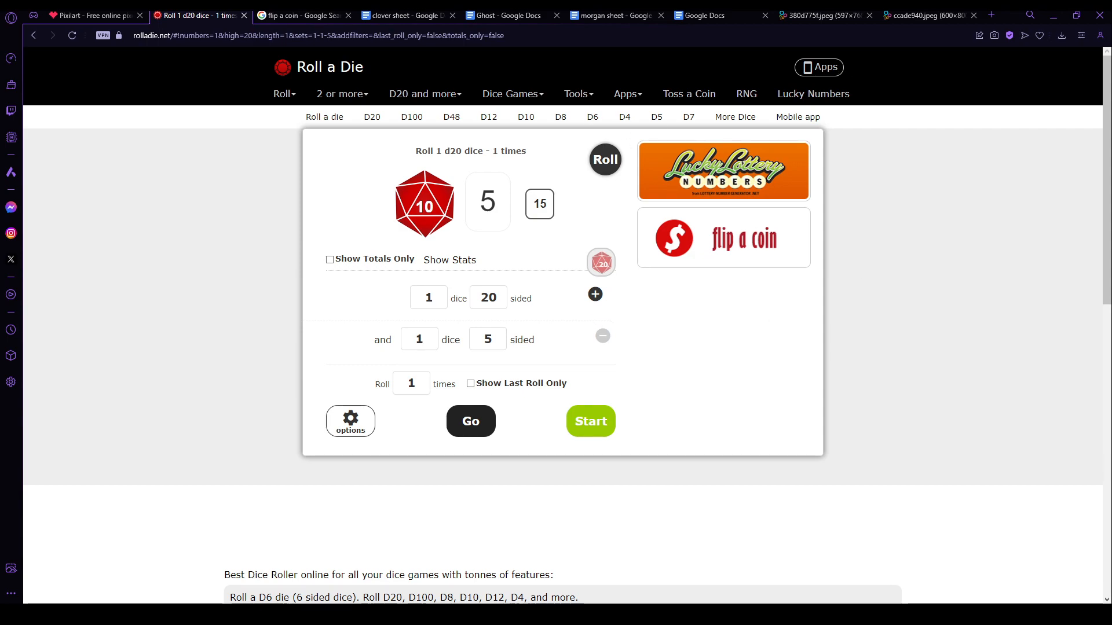
{"action": "left_click", "coordinate": [92, 15]}
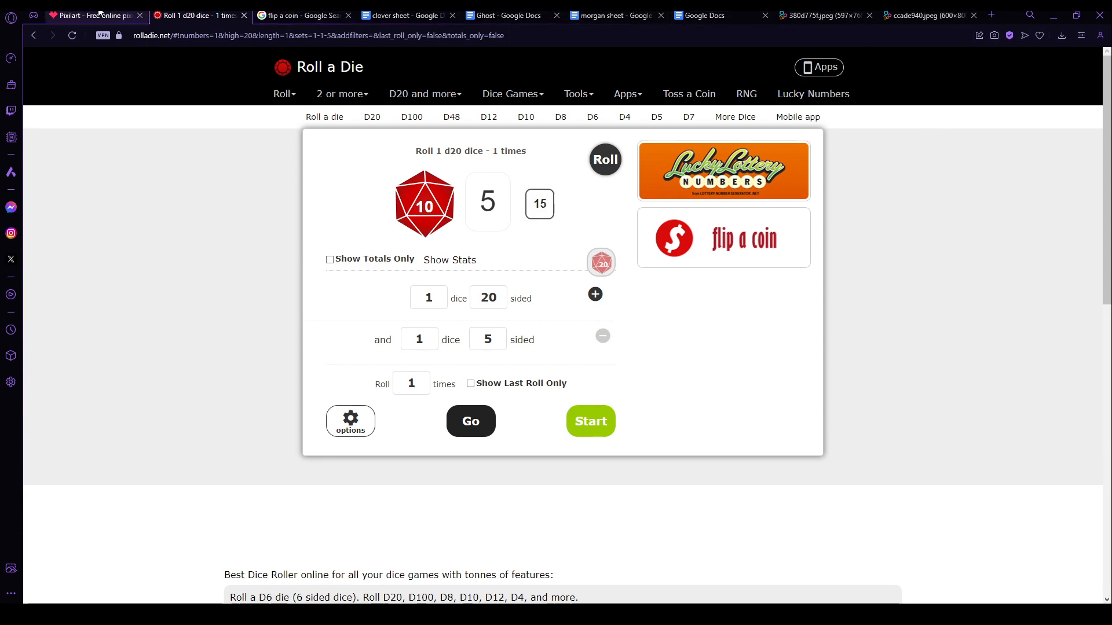
{"action": "left_click", "coordinate": [93, 15]}
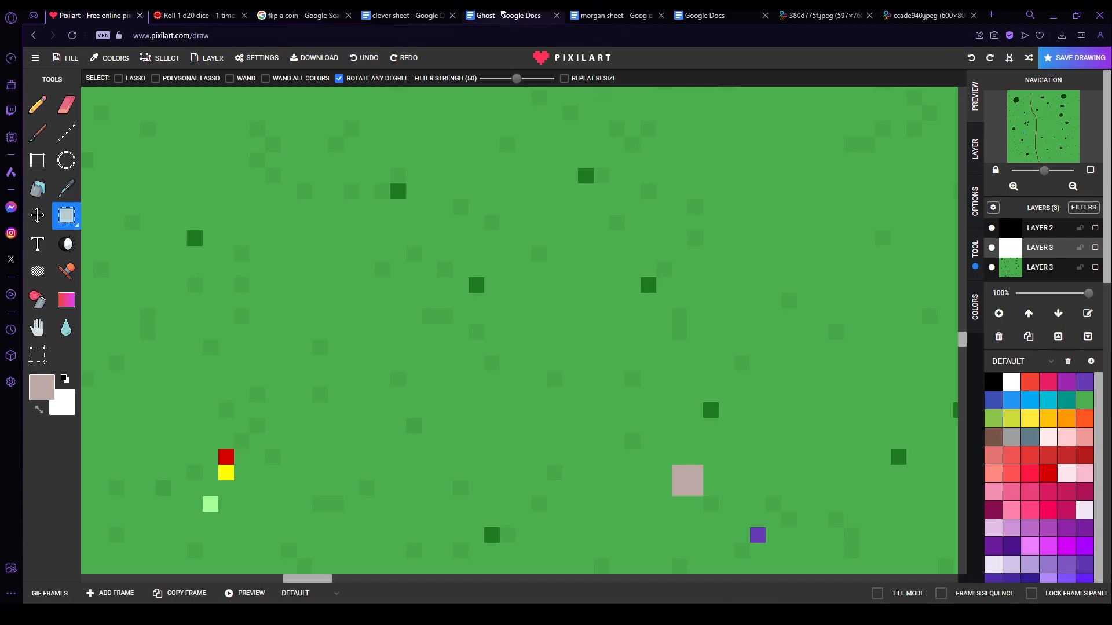
{"action": "left_click", "coordinate": [614, 15]}
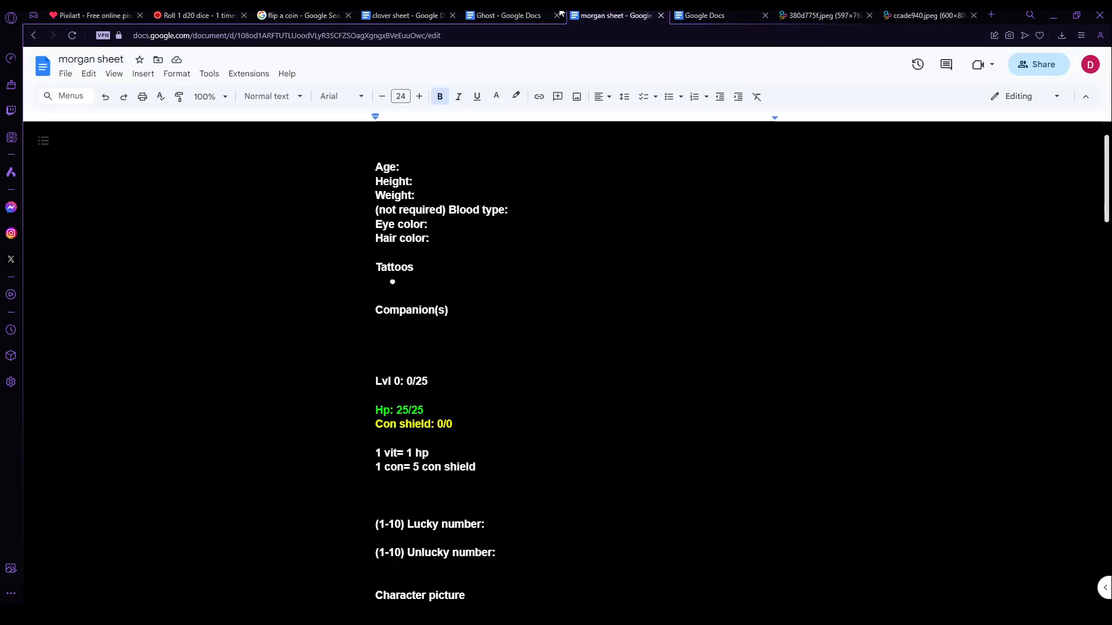
Step: Review Clover's sheet down to the Attribute Stats, then return to the dice roller
{"action": "left_click", "coordinate": [404, 15]}
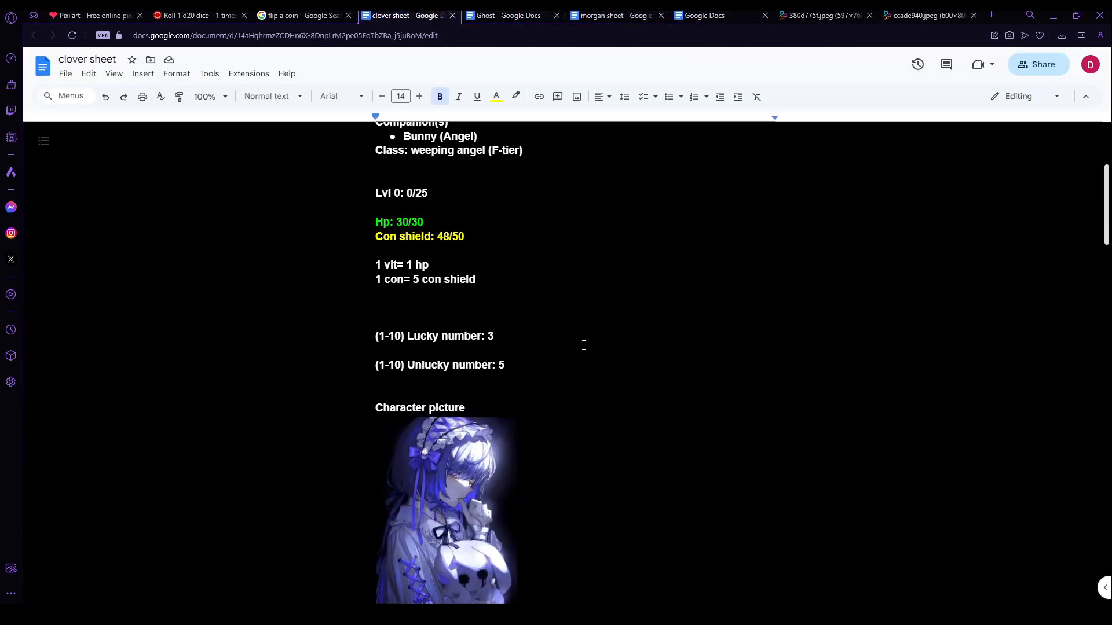
{"action": "scroll", "scroll_direction": "down", "scroll_amount": 3}
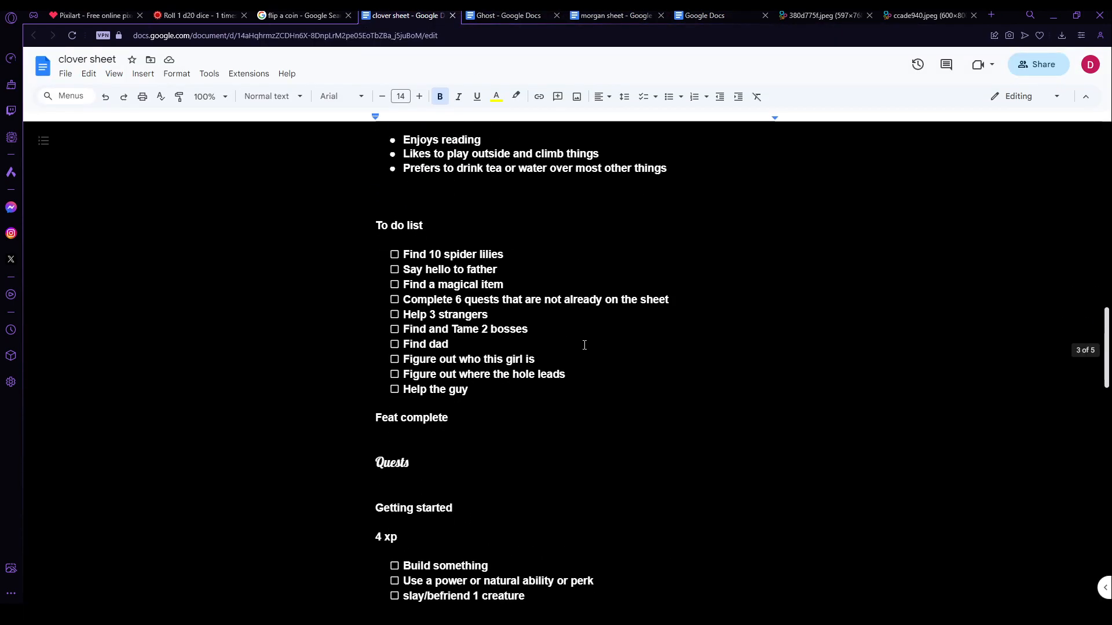
{"action": "scroll", "scroll_direction": "down", "scroll_amount": 3}
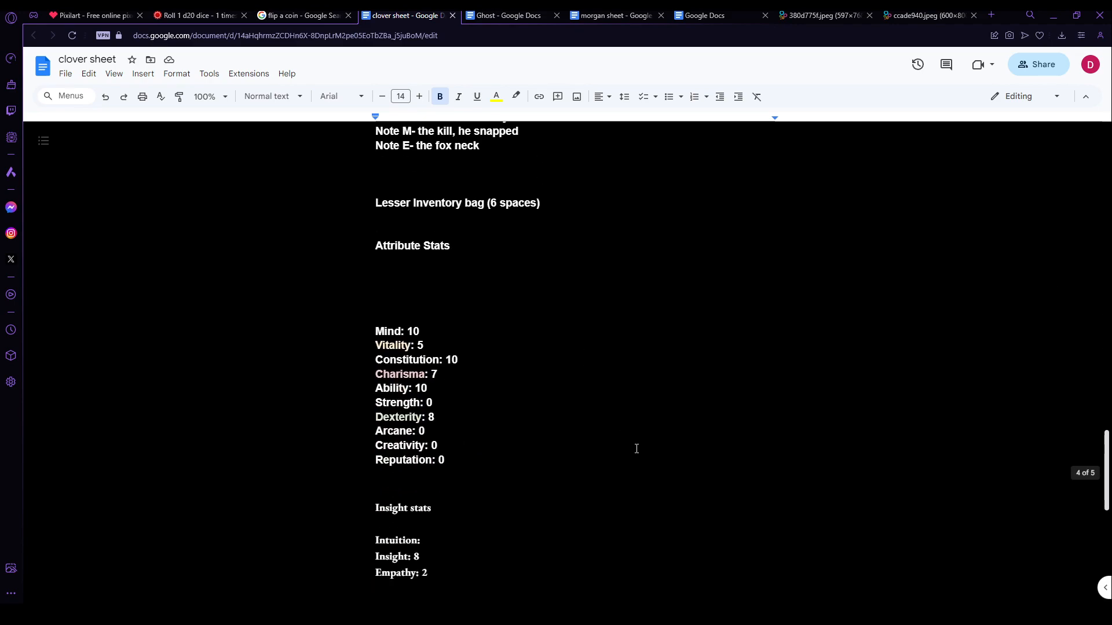
{"action": "left_click", "coordinate": [198, 15]}
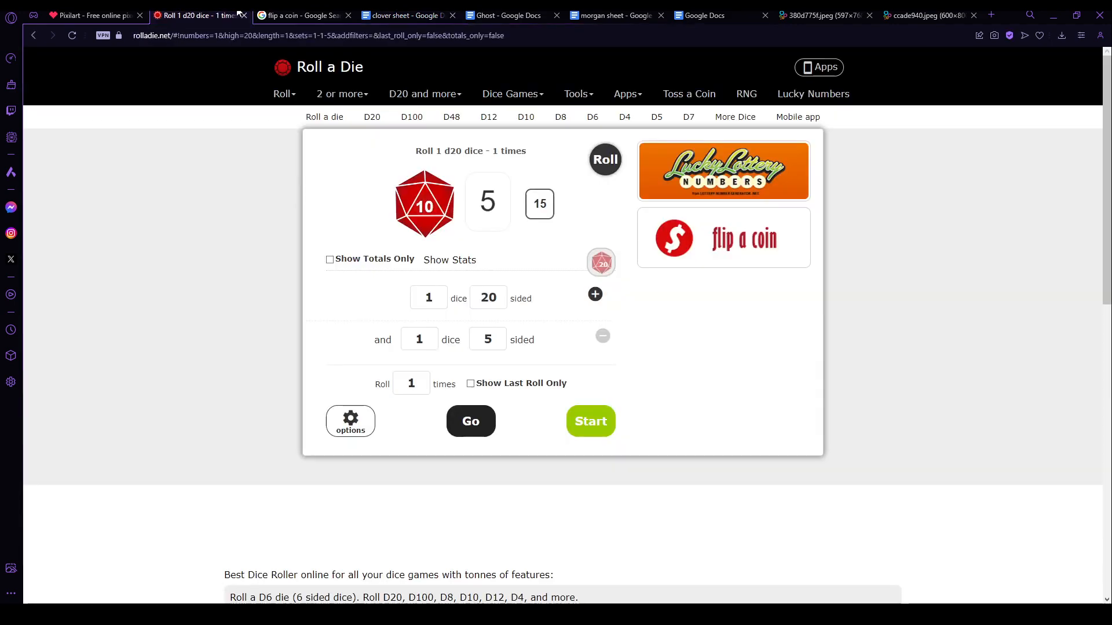
Step: Make the second die 7-sided and roll 18 and 4 totalling 22, then show the Pixilart map
{"action": "left_click", "coordinate": [488, 339]}
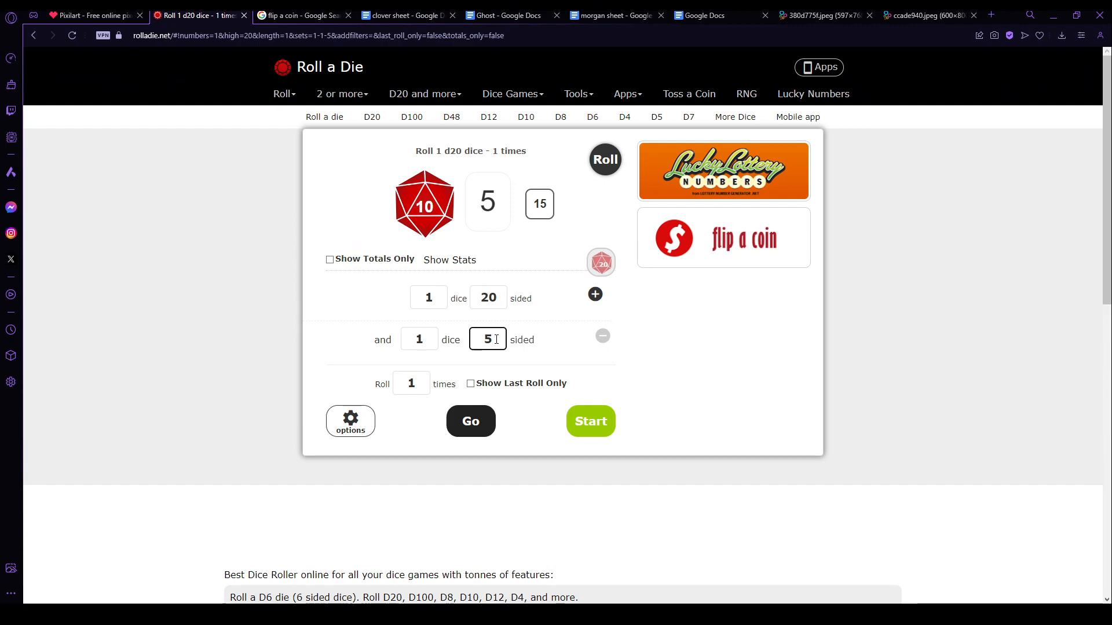
{"action": "key", "text": "backspace"}
{"action": "type", "text": "7"}
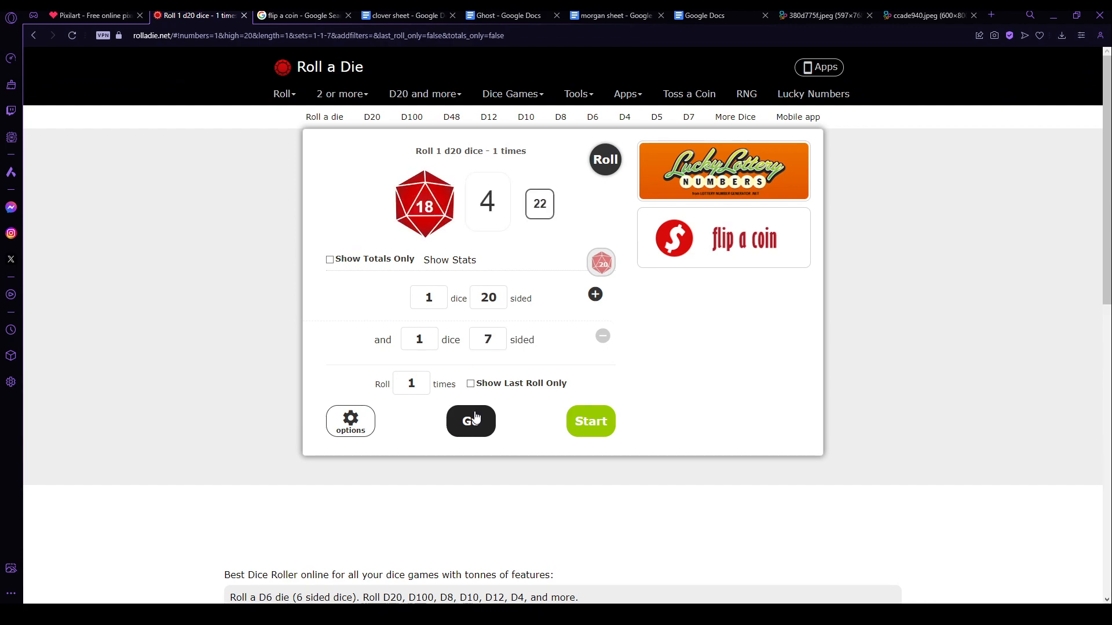
{"action": "left_click", "coordinate": [85, 15]}
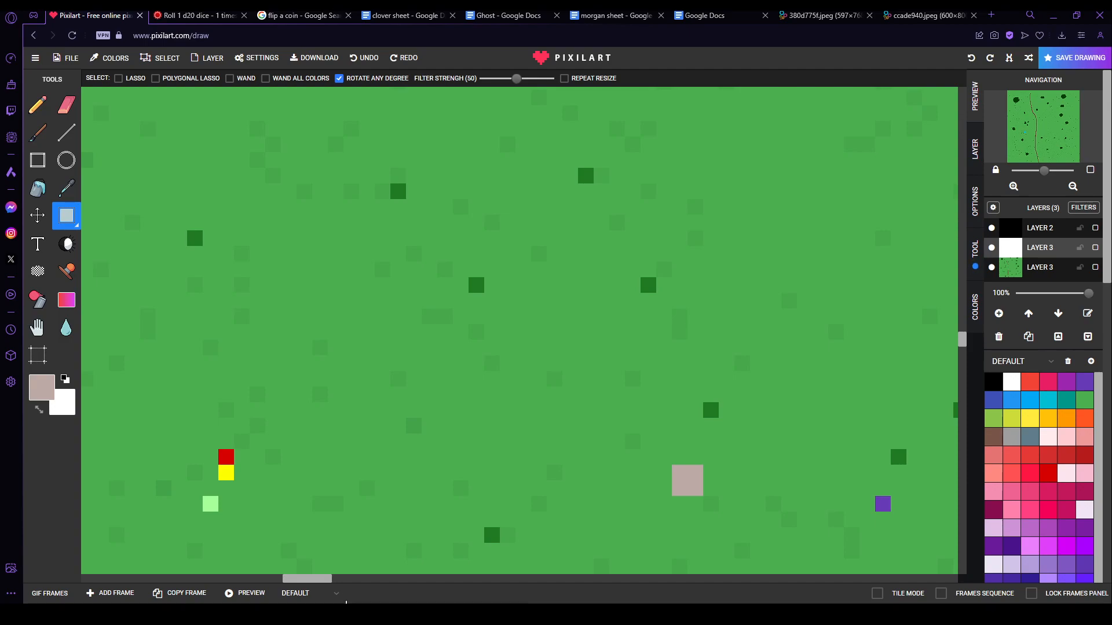
Step: Draw a red square token near the top-right of the grass map, then return to the dice roller
{"action": "left_click", "coordinate": [162, 535]}
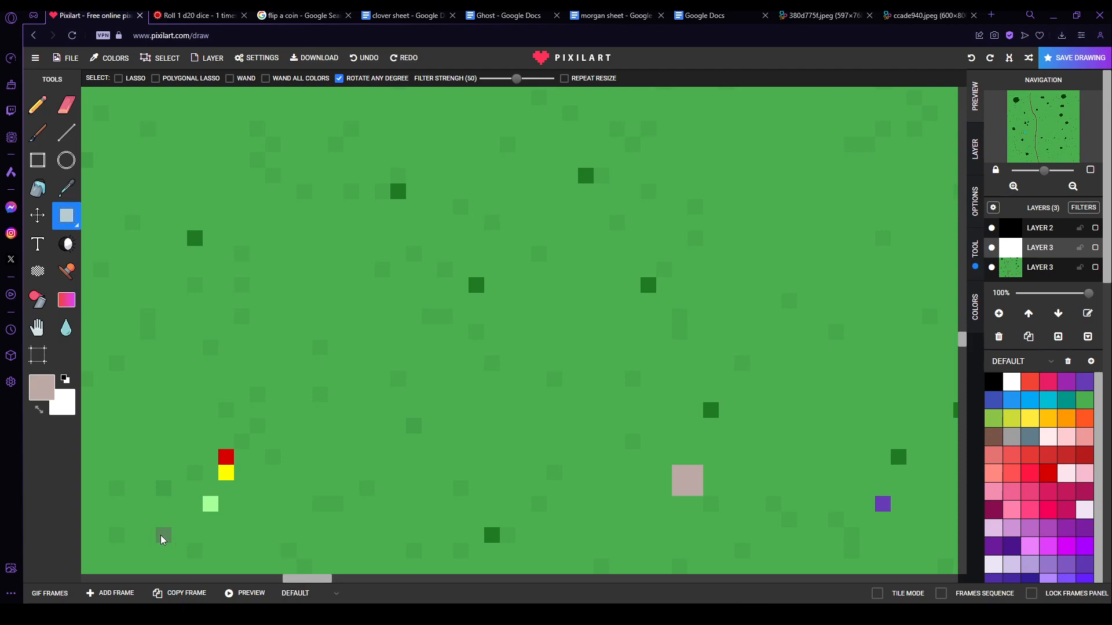
{"action": "left_click", "coordinate": [1048, 474]}
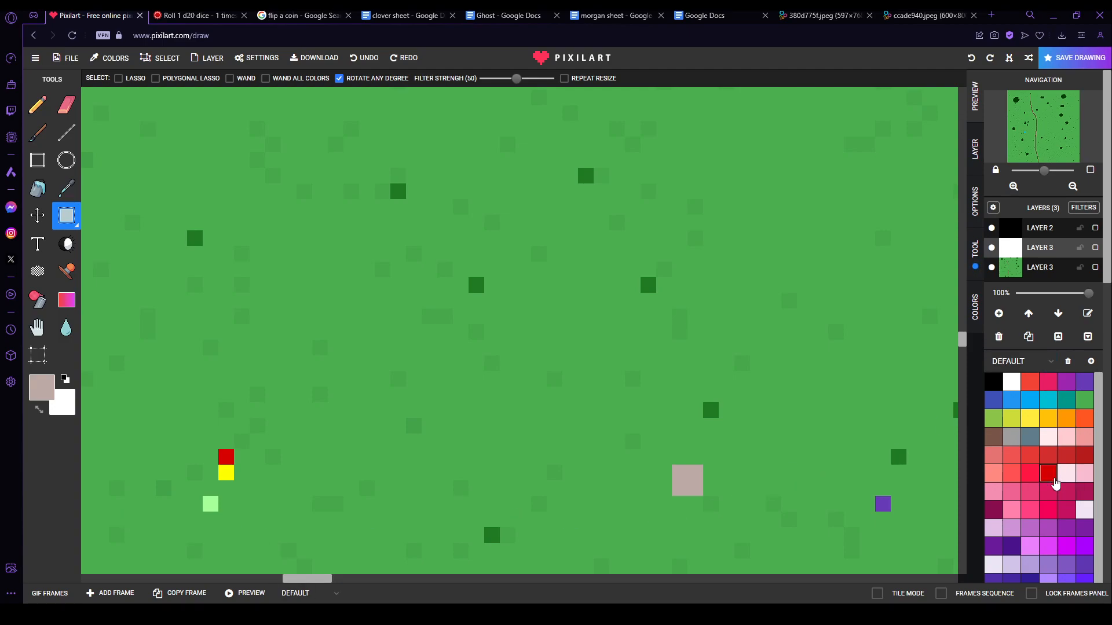
{"action": "left_click", "coordinate": [37, 106]}
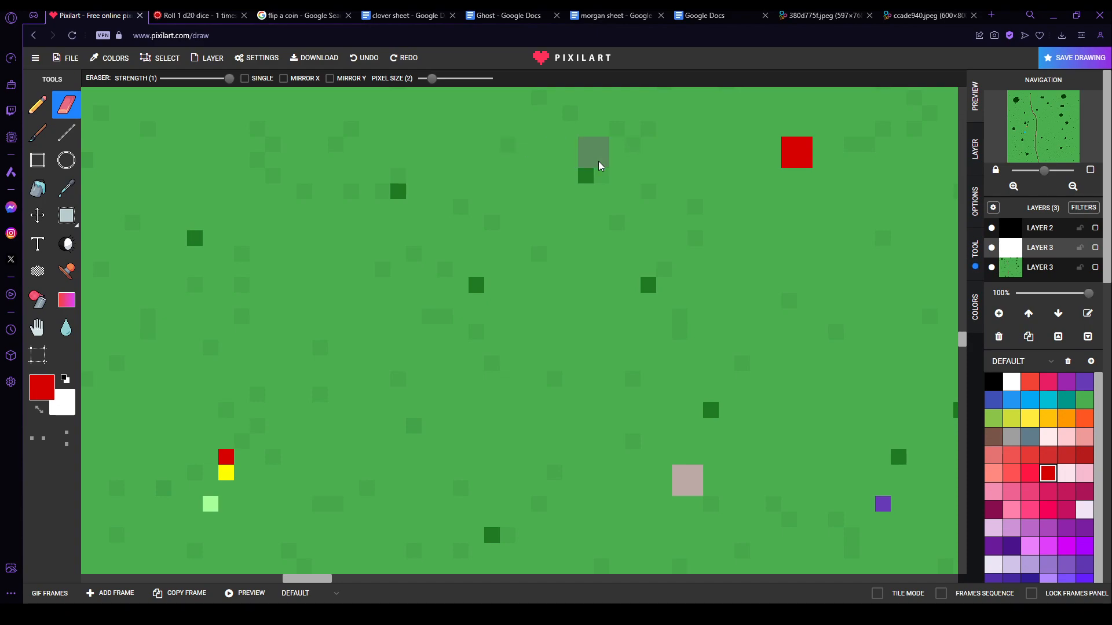
{"action": "left_click", "coordinate": [592, 153]}
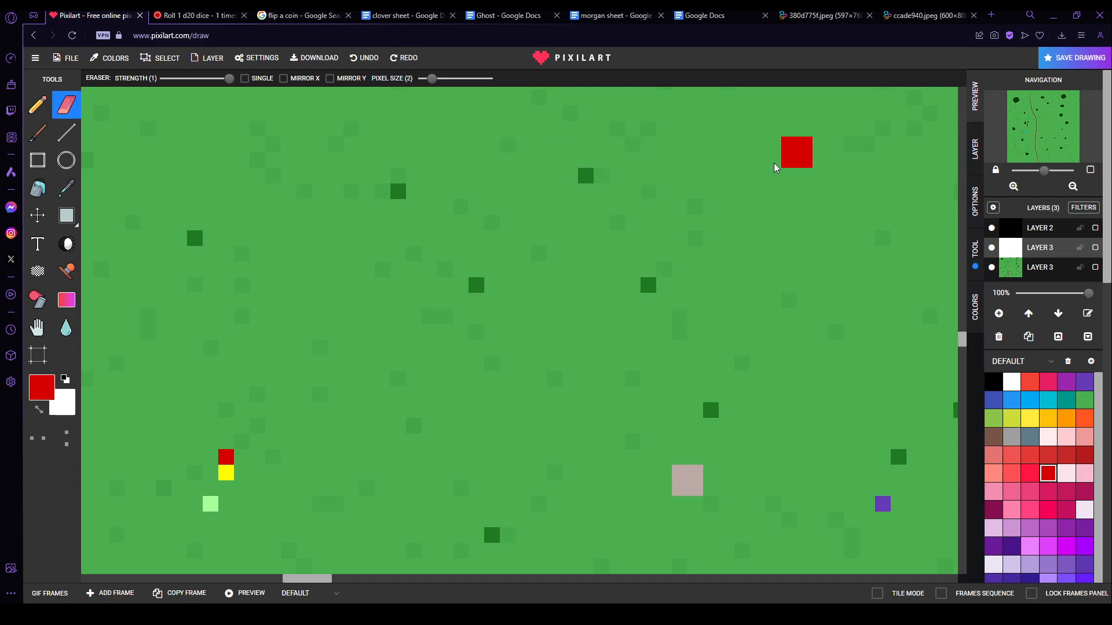
{"action": "left_click", "coordinate": [66, 216]}
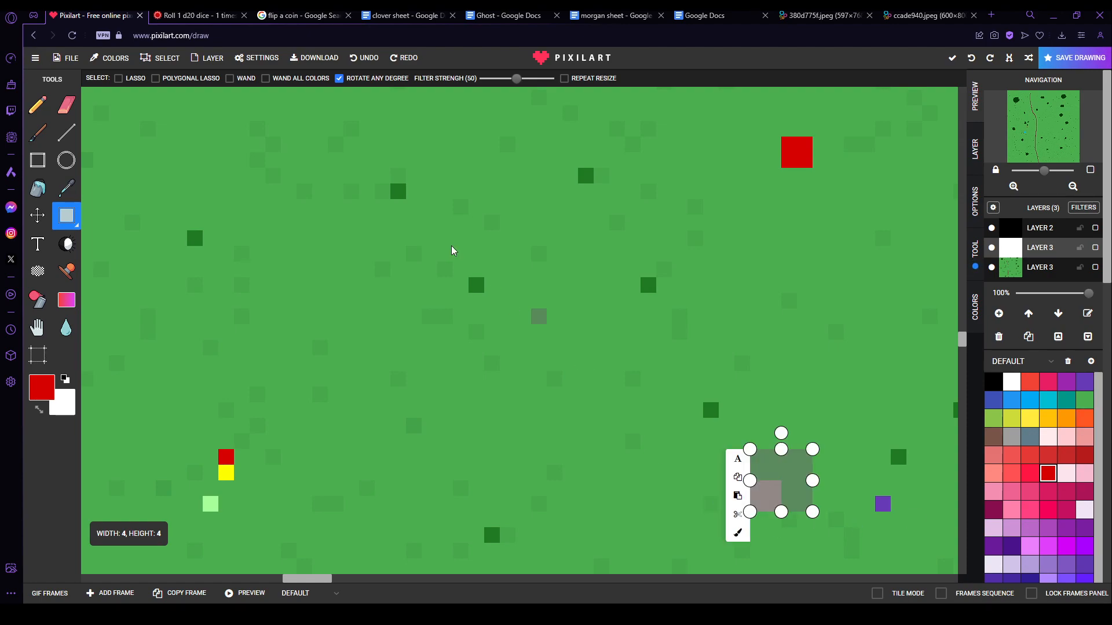
{"action": "left_click", "coordinate": [198, 15]}
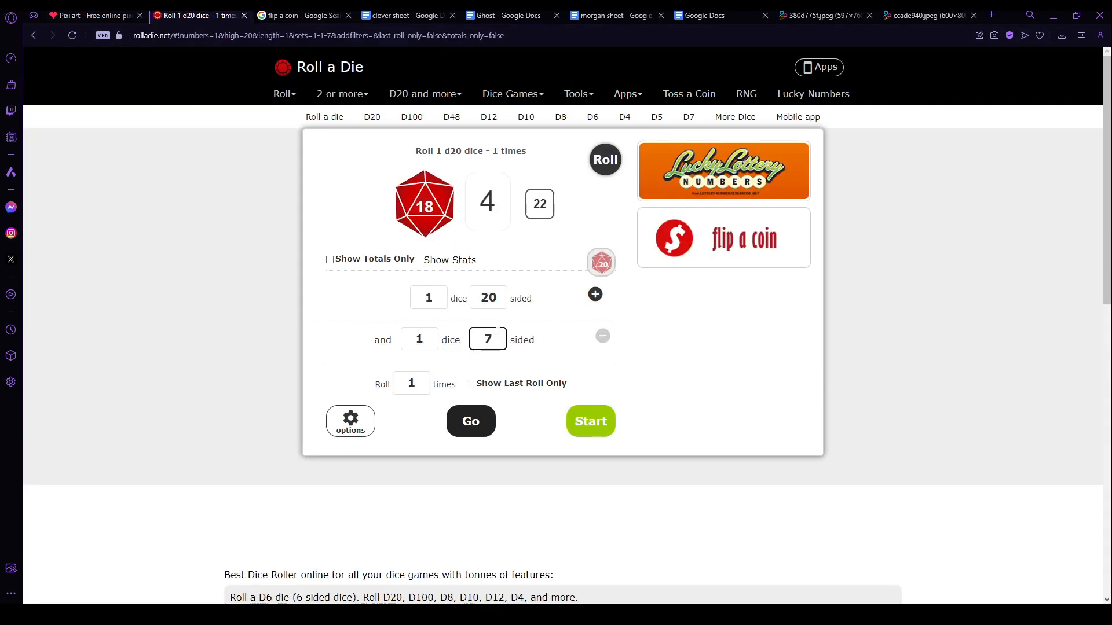
Step: Set the second die to 7 sides and roll the d20 + d7 for 18 and 3, totalling 21
{"action": "type", "text": "5"}
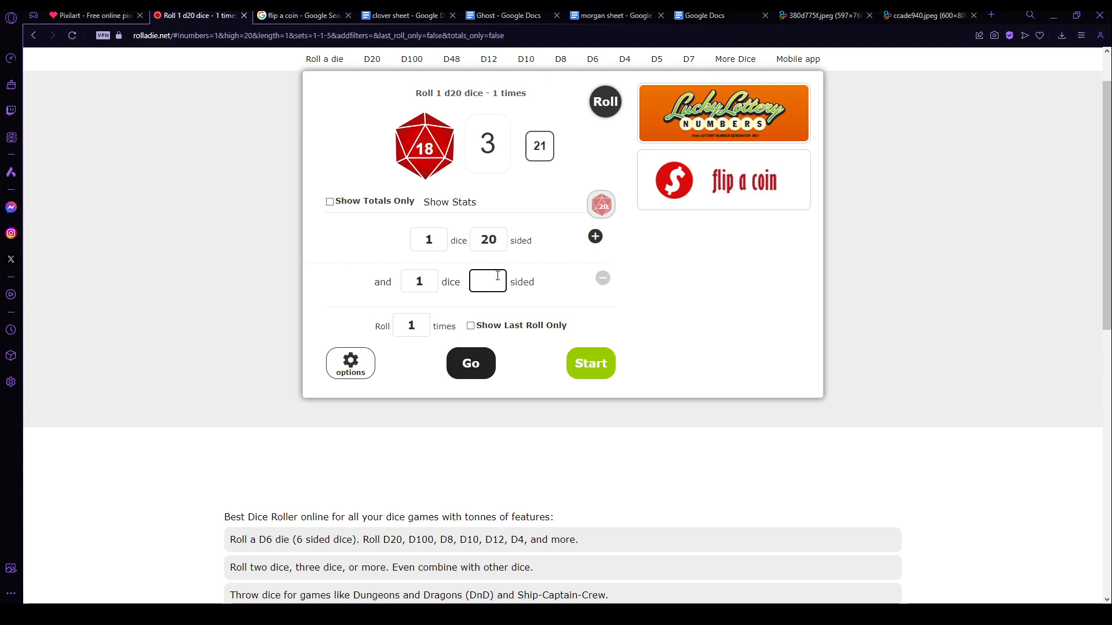
{"action": "left_click", "coordinate": [488, 280]}
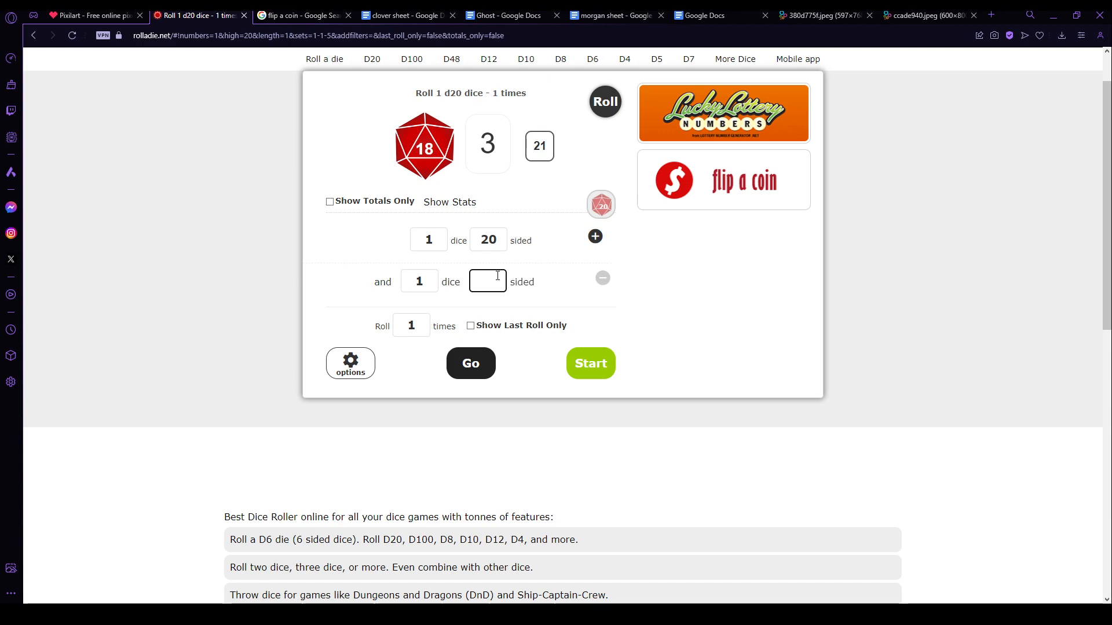
{"action": "left_click", "coordinate": [488, 280]}
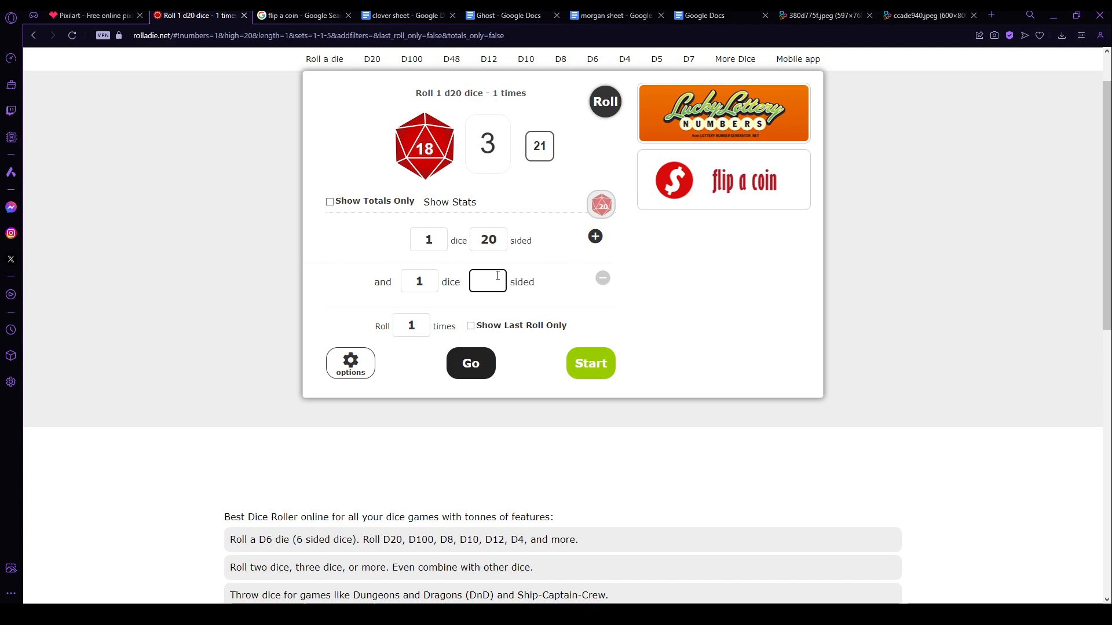
{"action": "type", "text": "7"}
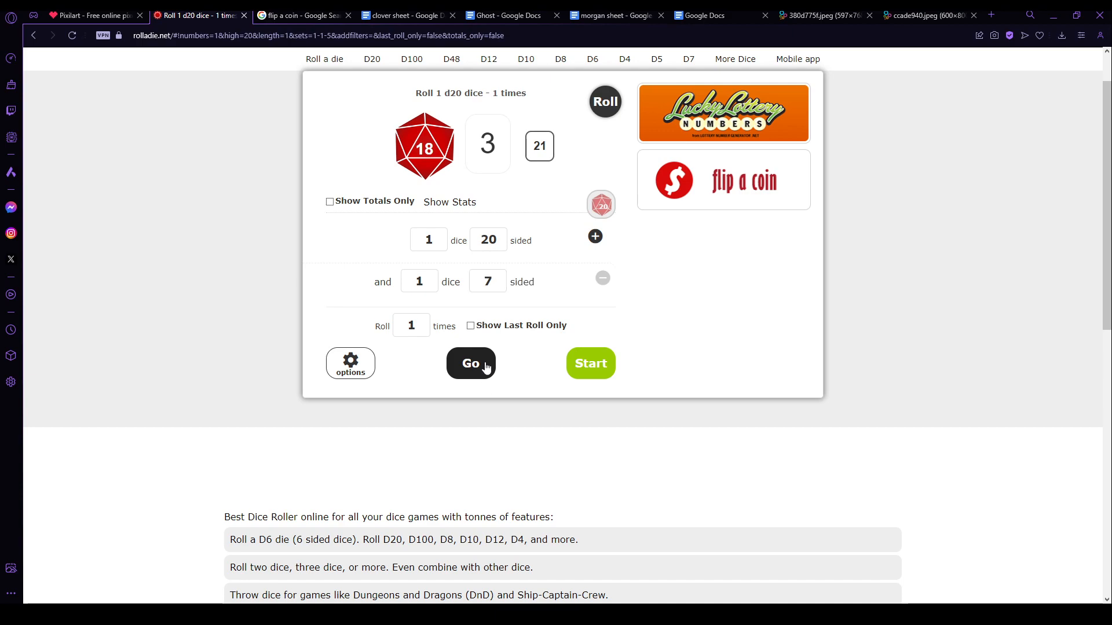
{"action": "left_click", "coordinate": [93, 15]}
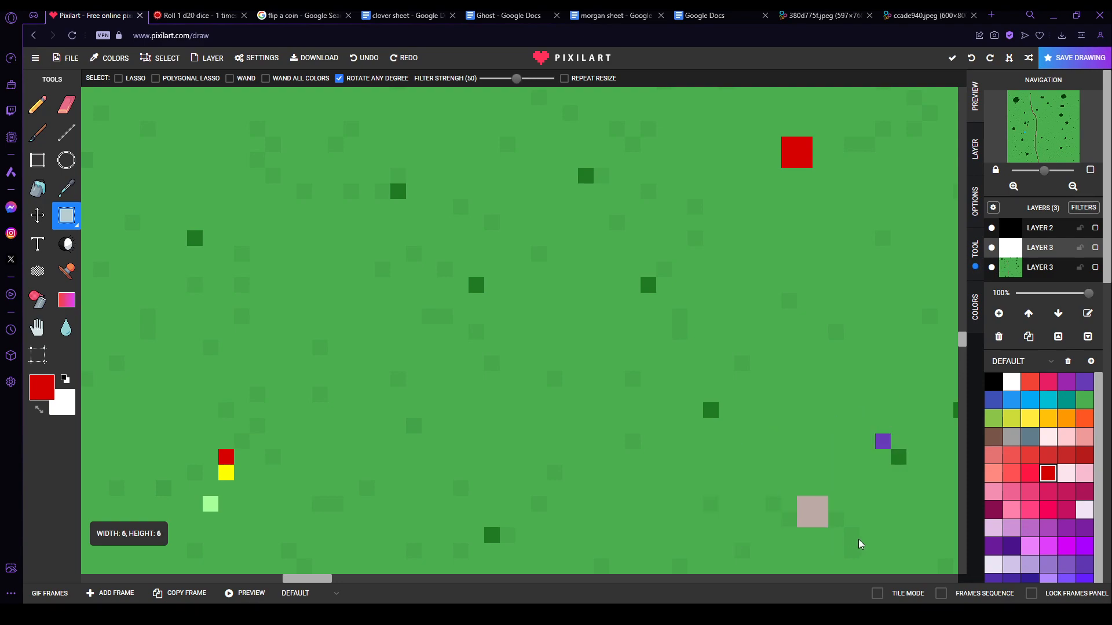
Step: Erase the red square token from the map and switch to Morgan's sheet
{"action": "left_click_drag", "start_coordinate": [796, 150], "coordinate": [811, 209]}
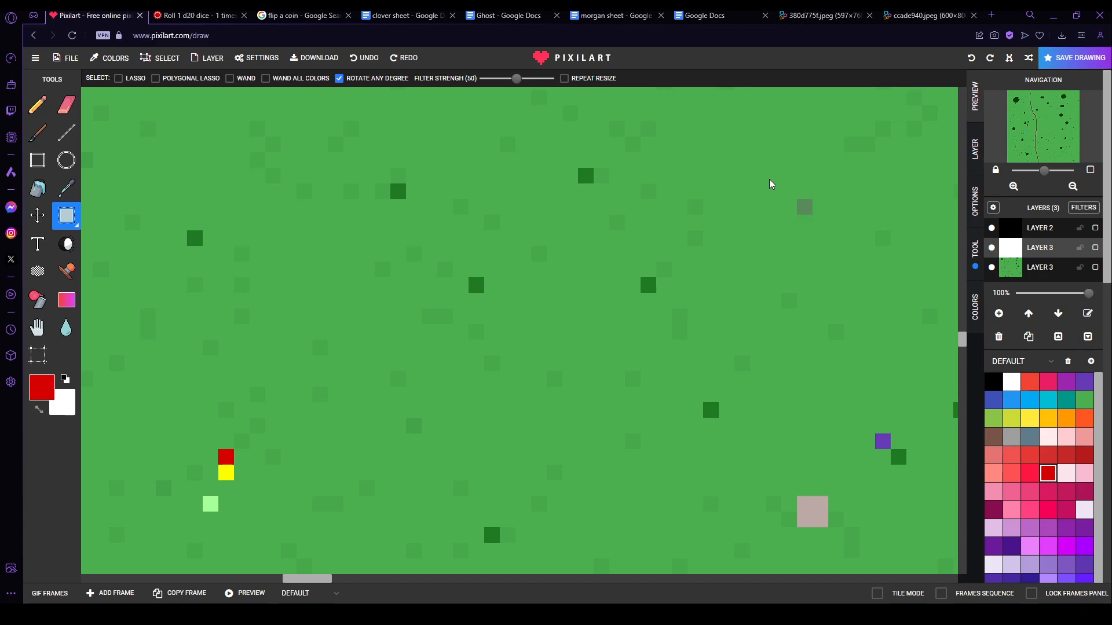
{"action": "left_click", "coordinate": [611, 15]}
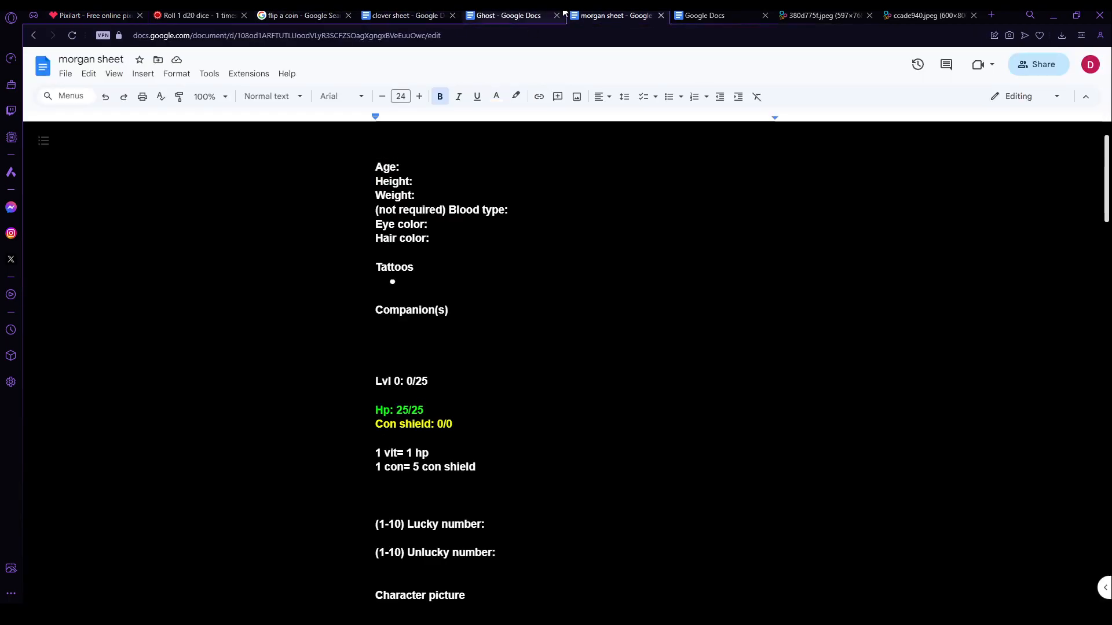
Step: Lower Clover's Con shield to 38/50 and return to the Pixilart map
{"action": "left_click", "coordinate": [407, 15]}
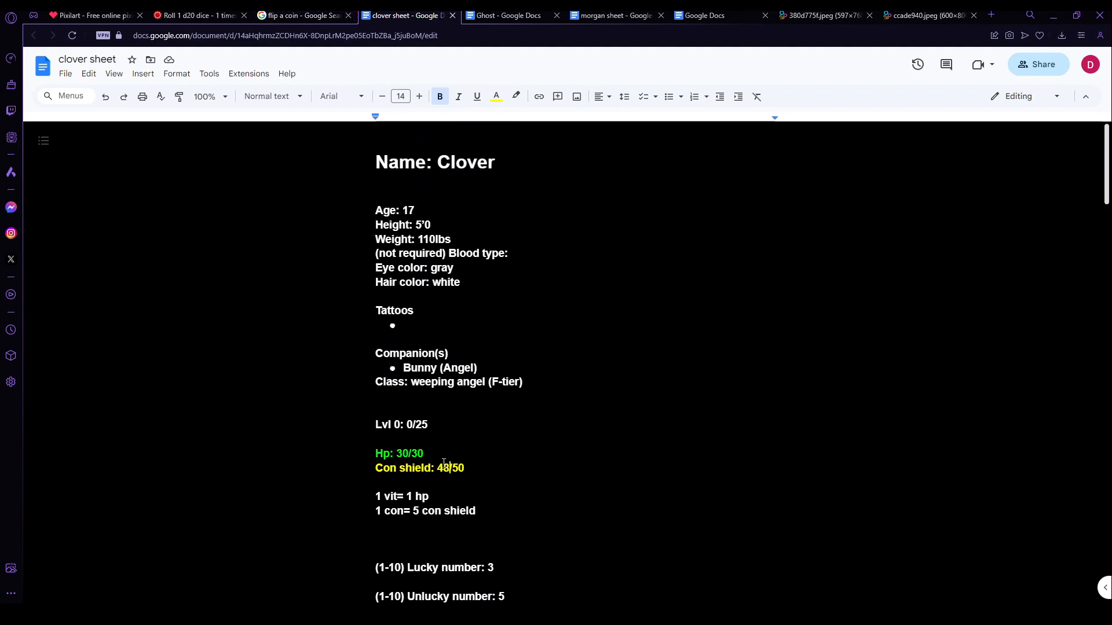
{"action": "type", "text": "3"}
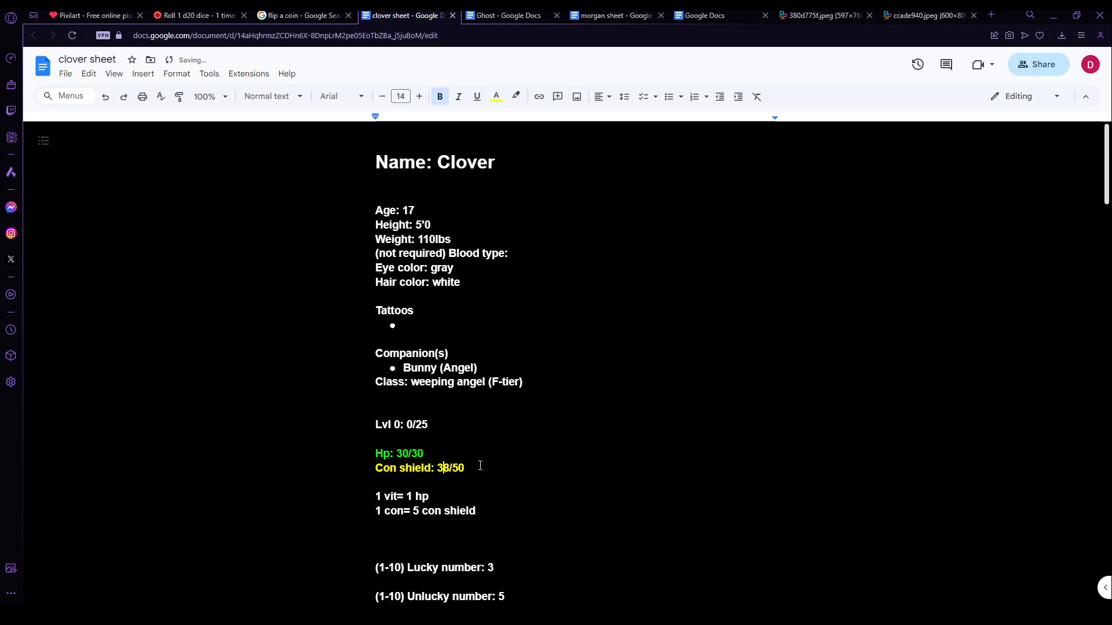
{"action": "left_click", "coordinate": [93, 15]}
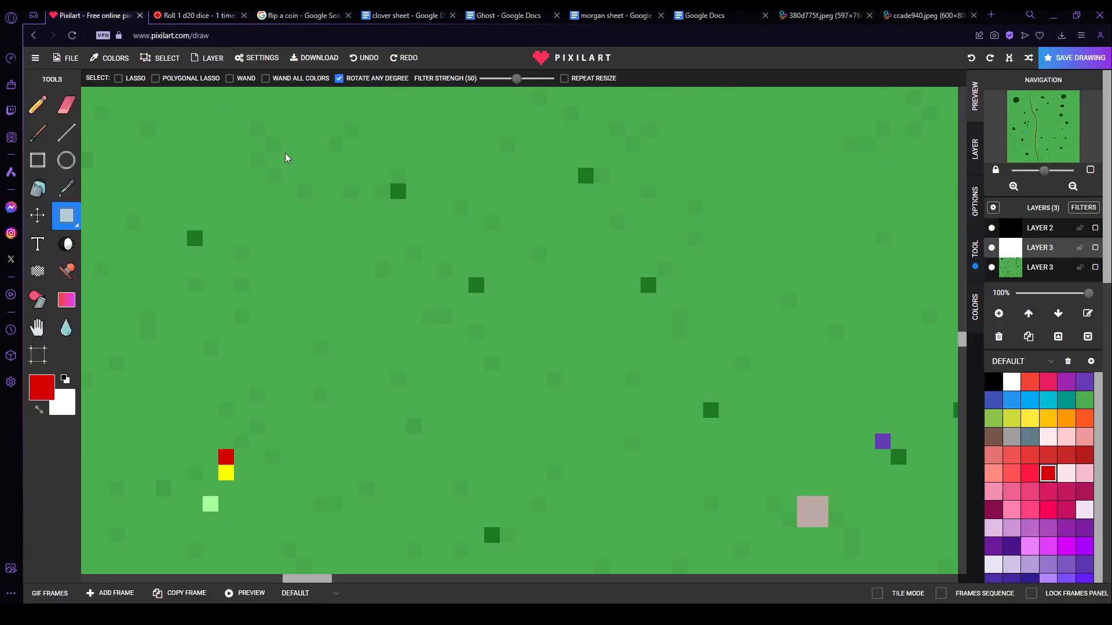
Step: Move the red, yellow and light-green token group across the grass to sit beside the purple token
{"action": "left_click", "coordinate": [709, 425]}
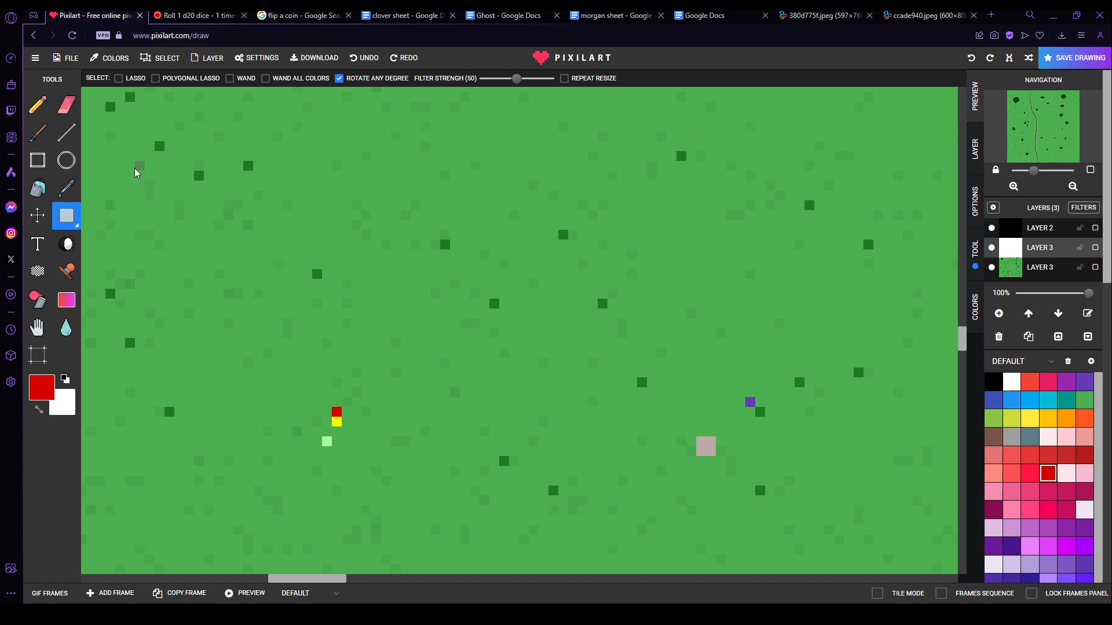
{"action": "left_click_drag", "start_coordinate": [371, 154], "coordinate": [961, 560]}
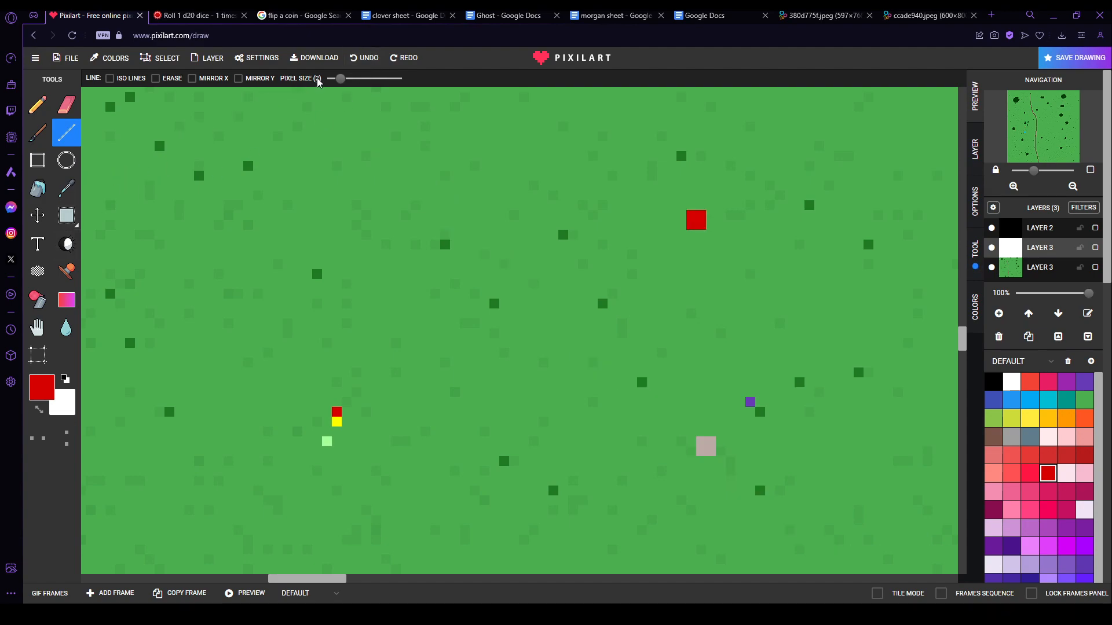
{"action": "left_click", "coordinate": [66, 216]}
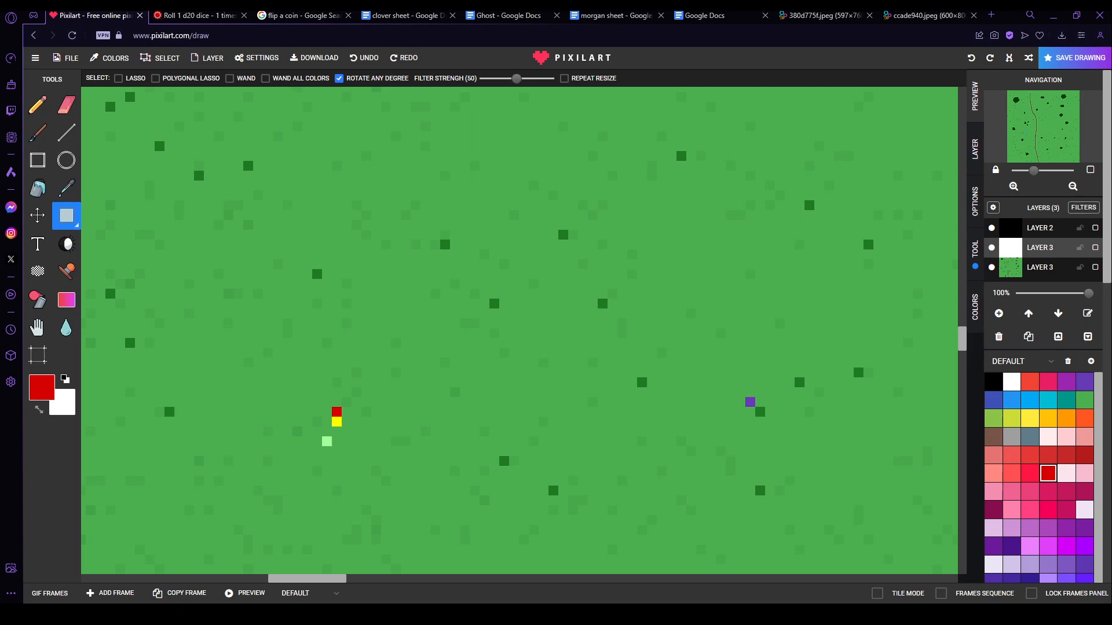
{"action": "left_click_drag", "start_coordinate": [293, 397], "coordinate": [409, 485]}
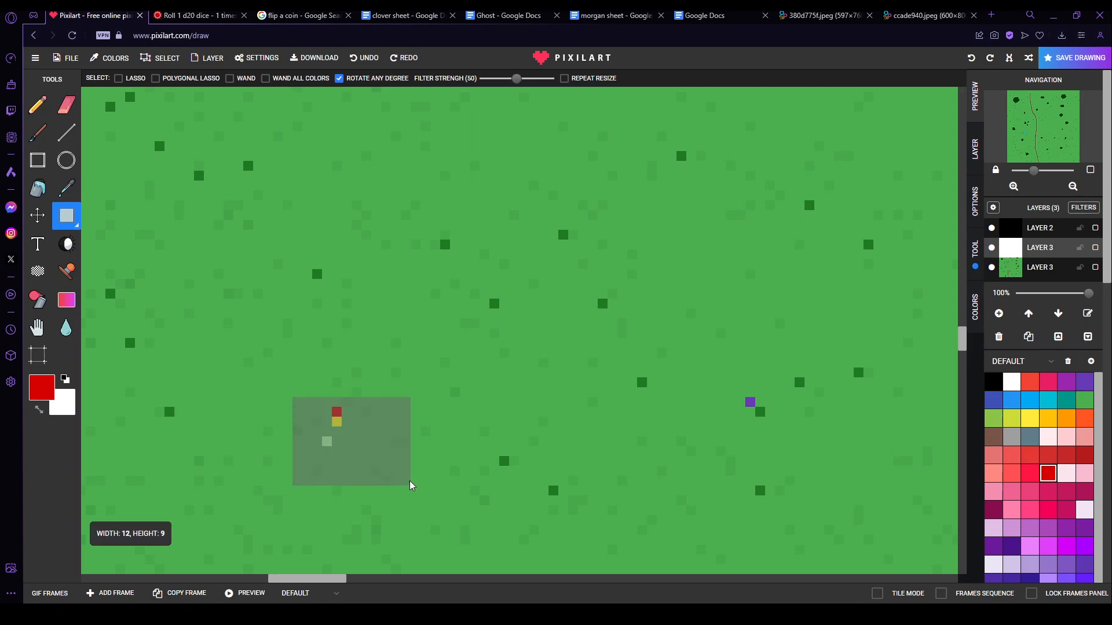
{"action": "left_click_drag", "start_coordinate": [351, 440], "coordinate": [671, 426]}
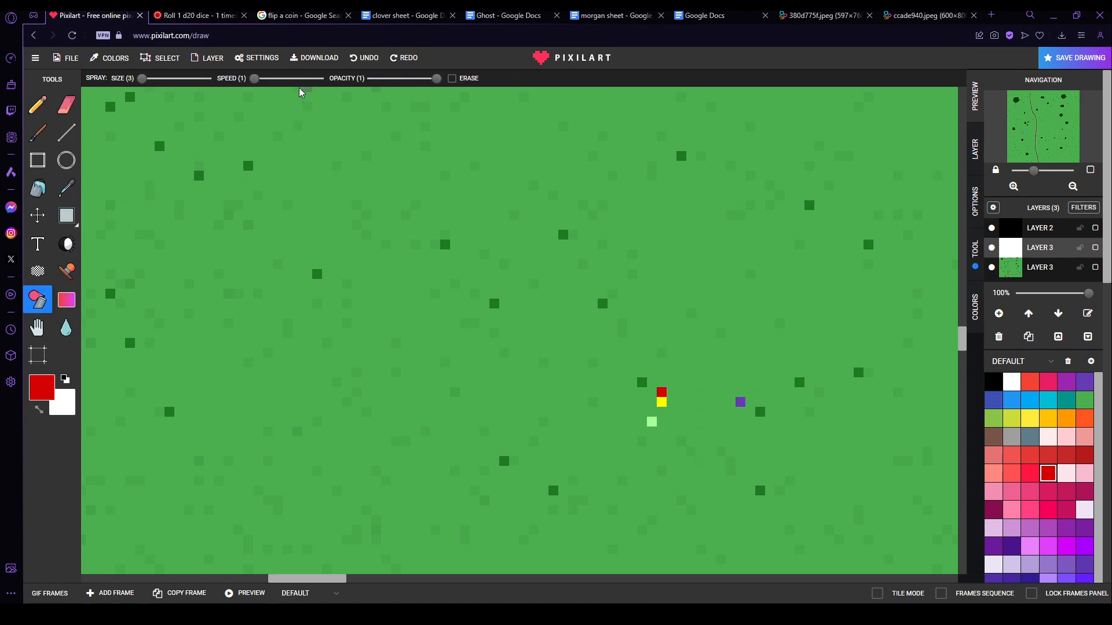
Step: Spray a faint red blood patch at 0.1 opacity on the grass up-right of the tokens
{"action": "left_click_drag", "start_coordinate": [437, 77], "coordinate": [378, 78]}
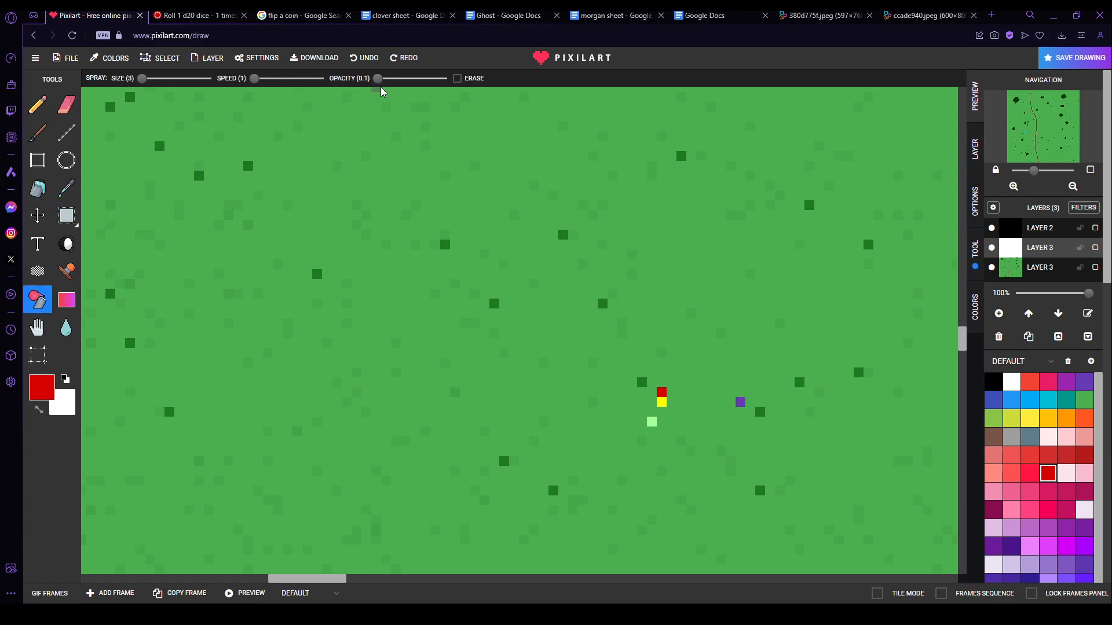
{"action": "left_click", "coordinate": [811, 355]}
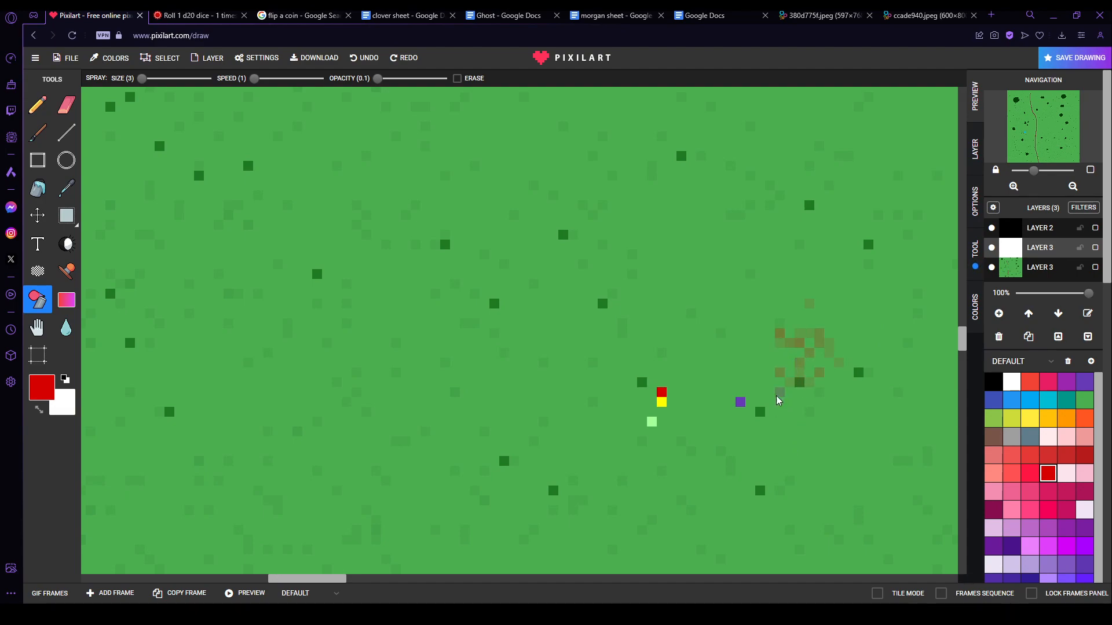
{"action": "left_click", "coordinate": [776, 397]}
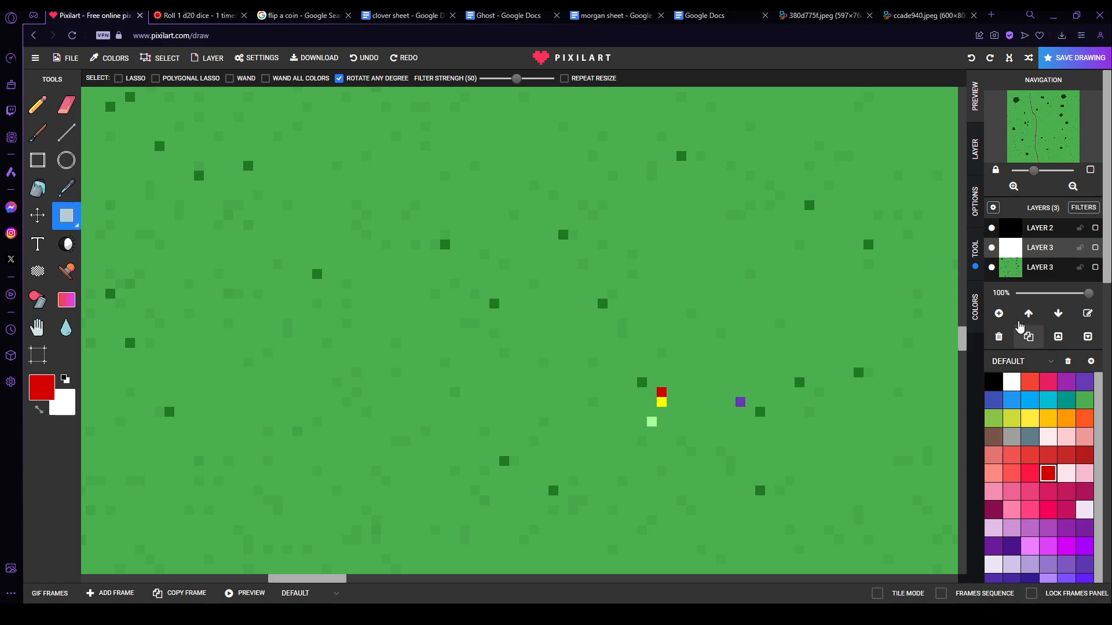
Step: On the grass background layer, select and adjust the area around the blood patch
{"action": "left_click", "coordinate": [65, 189]}
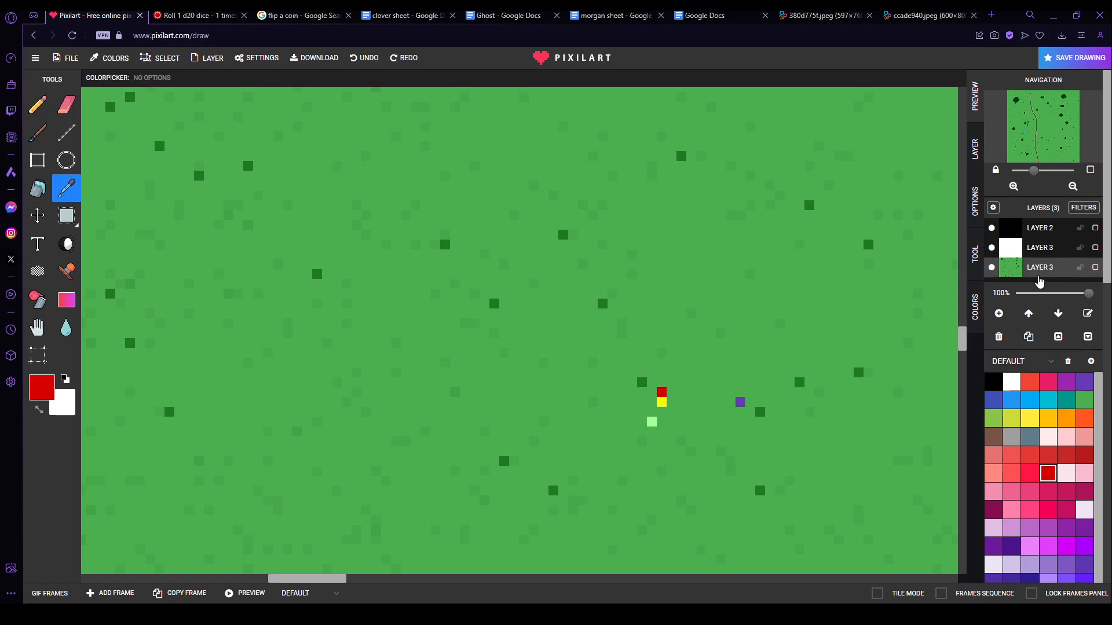
{"action": "left_click_drag", "start_coordinate": [775, 324], "coordinate": [825, 368]}
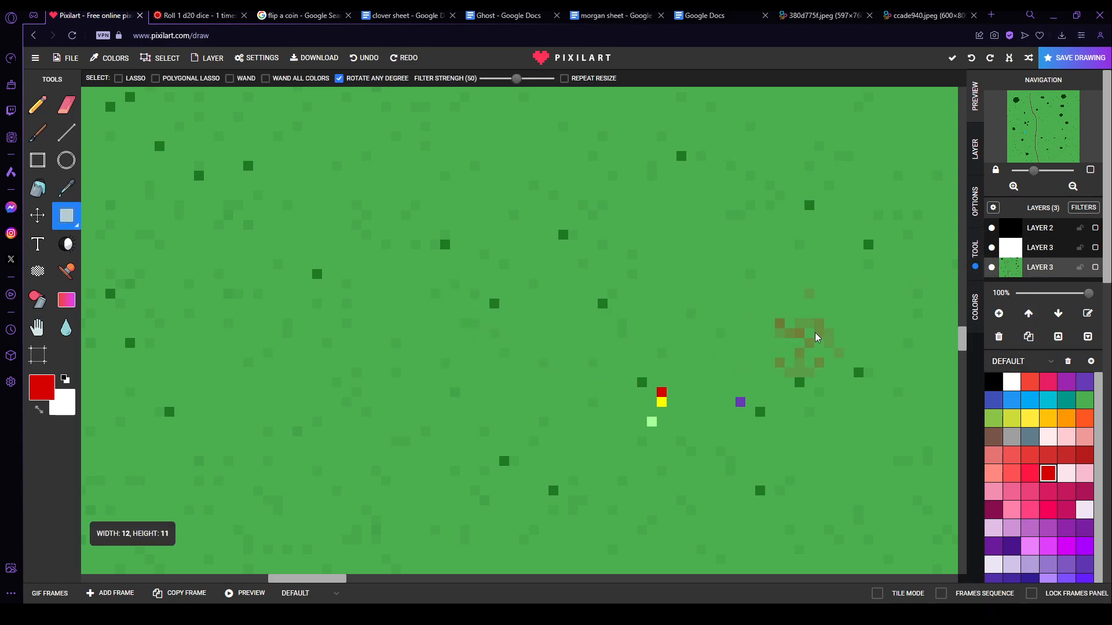
{"action": "left_click", "coordinate": [66, 216]}
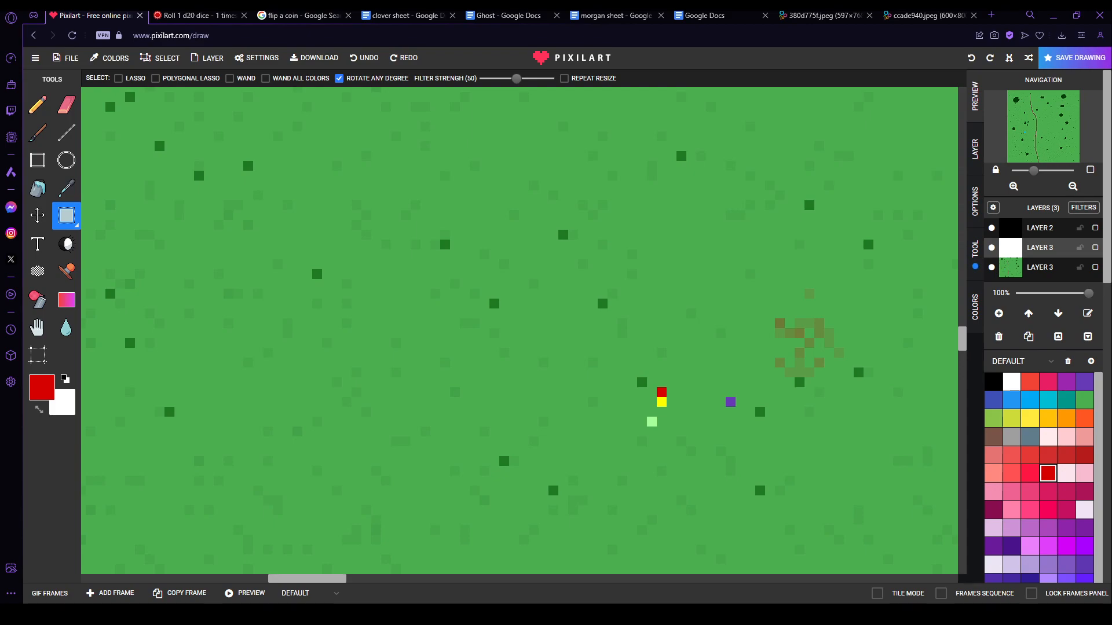
{"action": "mouse_move", "coordinate": [906, 261]}
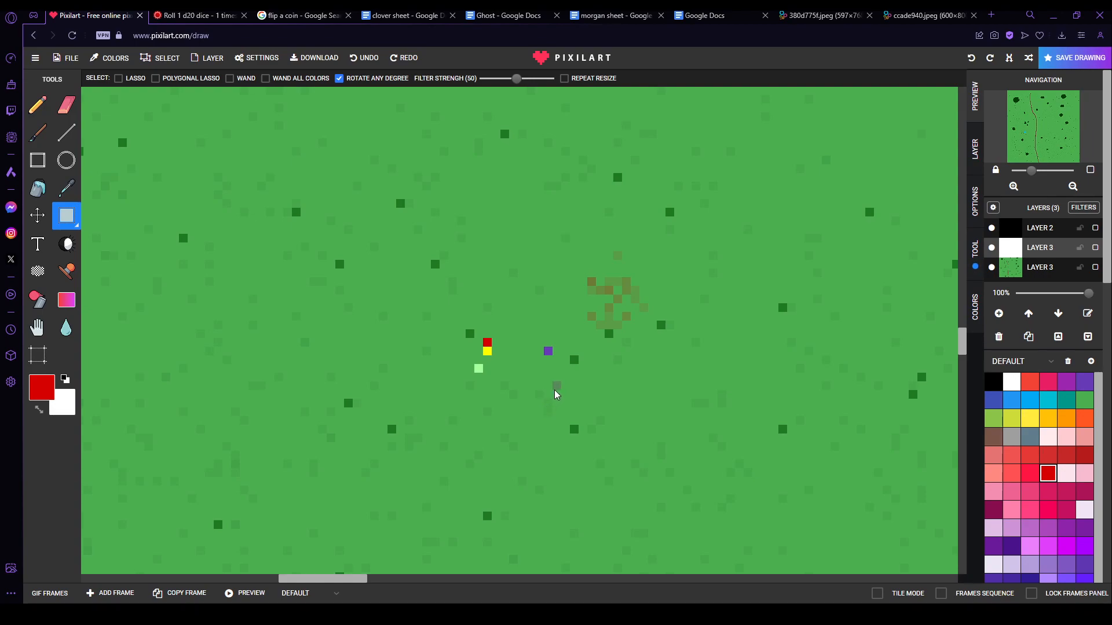
{"action": "left_click", "coordinate": [556, 388]}
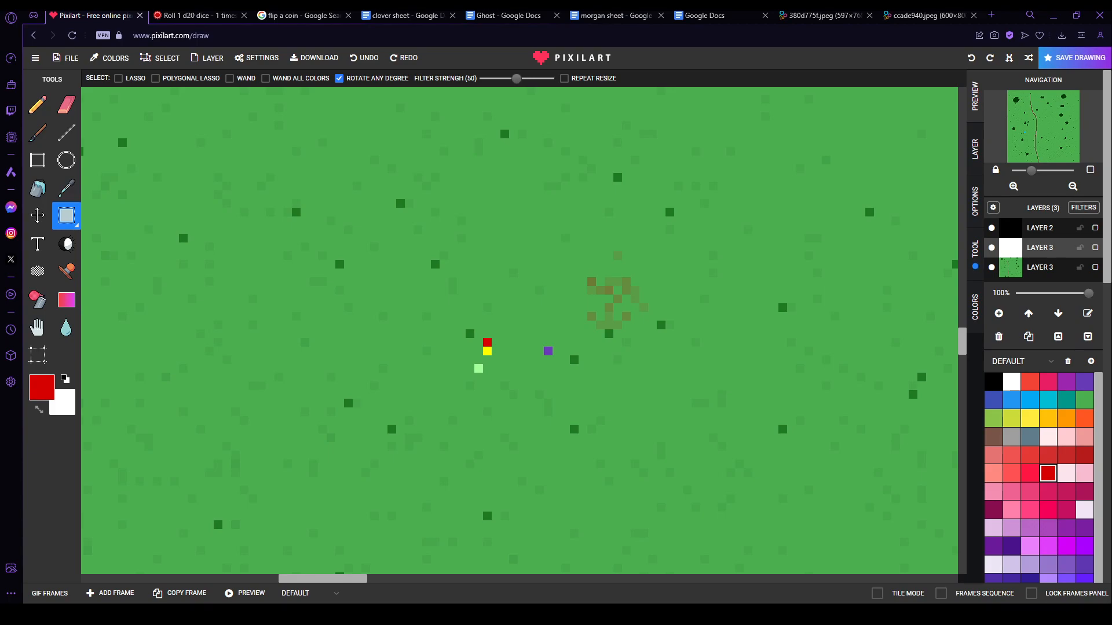
{"action": "left_click", "coordinate": [699, 15]}
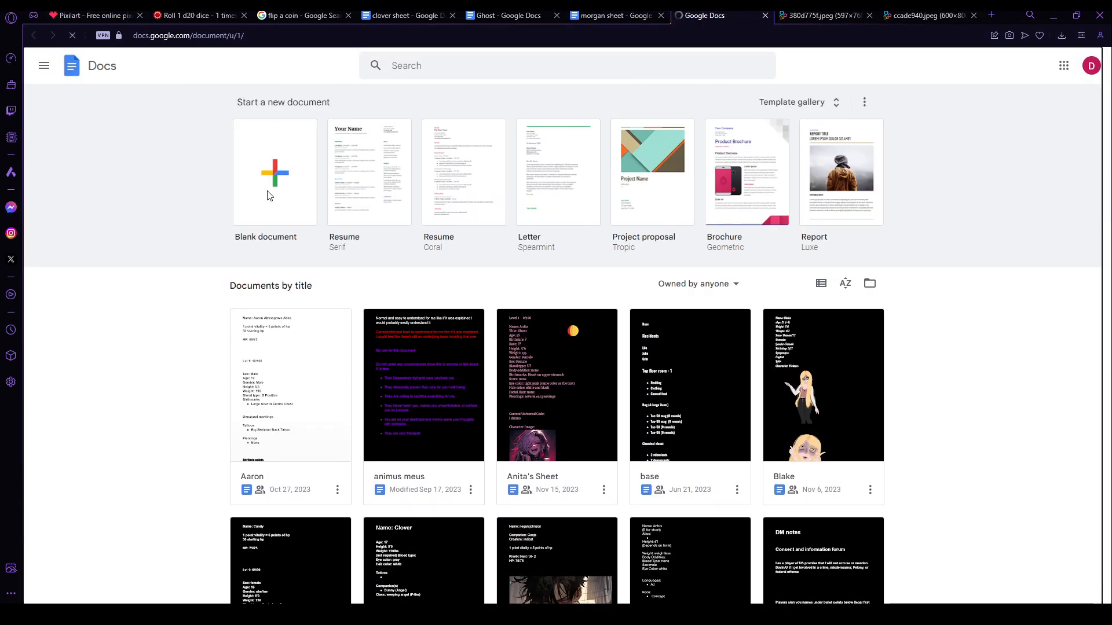
Step: Create a new blank Google Doc and return to the document list
{"action": "left_click", "coordinate": [275, 173]}
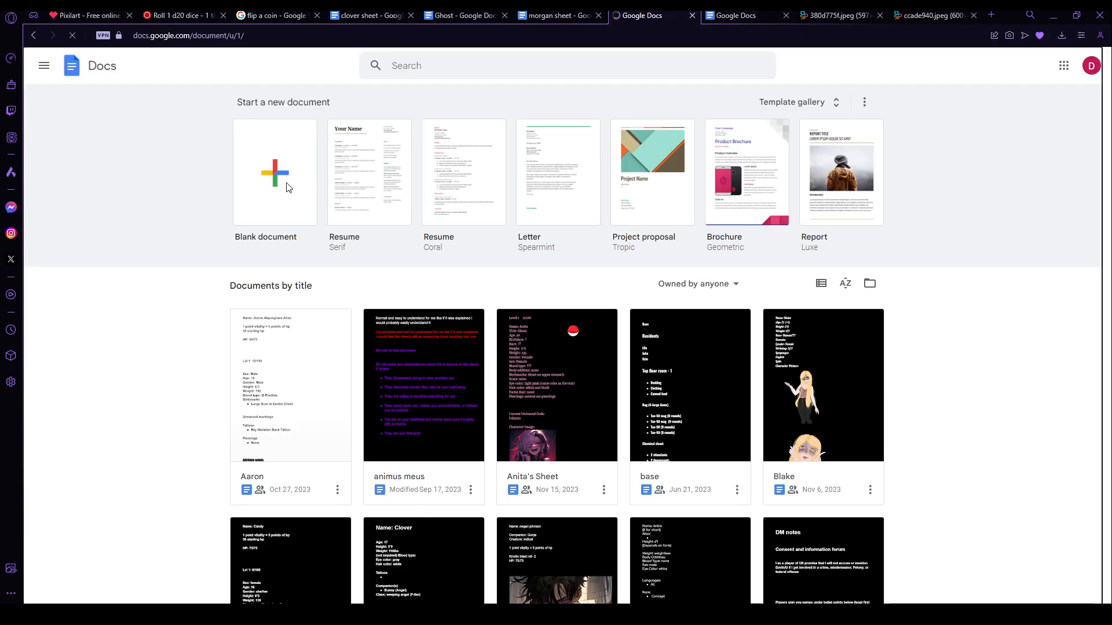
{"action": "left_click", "coordinate": [275, 173]}
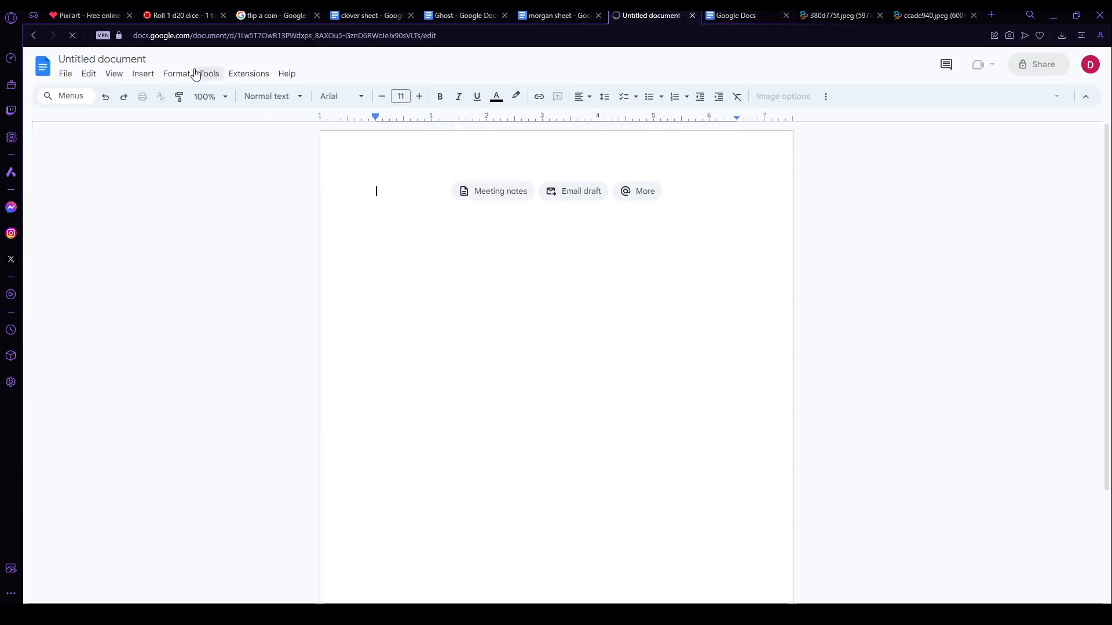
{"action": "left_click", "coordinate": [731, 15]}
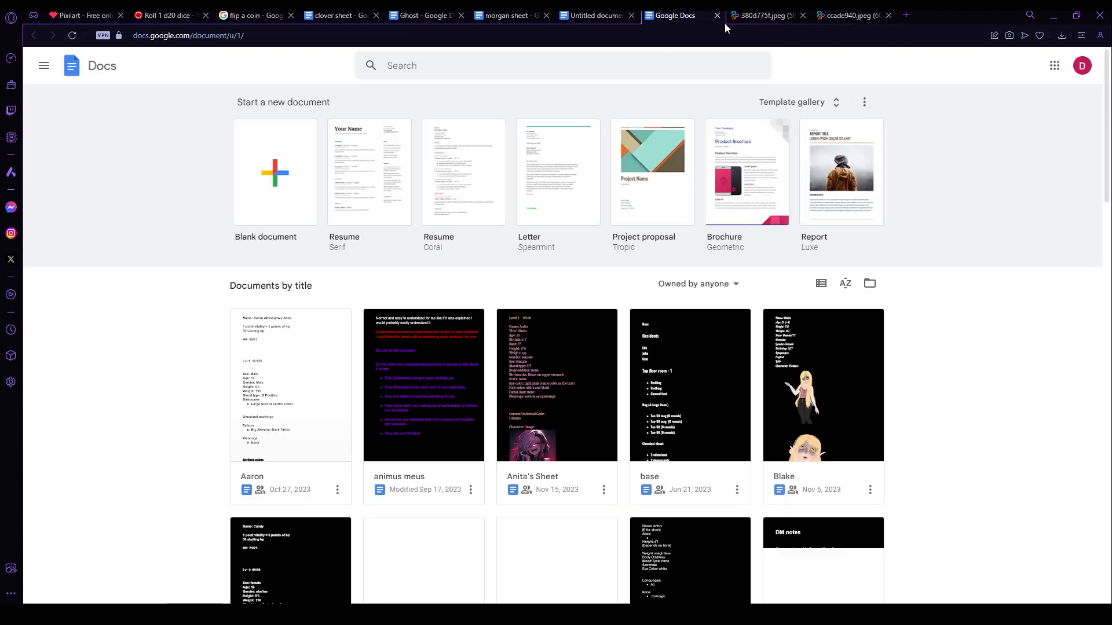
Step: Scroll through the DM/Player notes character sheet and select it to the end for copying
{"action": "scroll", "scroll_direction": "down", "scroll_amount": 3}
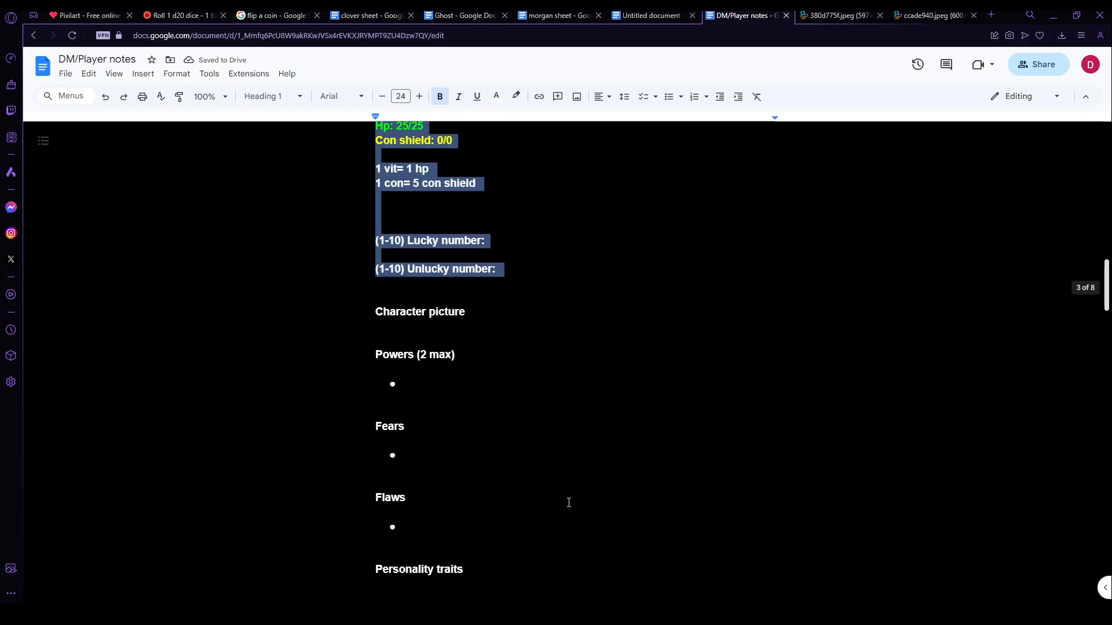
{"action": "scroll", "scroll_direction": "down", "scroll_amount": 3}
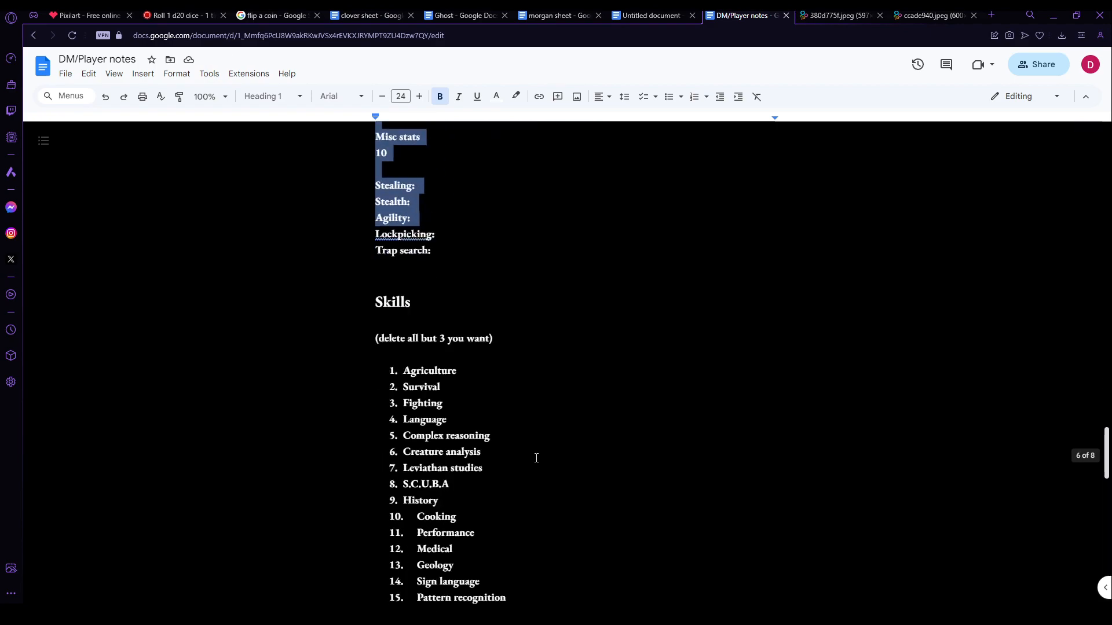
{"action": "scroll", "scroll_direction": "down", "scroll_amount": 3}
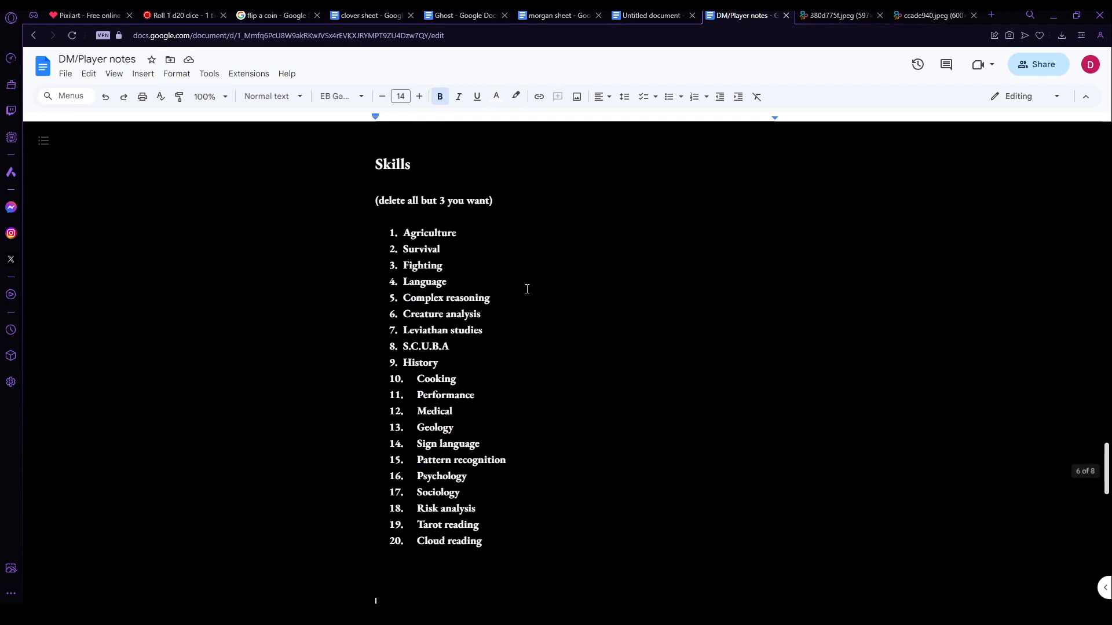
{"action": "left_click", "coordinate": [651, 15]}
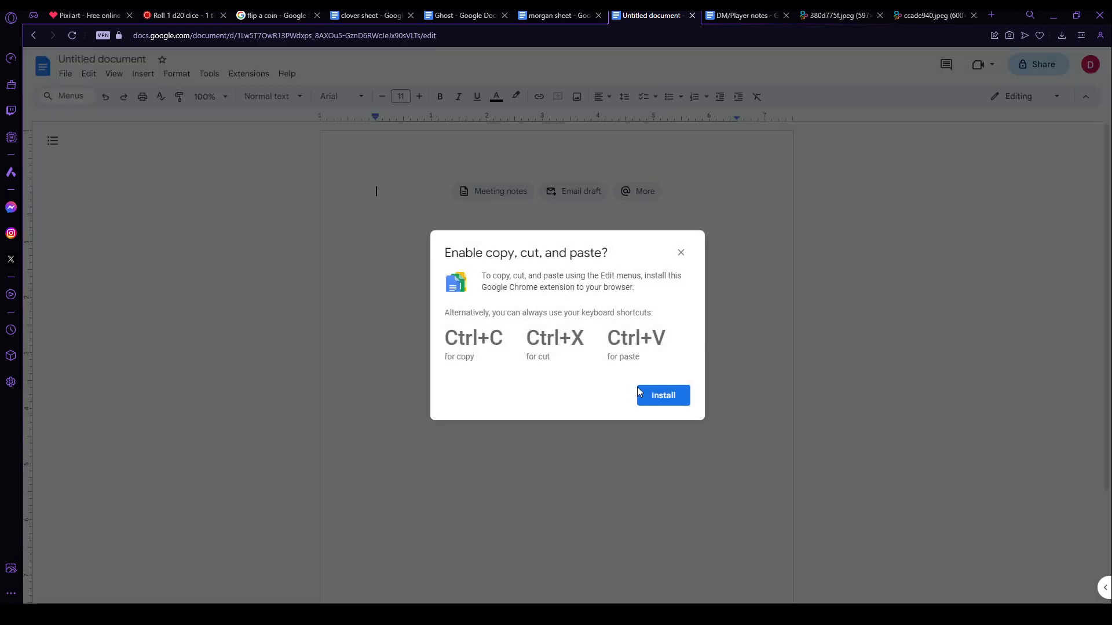
Step: Paste the character sheet and set a black page background via Page setup
{"action": "left_click", "coordinate": [679, 253]}
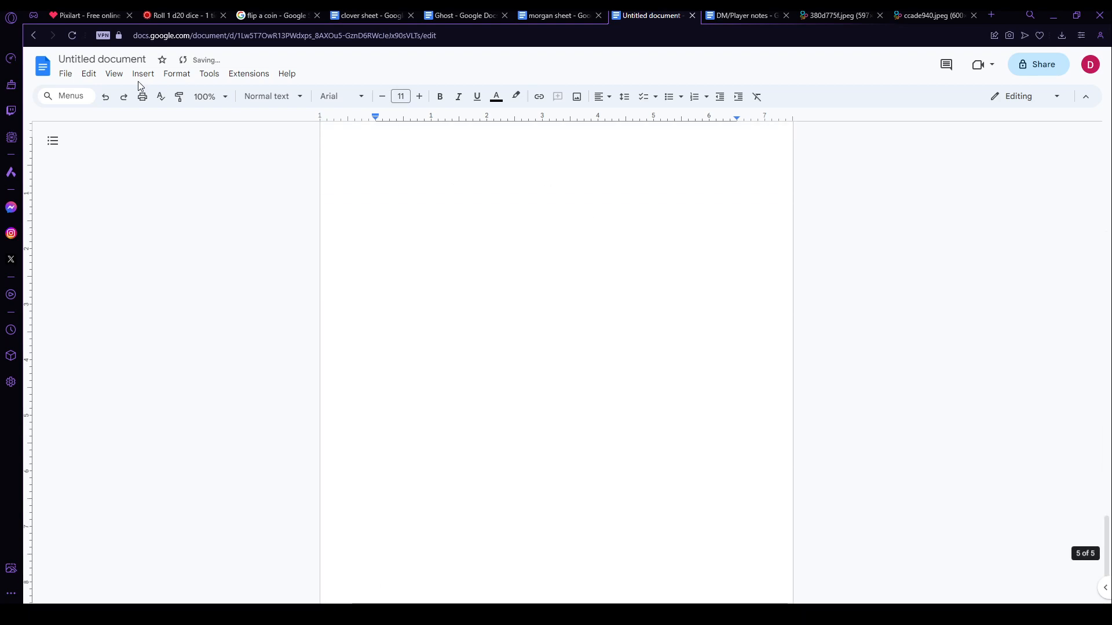
{"action": "left_click", "coordinate": [65, 73]}
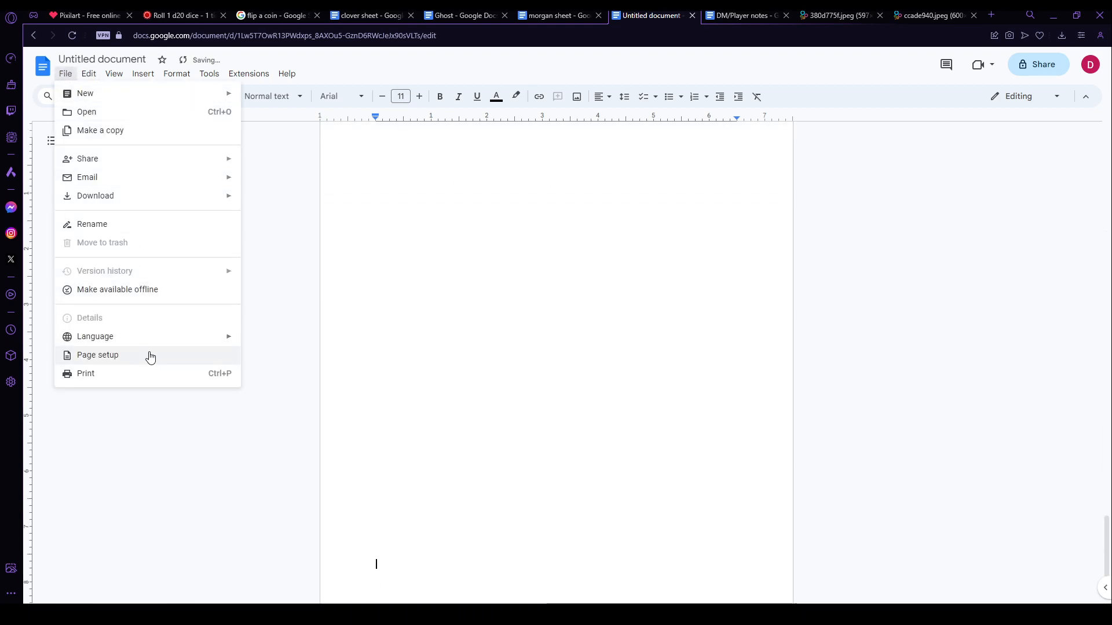
{"action": "left_click", "coordinate": [97, 355]}
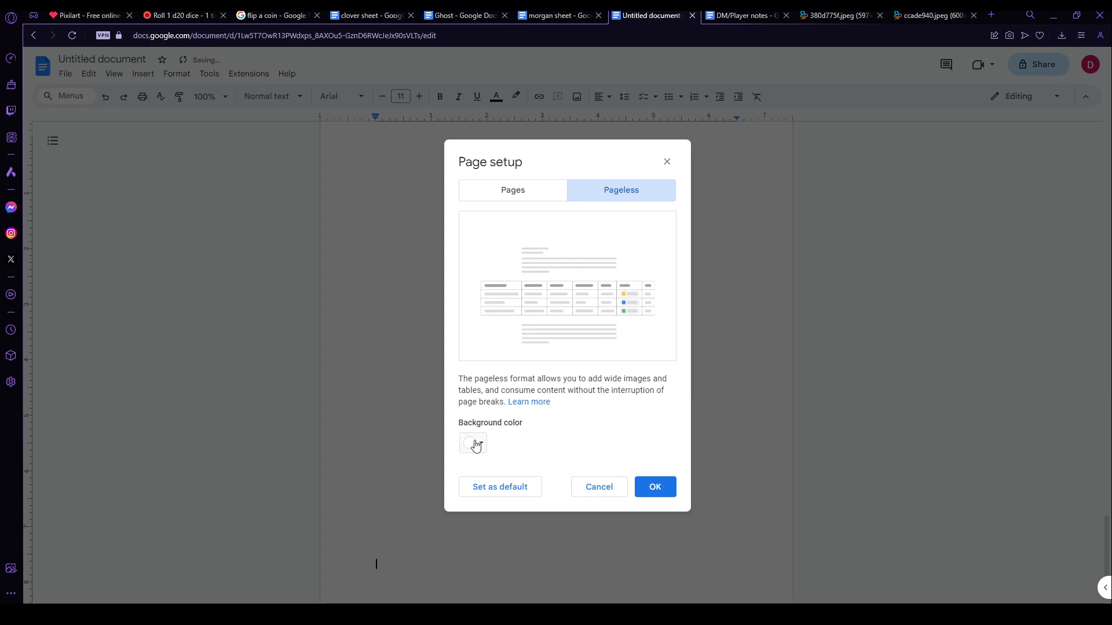
{"action": "left_click", "coordinate": [653, 487]}
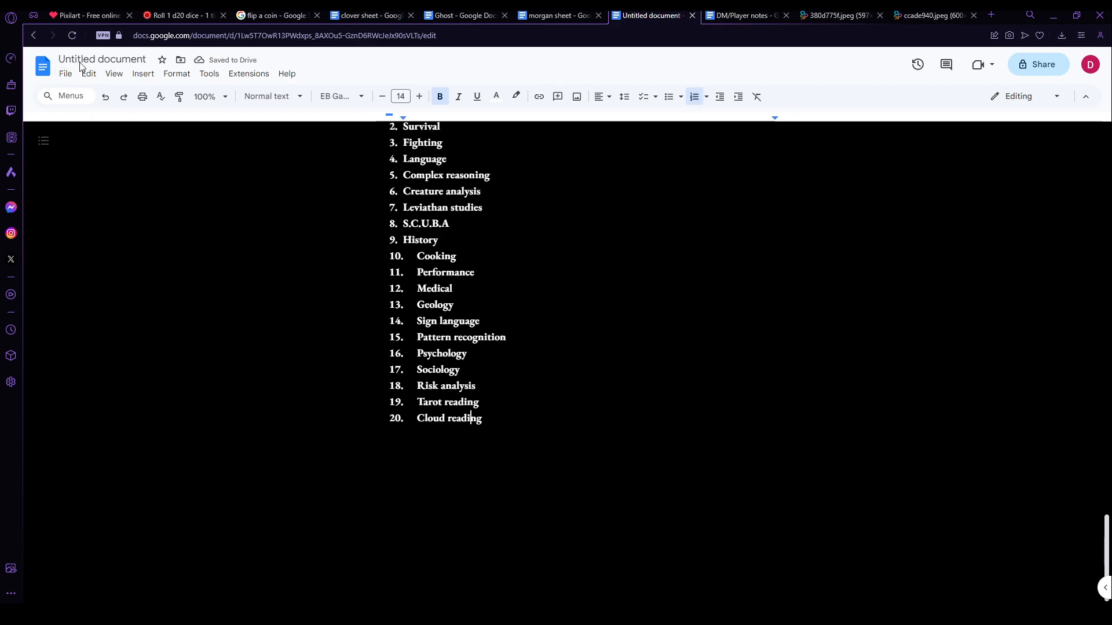
Step: Rename the new document to 'james'
{"action": "left_click", "coordinate": [102, 59]}
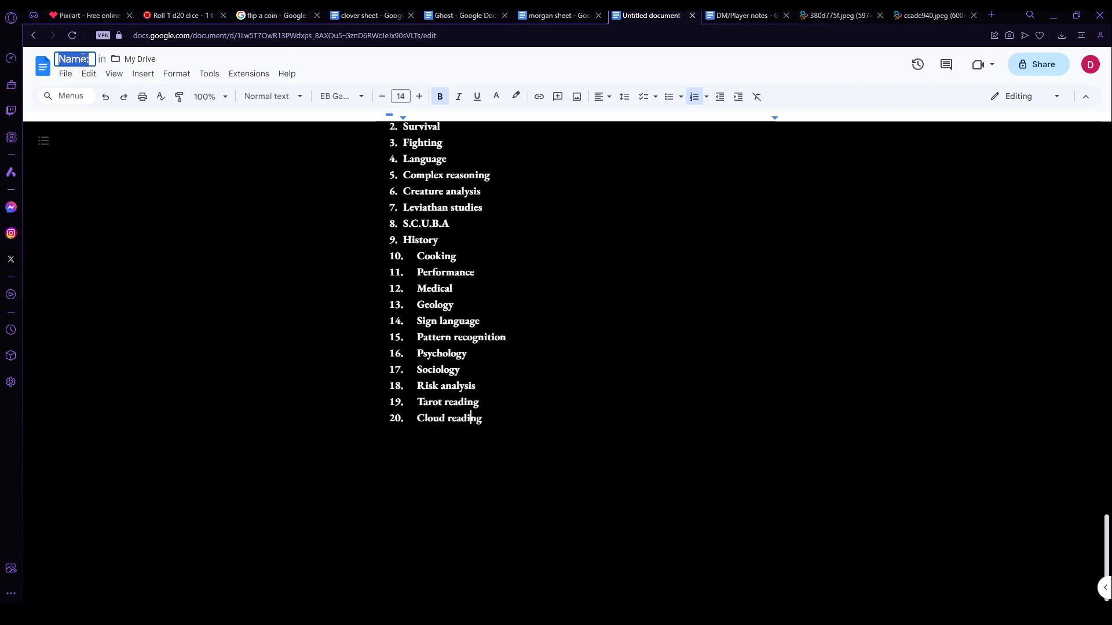
{"action": "type", "text": "ja"}
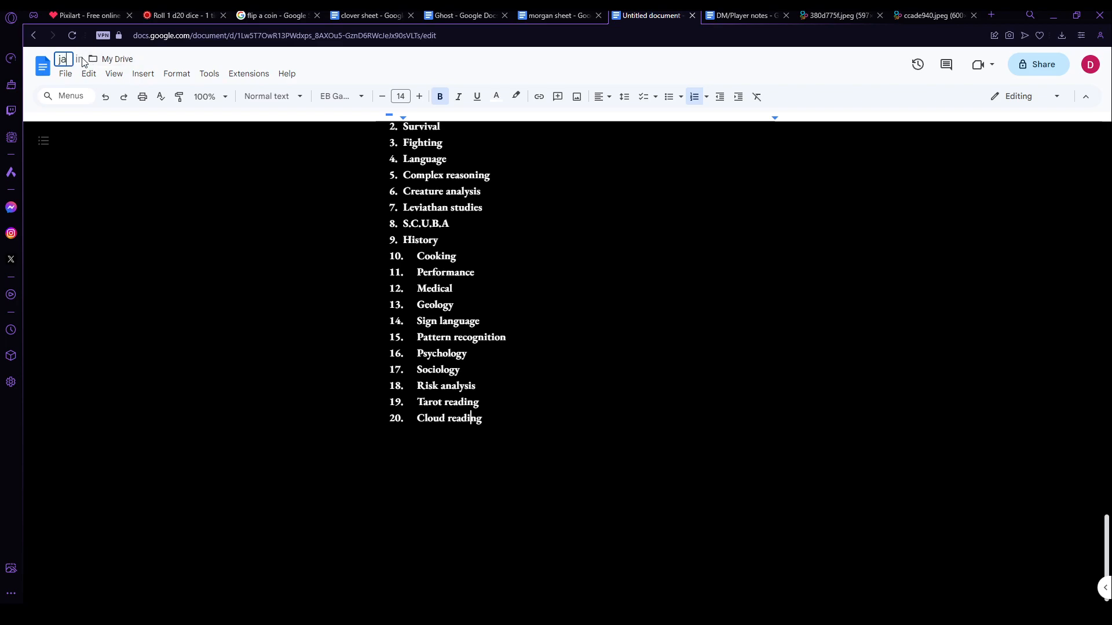
{"action": "left_click", "coordinate": [84, 15]}
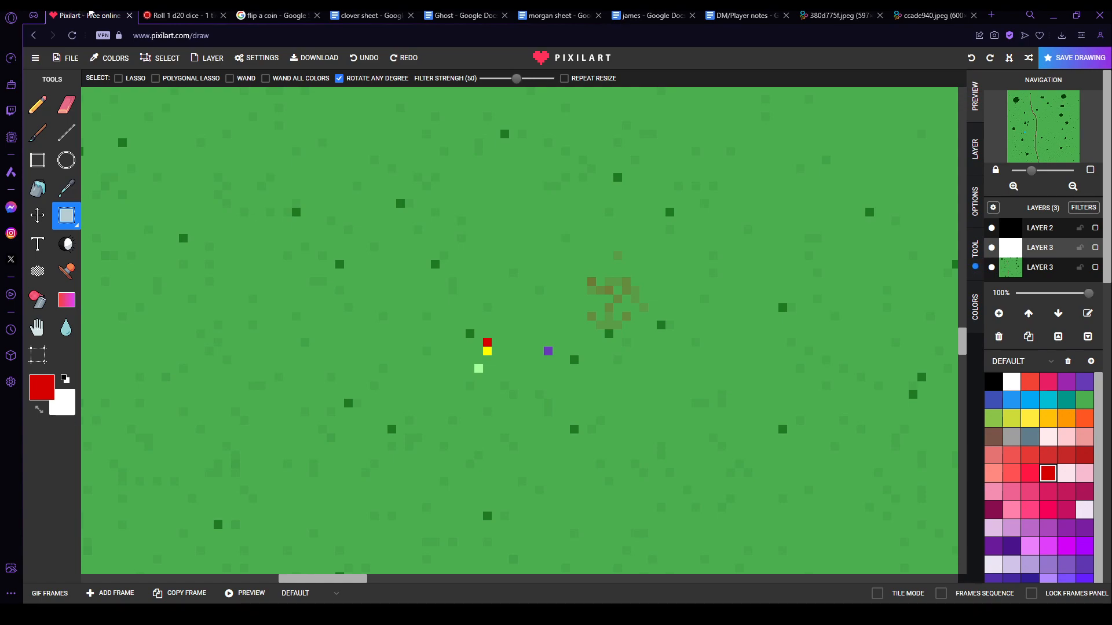
Step: Add a second, blank GIF frame after the grassy map frame
{"action": "left_click_drag", "start_coordinate": [421, 293], "coordinate": [561, 399]}
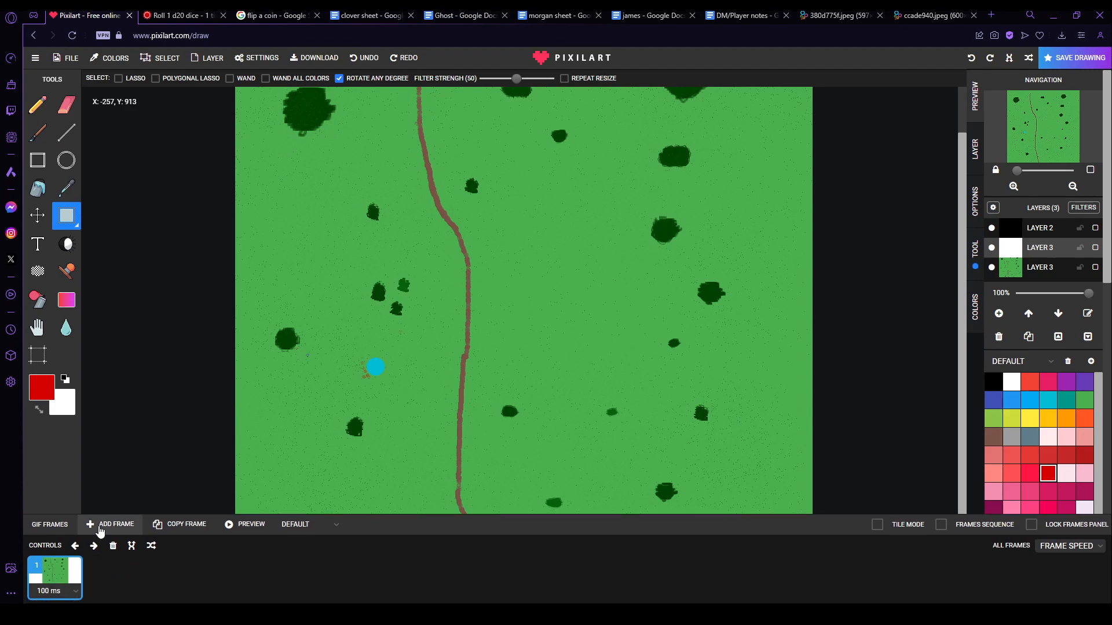
{"action": "left_click", "coordinate": [115, 523]}
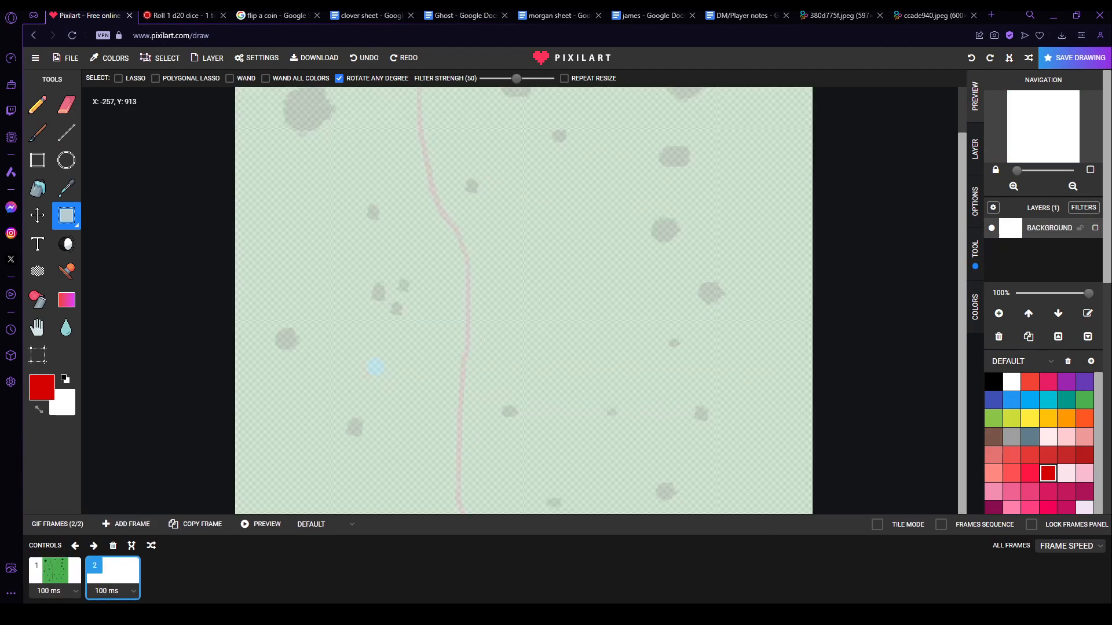